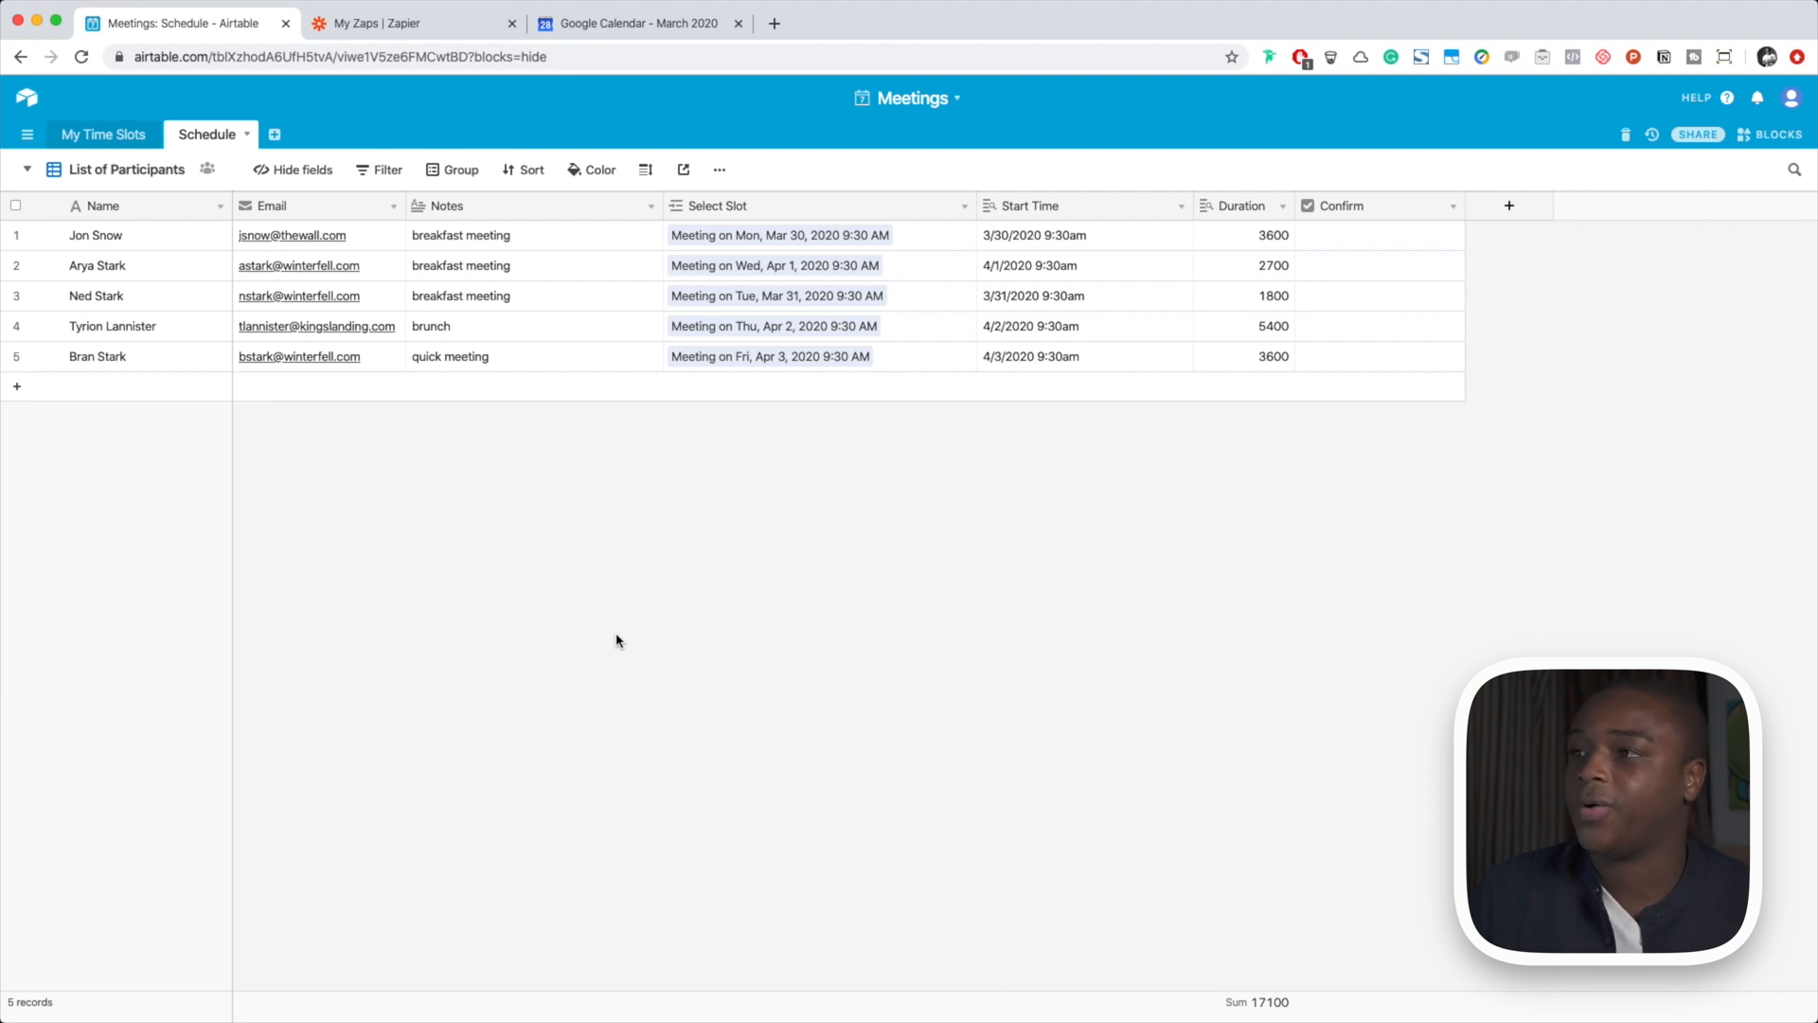
{"action": "mouse_move", "coordinate": [1134, 349]}
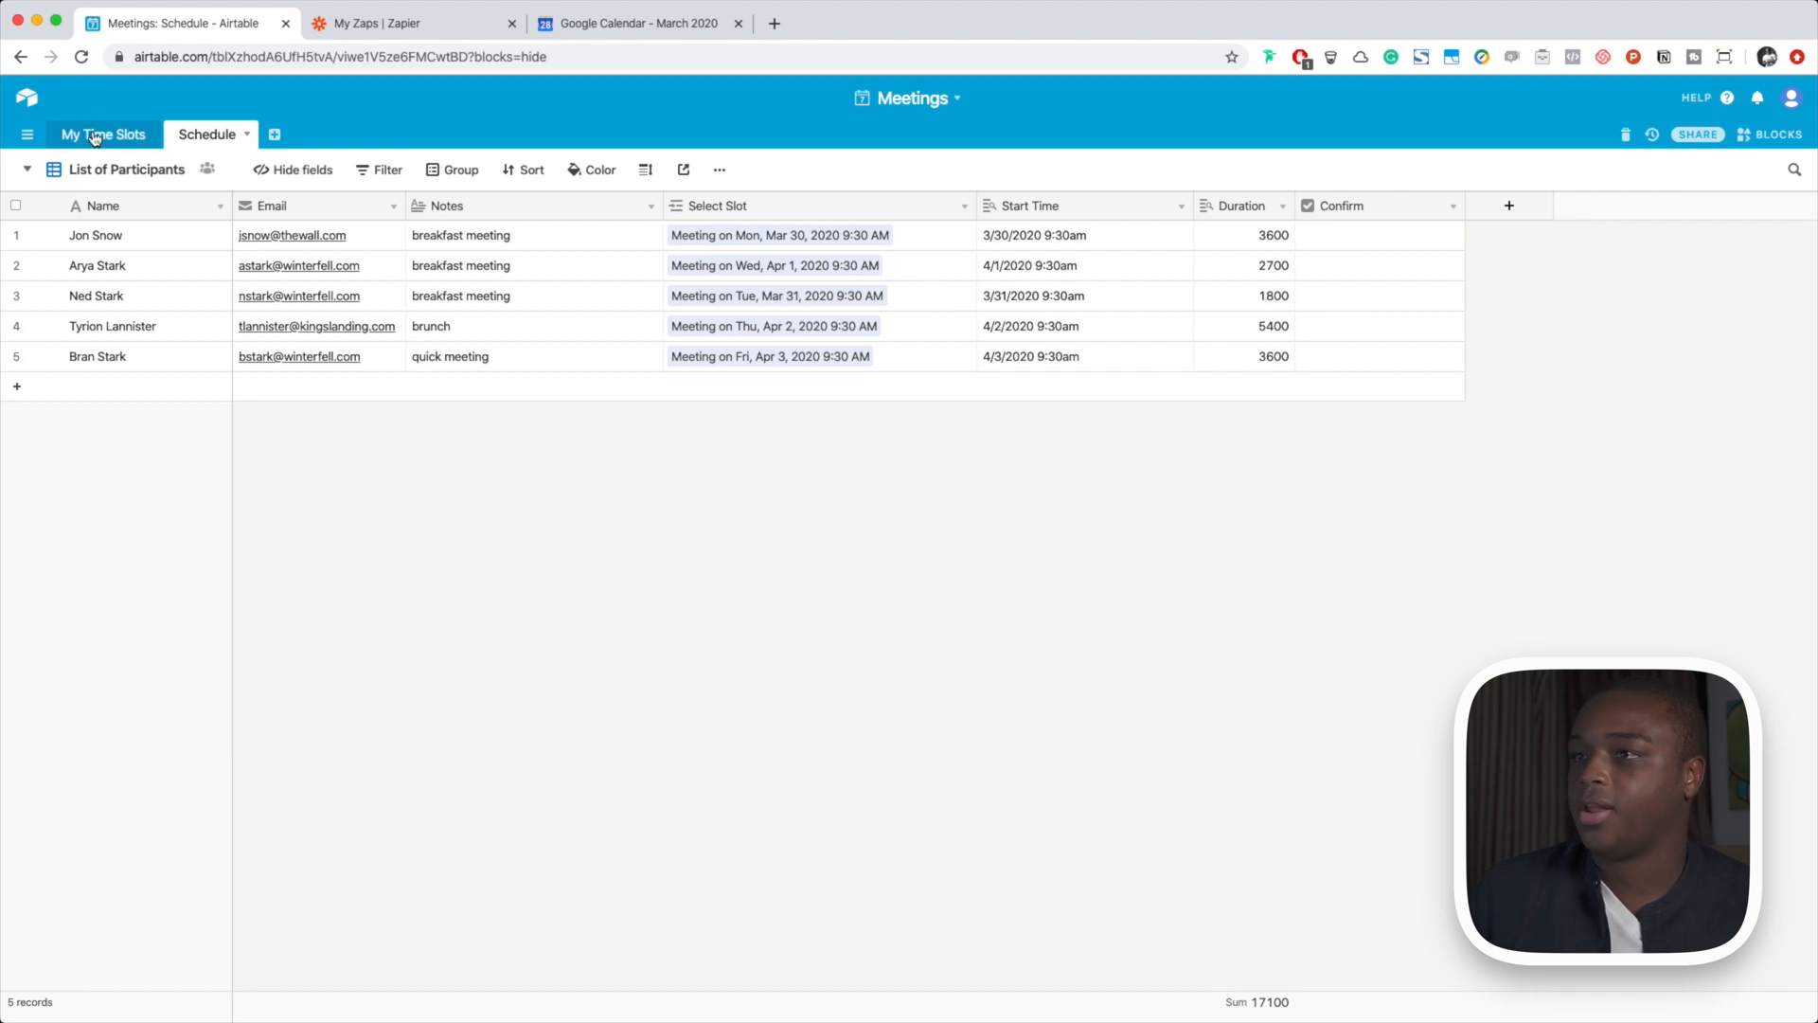
In Airtable, review the My Time Slots and Schedule tables and the Confirmed view's filter
{"action": "left_click", "coordinate": [101, 134]}
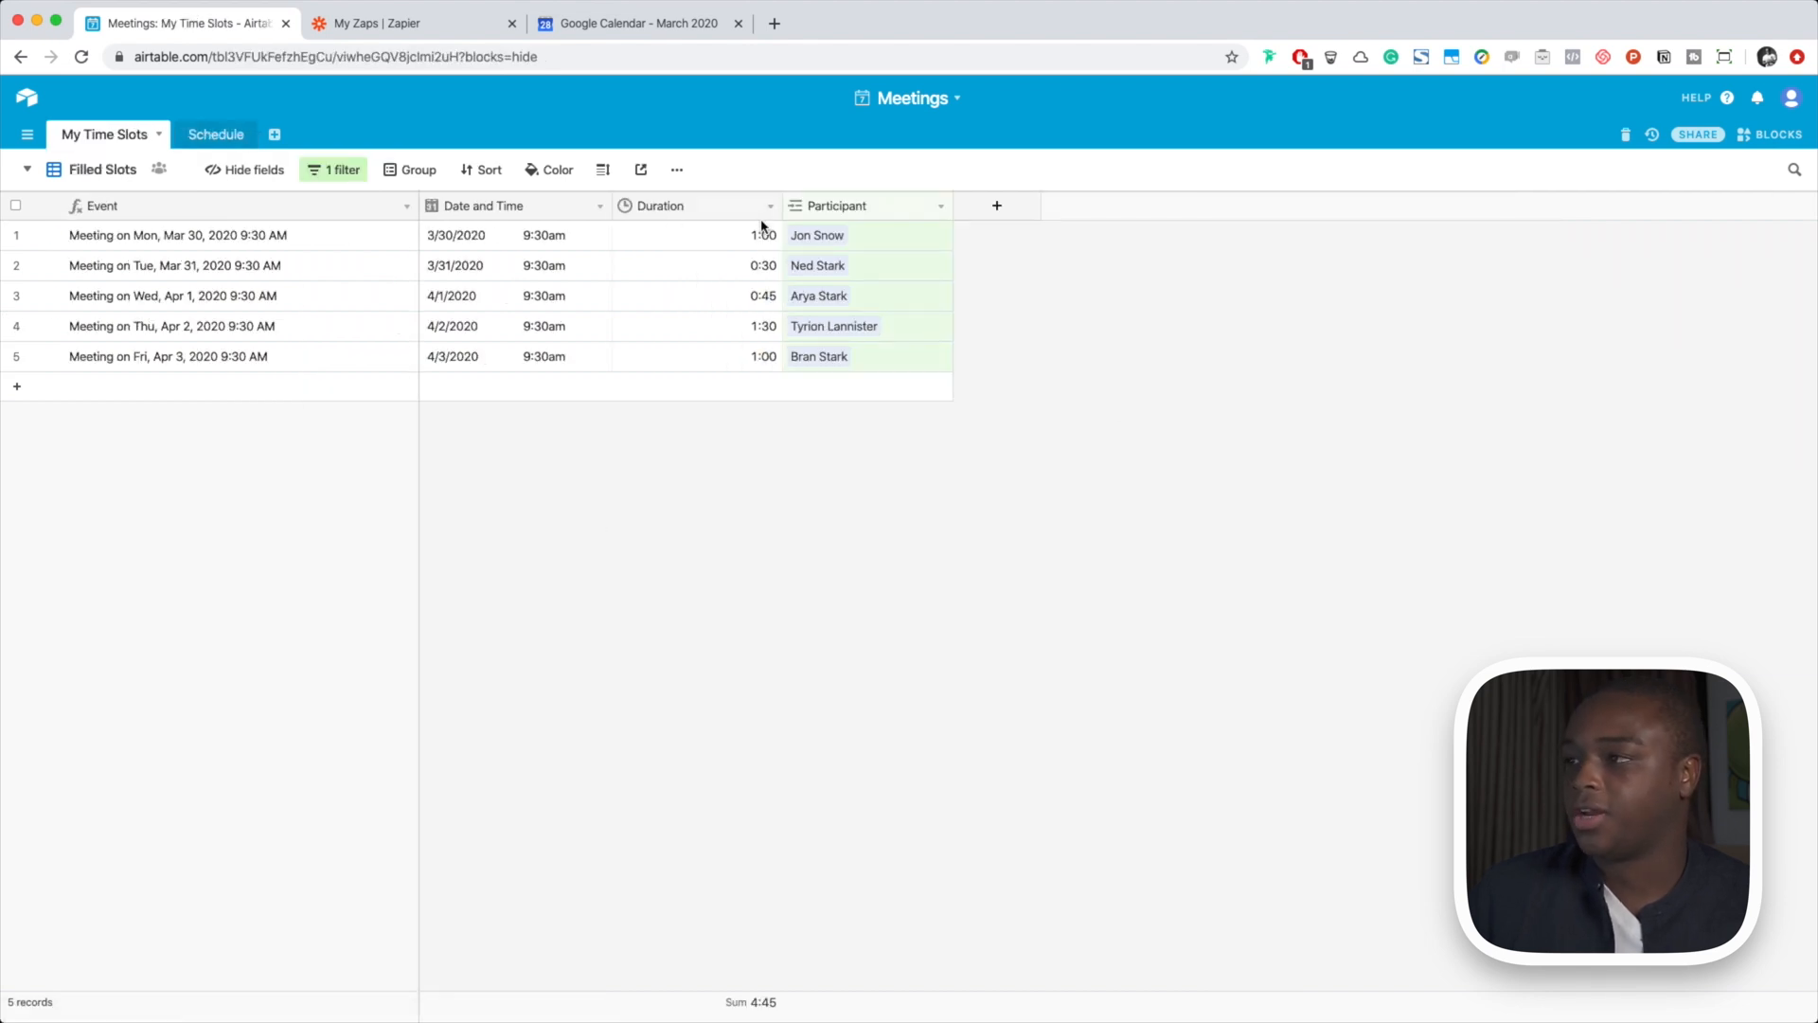
{"action": "mouse_move", "coordinate": [750, 385]}
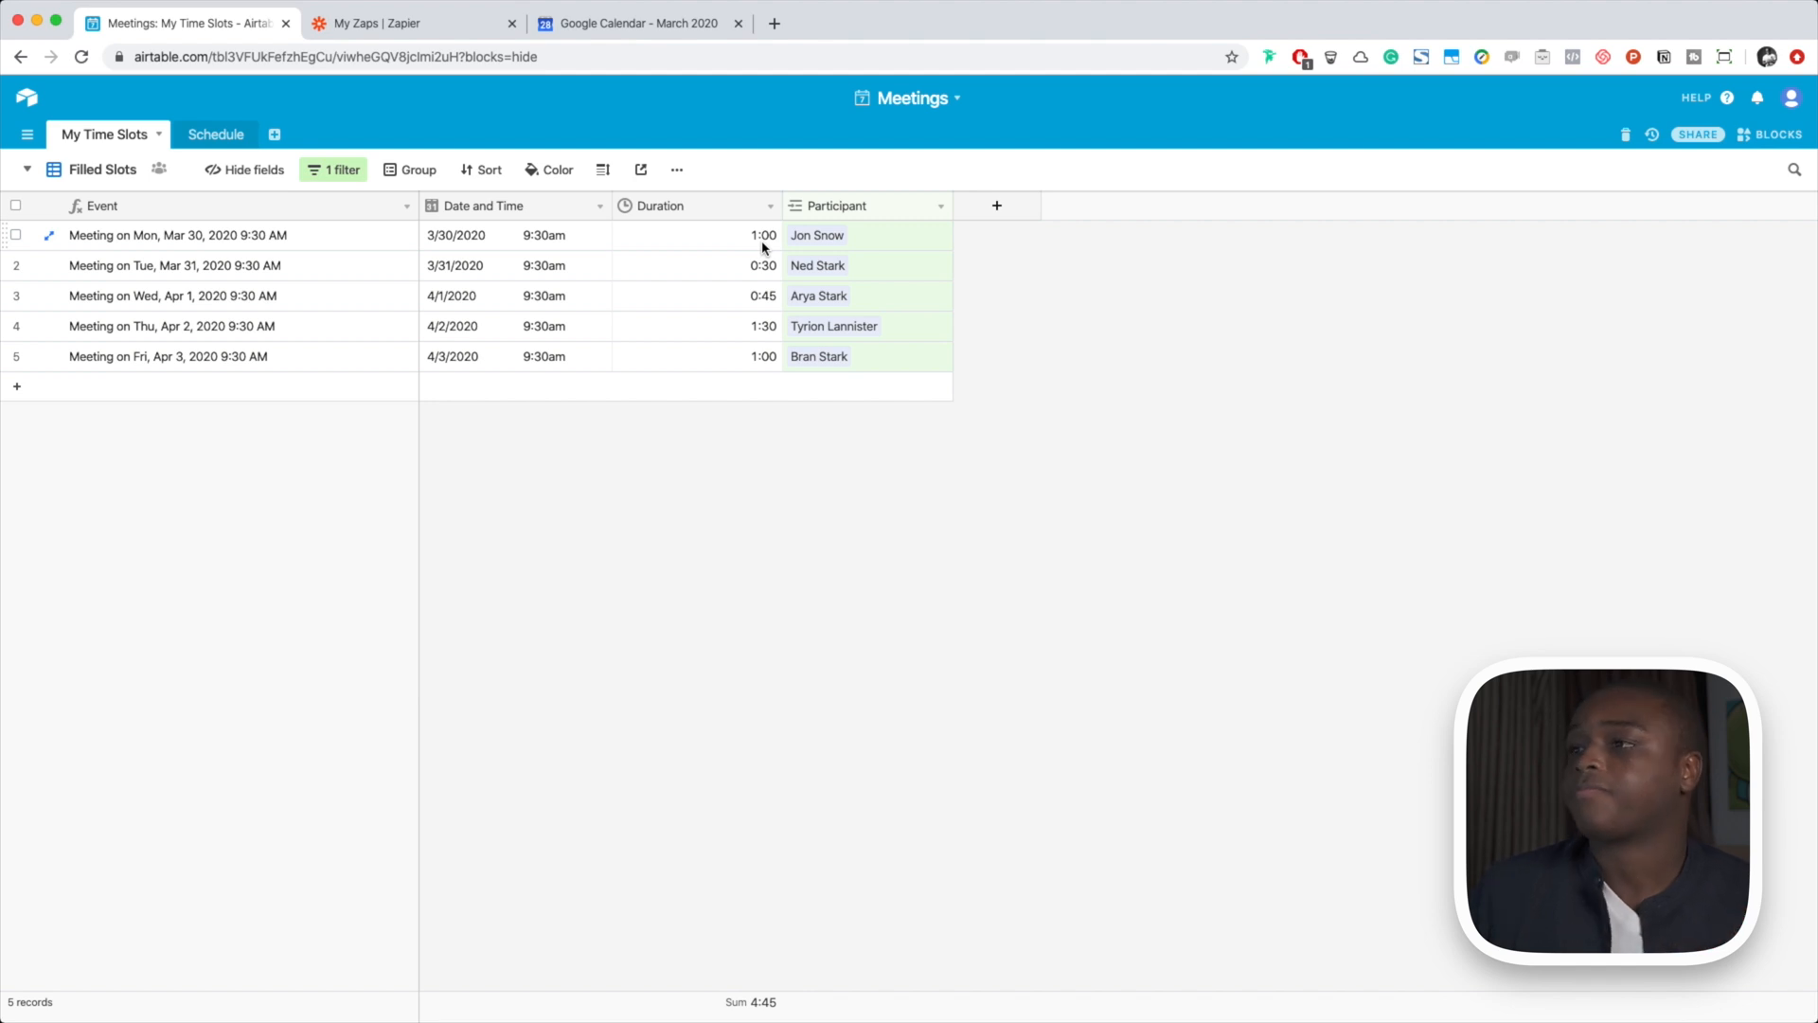
{"action": "left_click", "coordinate": [215, 134]}
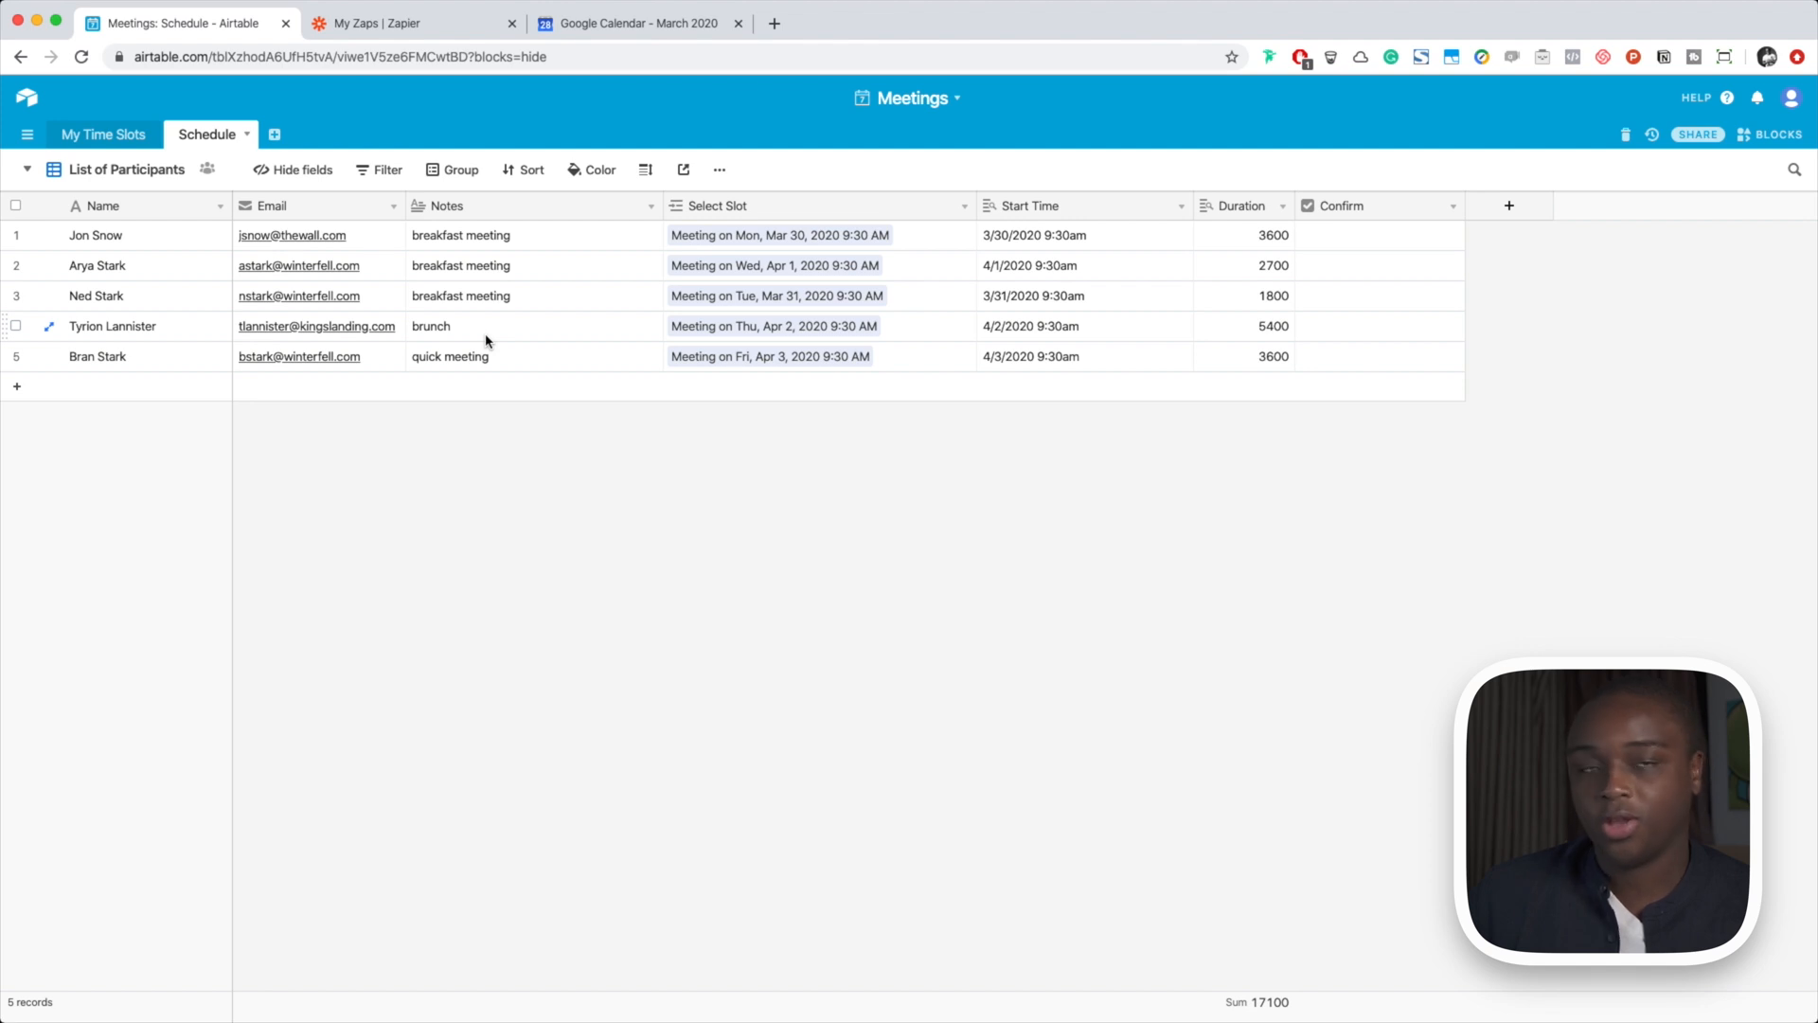
{"action": "mouse_move", "coordinate": [1466, 330]}
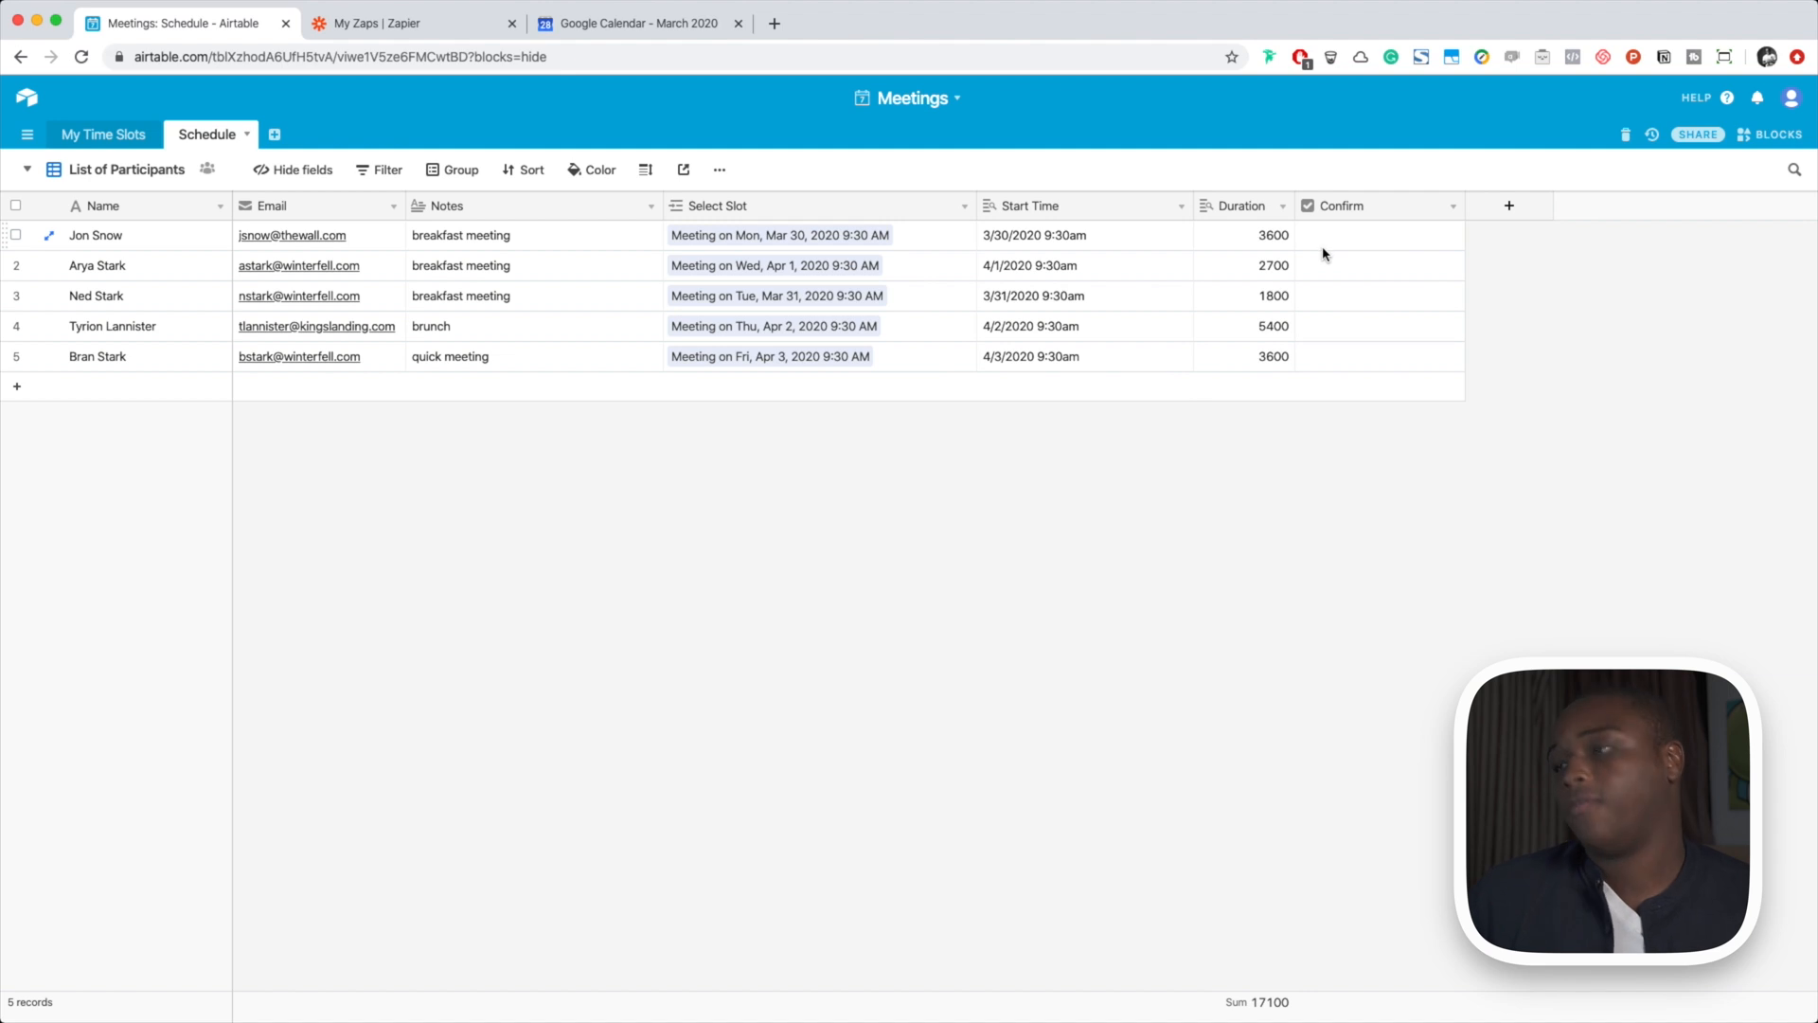
{"action": "left_click", "coordinate": [1379, 235]}
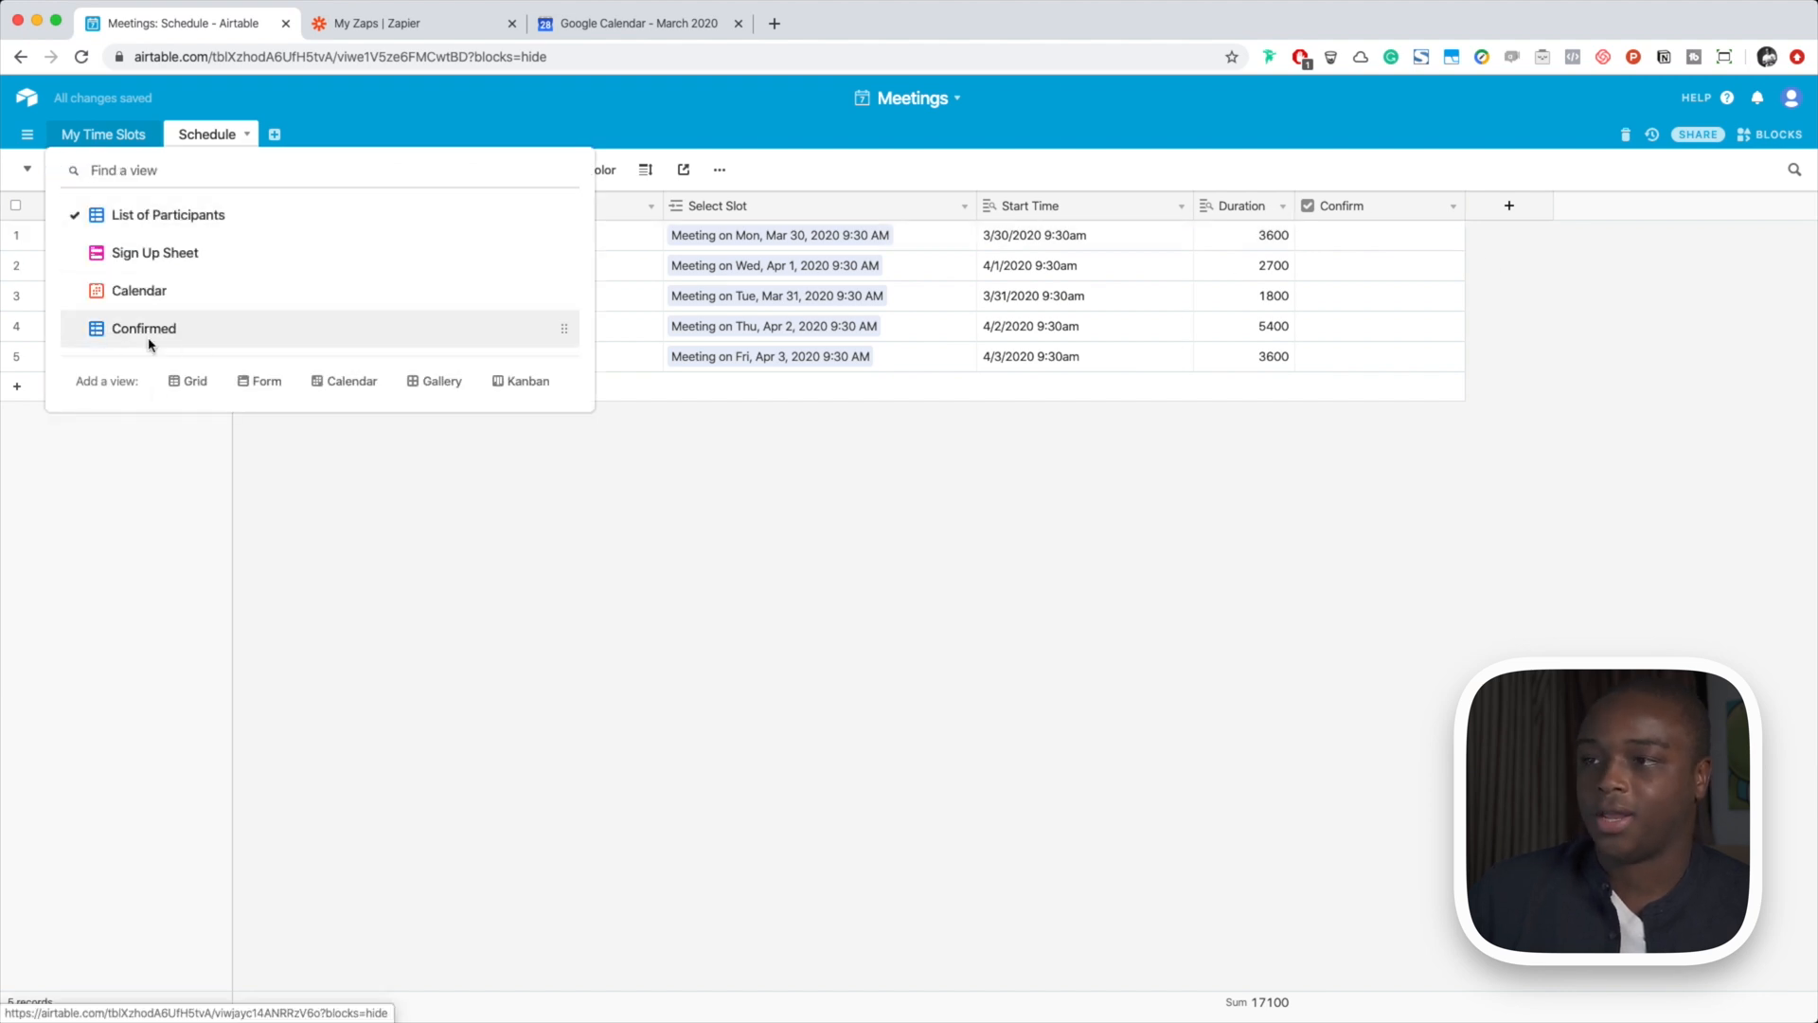
{"action": "left_click", "coordinate": [143, 329]}
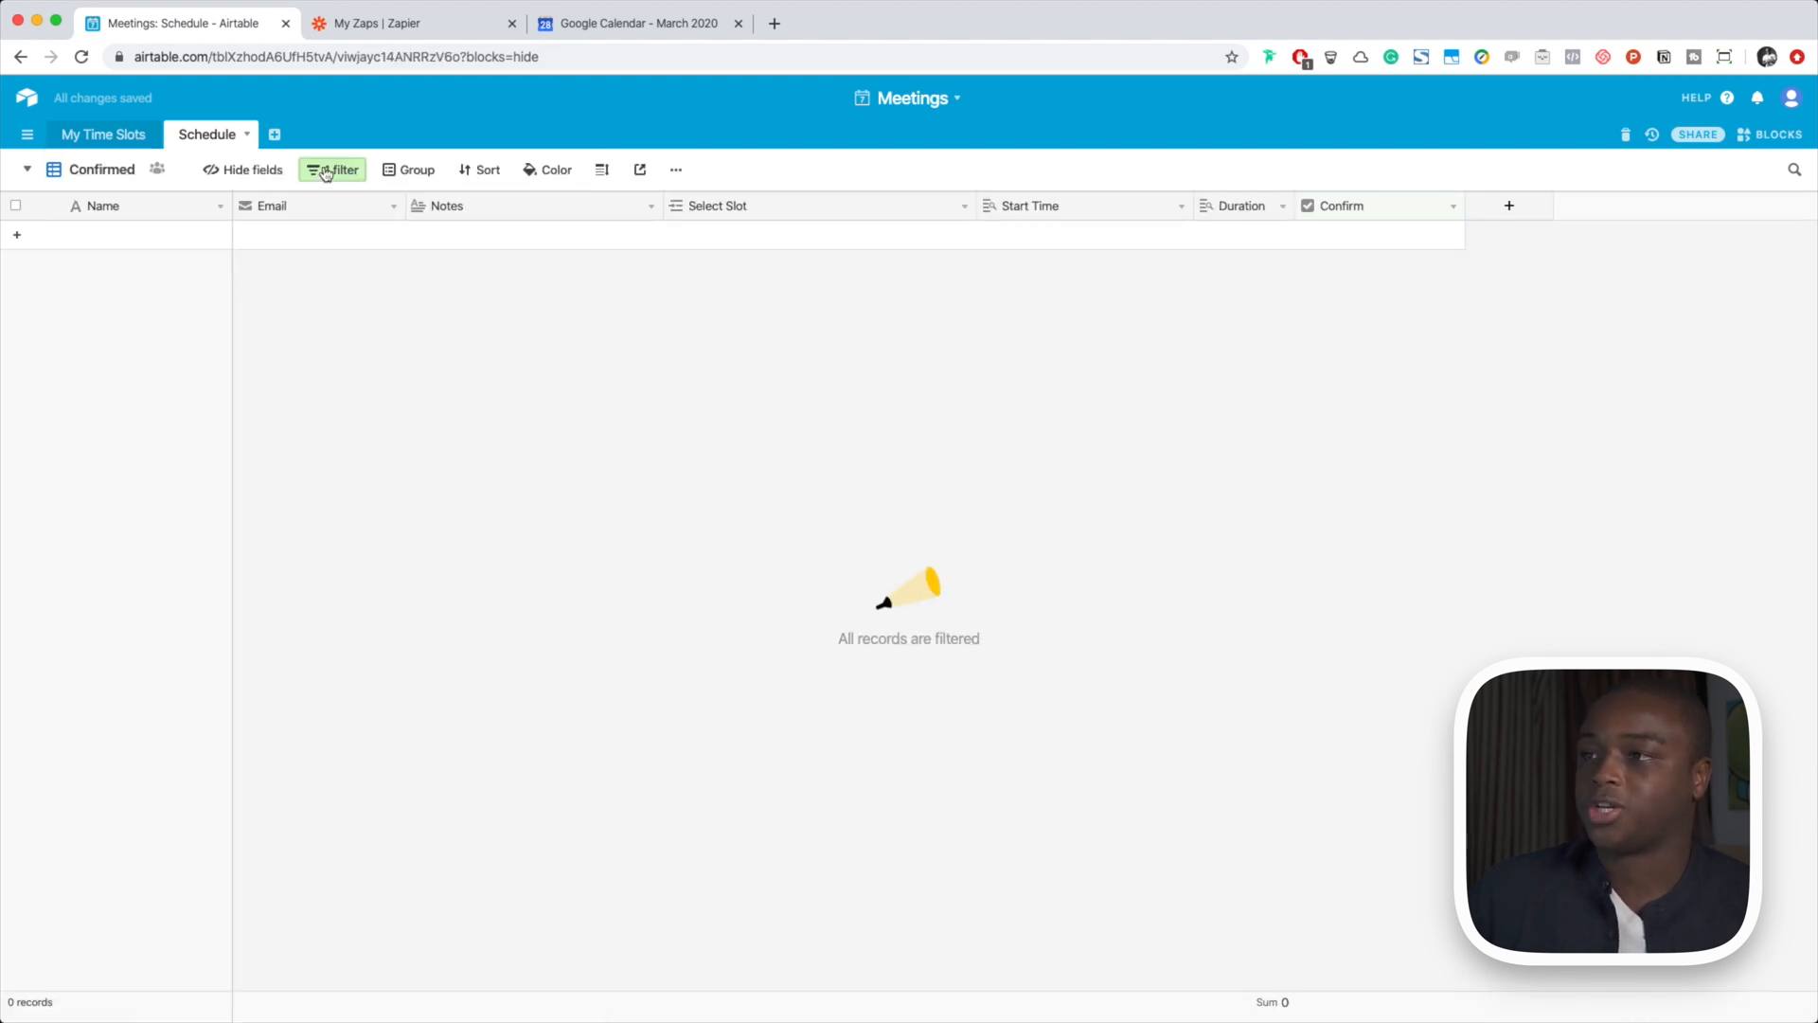
{"action": "left_click", "coordinate": [332, 169]}
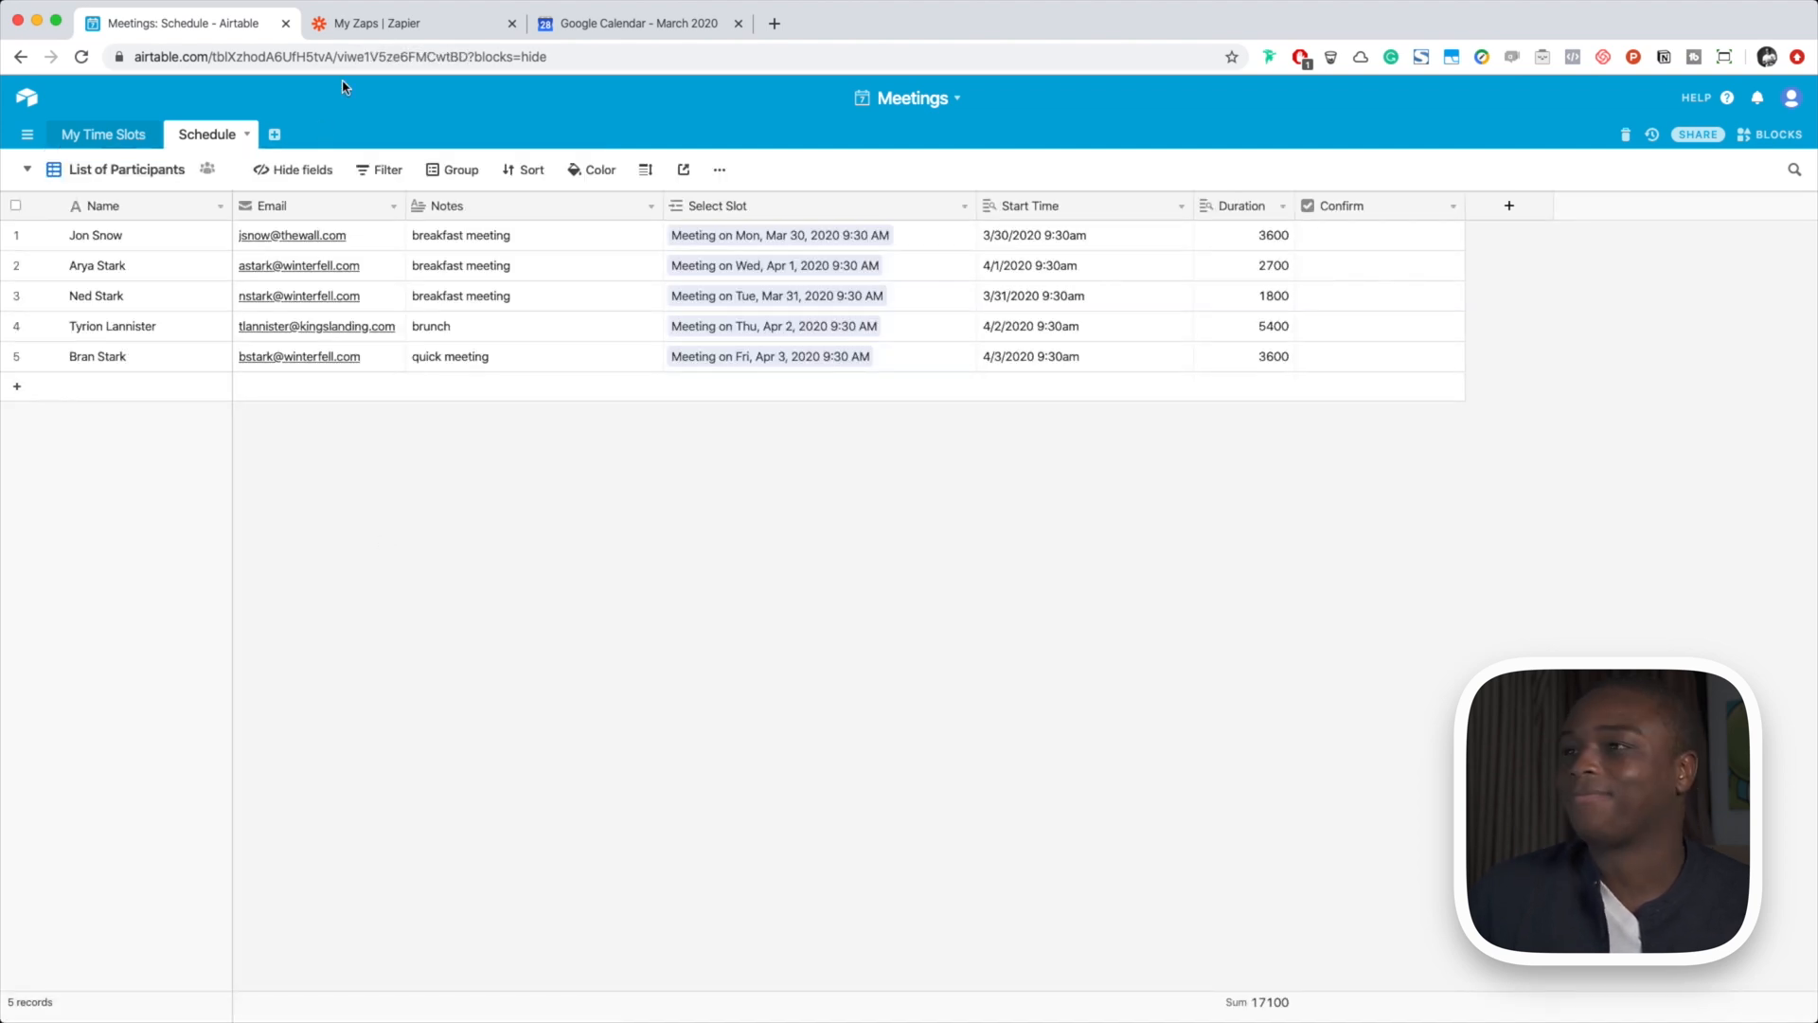
Set an Airtable New Record in View trigger on the Schedule table's Confirmed view
{"action": "left_click", "coordinate": [380, 24]}
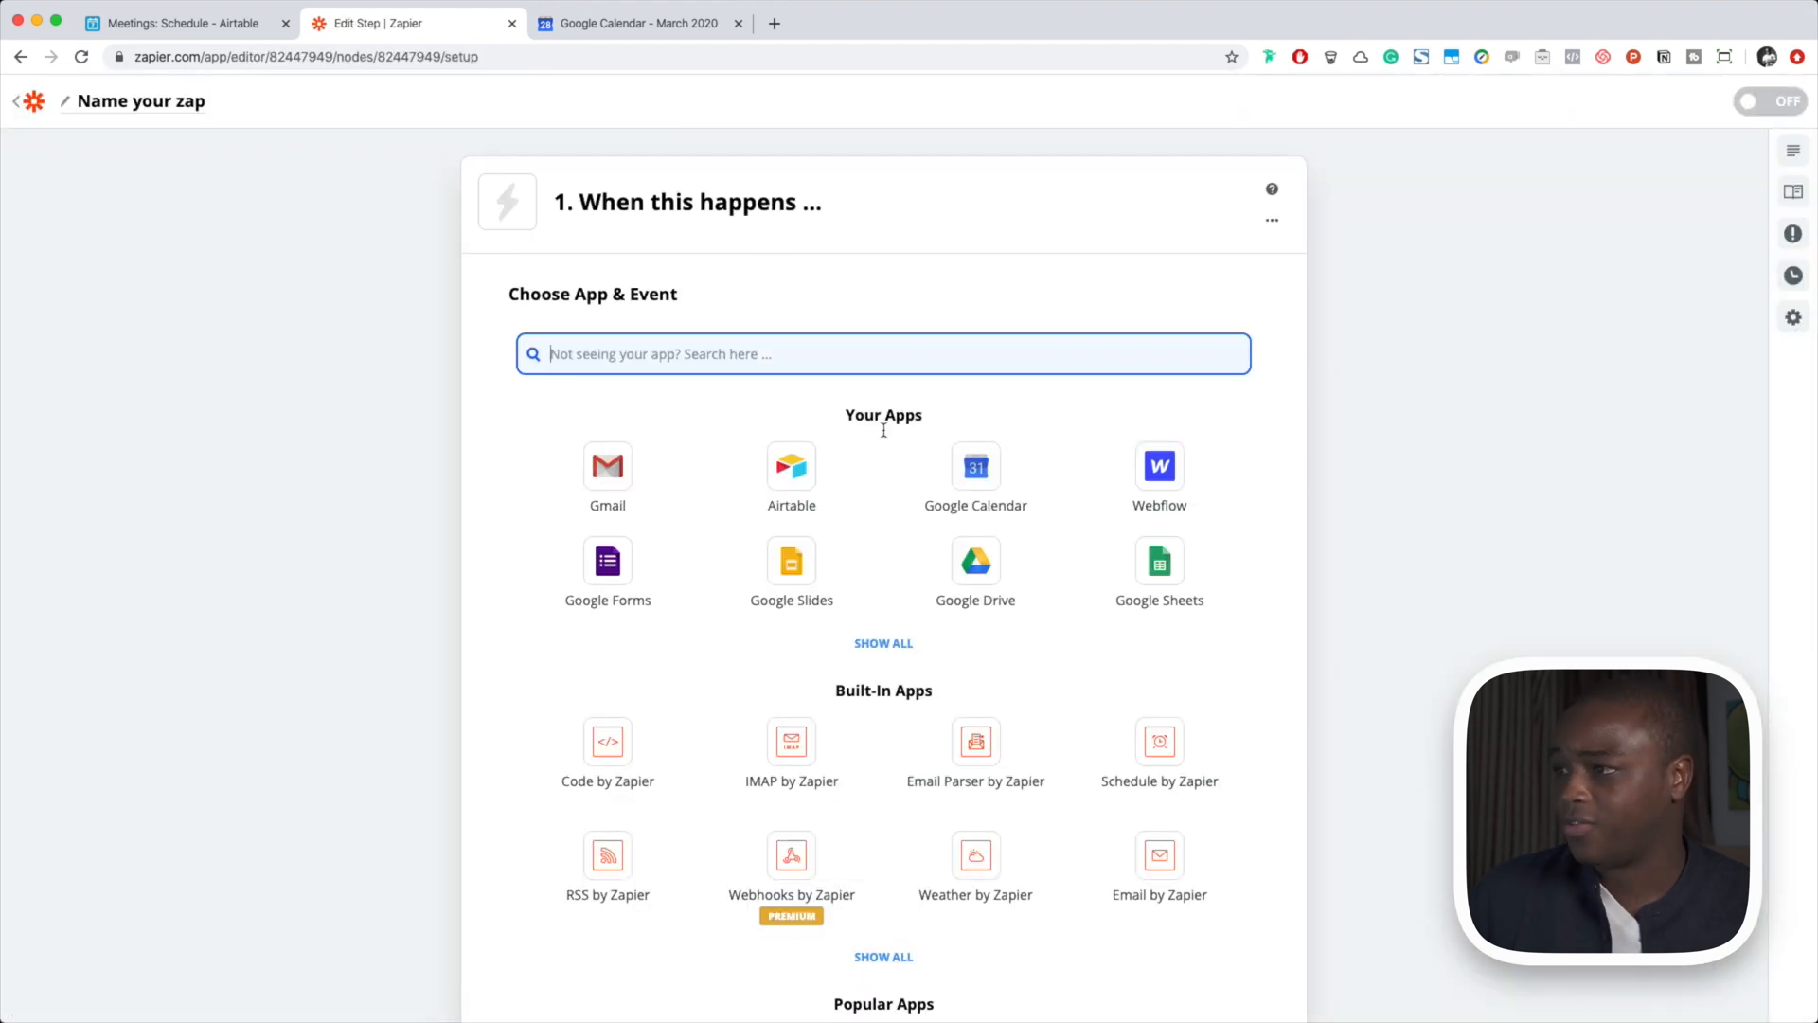
{"action": "mouse_move", "coordinate": [791, 473]}
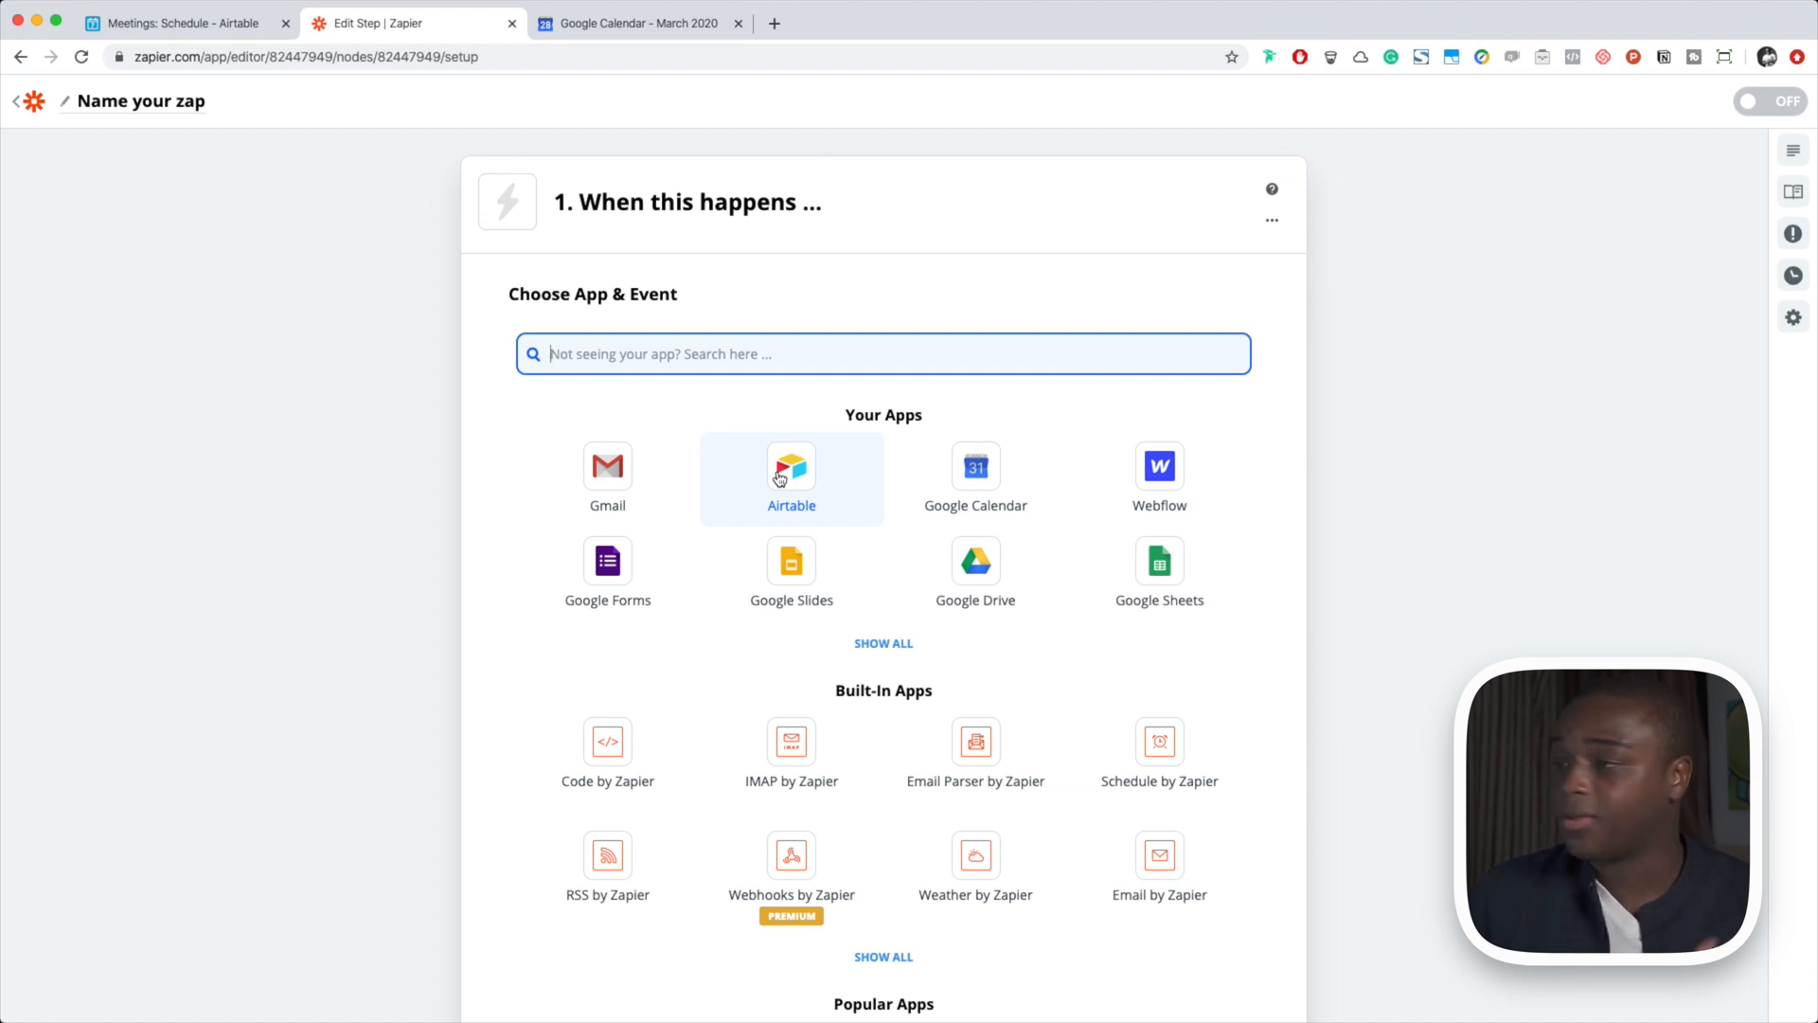
{"action": "left_click", "coordinate": [791, 467]}
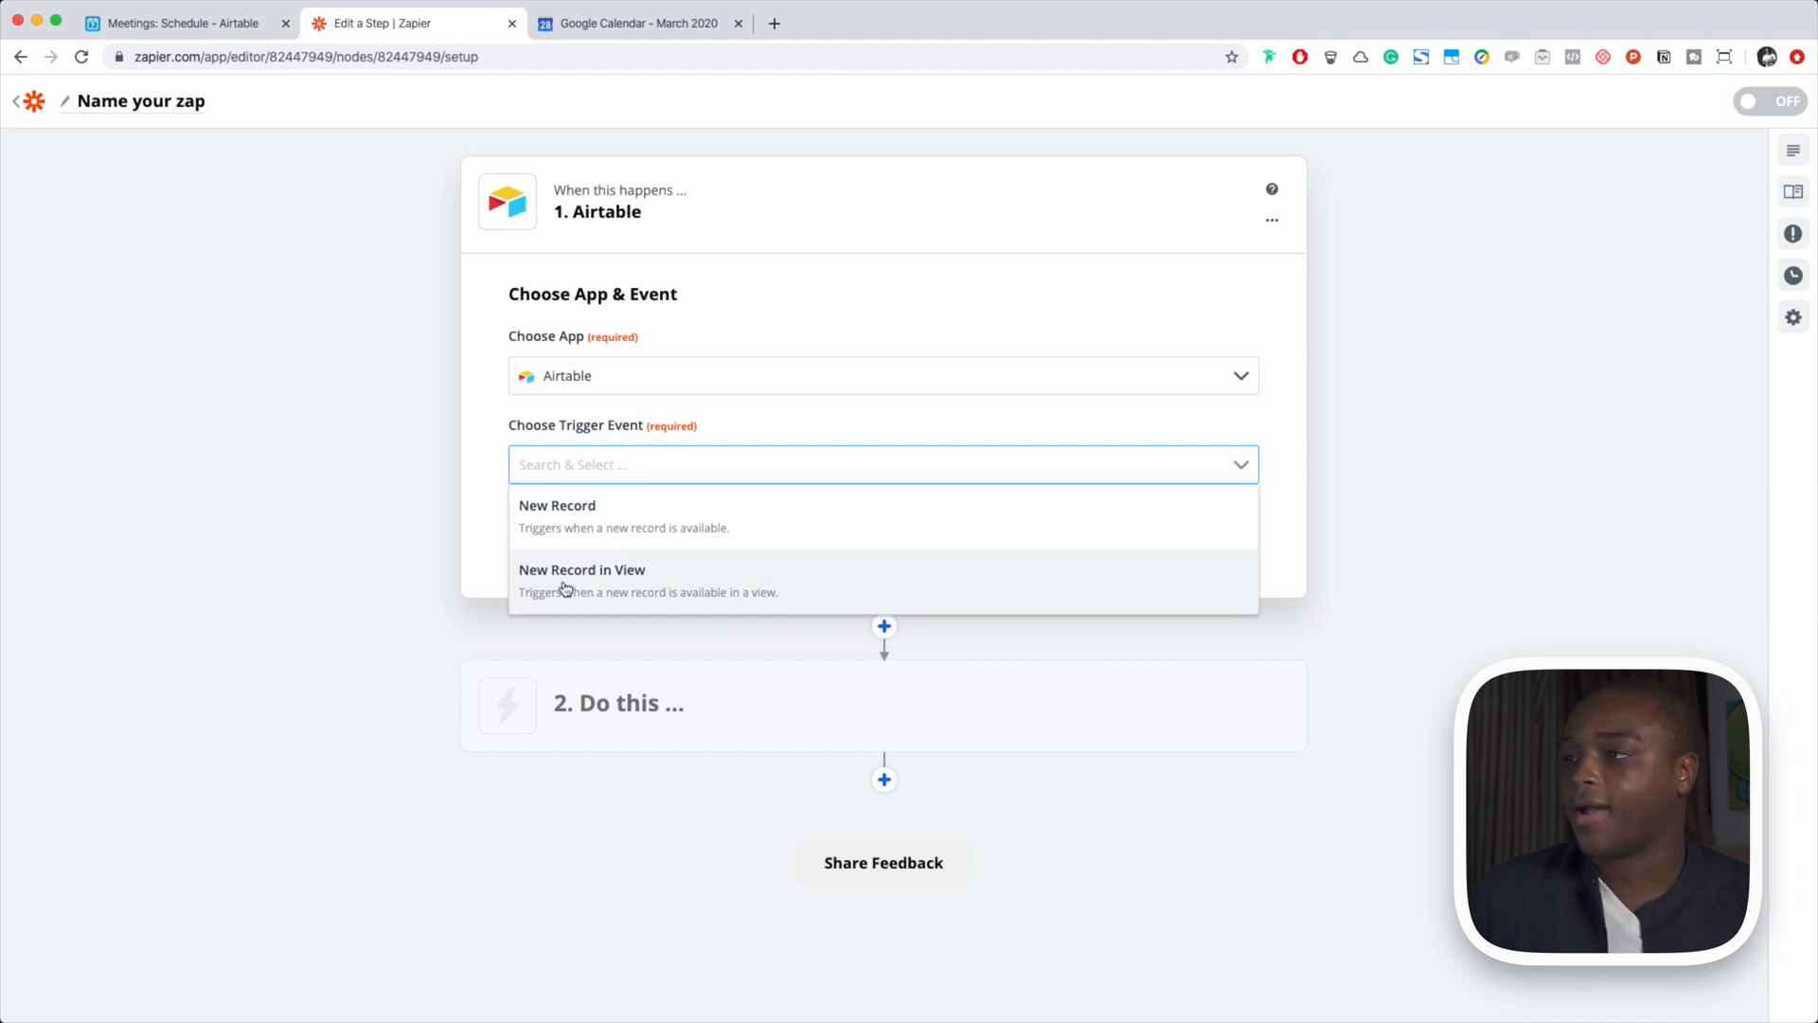
{"action": "mouse_move", "coordinate": [589, 591]}
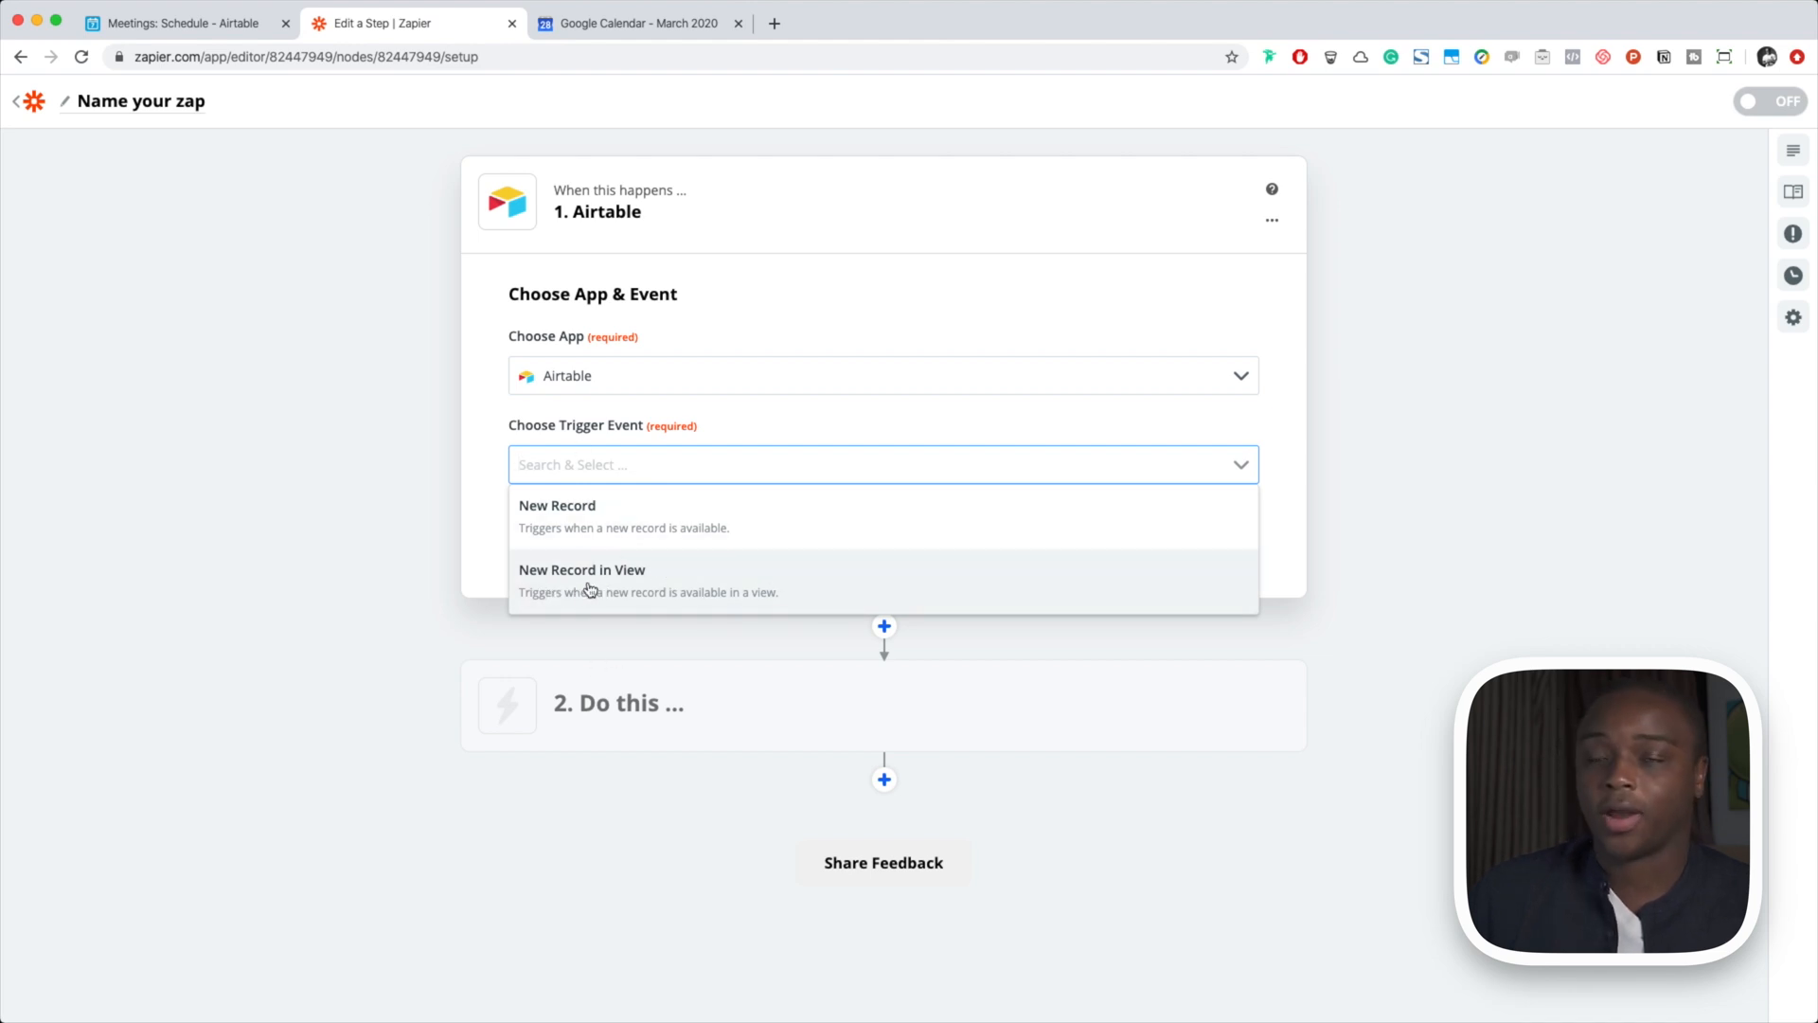
{"action": "left_click", "coordinate": [583, 570]}
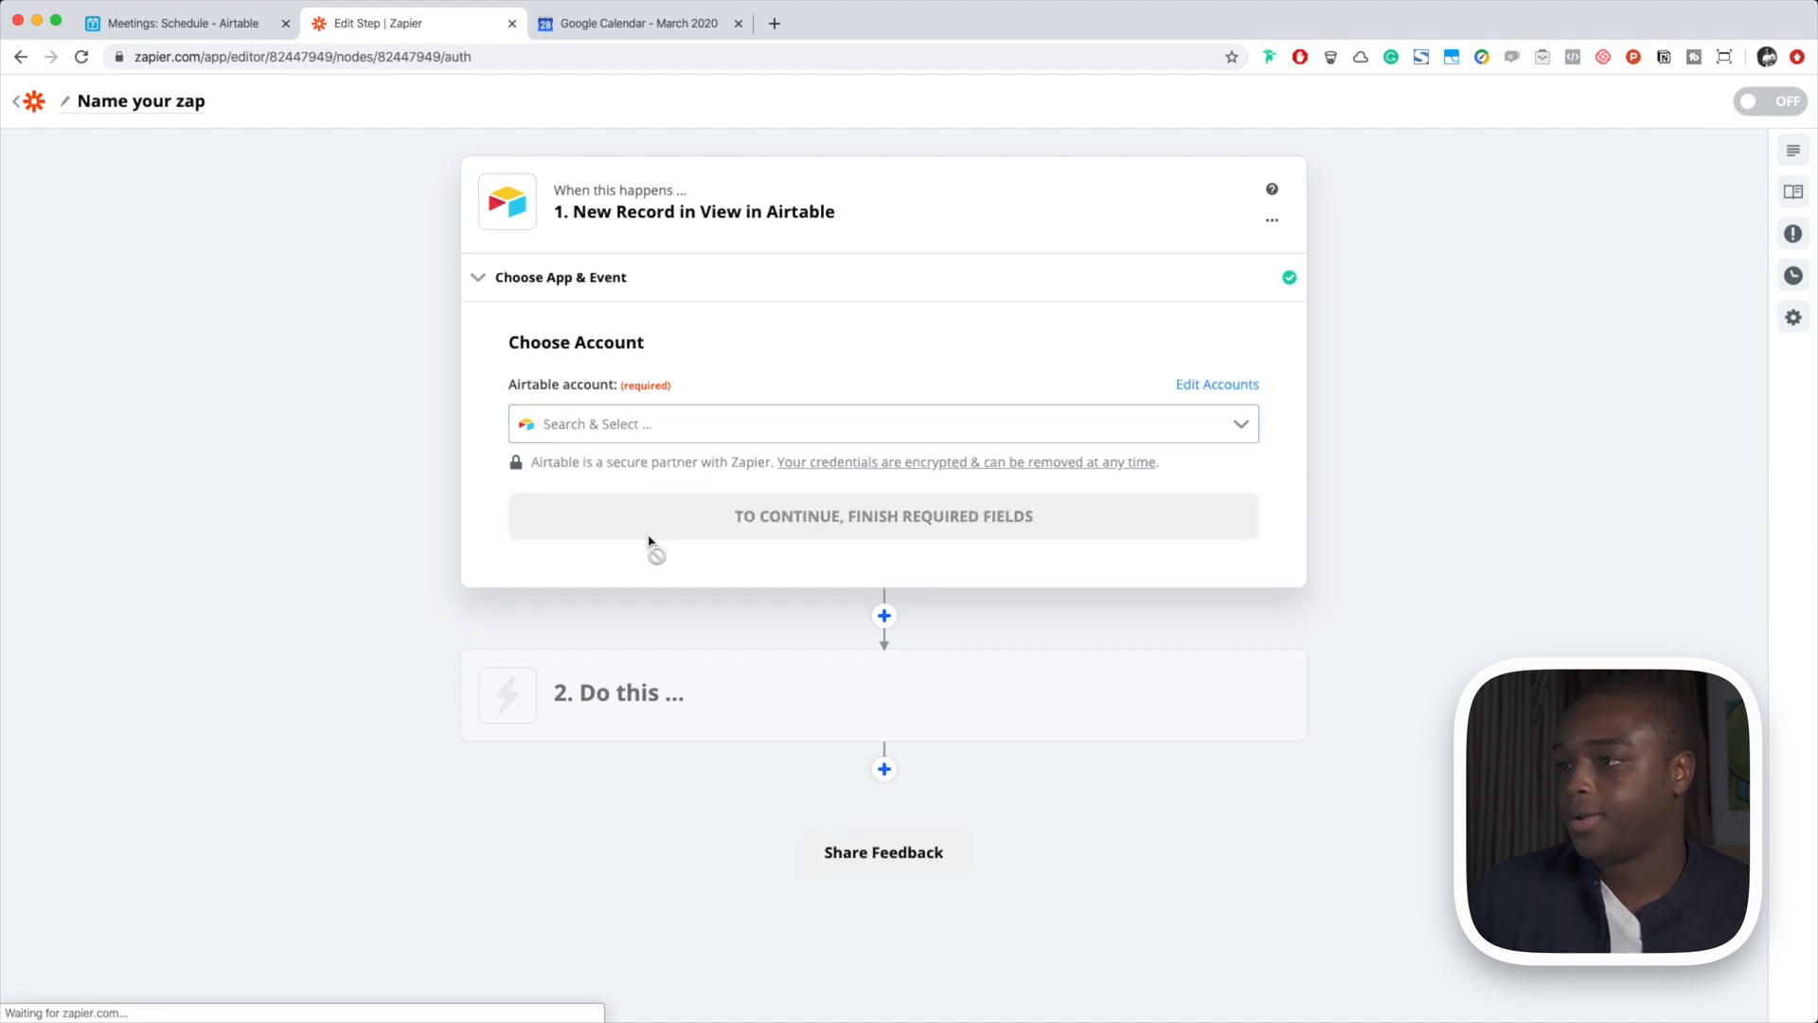
{"action": "left_click", "coordinate": [881, 424]}
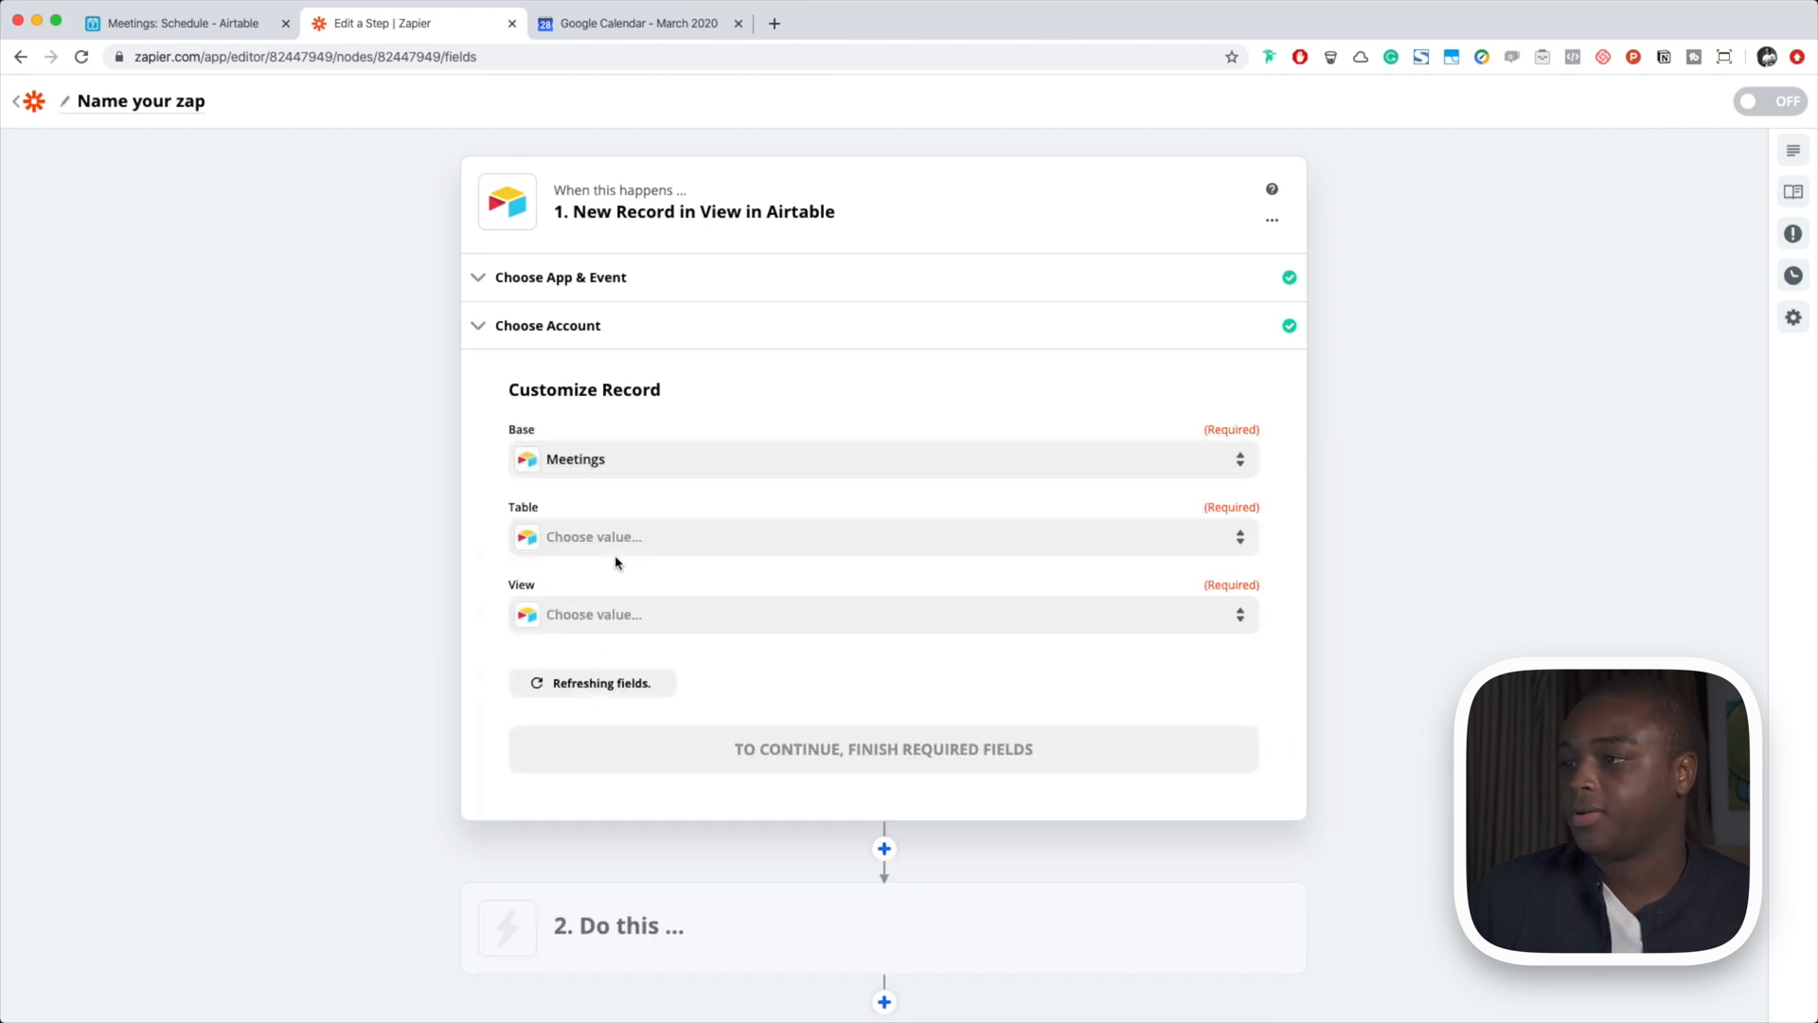
{"action": "left_click", "coordinate": [881, 537]}
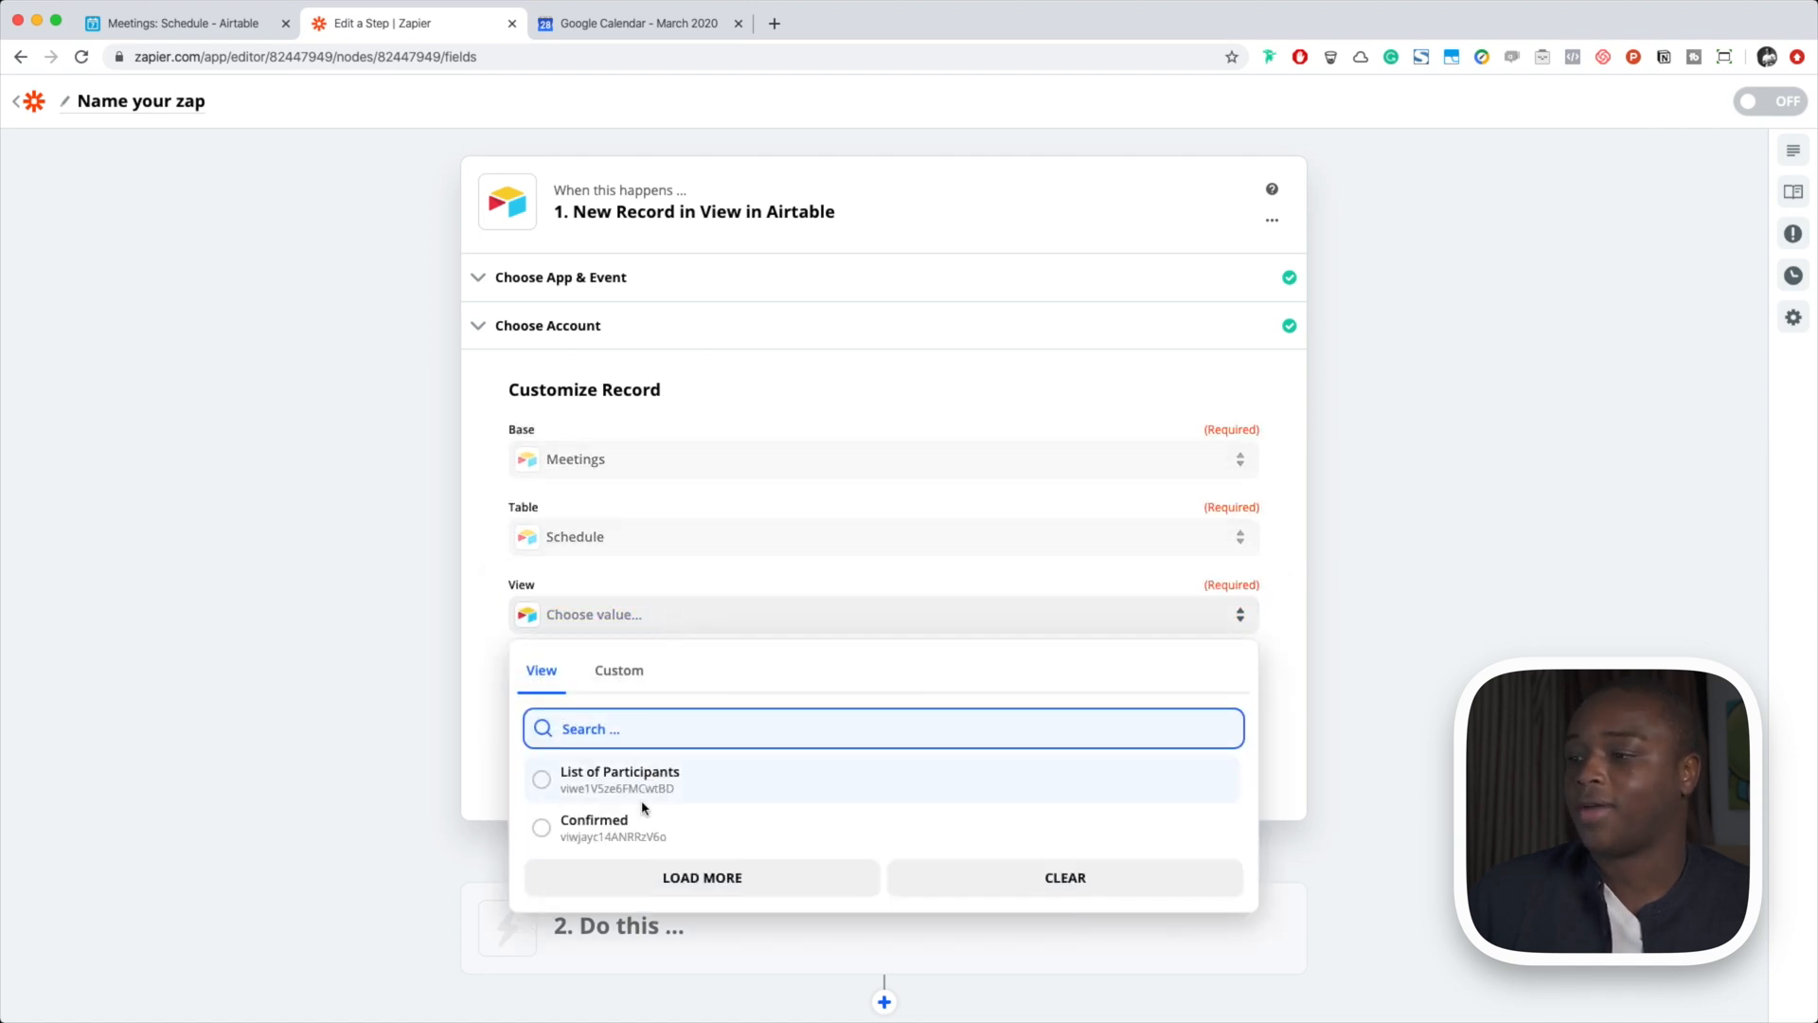
{"action": "left_click", "coordinate": [594, 828]}
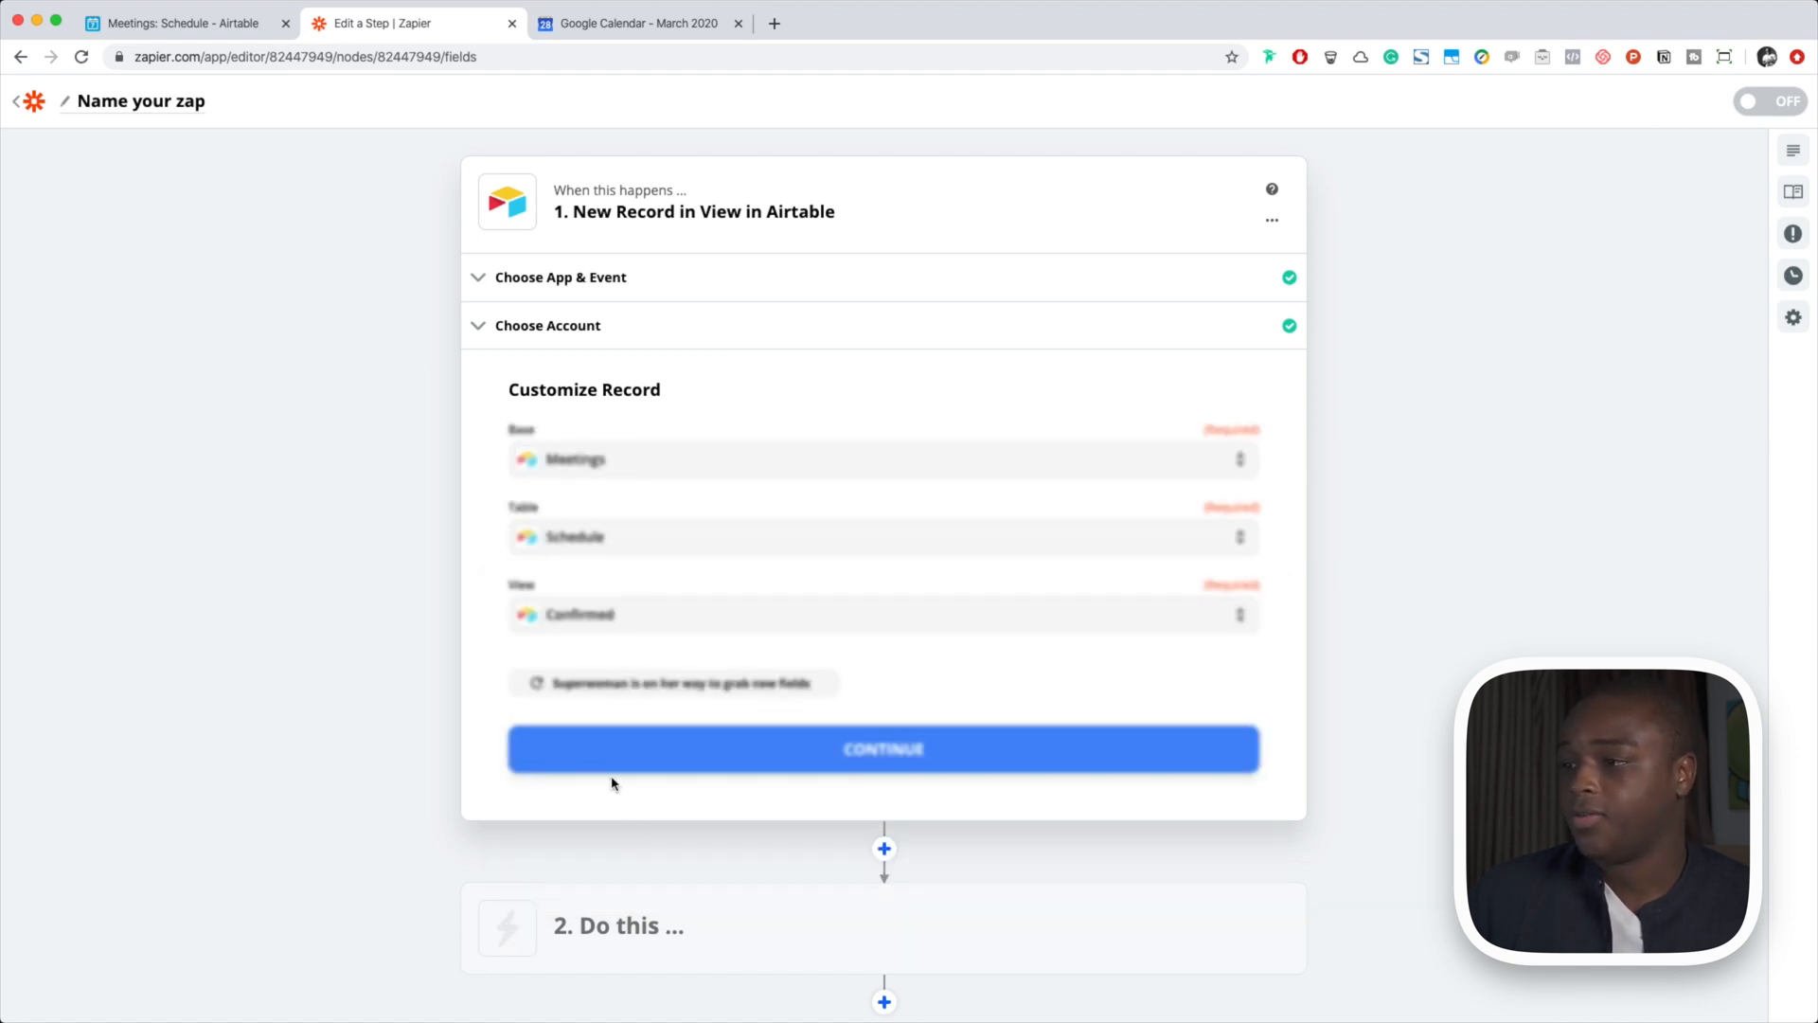
Recheck Airtable's Confirmed view, then run the Zapier trigger test for a sample record
{"action": "left_click", "coordinate": [171, 22]}
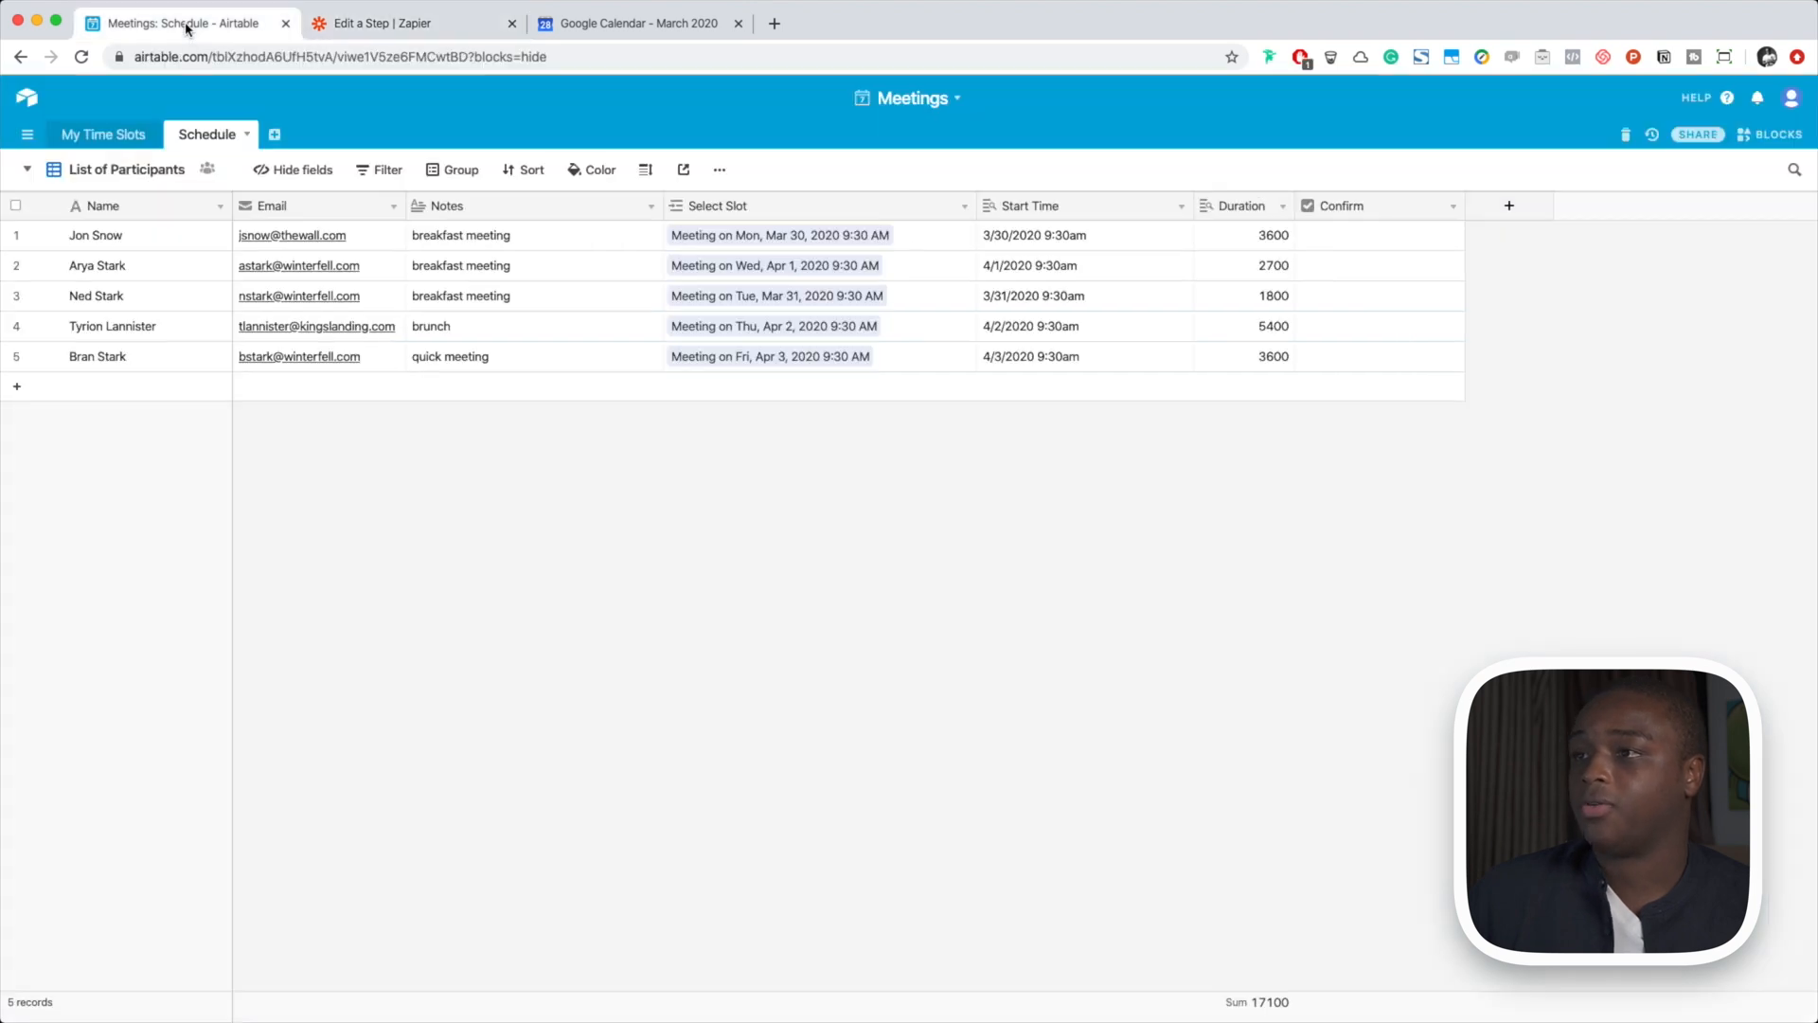
{"action": "left_click", "coordinate": [210, 134]}
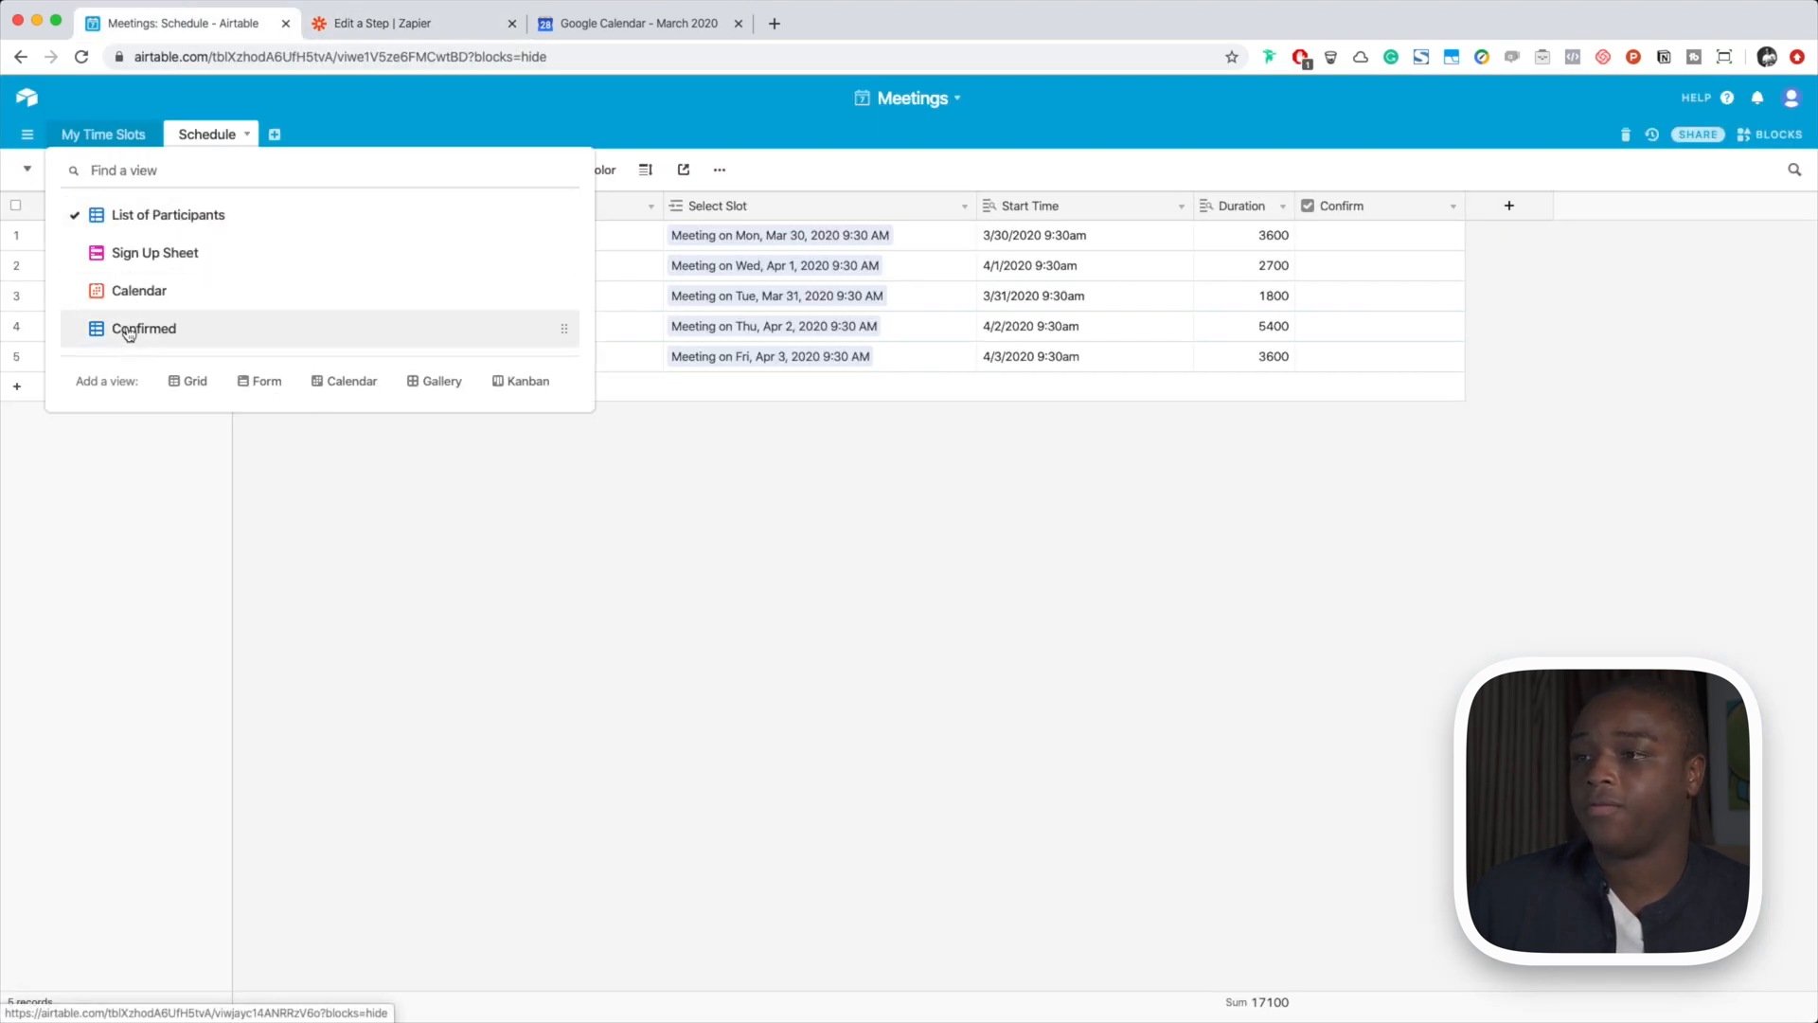
{"action": "left_click", "coordinate": [143, 329]}
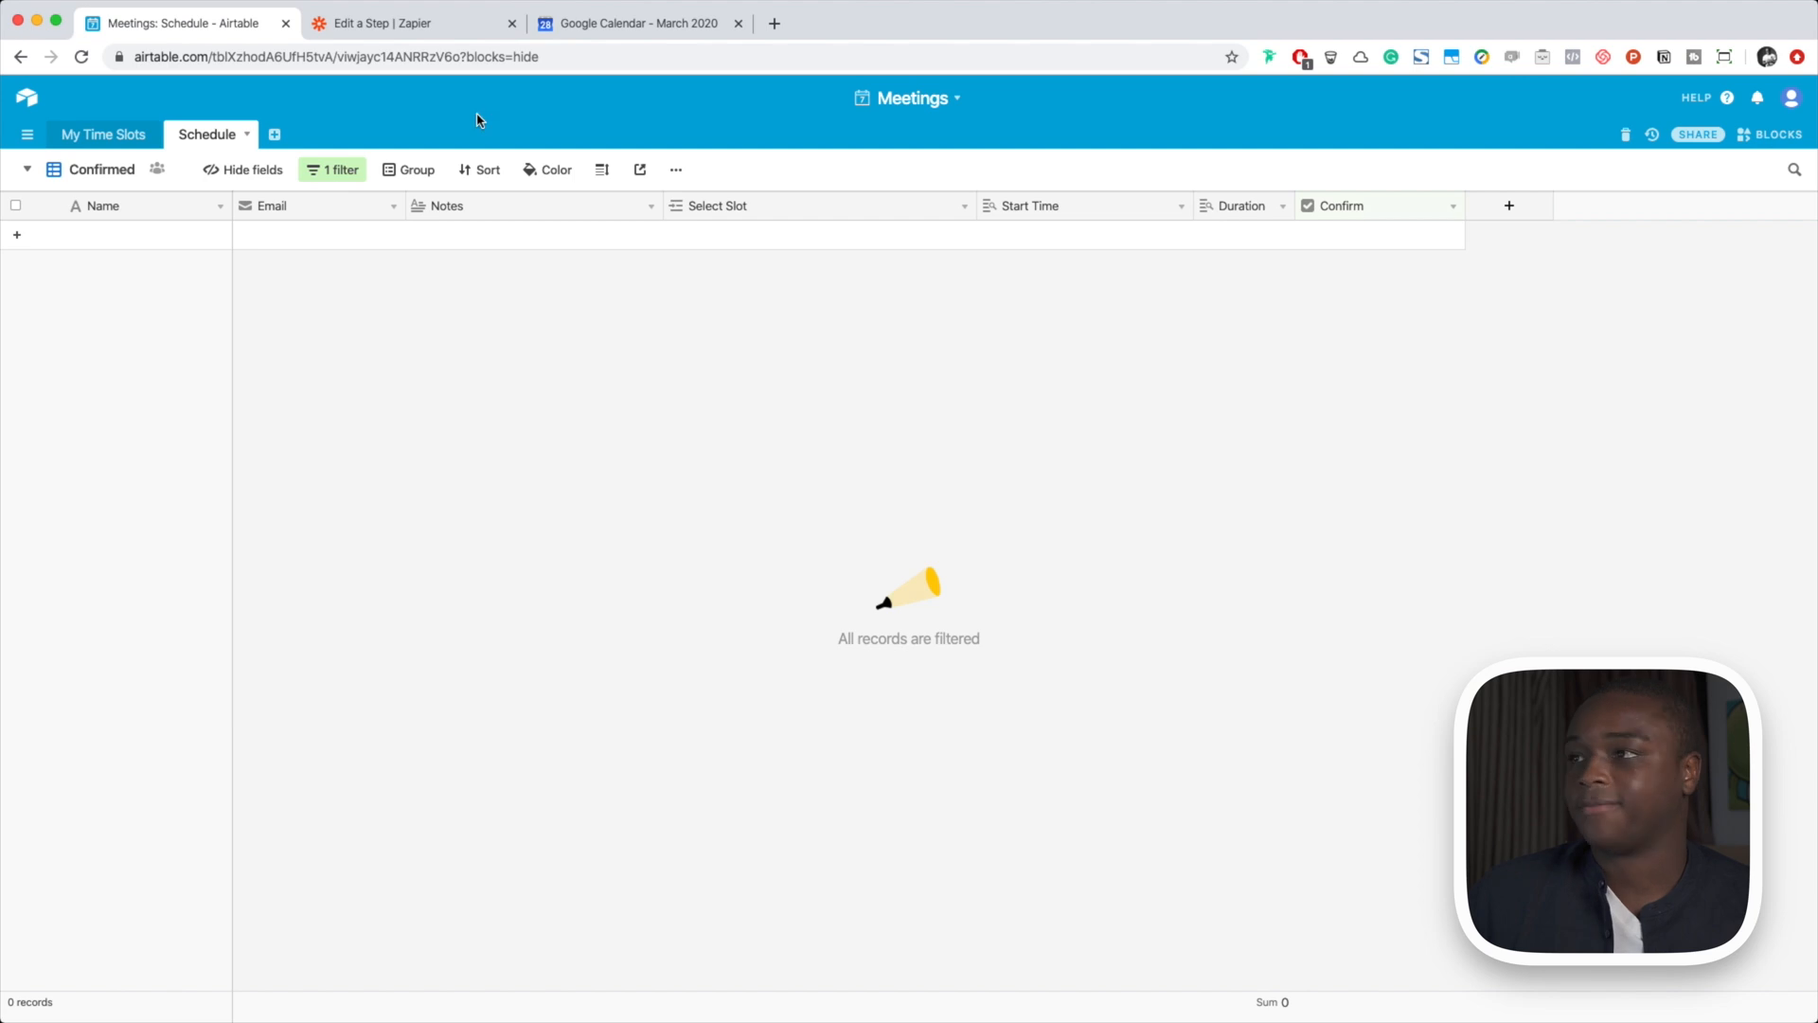
{"action": "left_click", "coordinate": [390, 24]}
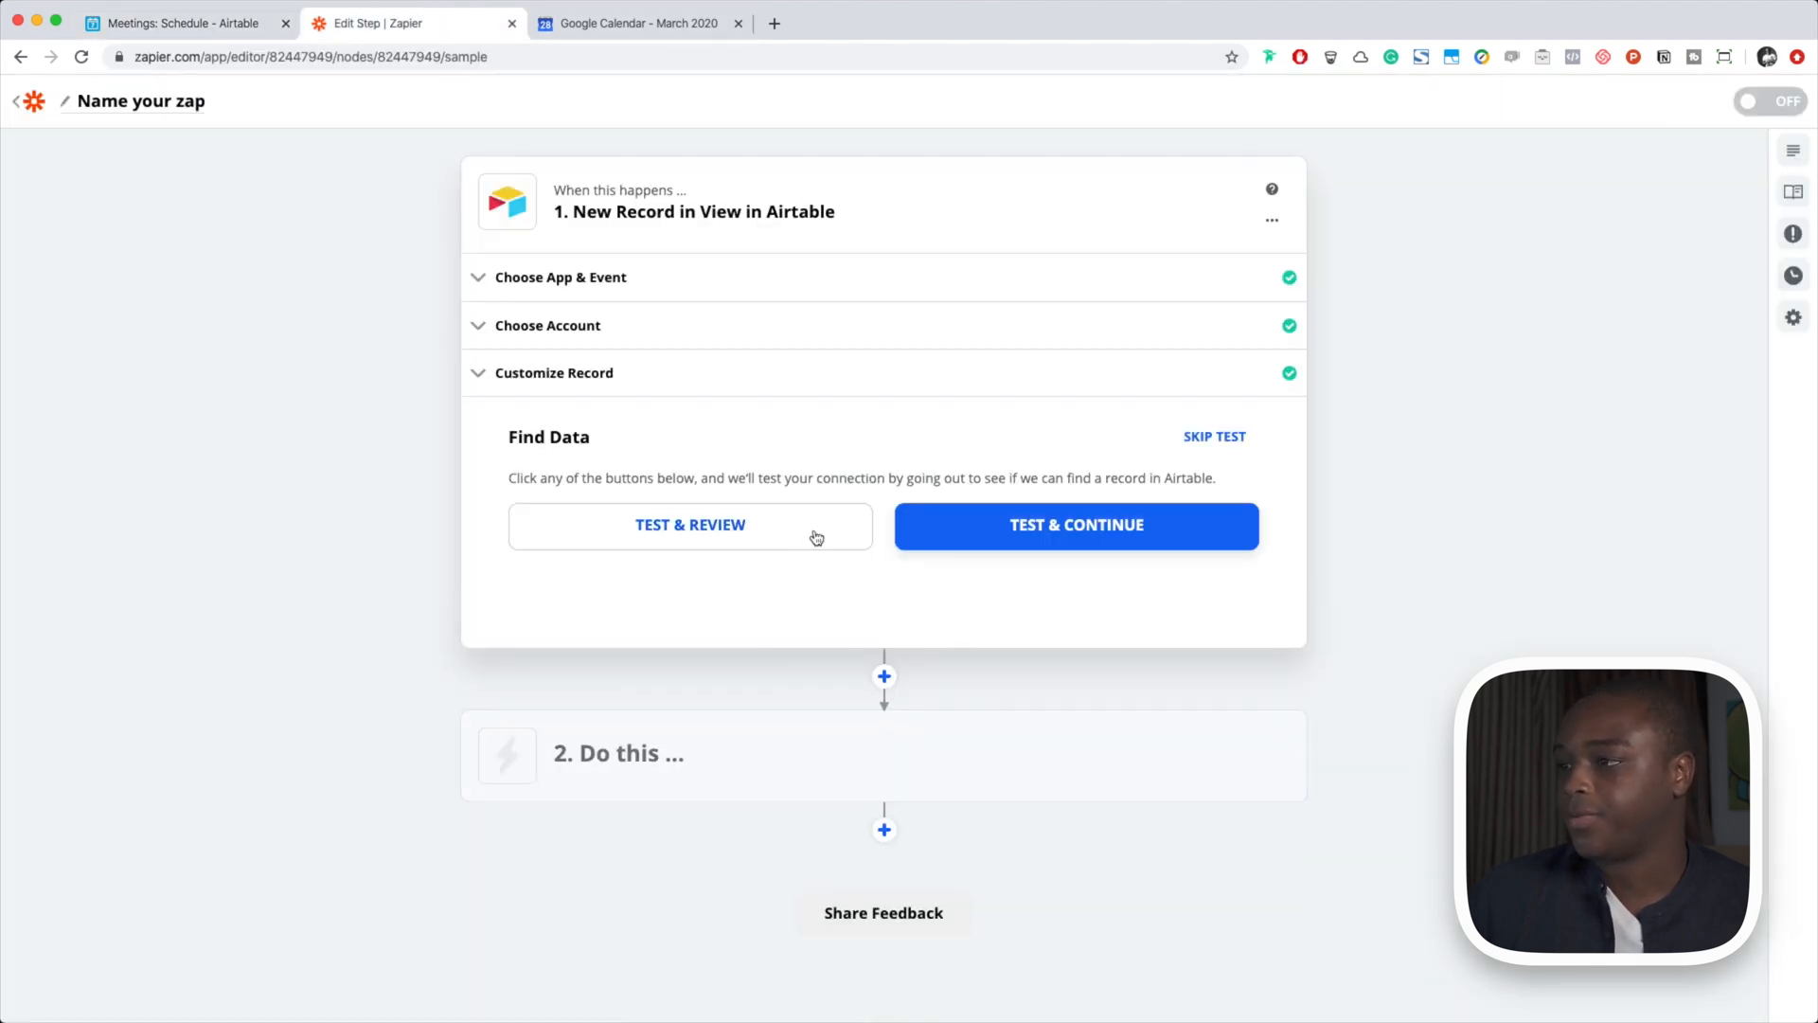
{"action": "left_click", "coordinate": [691, 526]}
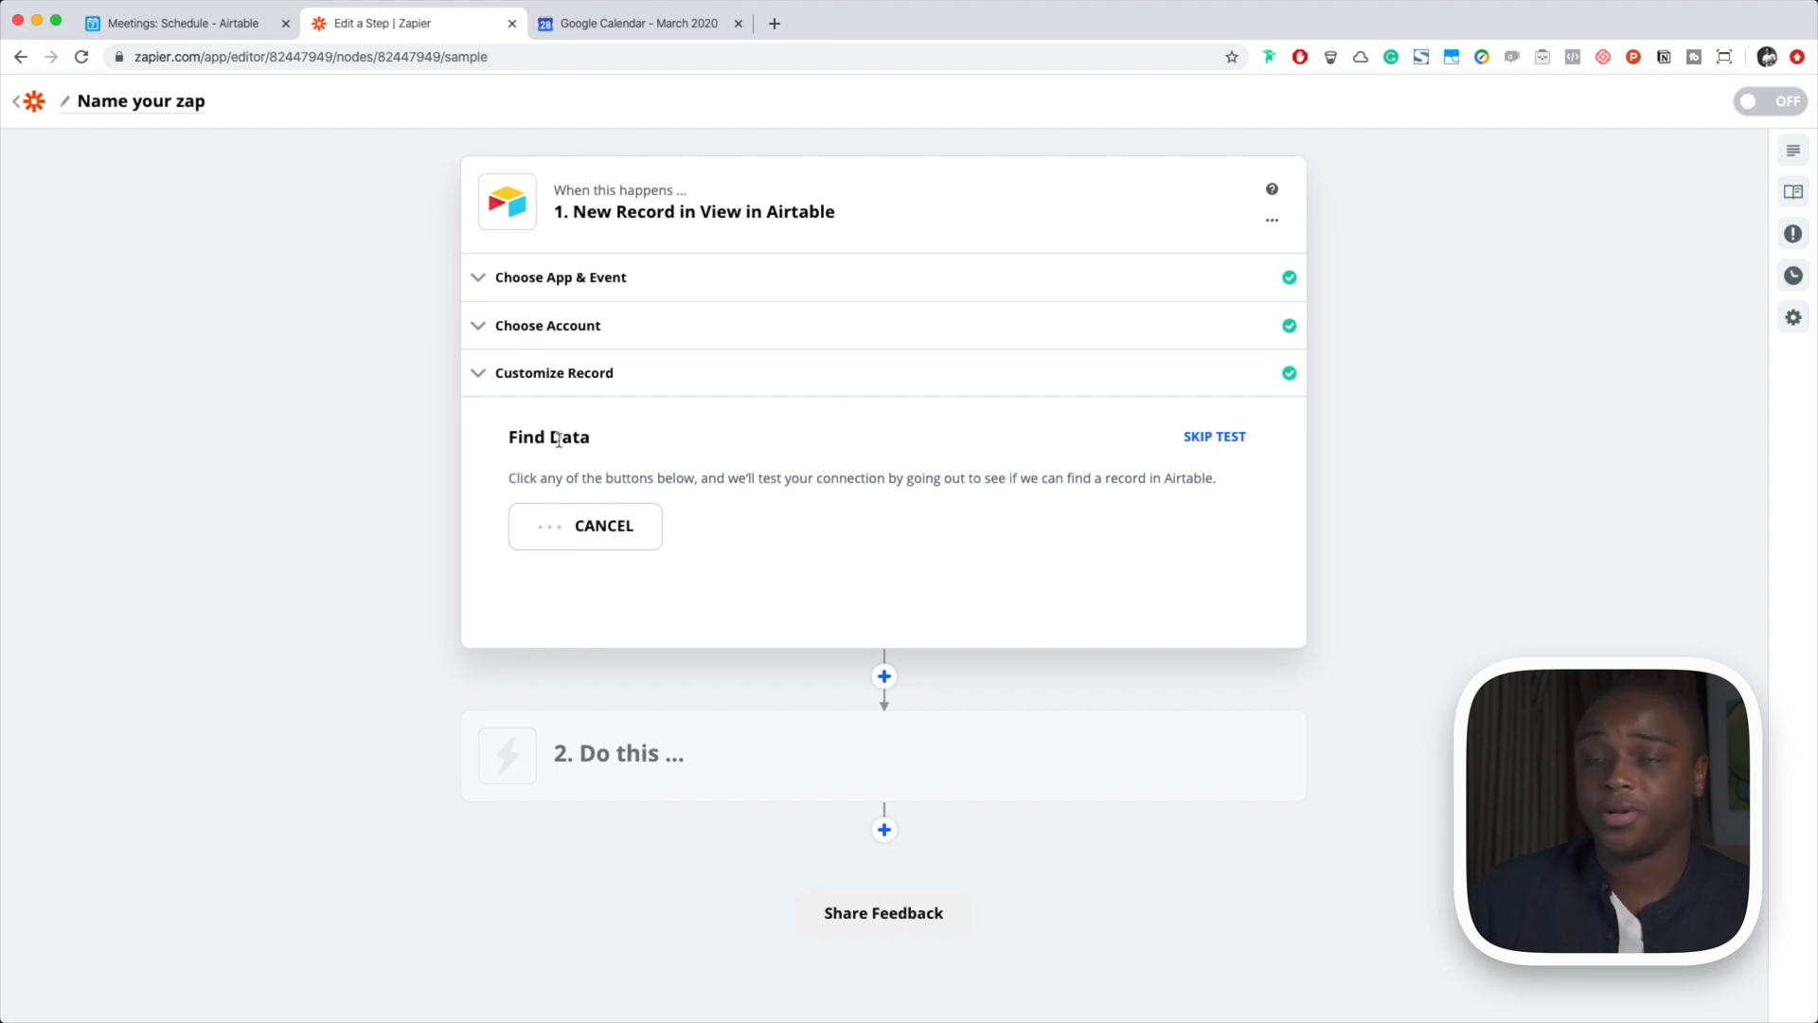
Confirm Jon Snow's meeting in Airtable and review his pulled sample record in Zapier
{"action": "left_click", "coordinate": [189, 22]}
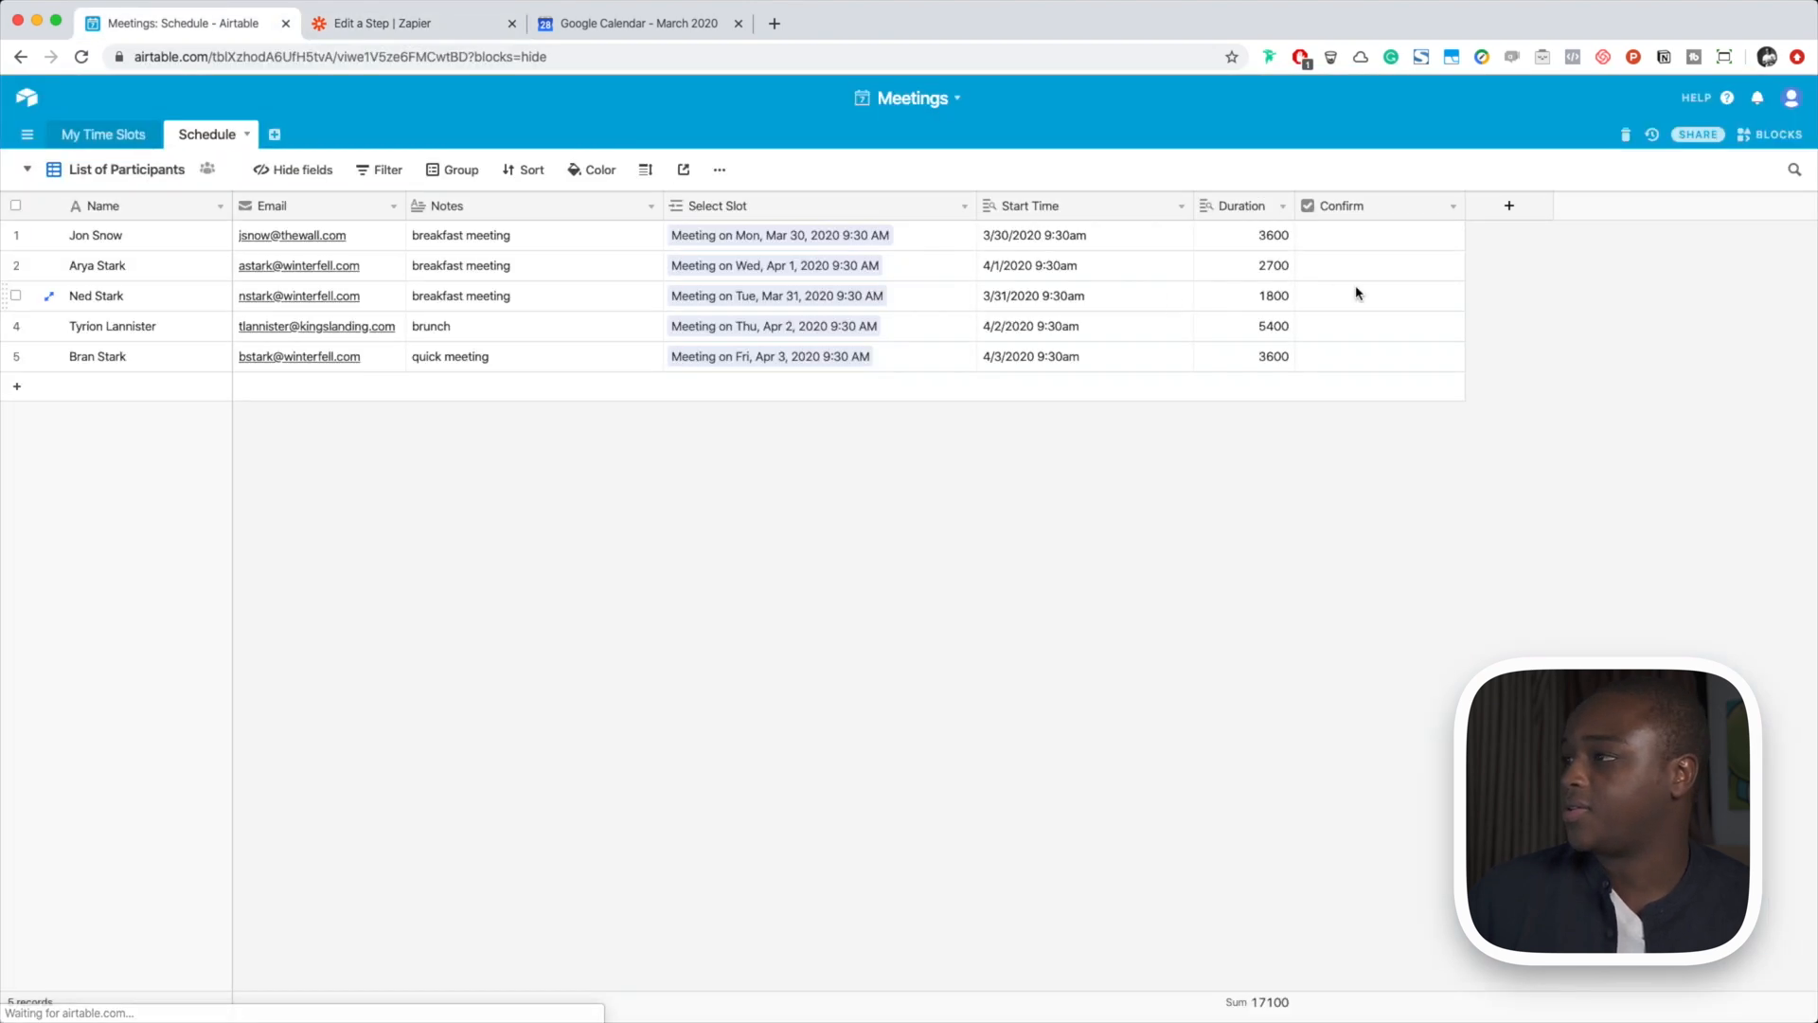
{"action": "left_click", "coordinate": [1380, 236]}
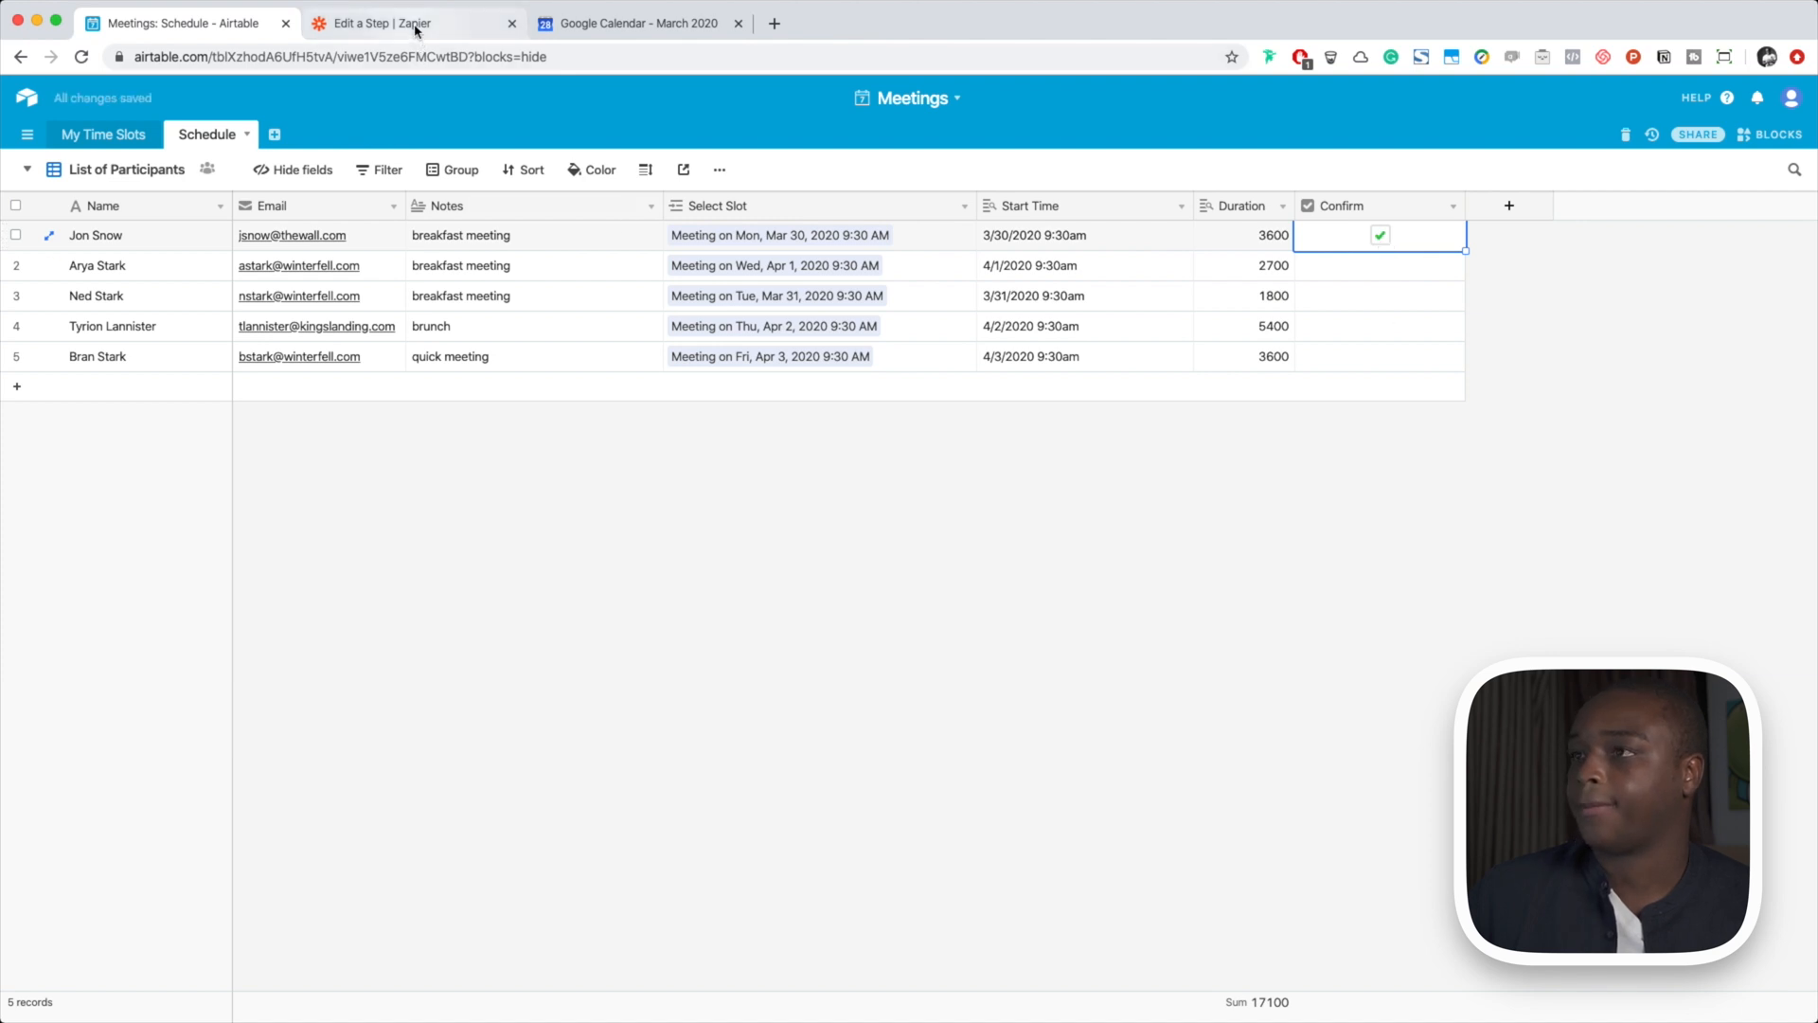
{"action": "left_click", "coordinate": [381, 23]}
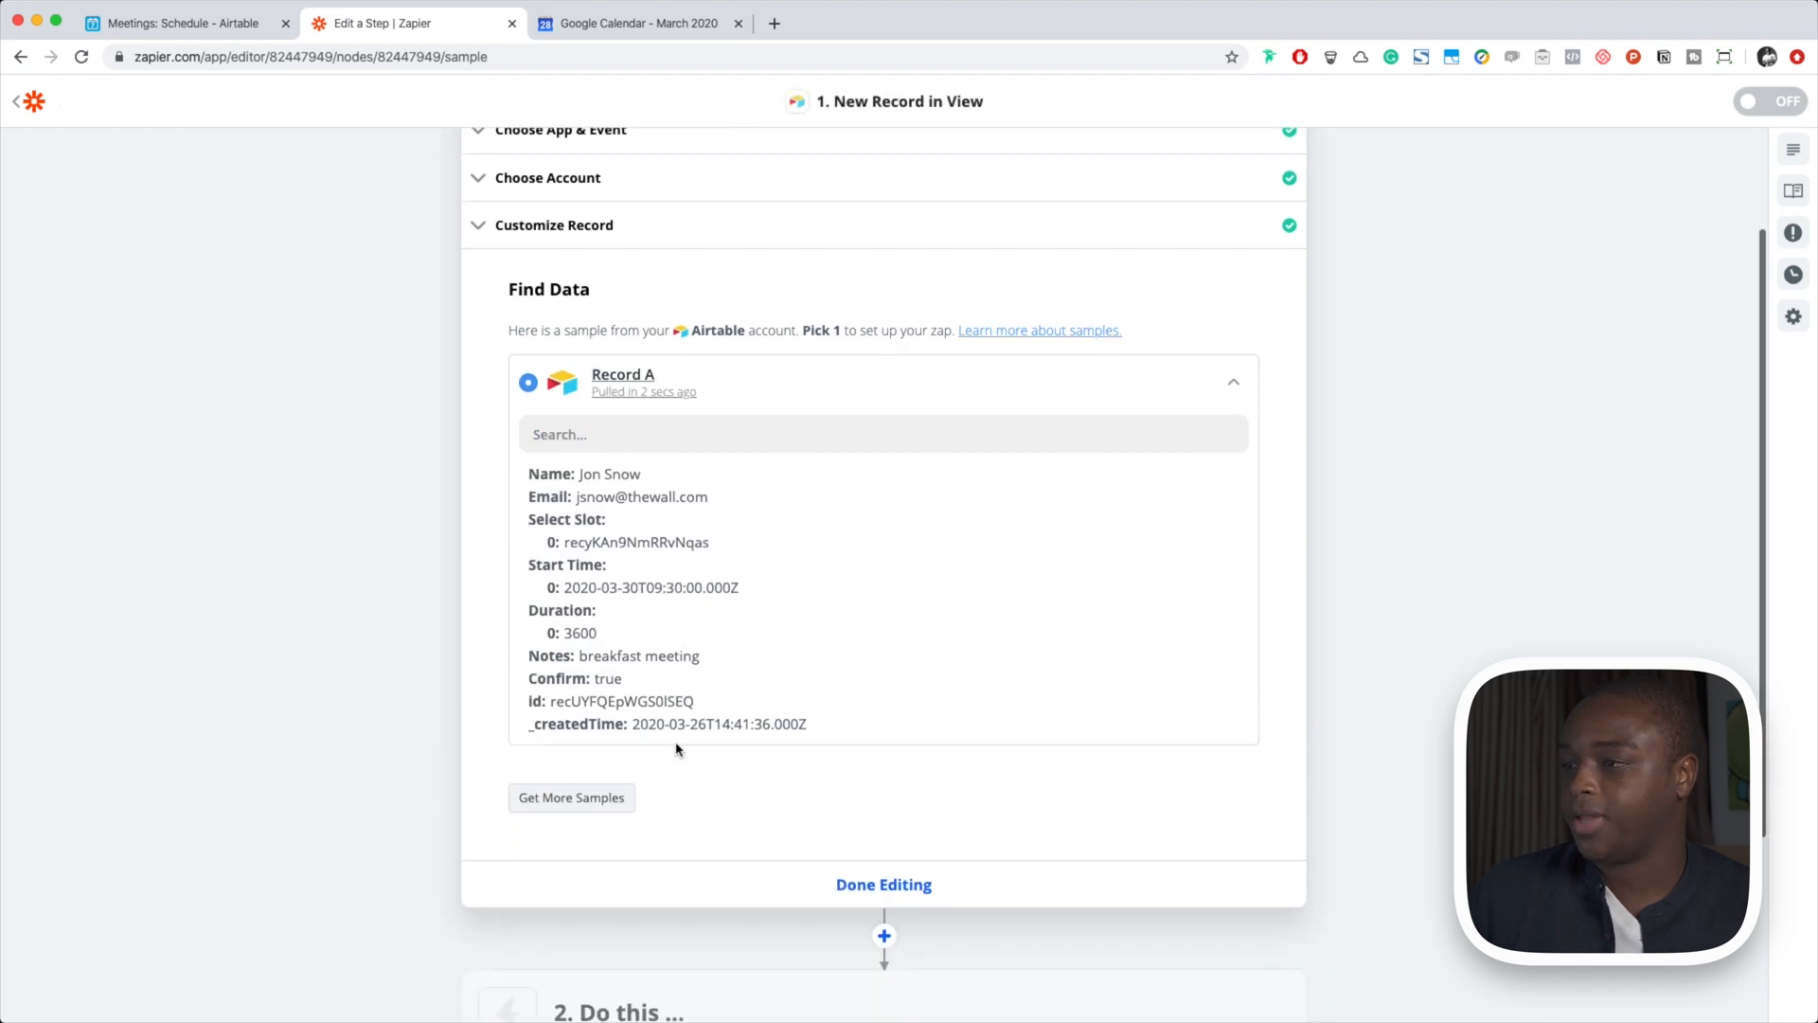
{"action": "scroll", "scroll_direction": "down", "scroll_amount": 3}
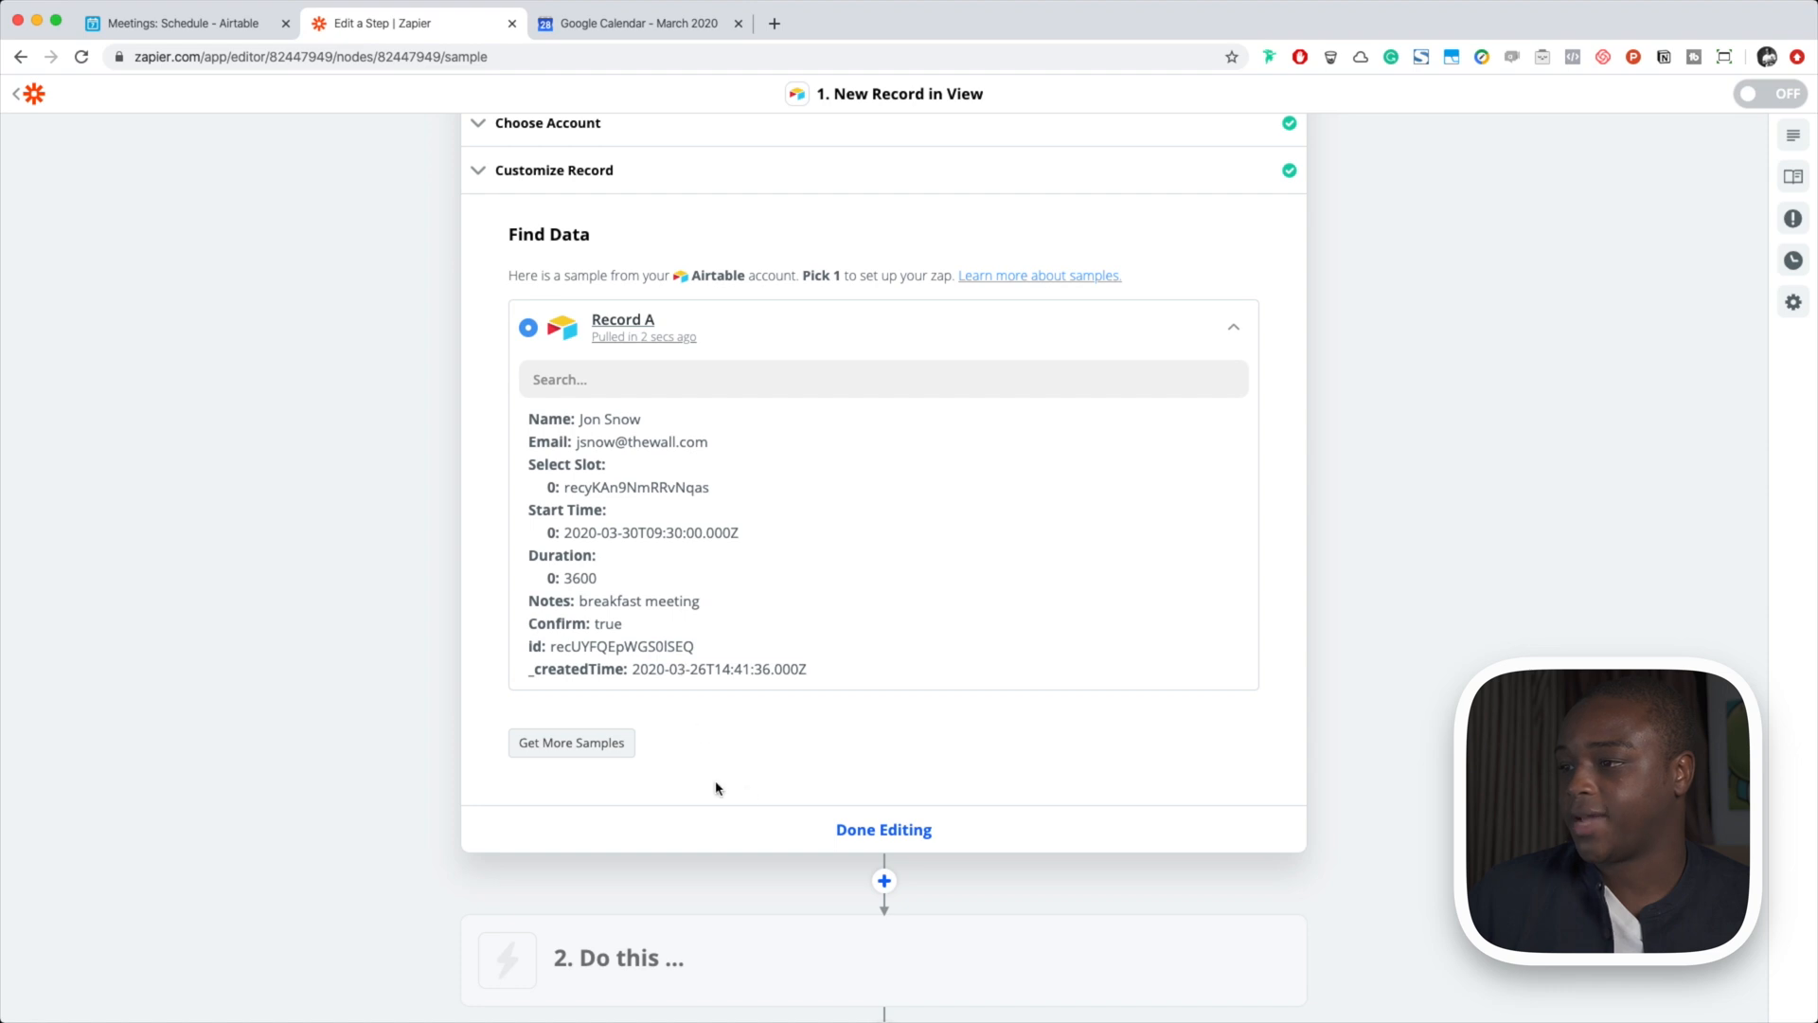
Finish the Airtable trigger, add a Google Calendar action, and connect the Google Calendar account
{"action": "left_click", "coordinate": [883, 829]}
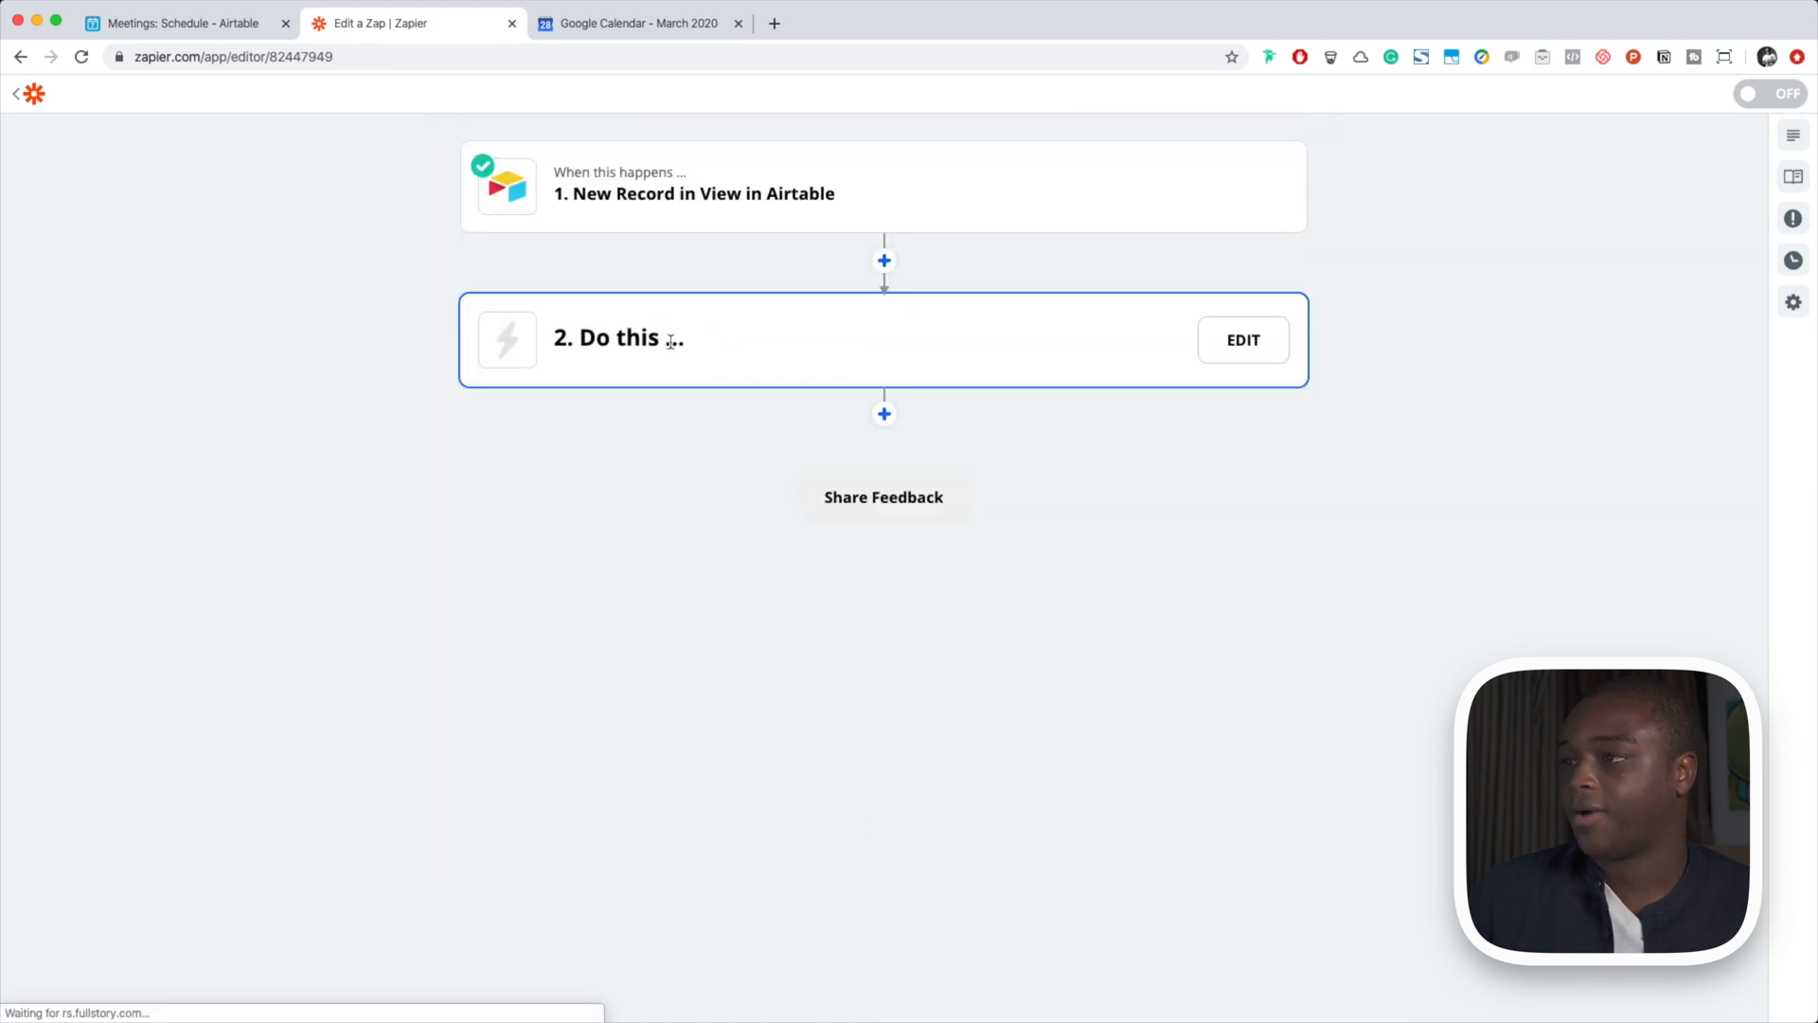
{"action": "left_click", "coordinate": [1243, 339]}
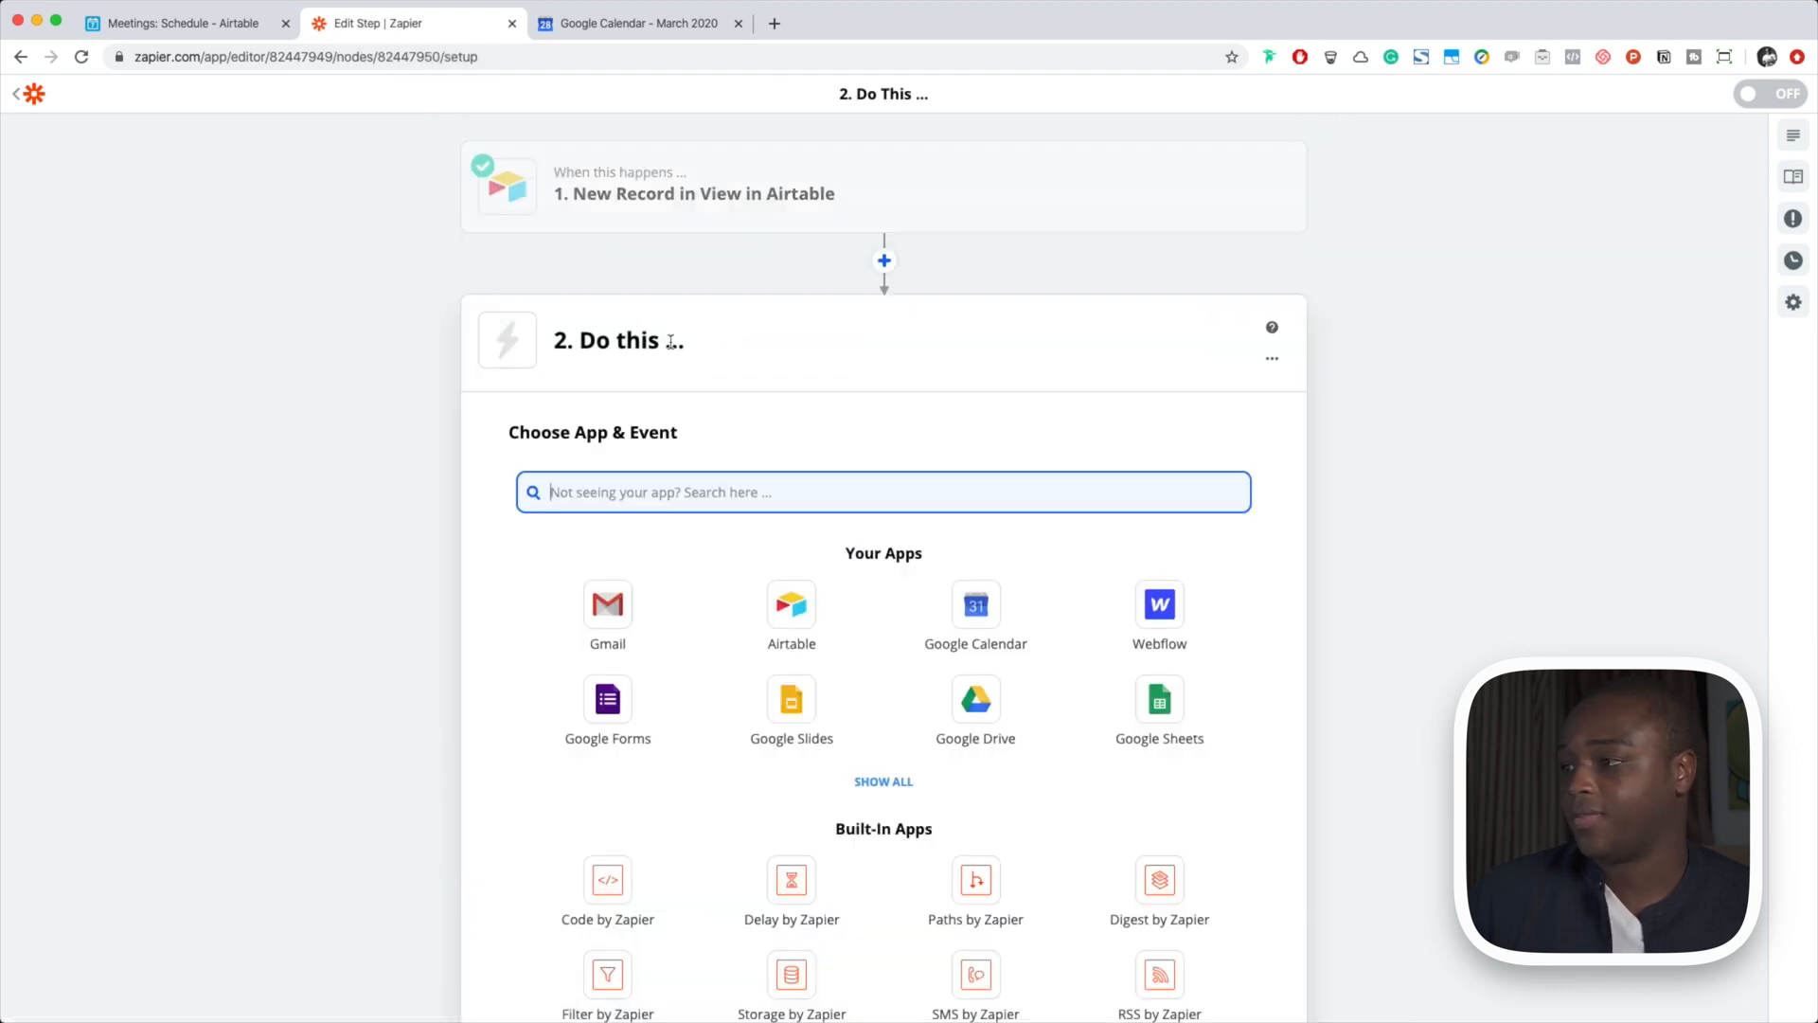
{"action": "mouse_move", "coordinate": [977, 611]}
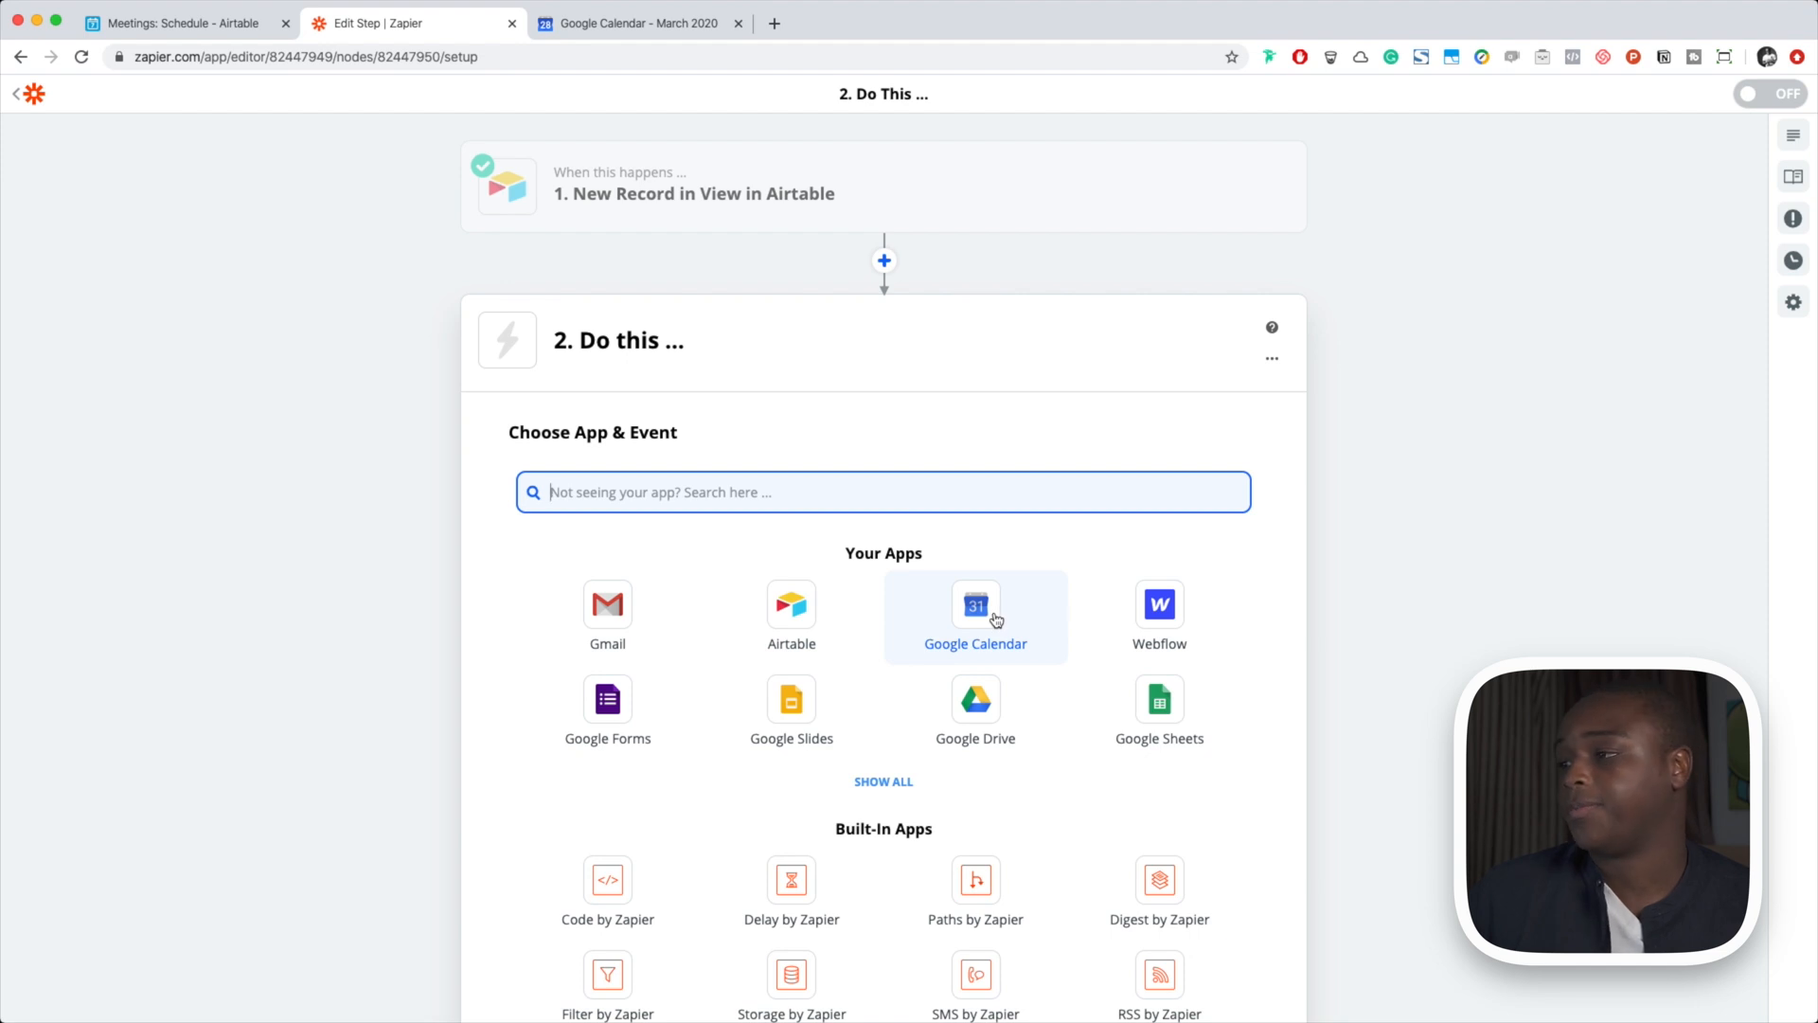
{"action": "left_click", "coordinate": [976, 604]}
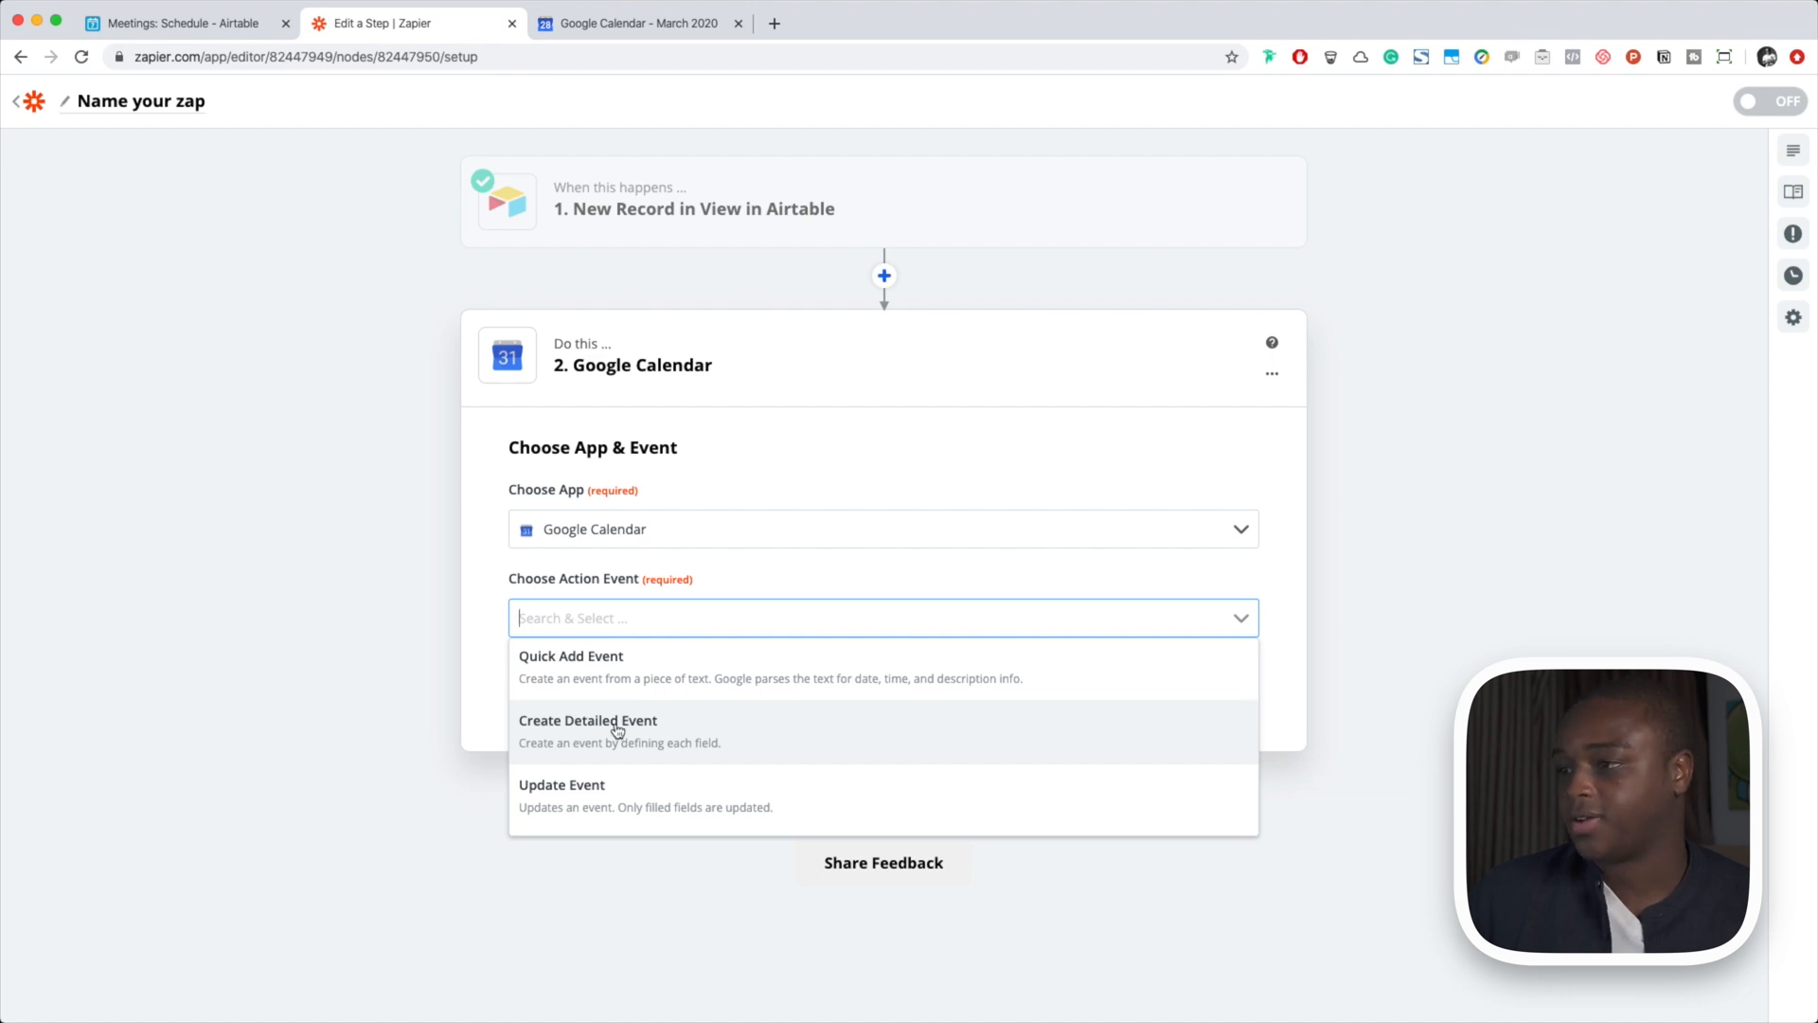
{"action": "left_click", "coordinate": [588, 721]}
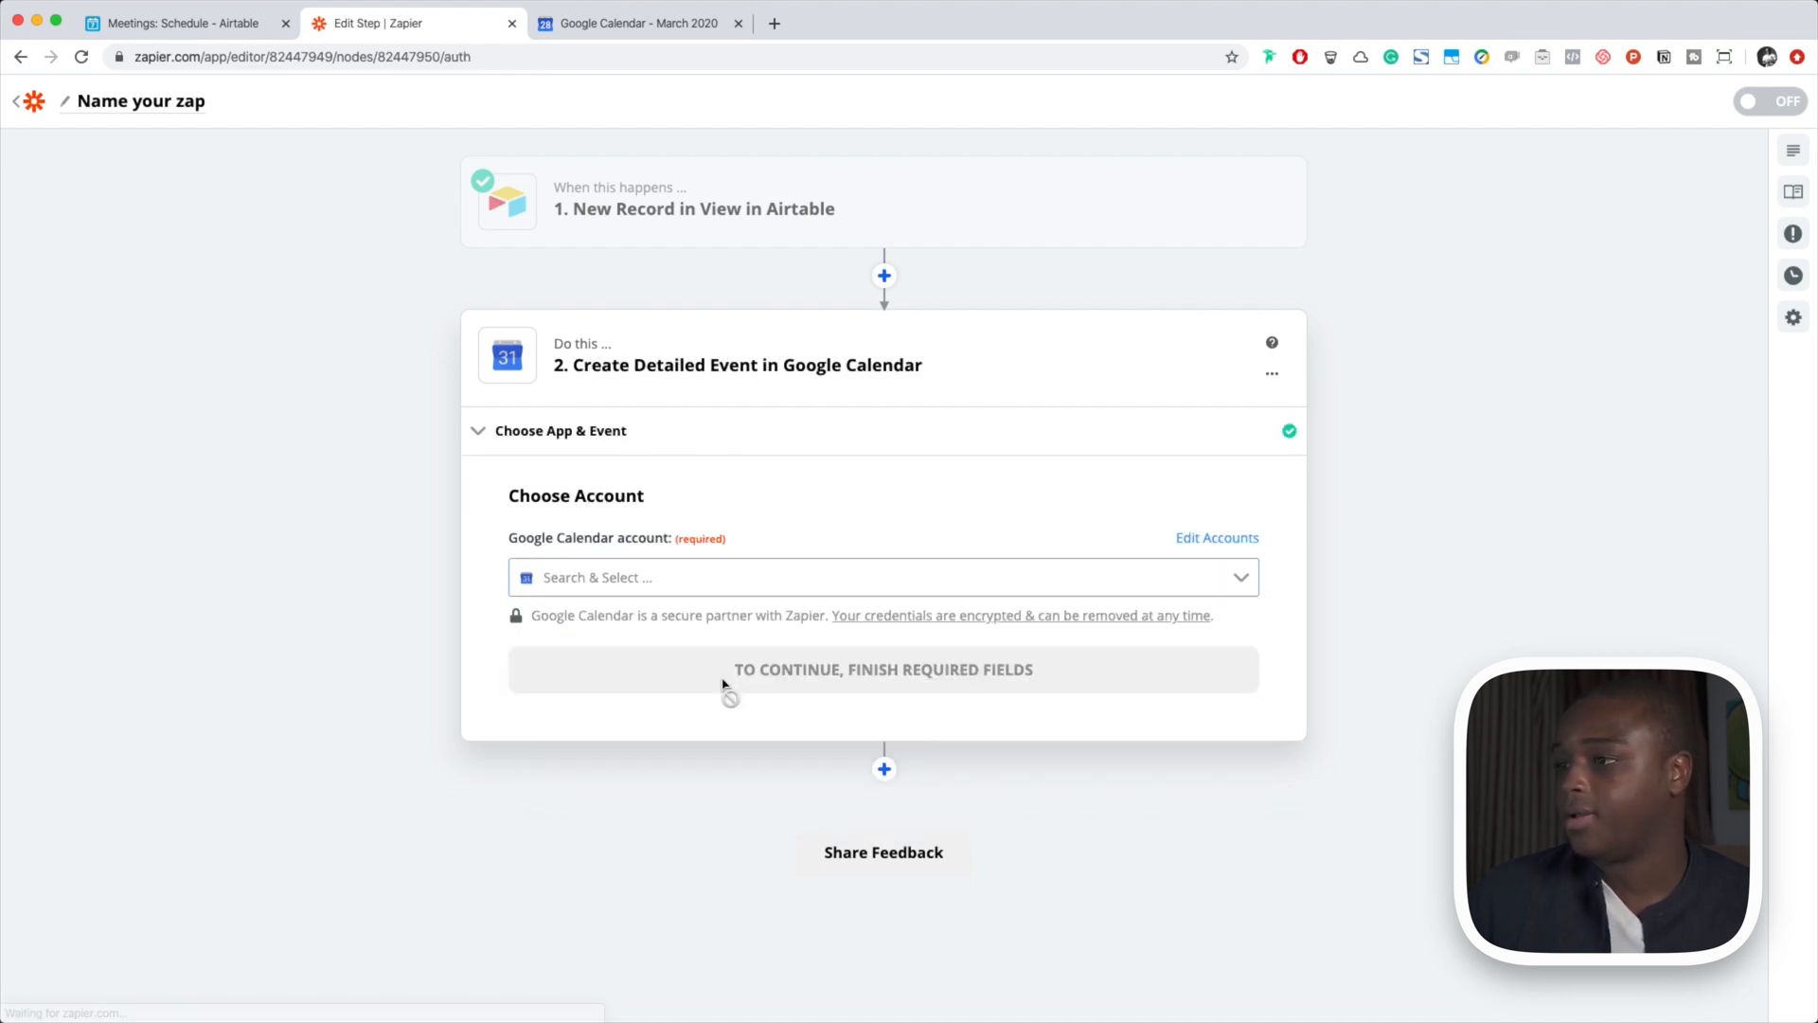
{"action": "left_click", "coordinate": [882, 578]}
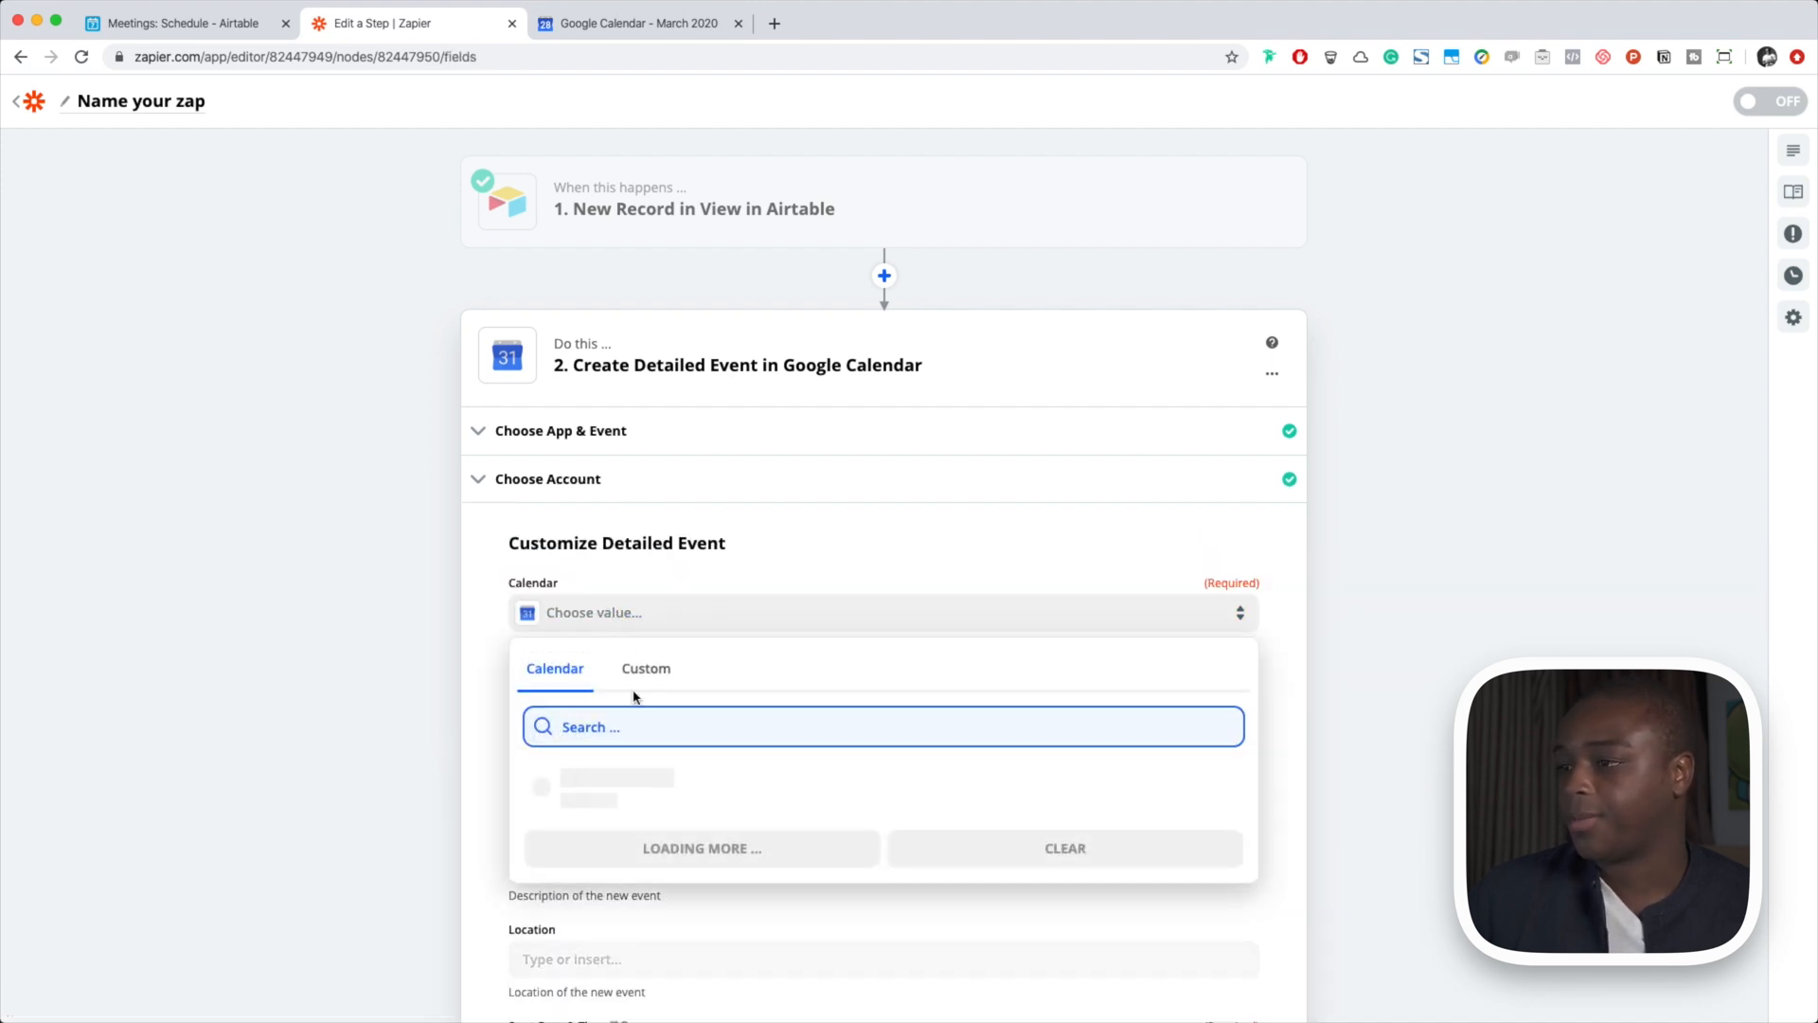
Choose the event calendar and set the summary to 'Meeting with' plus the record's Name
{"action": "left_click", "coordinate": [616, 778]}
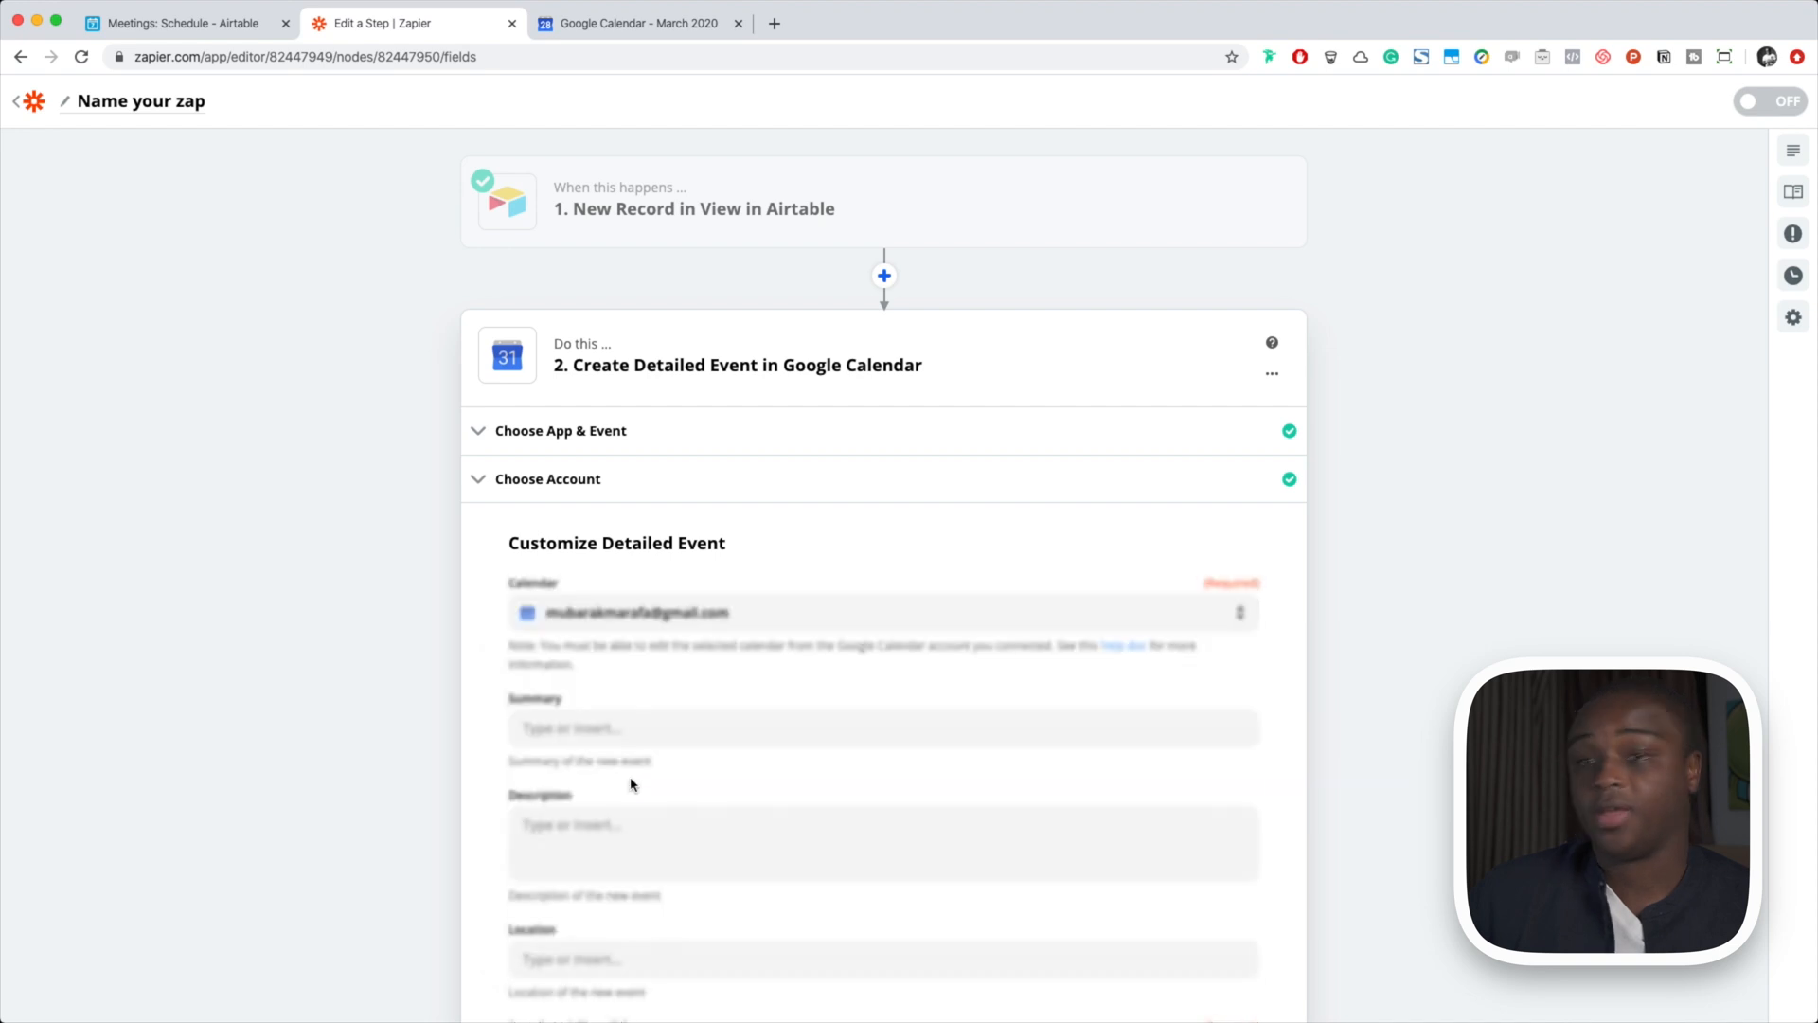
{"action": "scroll", "scroll_direction": "down", "scroll_amount": 3}
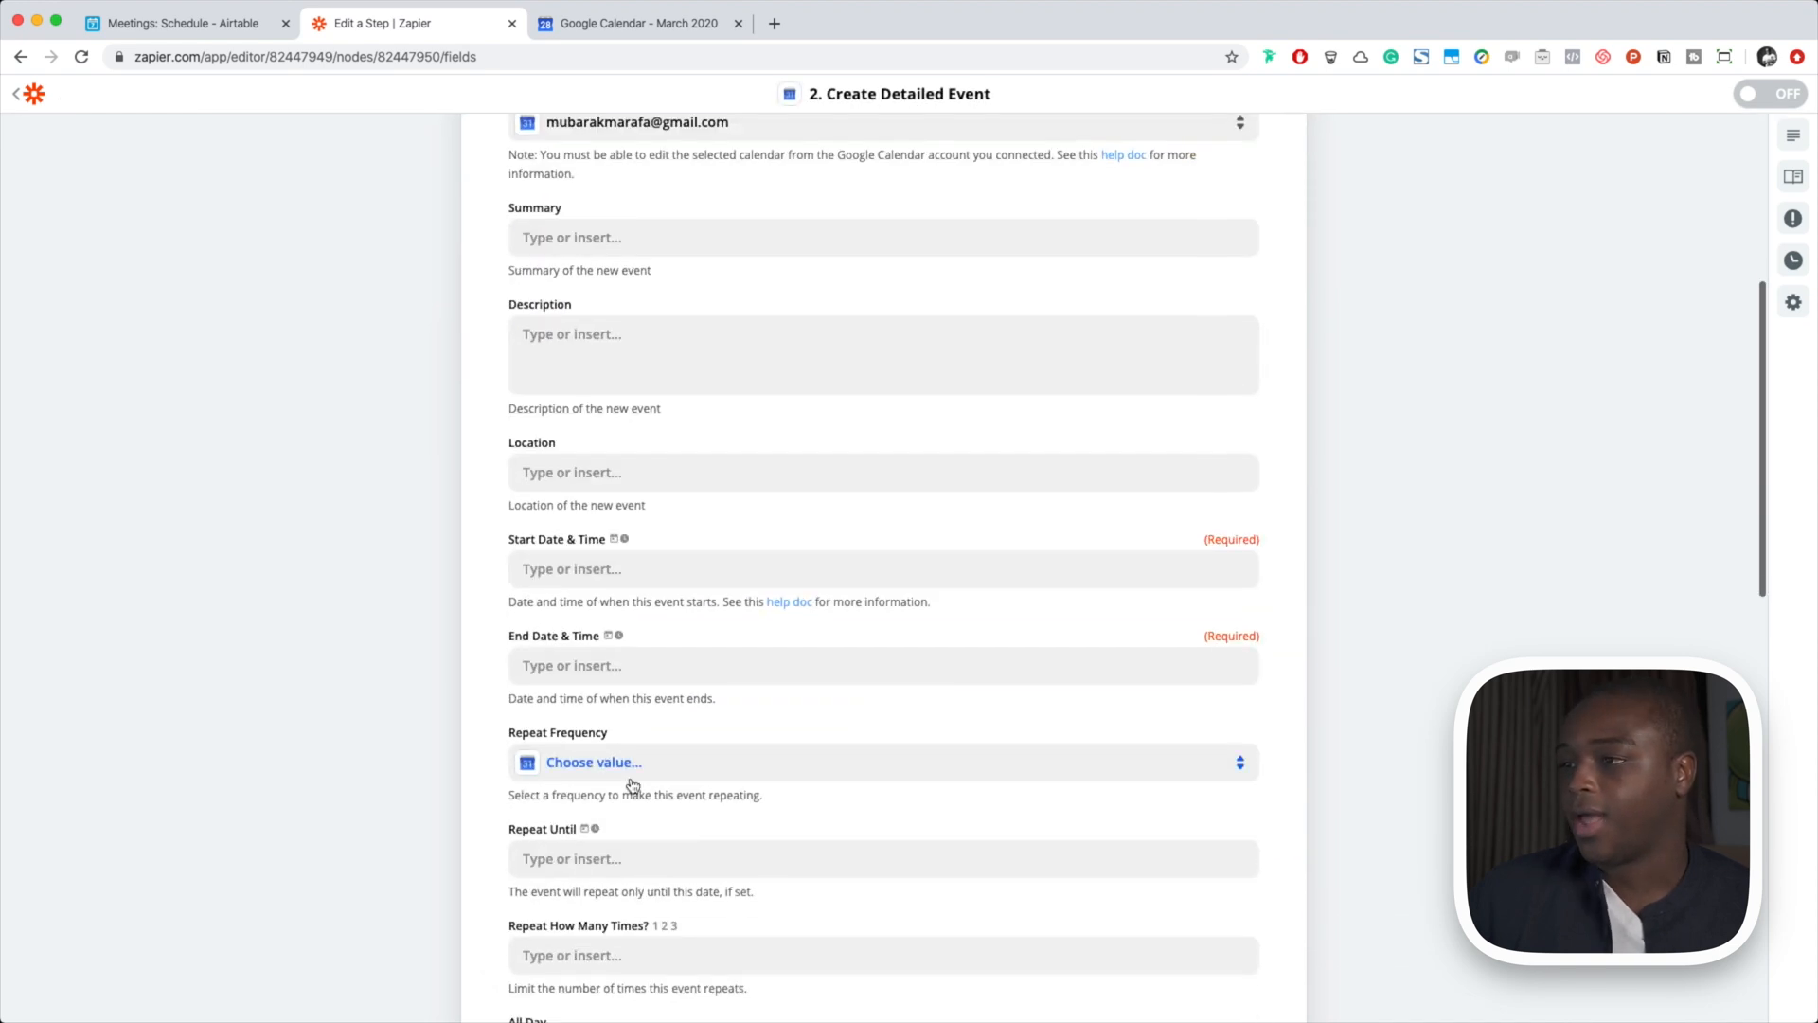
{"action": "scroll", "scroll_direction": "up", "scroll_amount": 3}
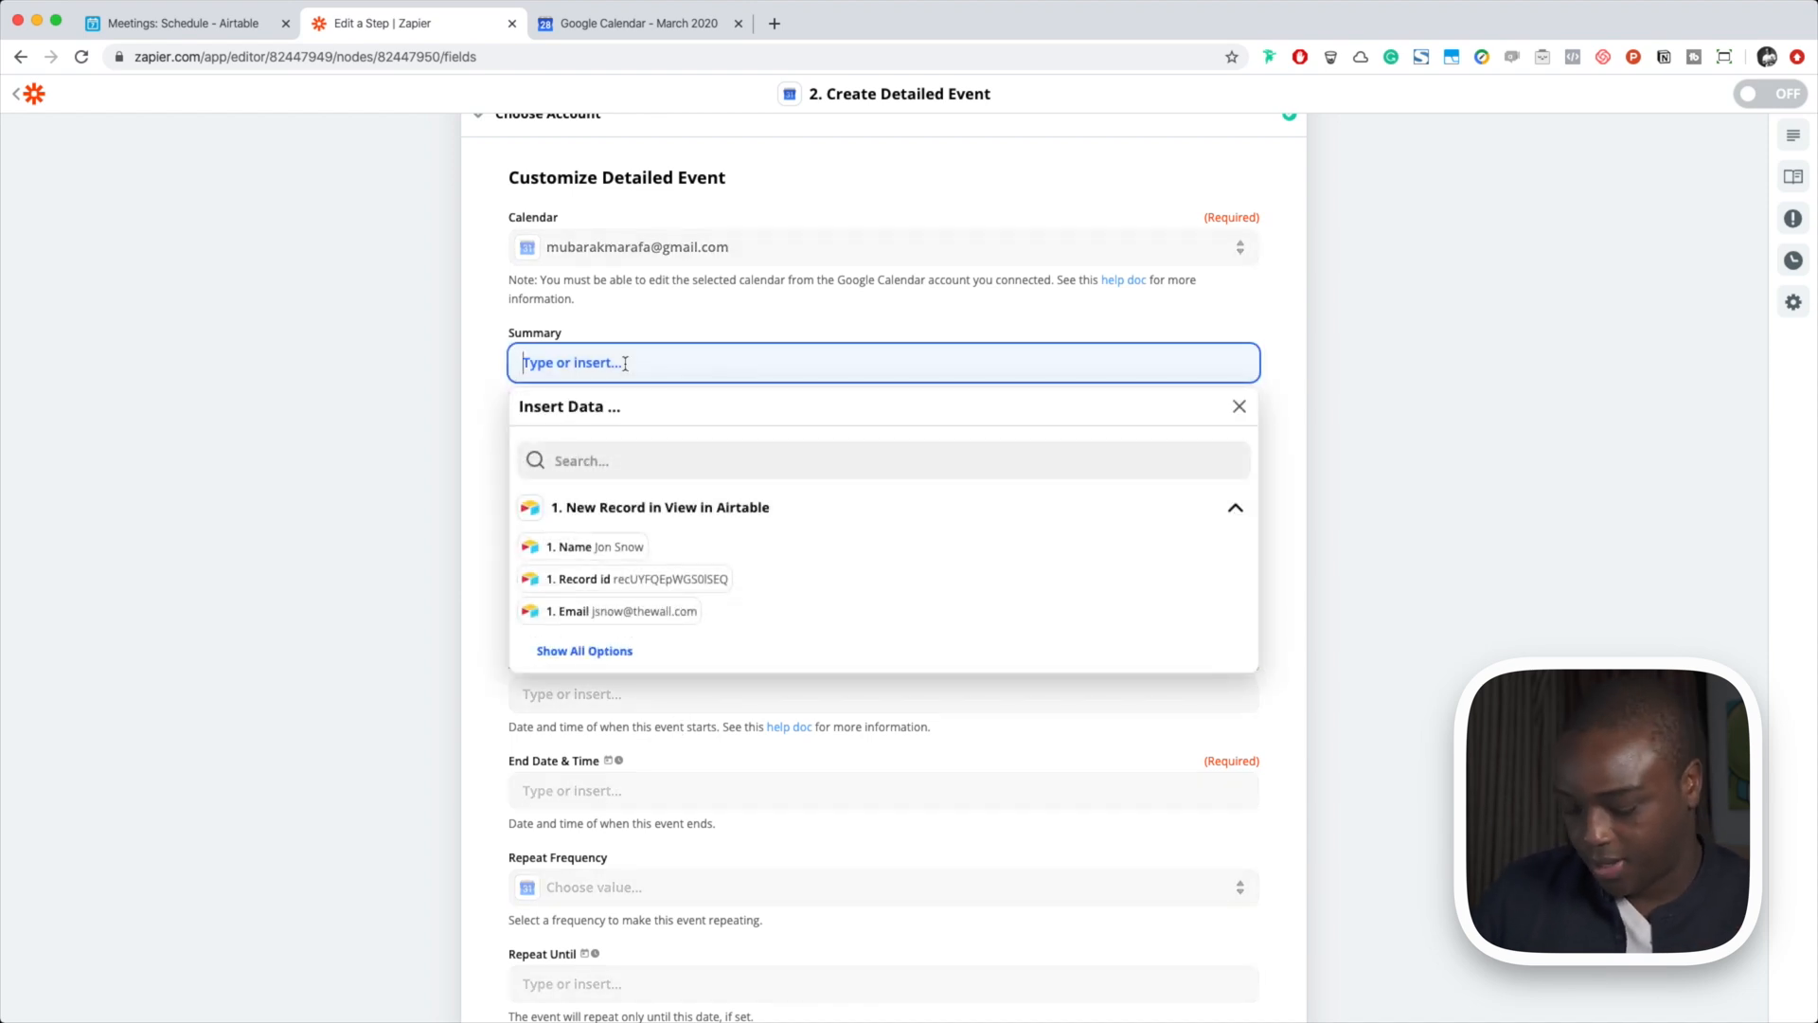
{"action": "type", "text": "Meeting with"}
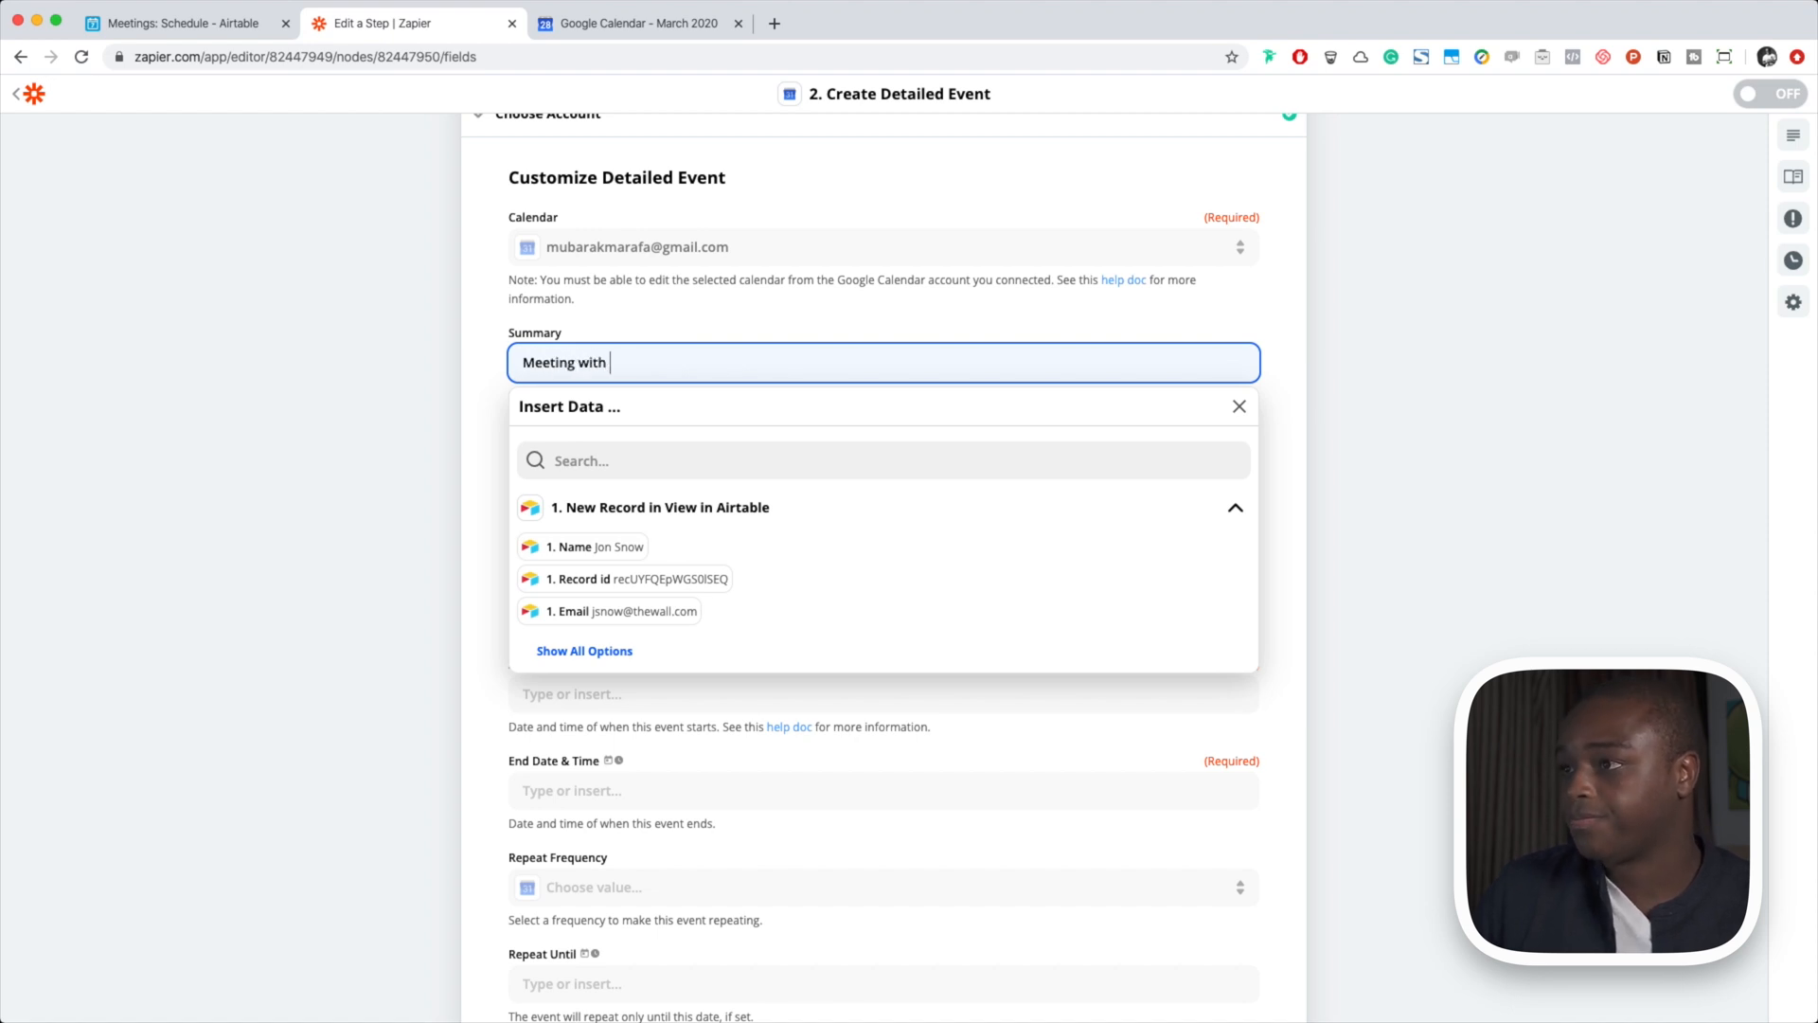
{"action": "left_click", "coordinate": [581, 546]}
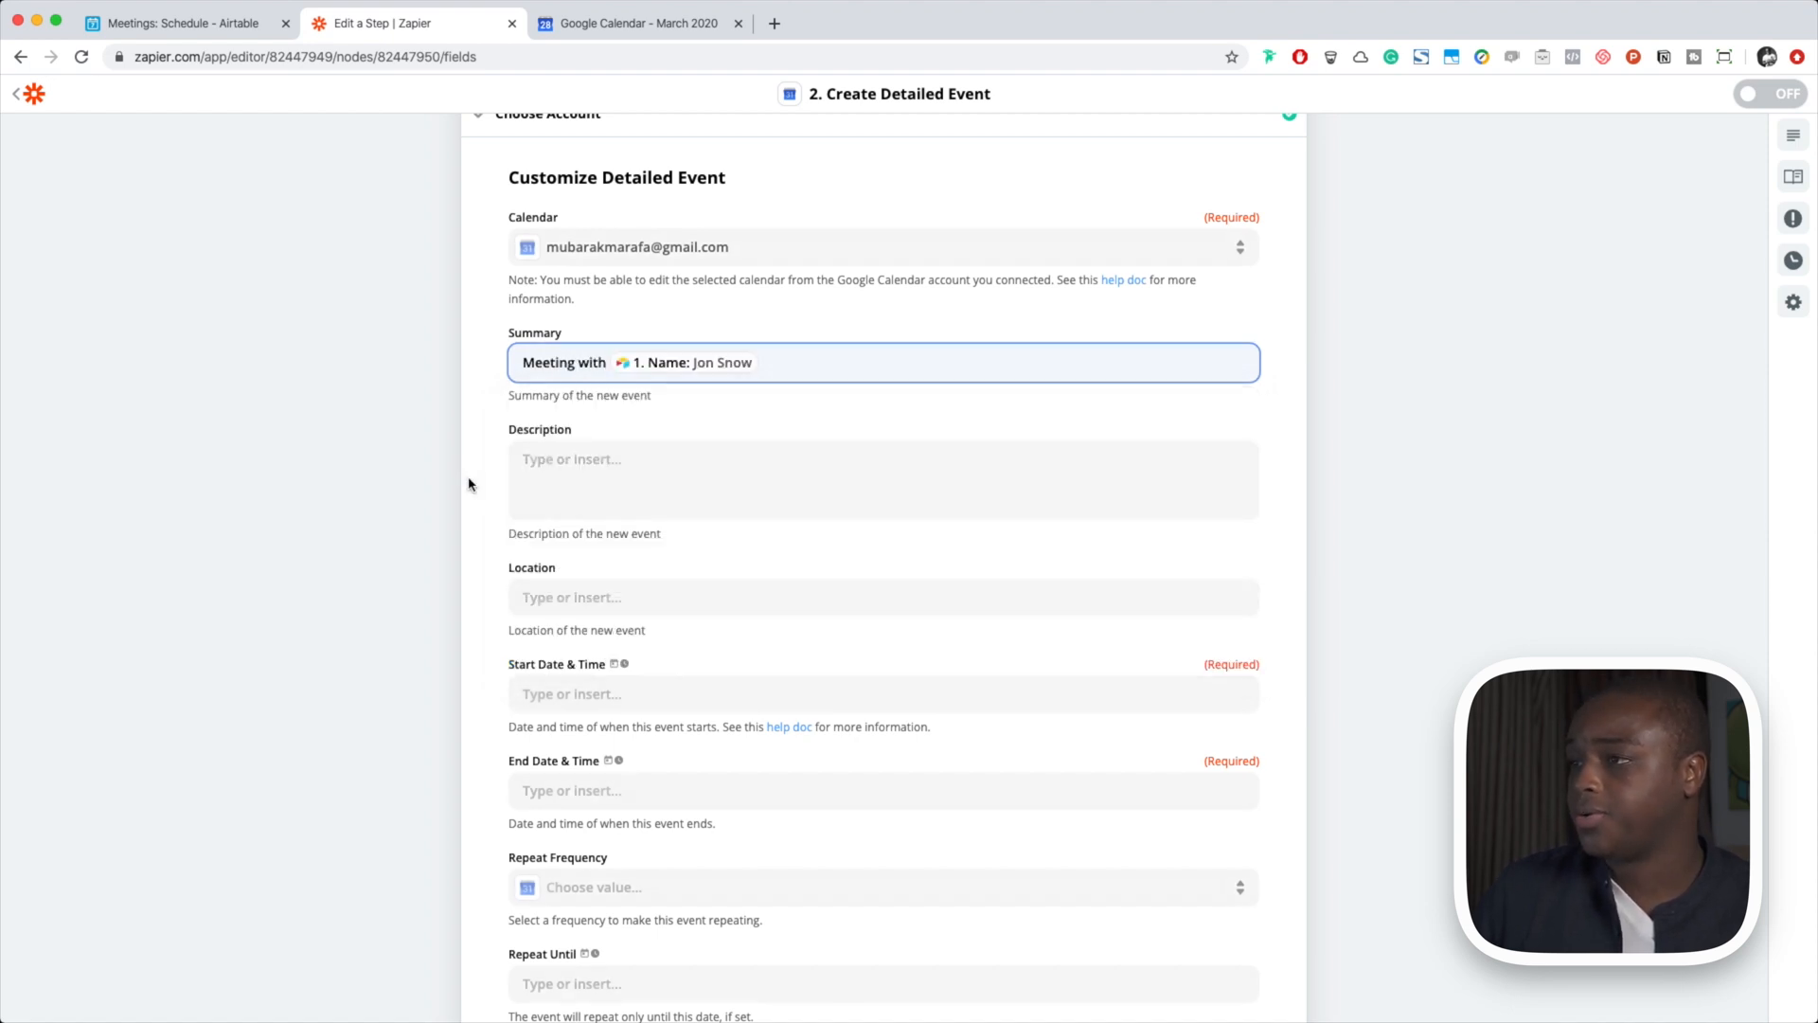
Start the description with 'Hi [Name], Looking forward to our'
{"action": "type", "text": "Hi"}
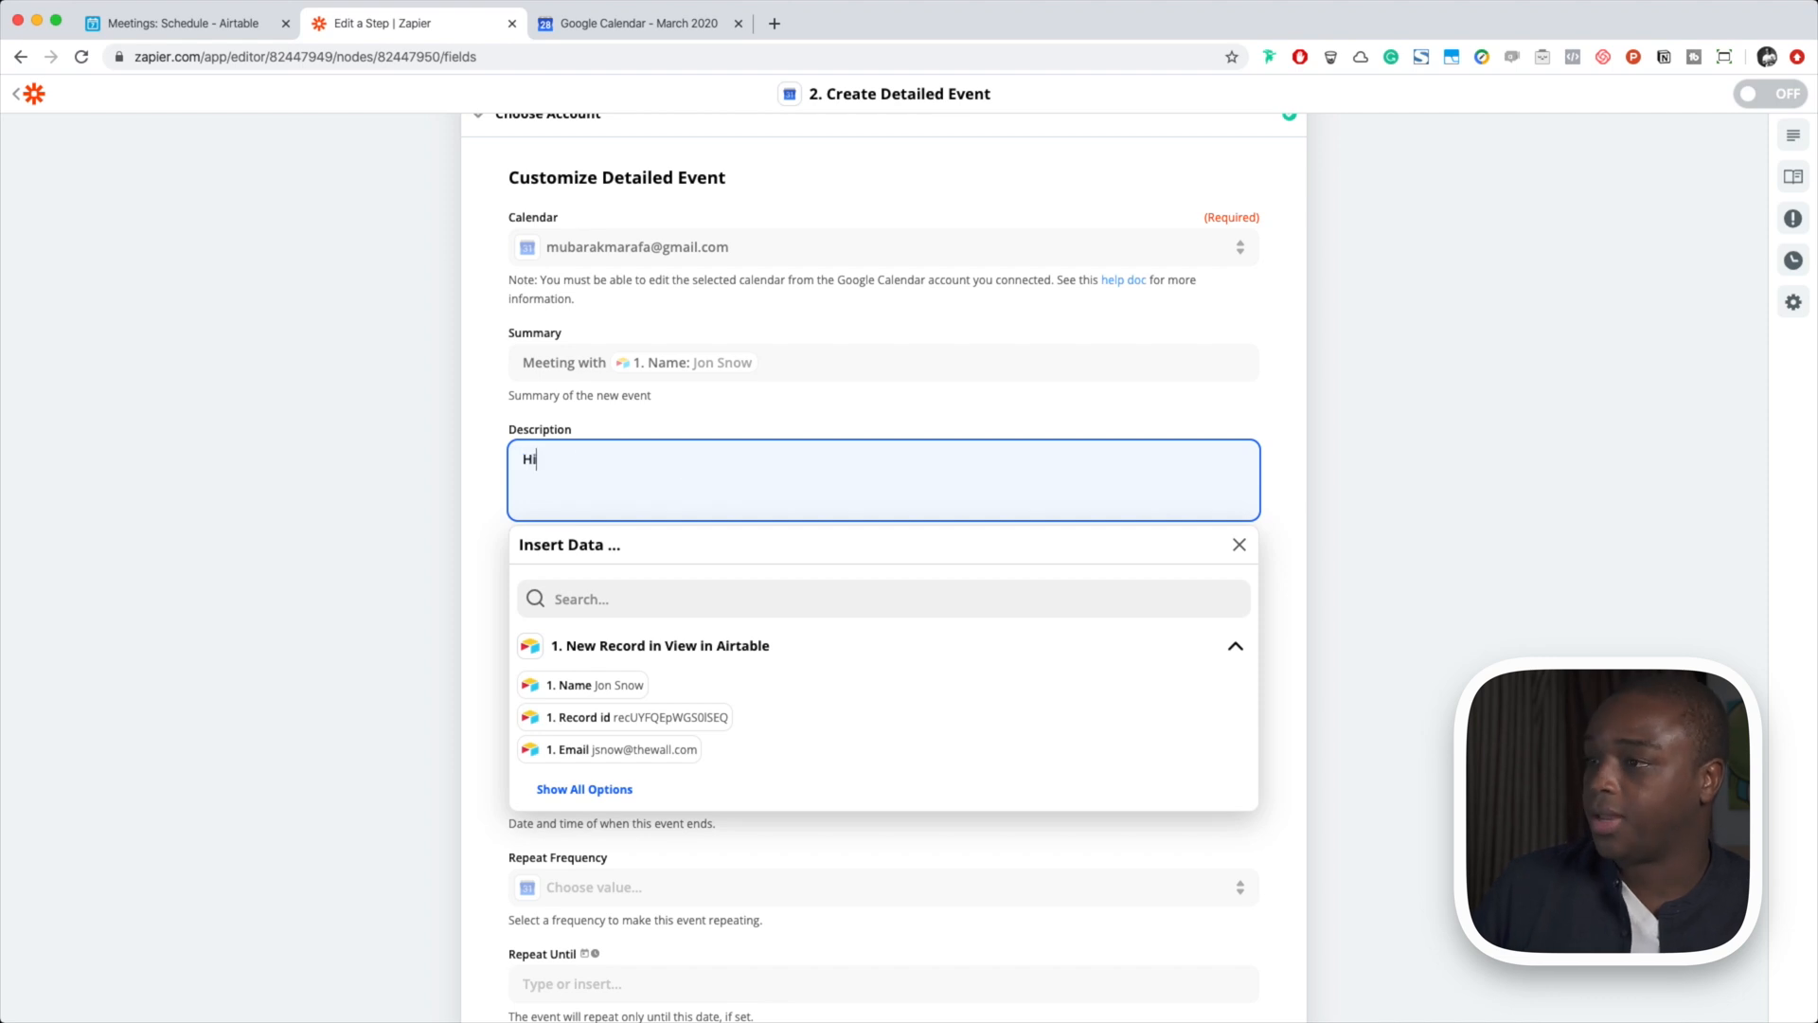
{"action": "left_click", "coordinate": [592, 685]}
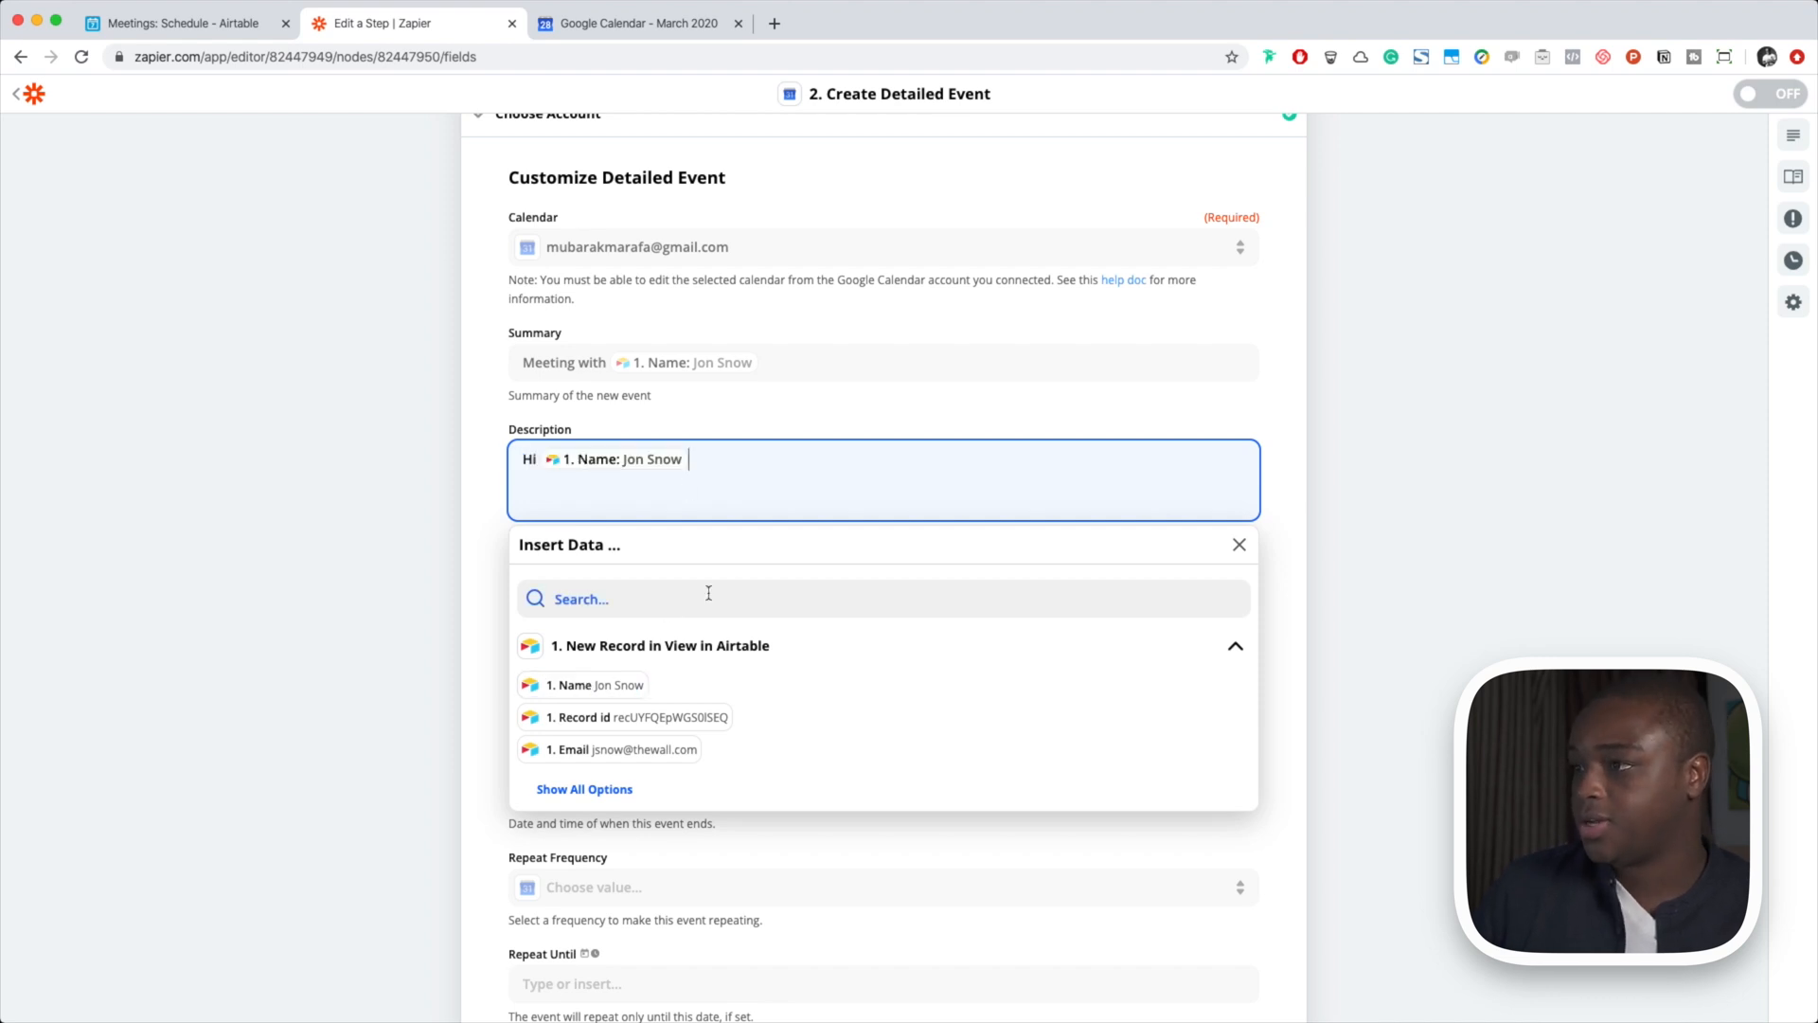
{"action": "type", "text": ","}
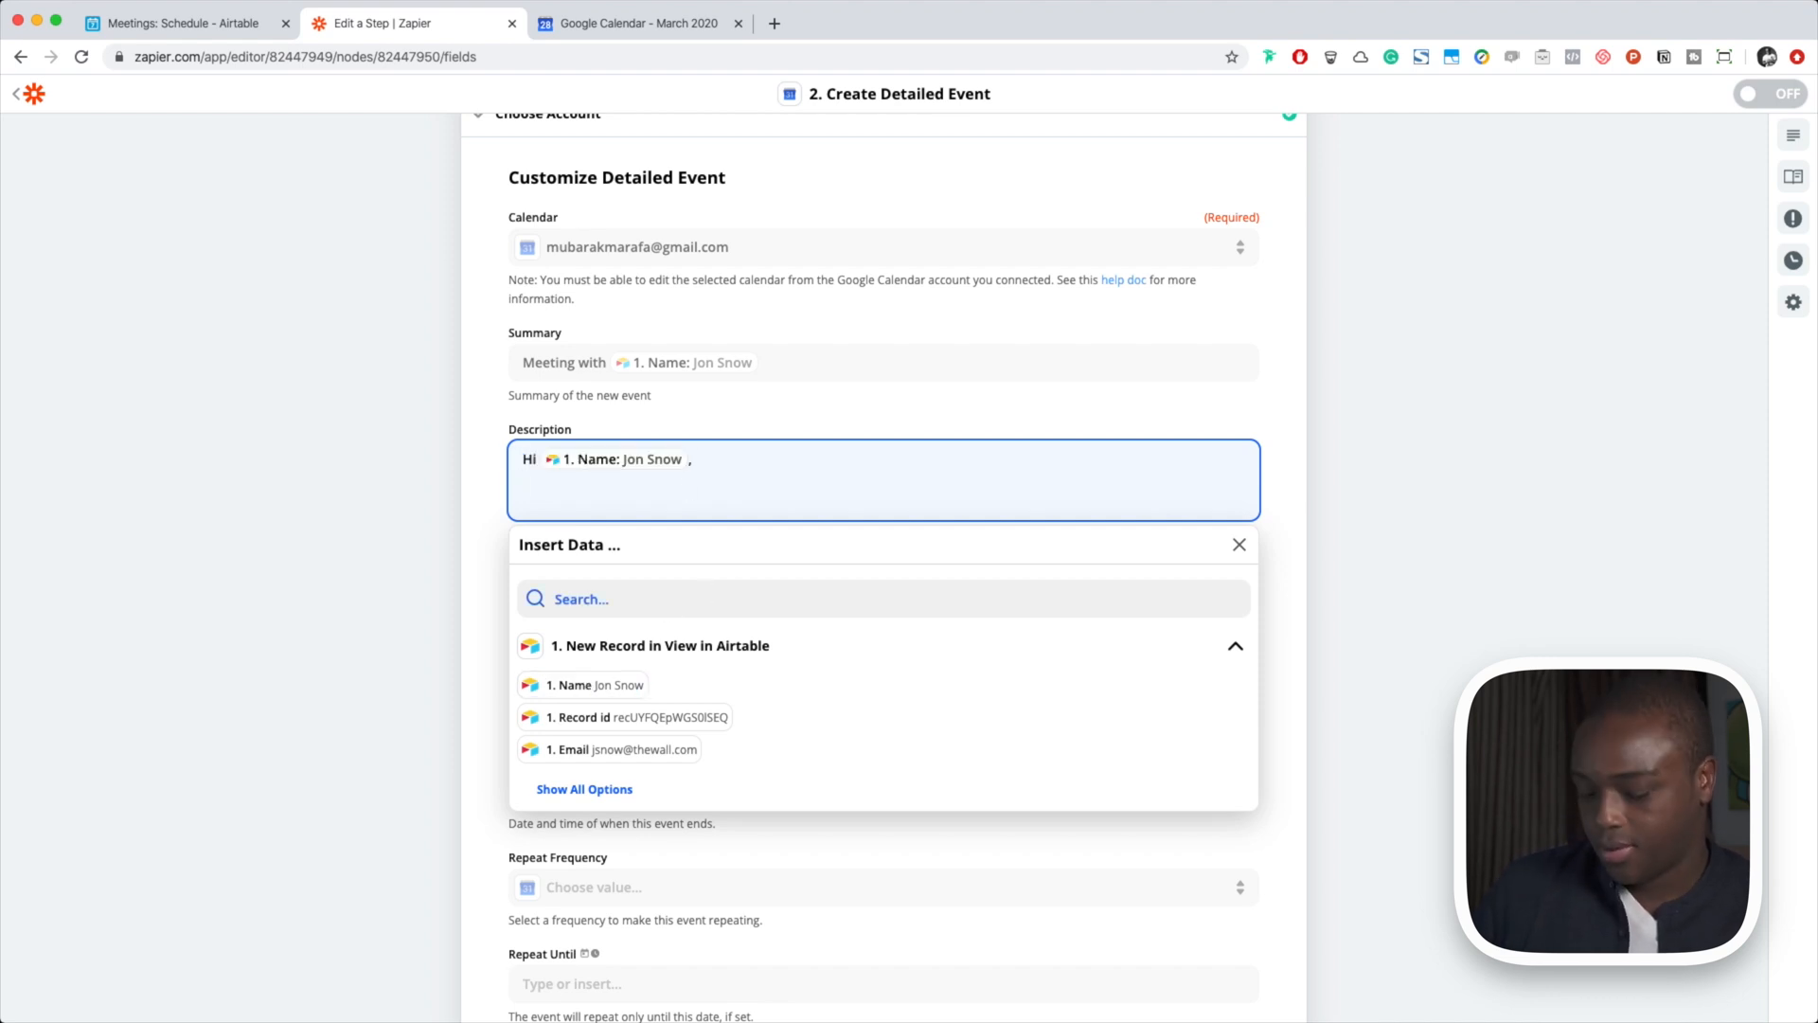
{"action": "type", "text": "T"}
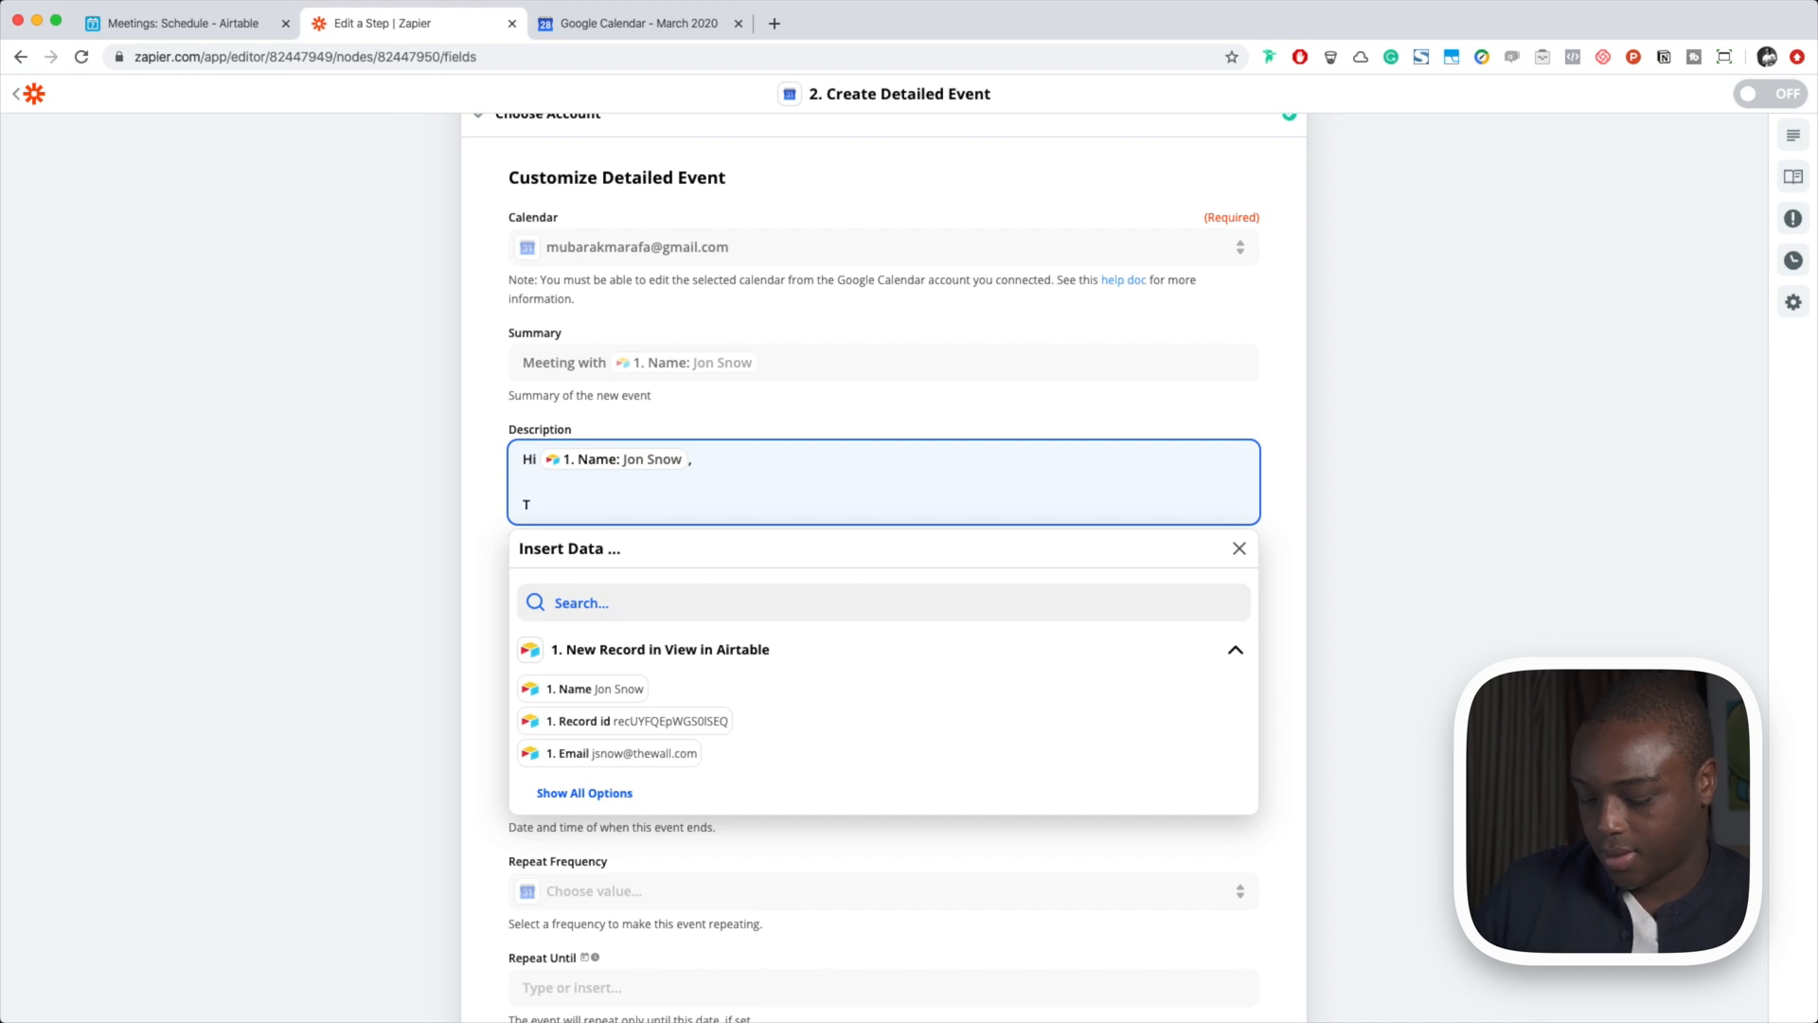
{"action": "key", "text": "Backspace"}
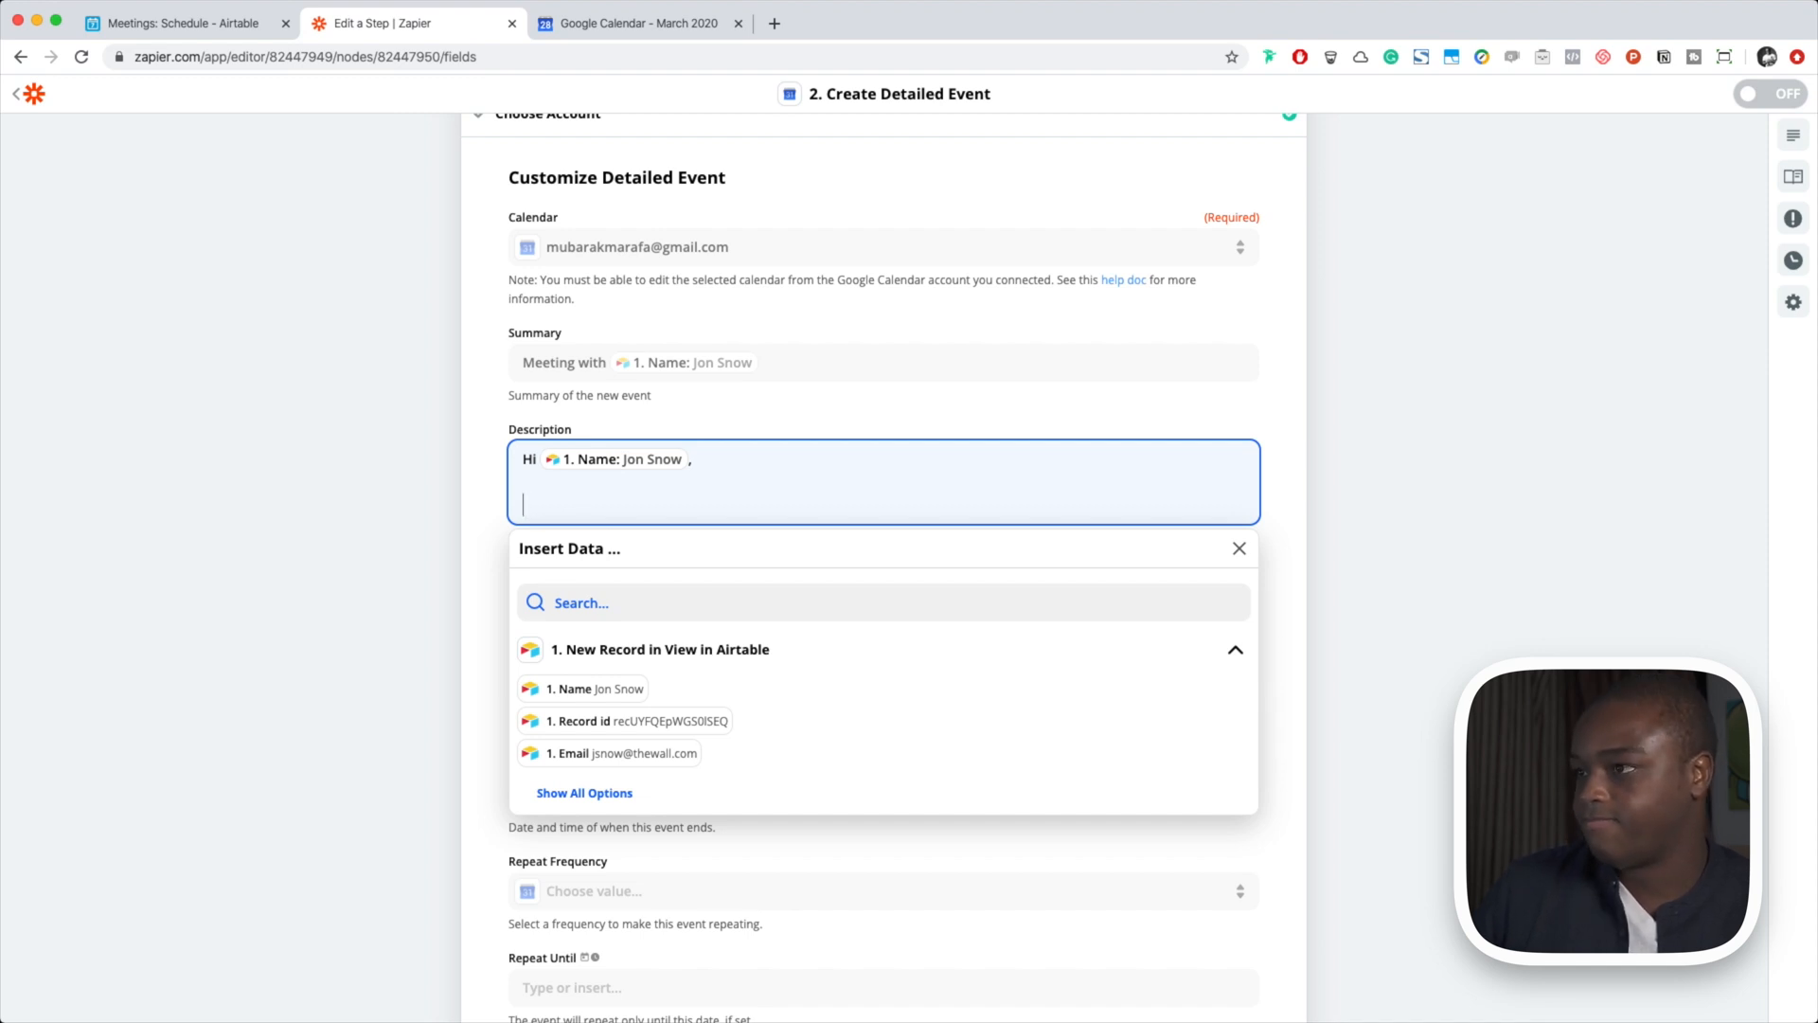
{"action": "type", "text": "Looking for"}
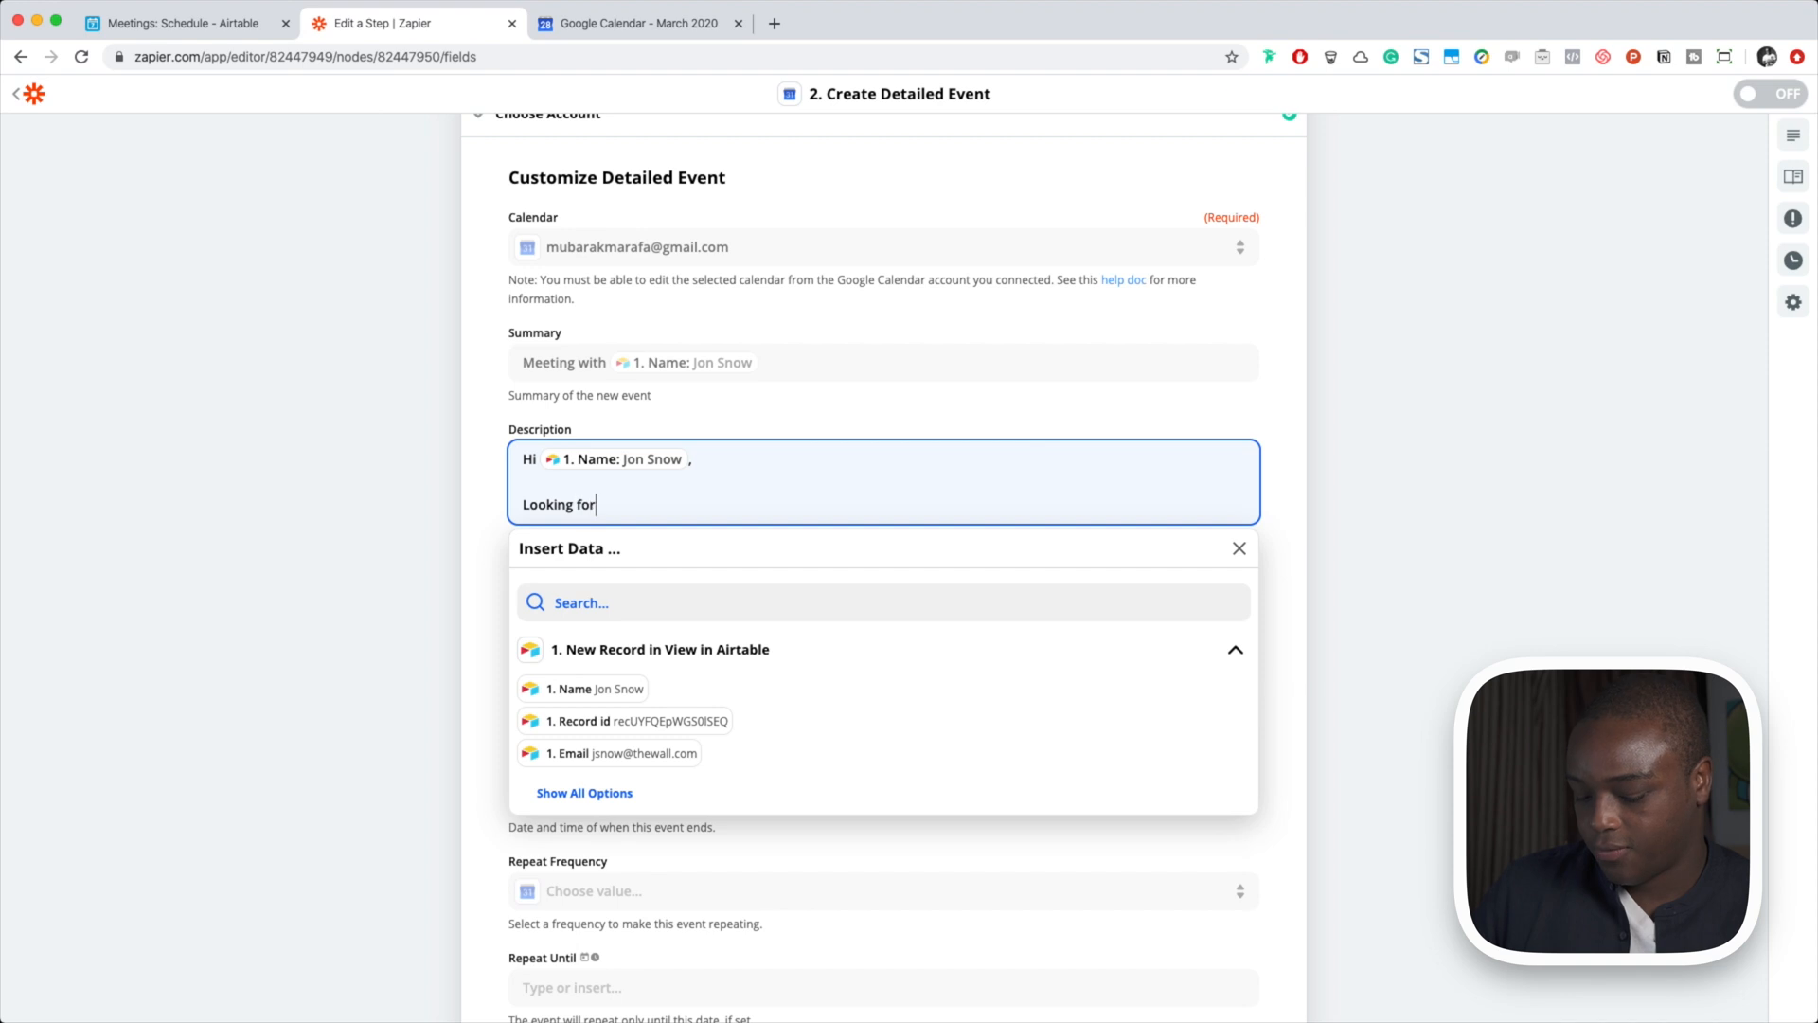
{"action": "type", "text": "ward to"}
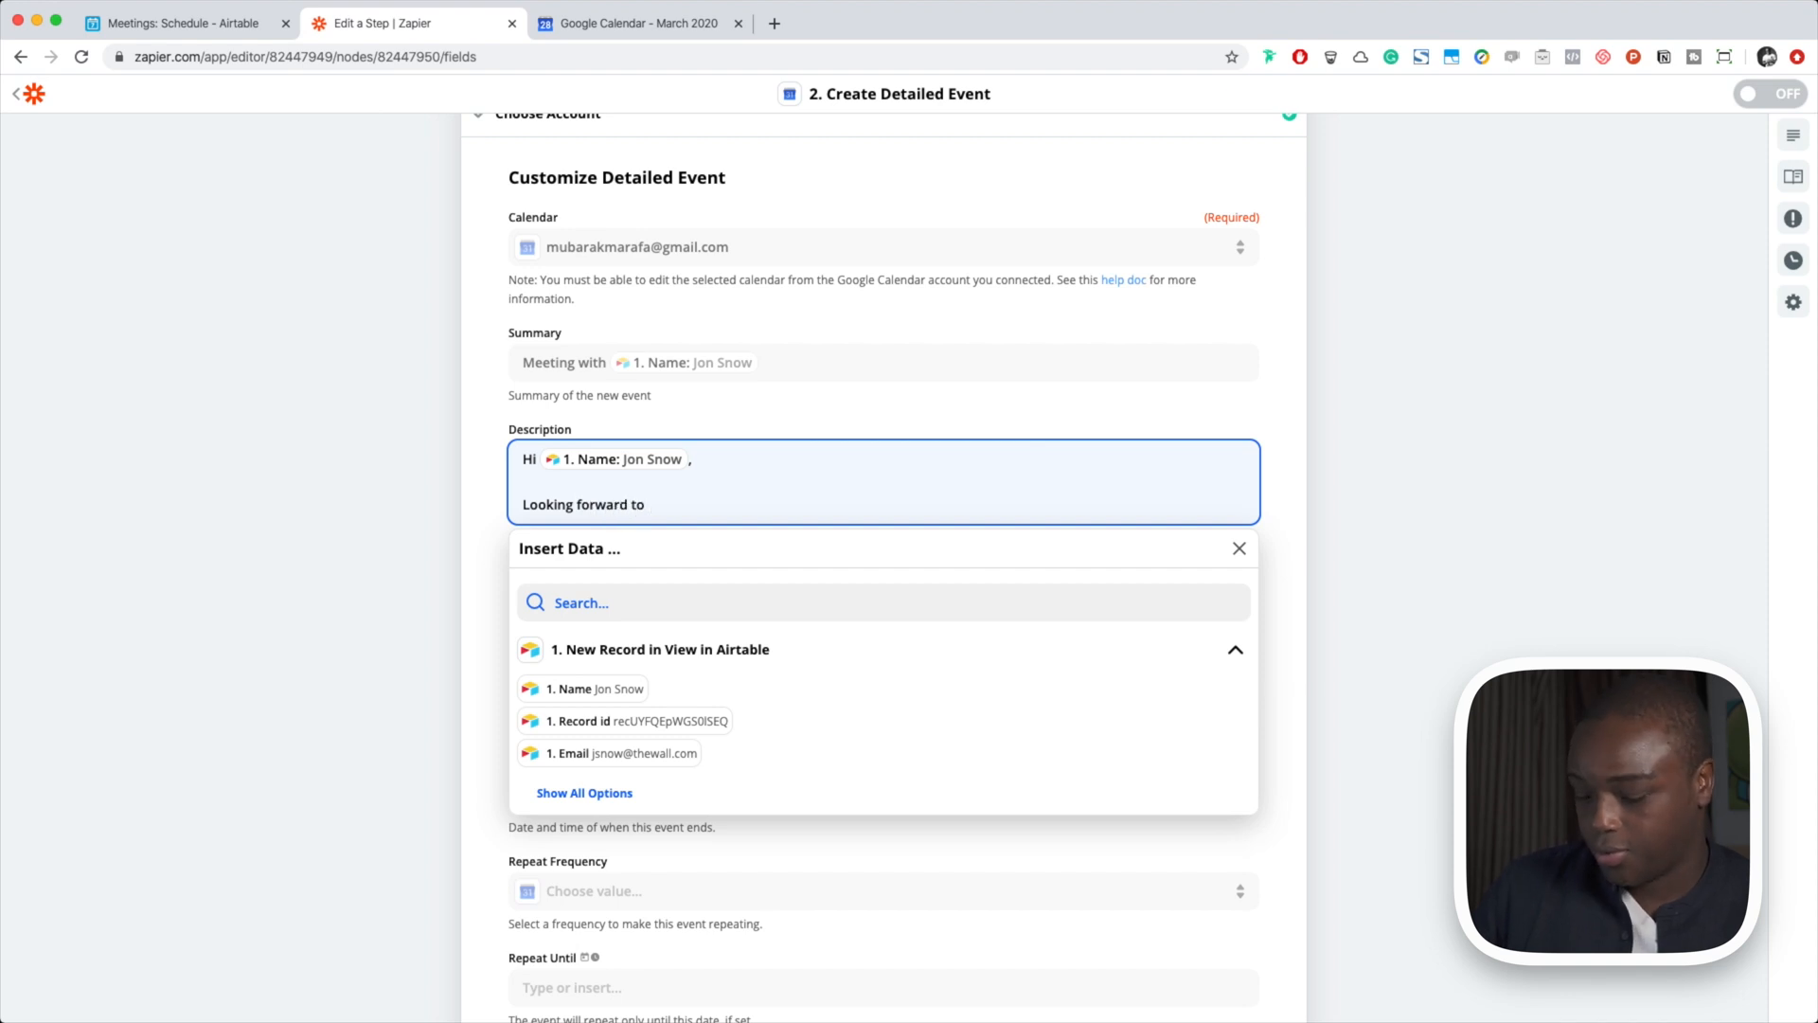
{"action": "type", "text": "our"}
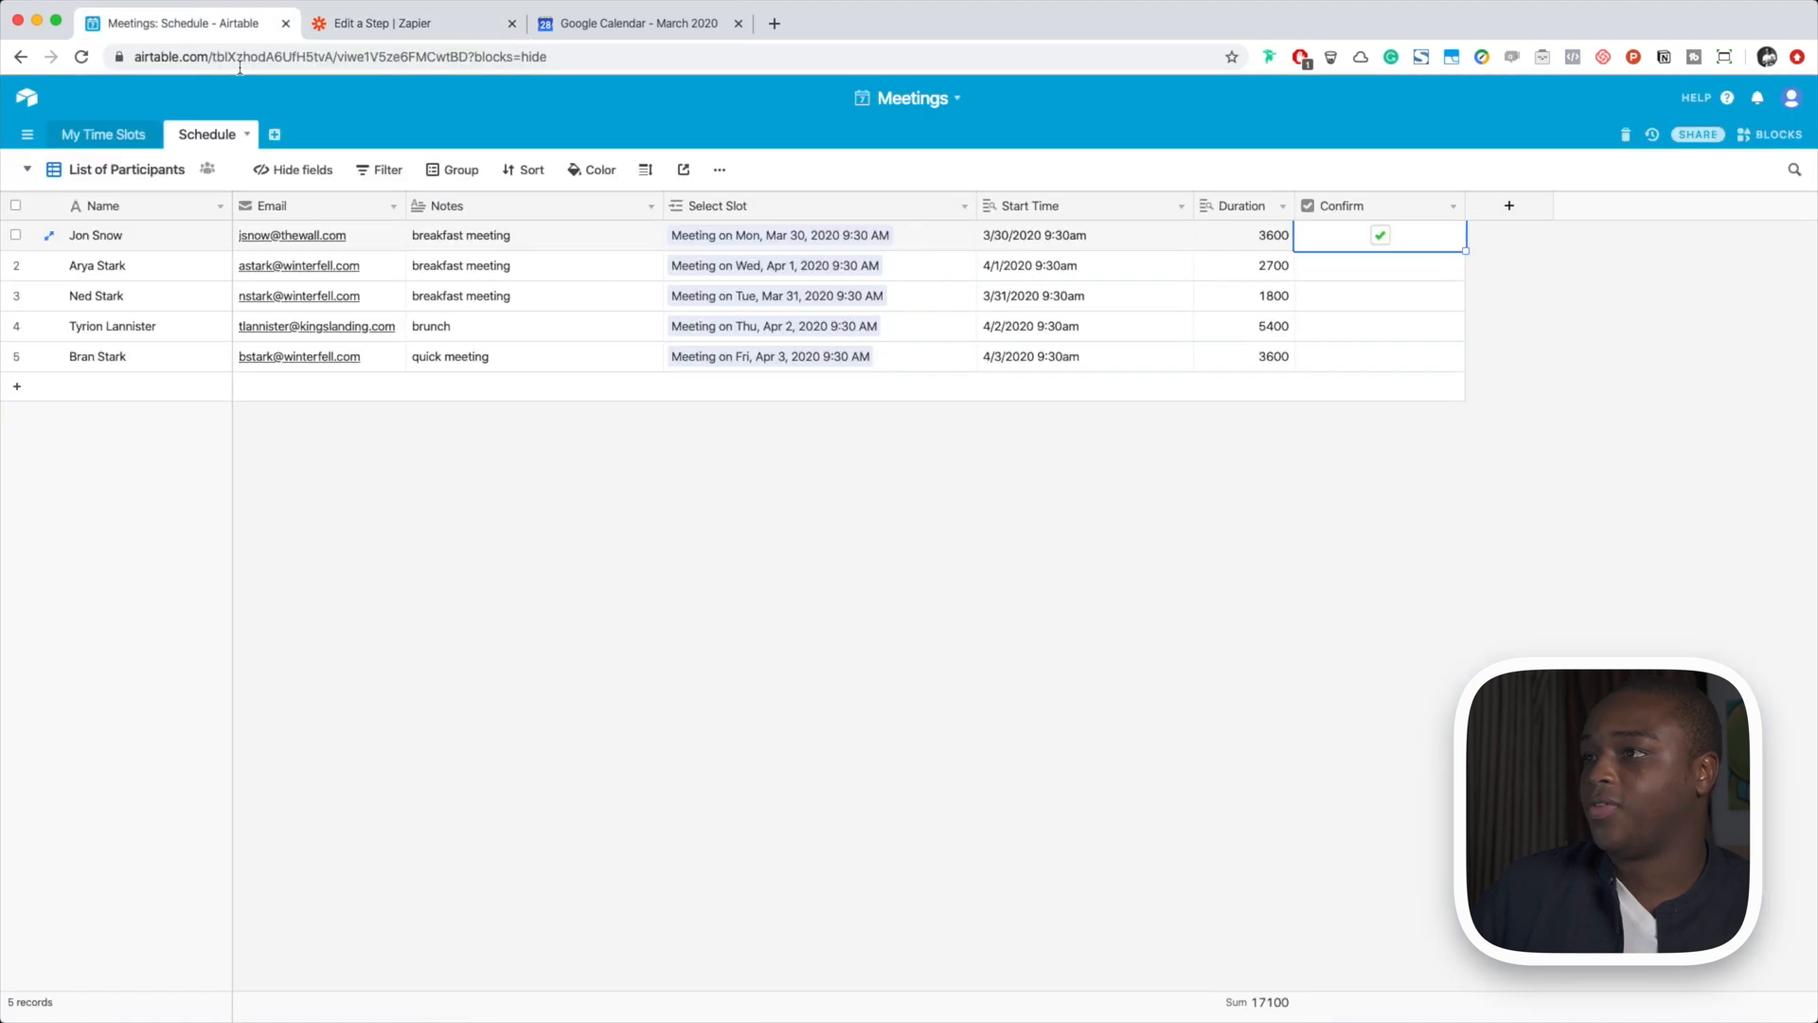
{"action": "mouse_move", "coordinate": [421, 235]}
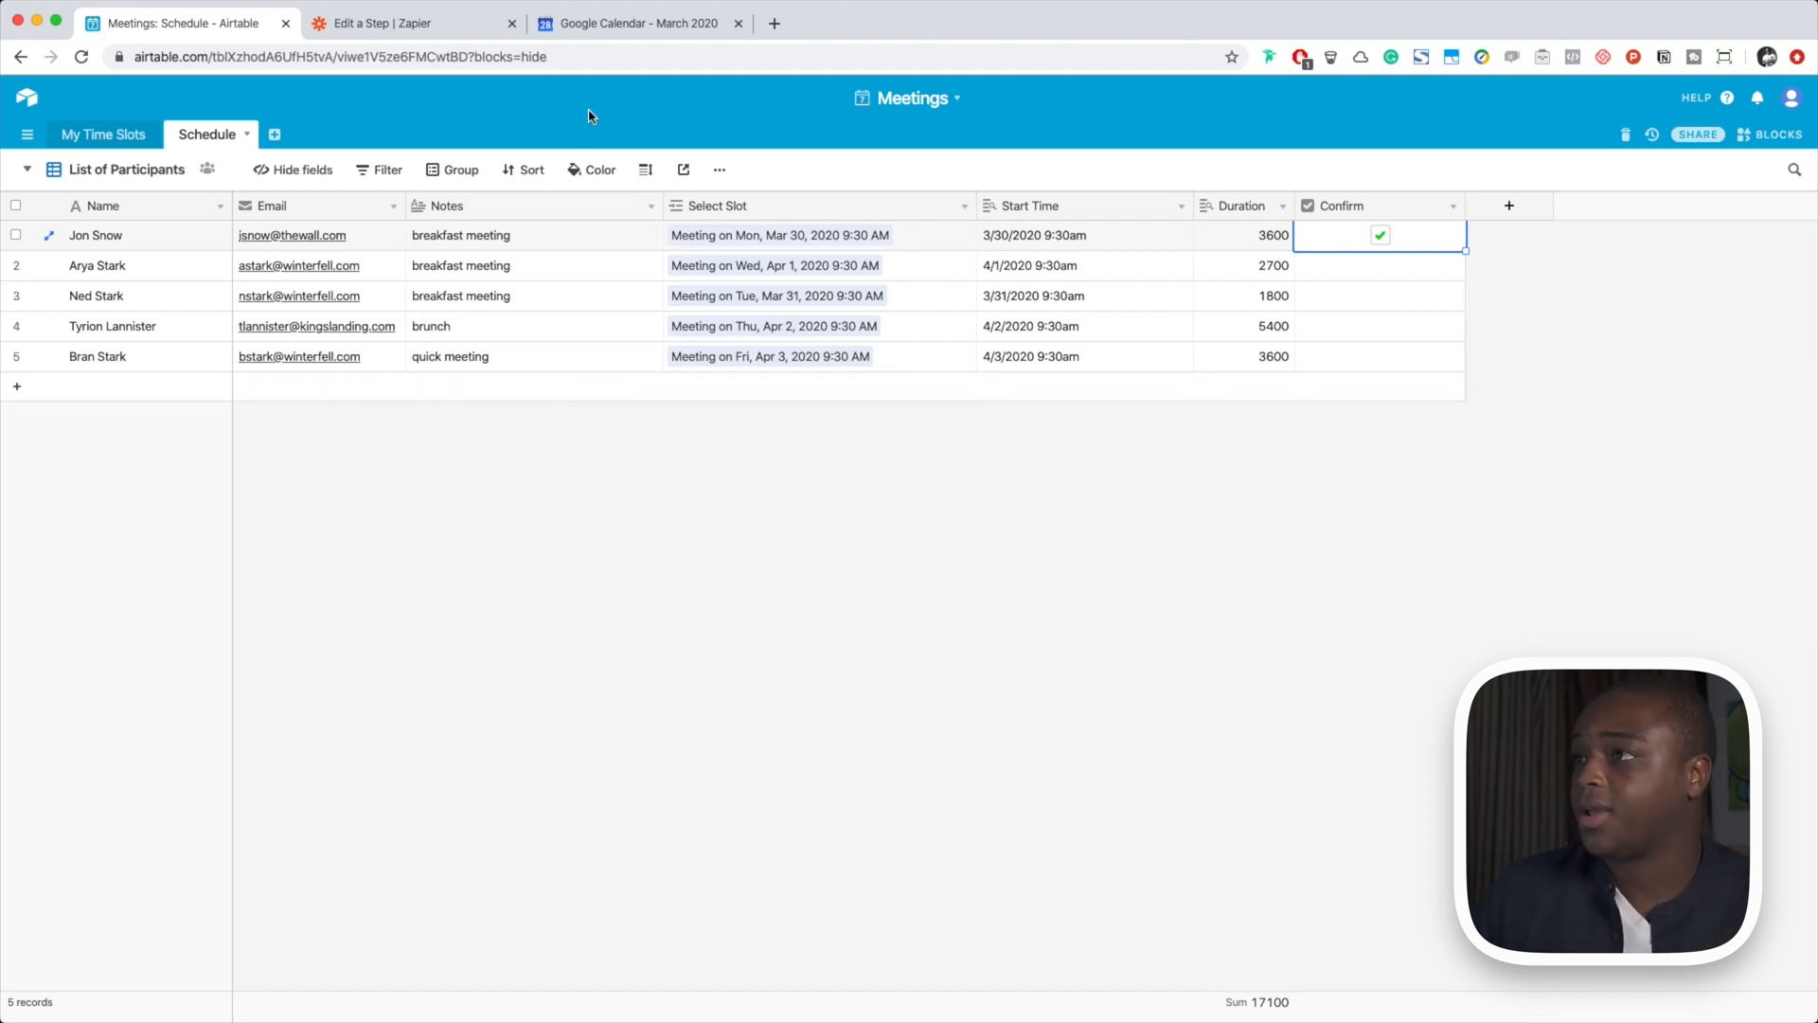
Insert the record's Notes into the description and end it with '! See you soon'
{"action": "left_click", "coordinate": [647, 23]}
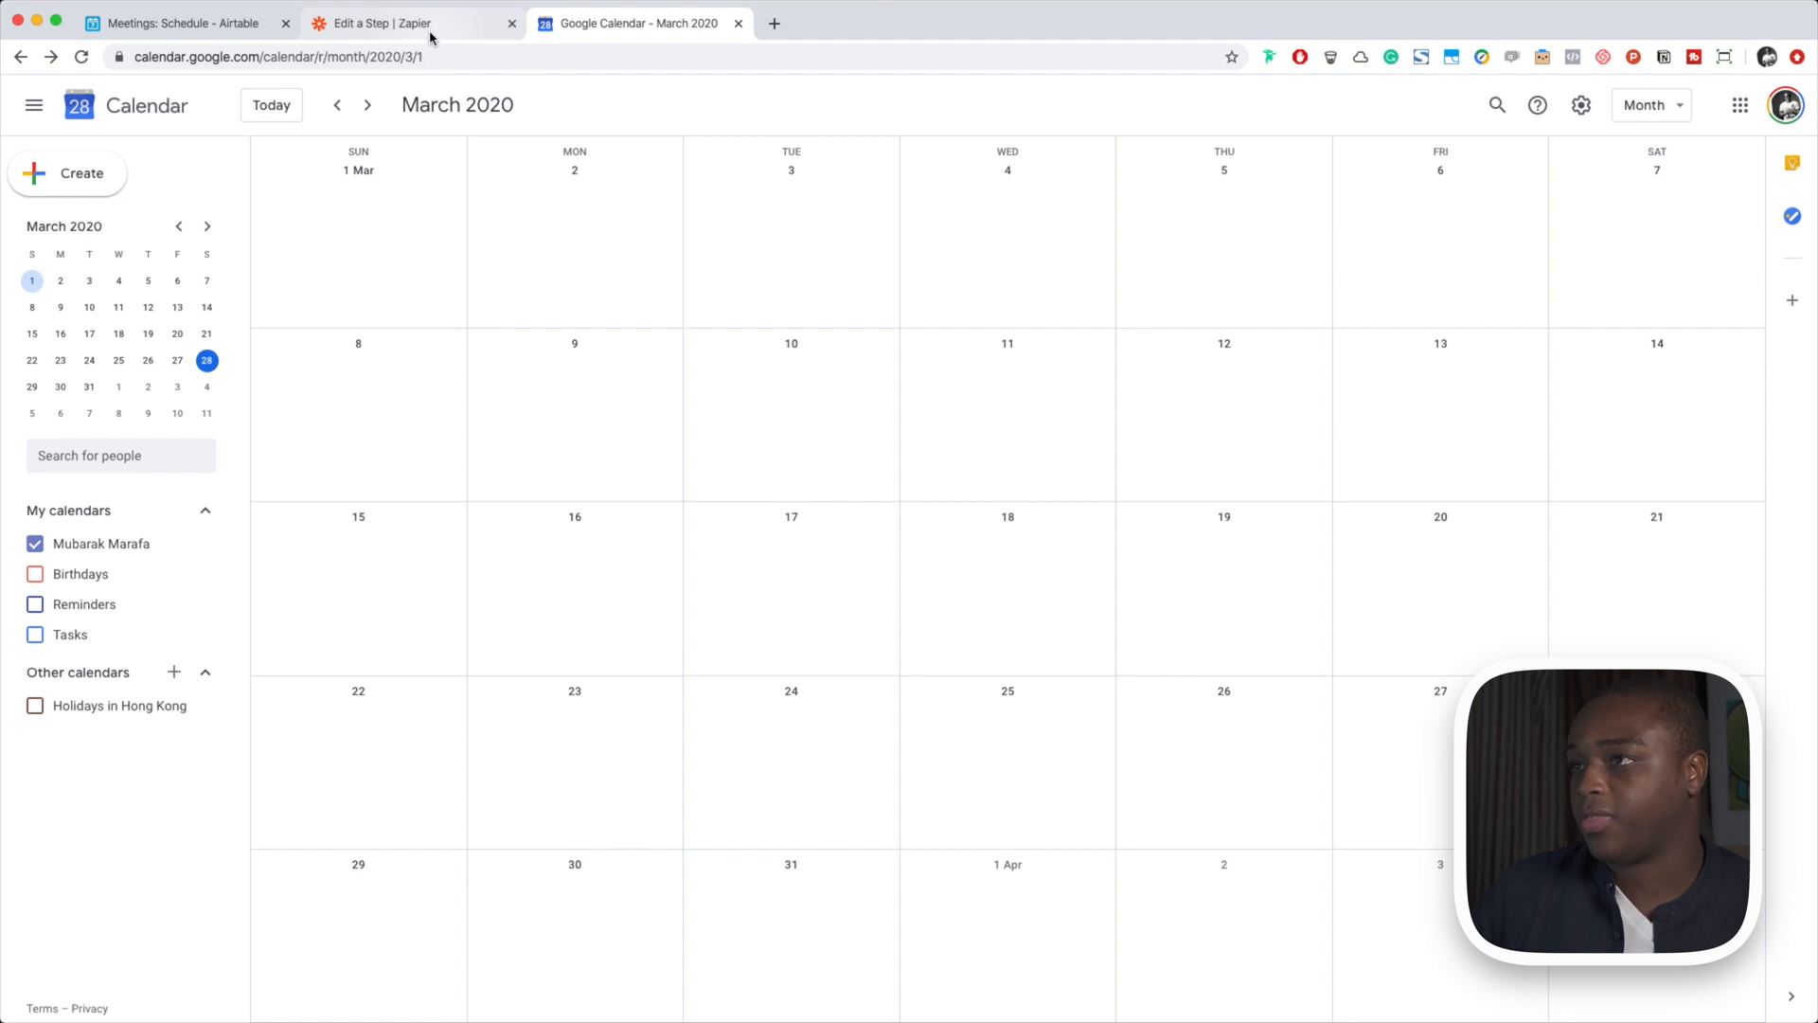
{"action": "left_click", "coordinate": [406, 23]}
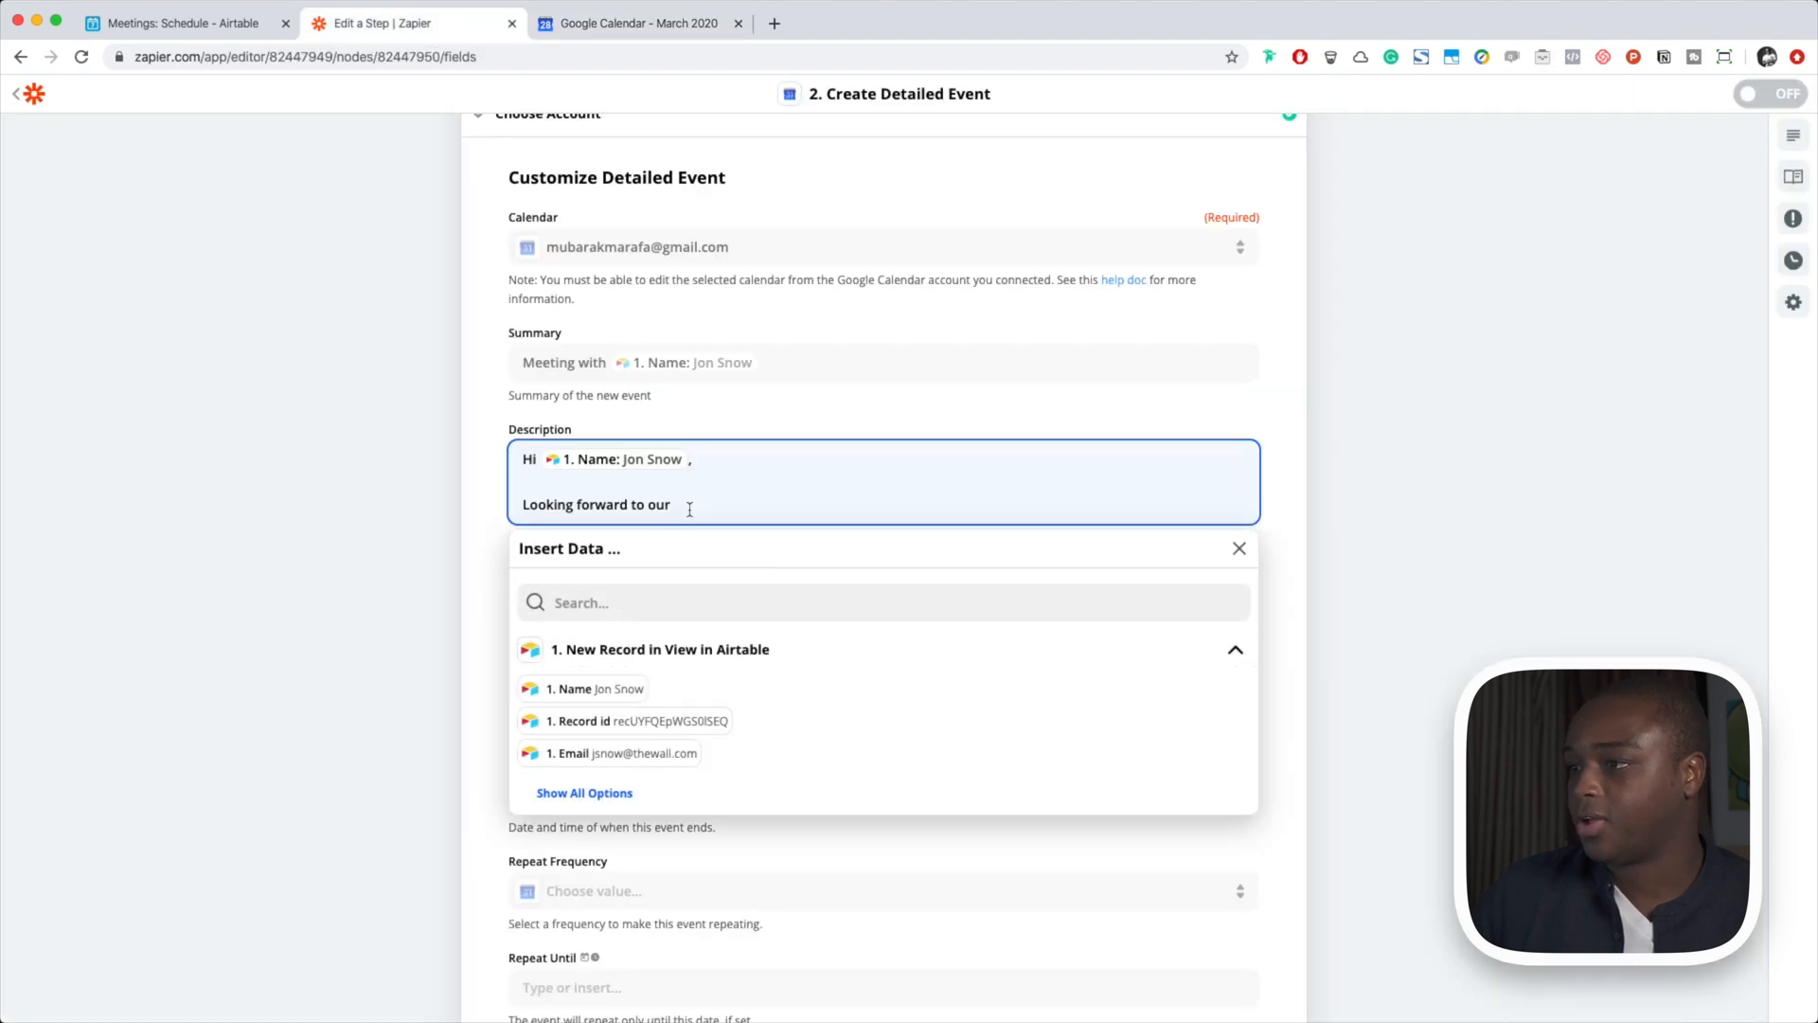
{"action": "mouse_move", "coordinate": [601, 796]}
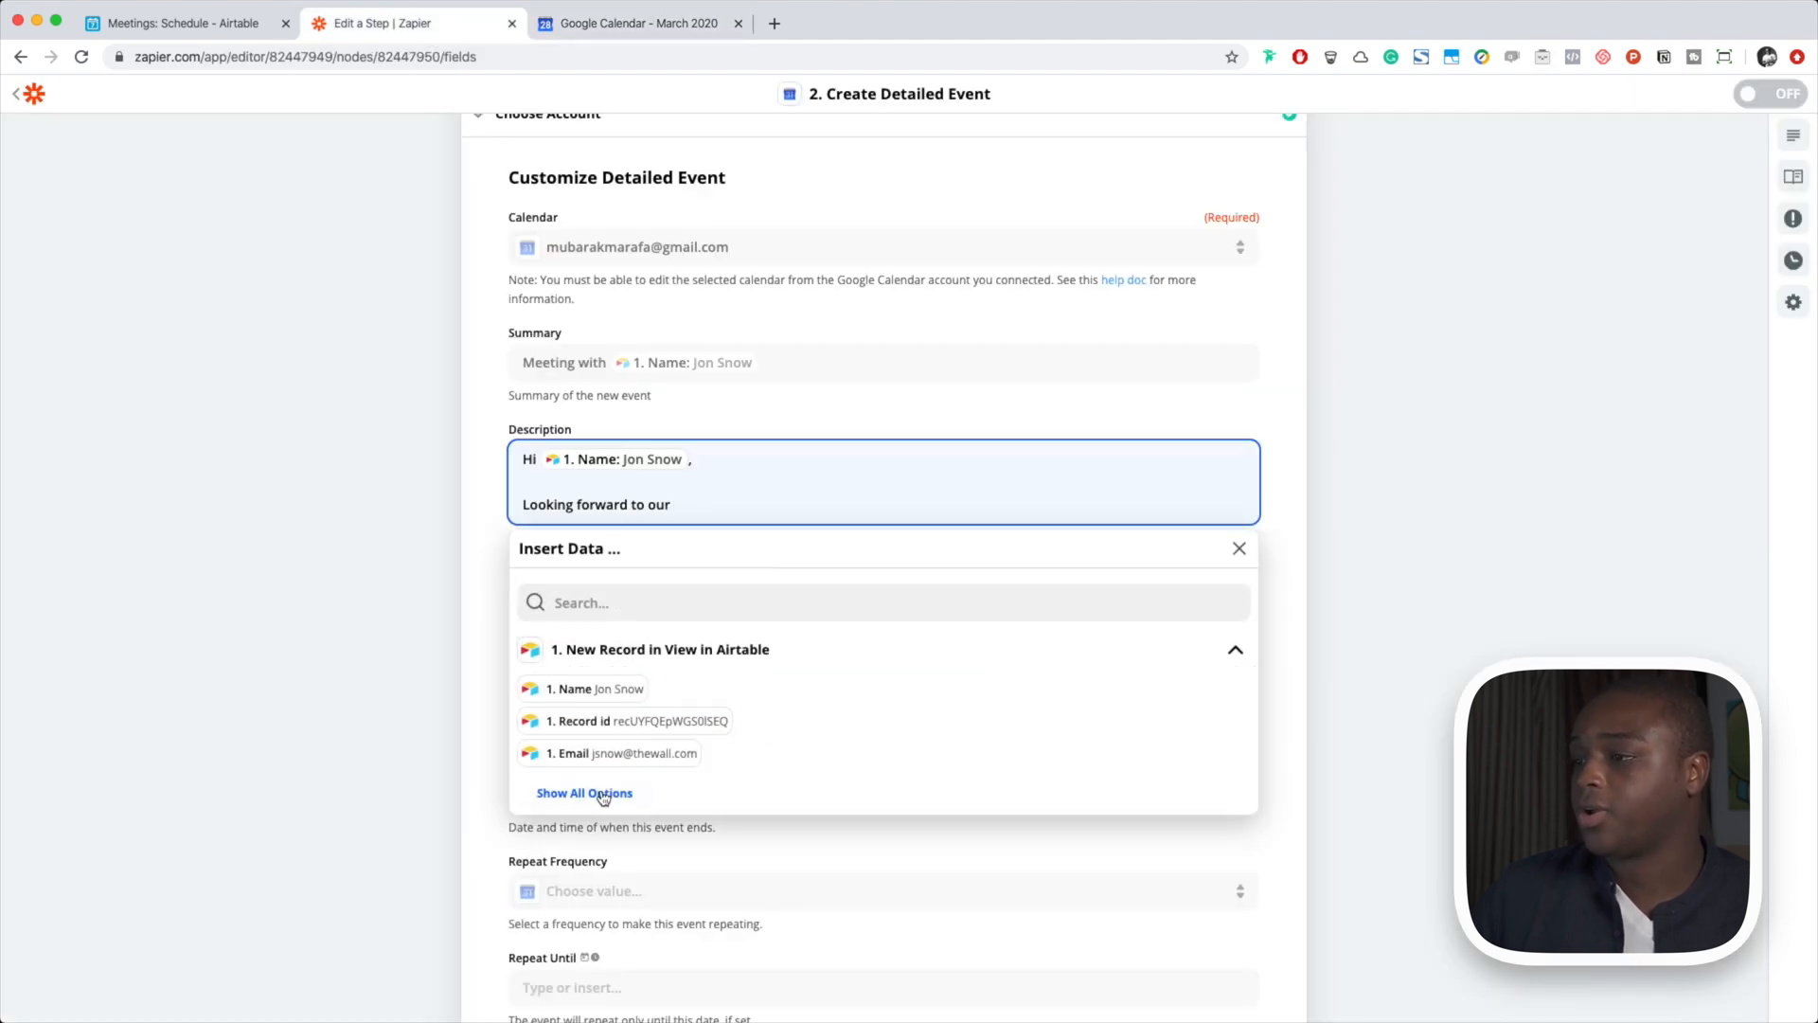
{"action": "left_click", "coordinate": [585, 792]}
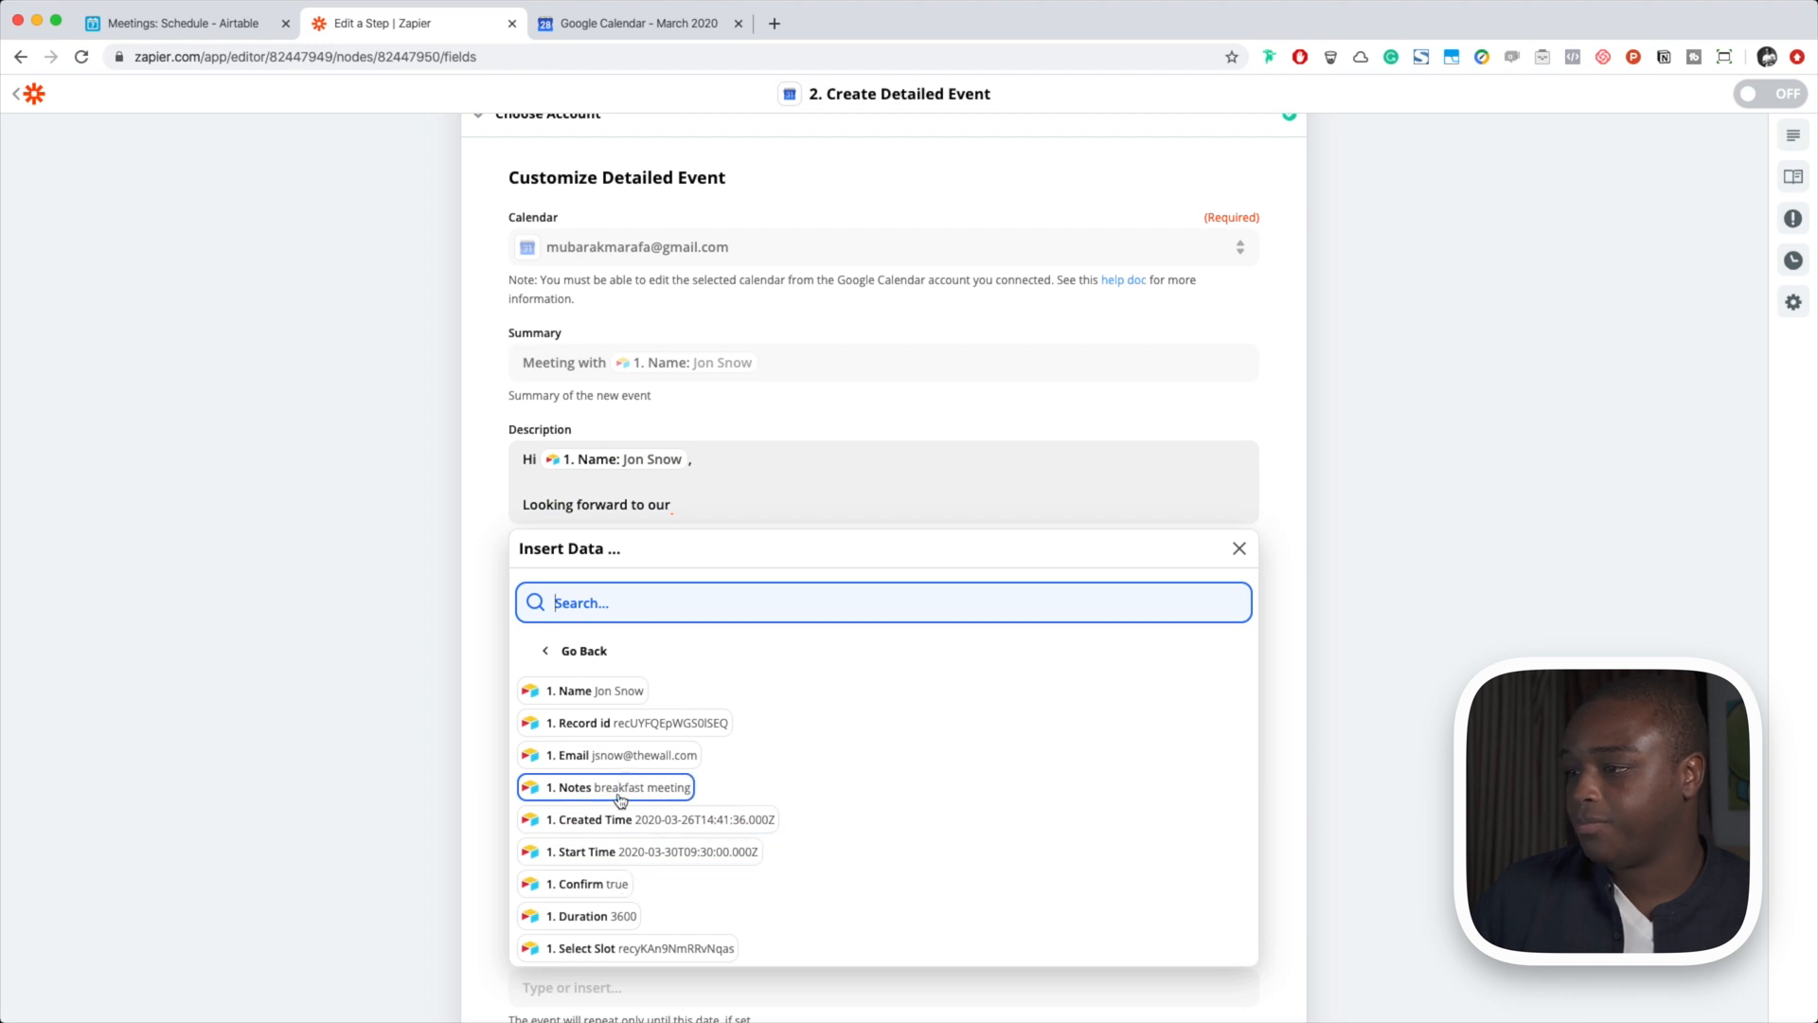
{"action": "left_click", "coordinate": [605, 787]}
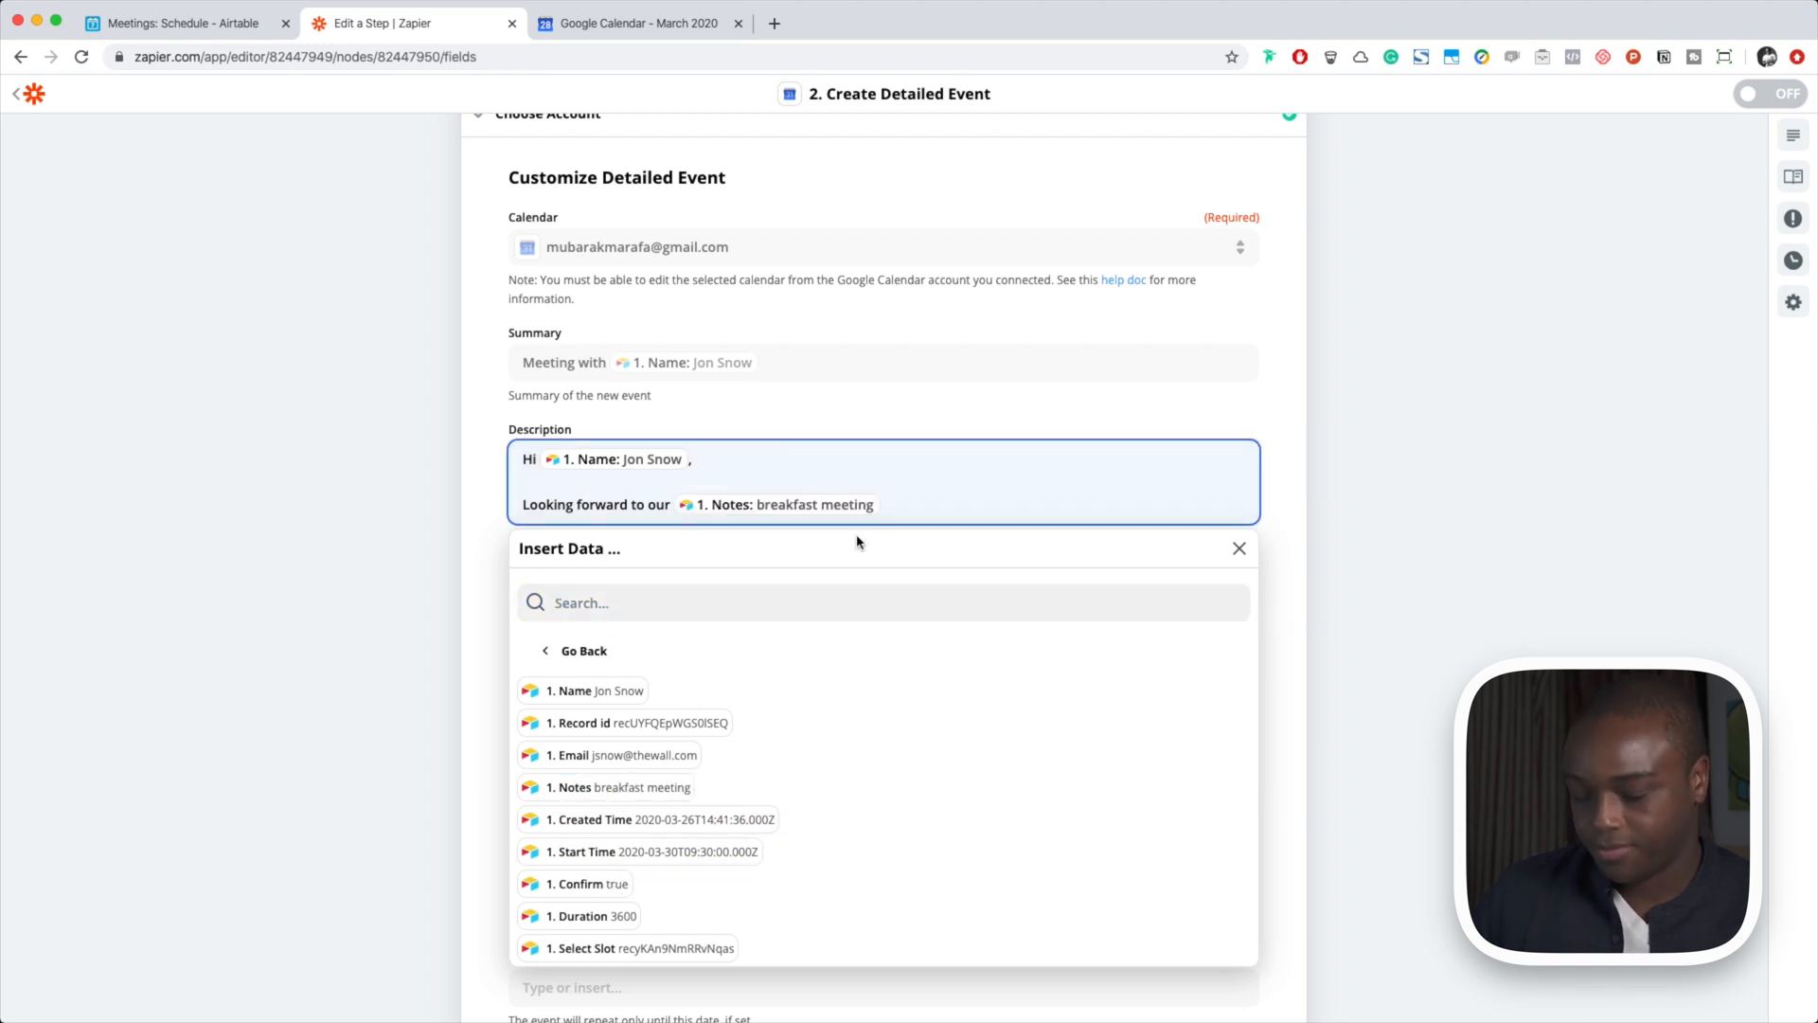
{"action": "type", "text": "! See"}
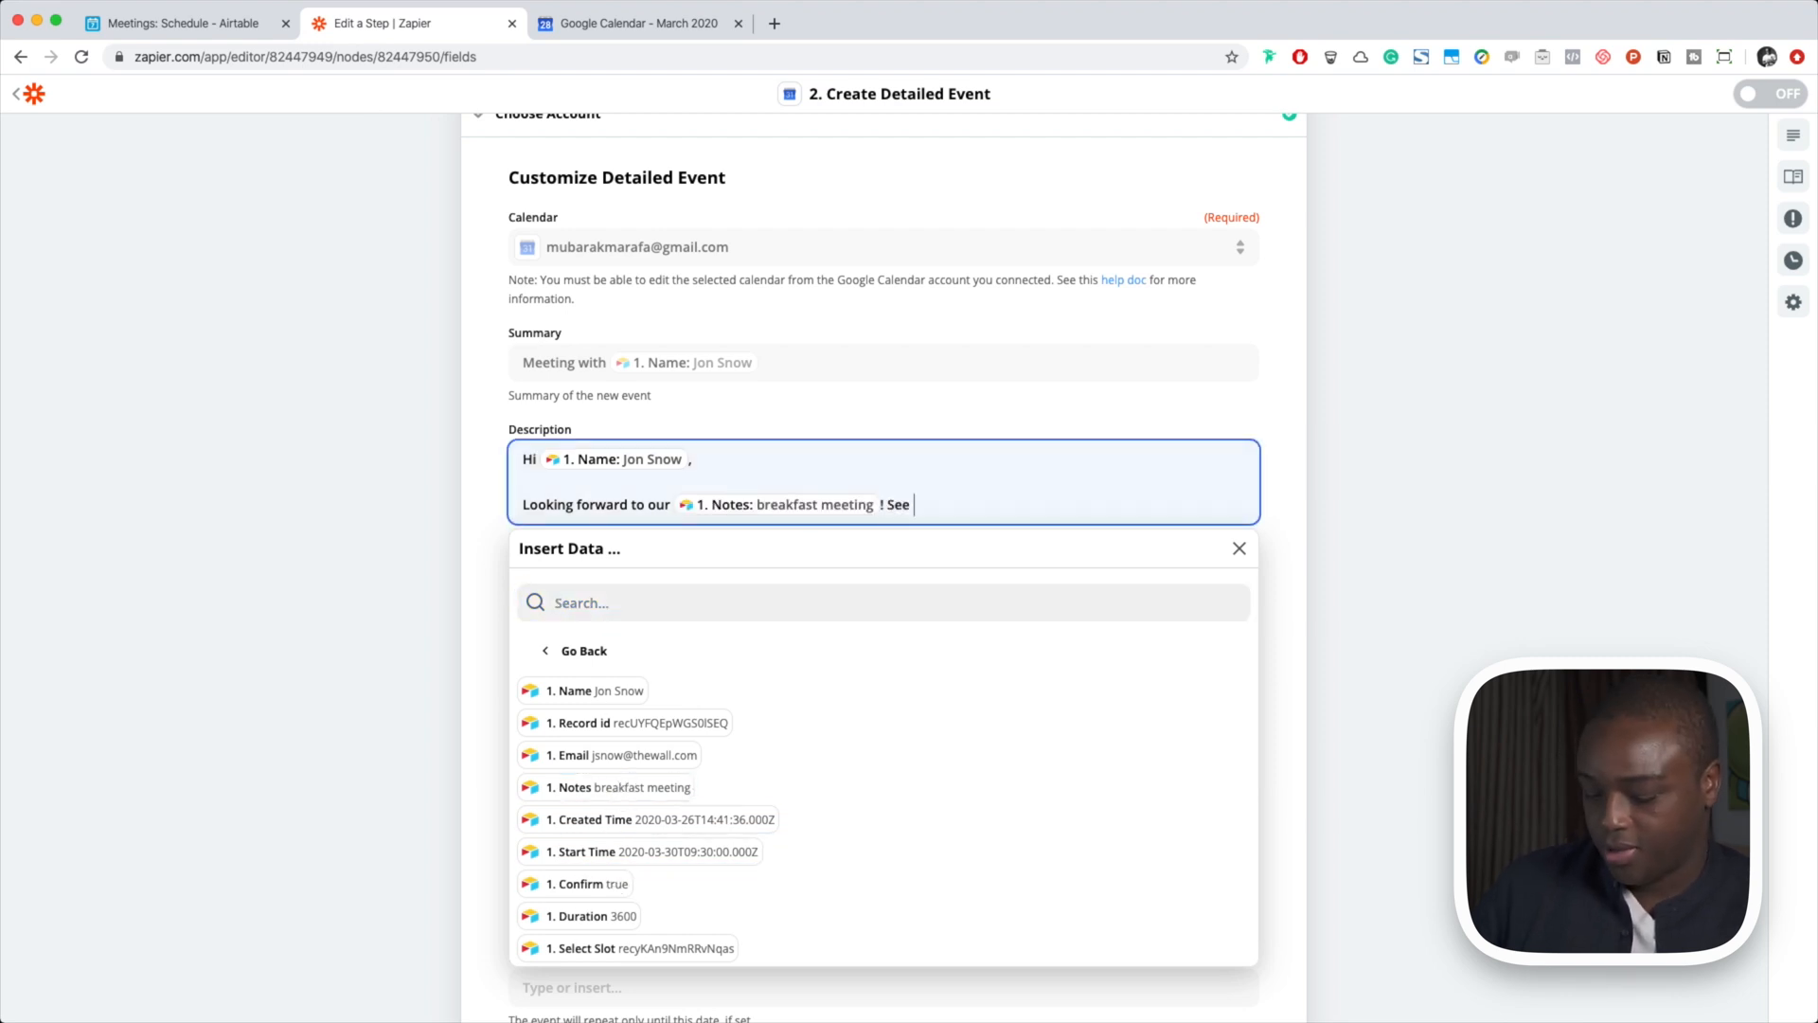
{"action": "type", "text": "you soon,"}
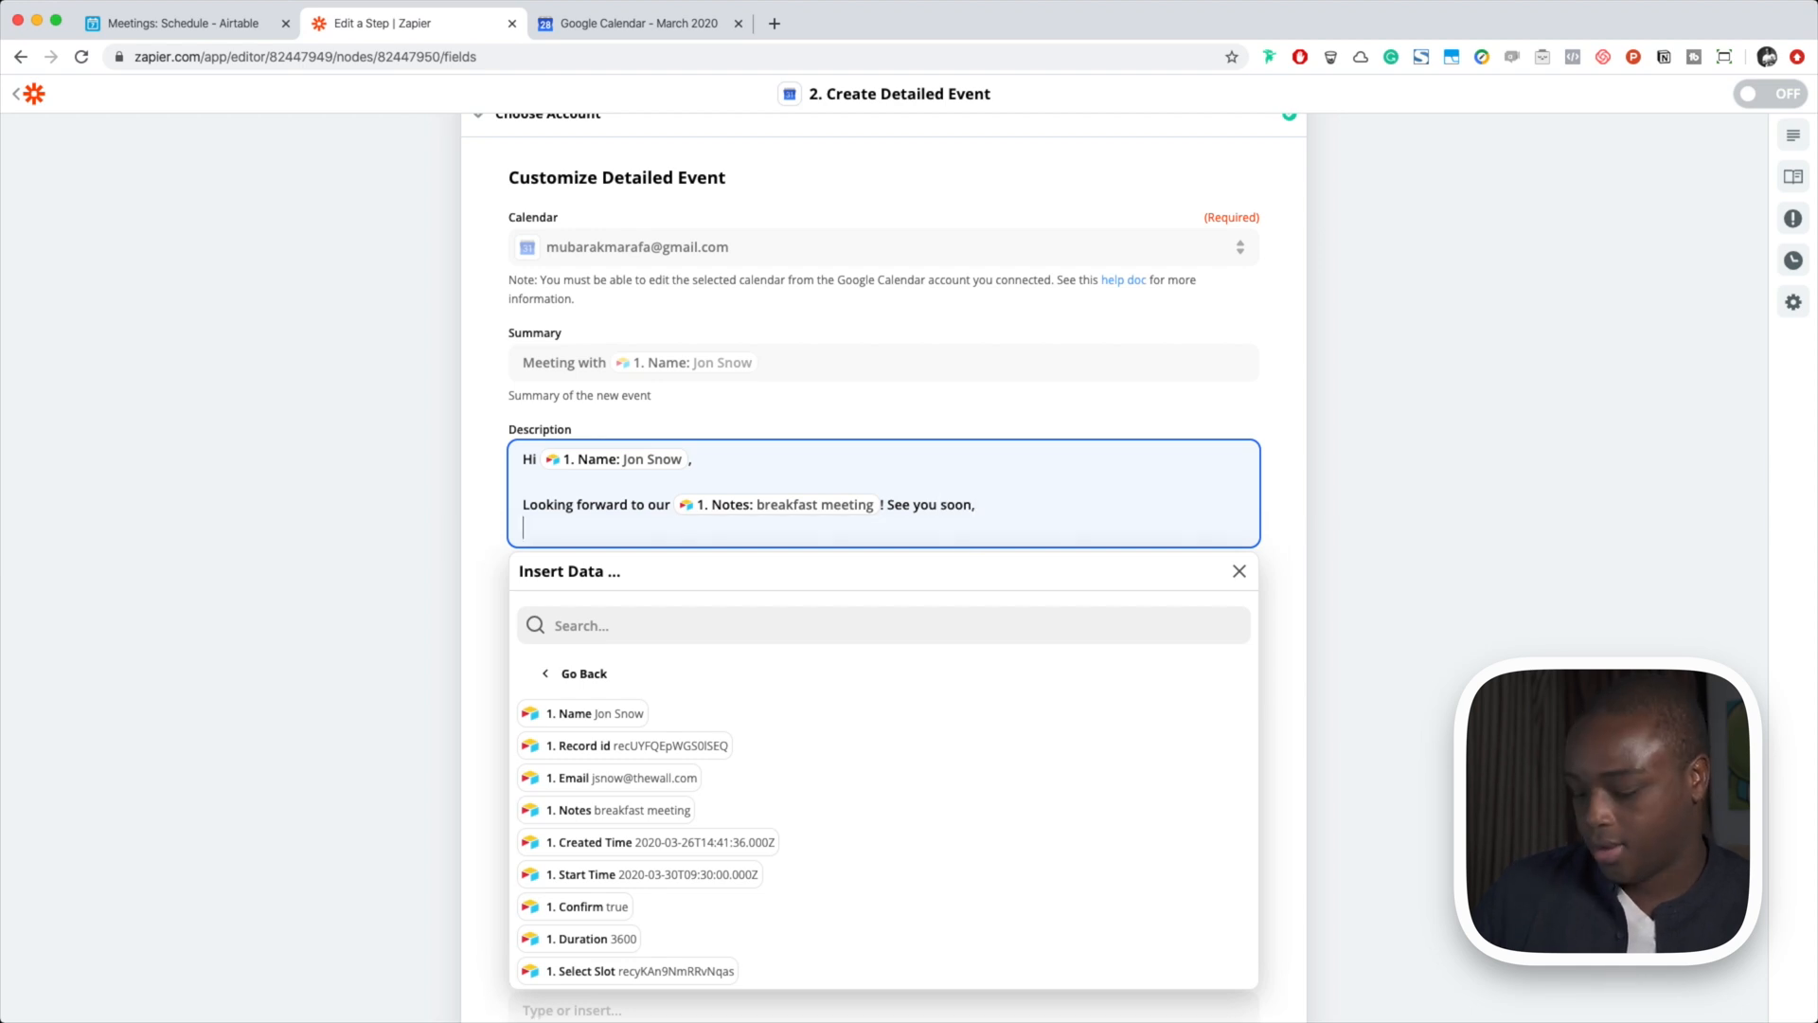
{"action": "type", "text": "M"}
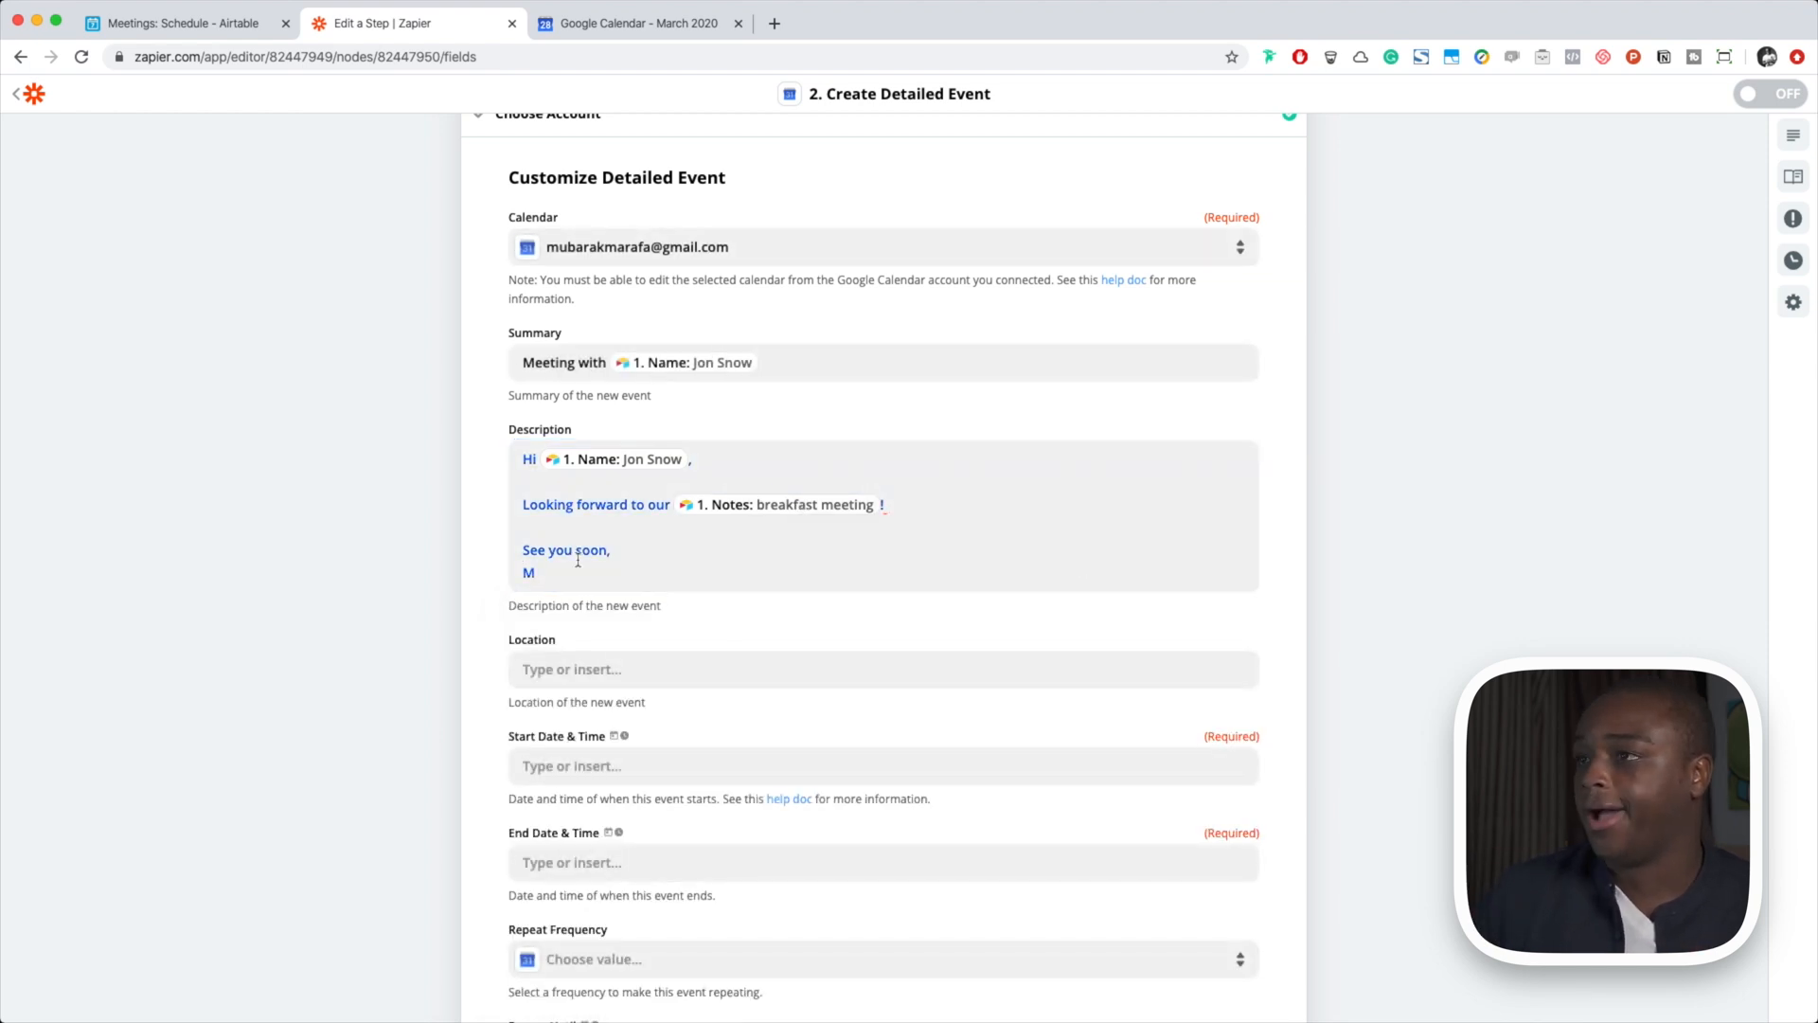
{"action": "mouse_move", "coordinate": [830, 554]}
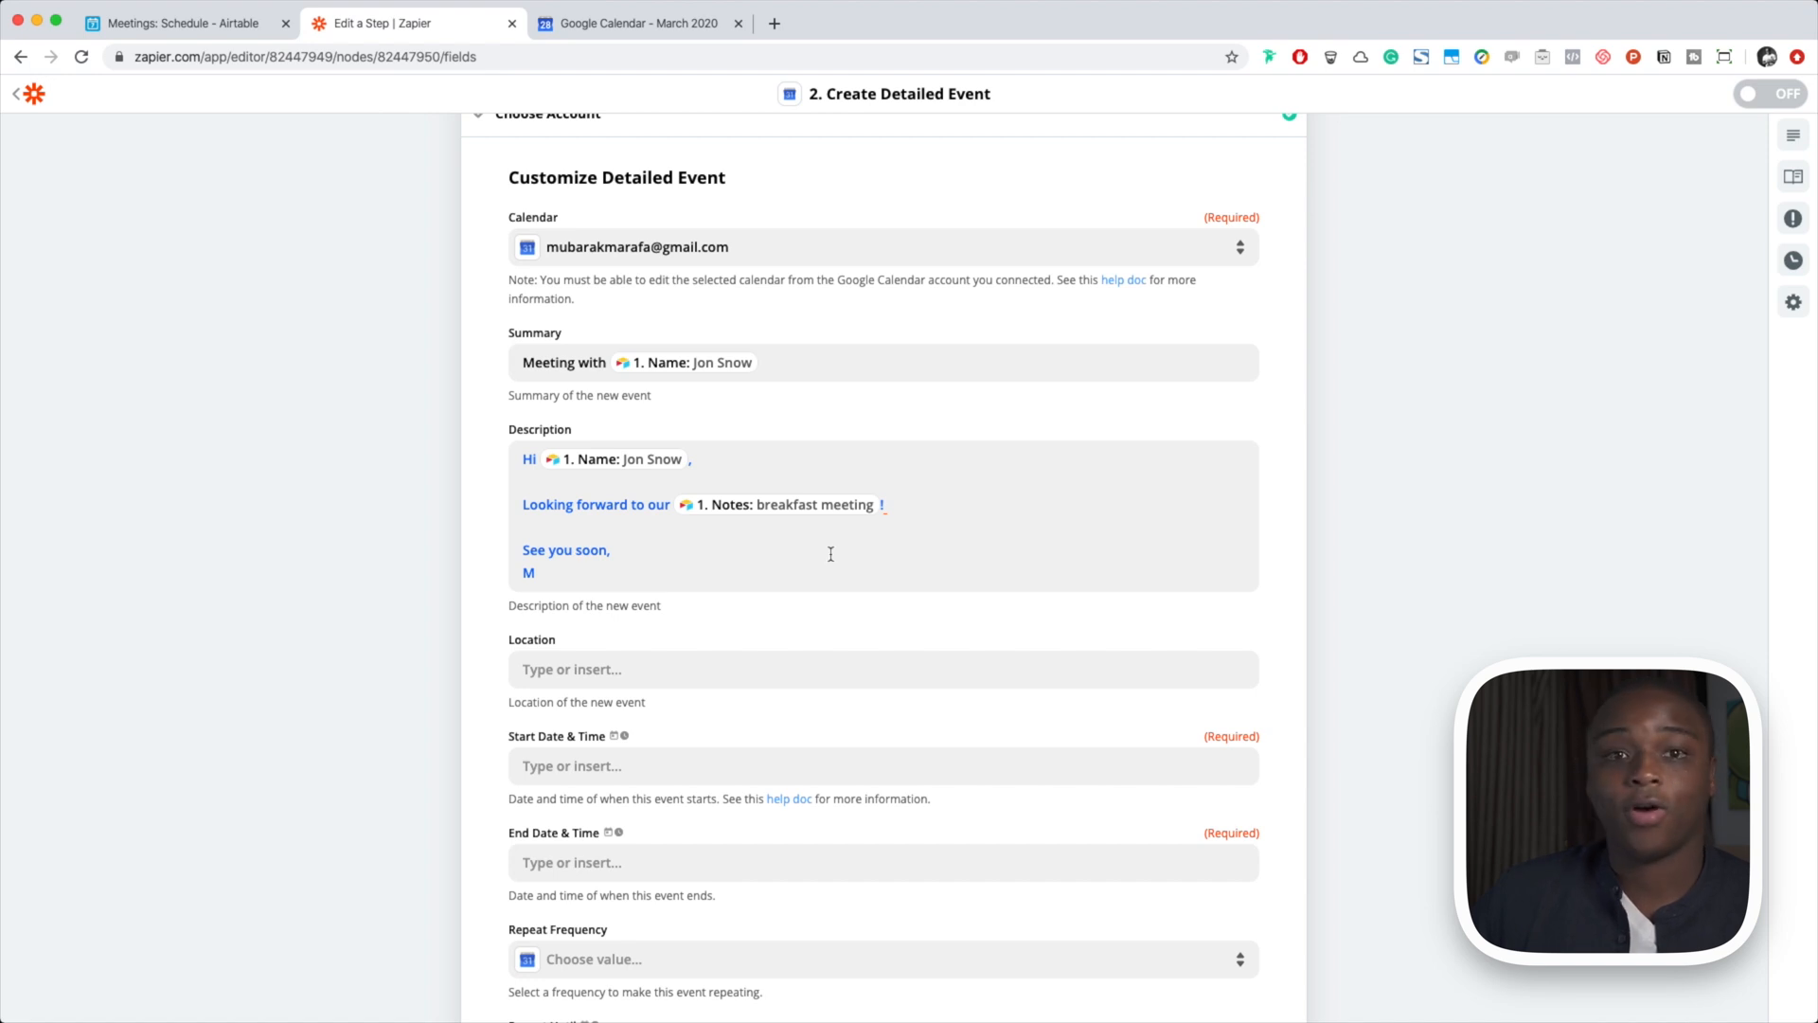
{"action": "left_click", "coordinate": [171, 23]}
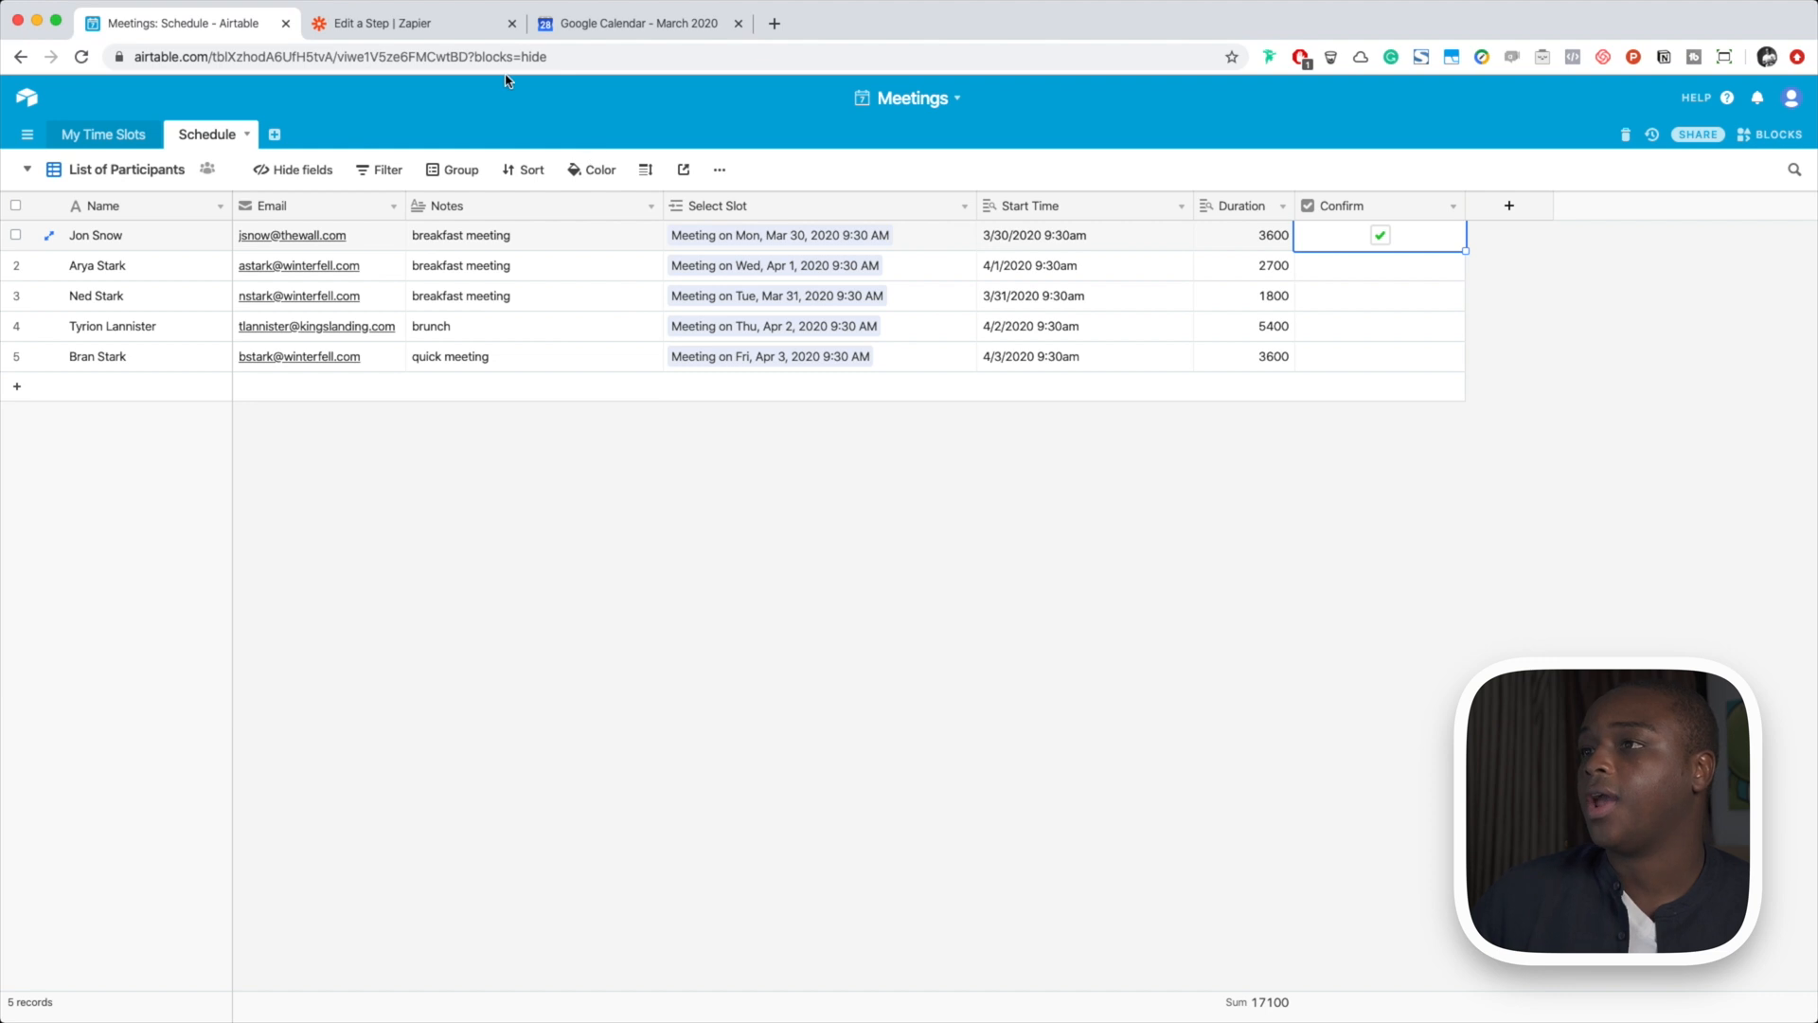
{"action": "left_click", "coordinate": [386, 23]}
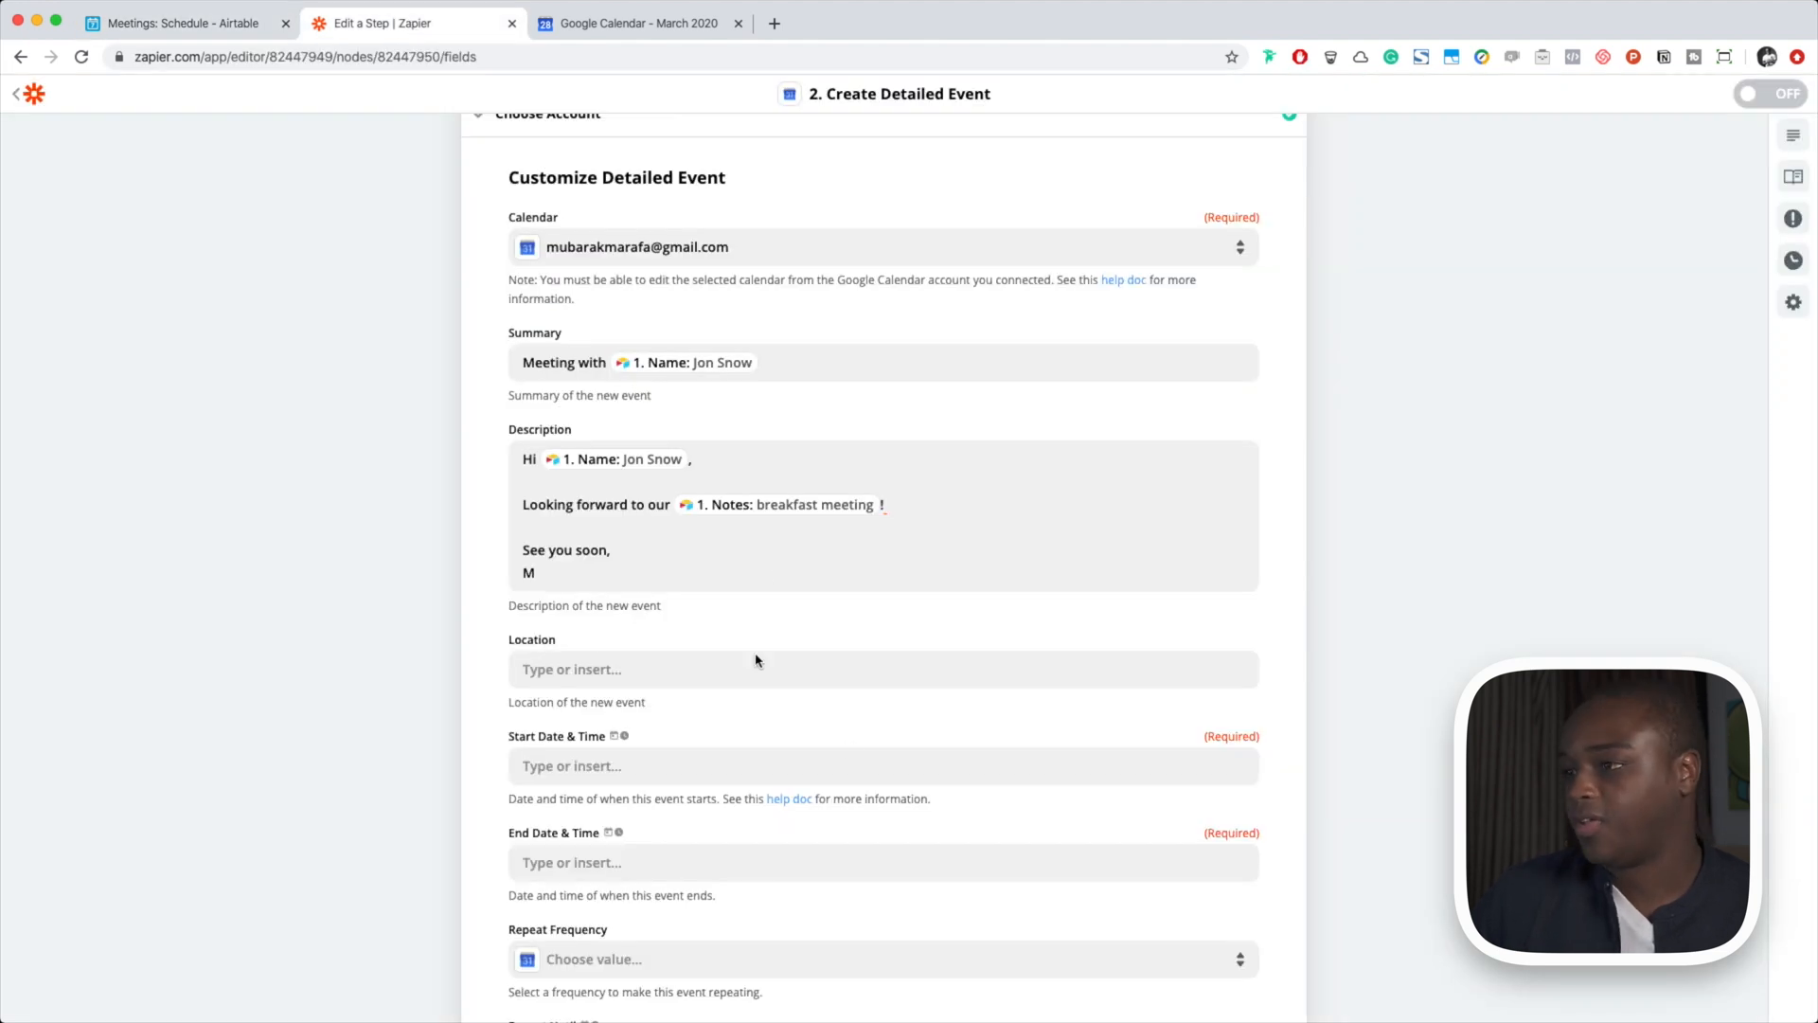
{"action": "scroll", "scroll_direction": "down", "scroll_amount": 3}
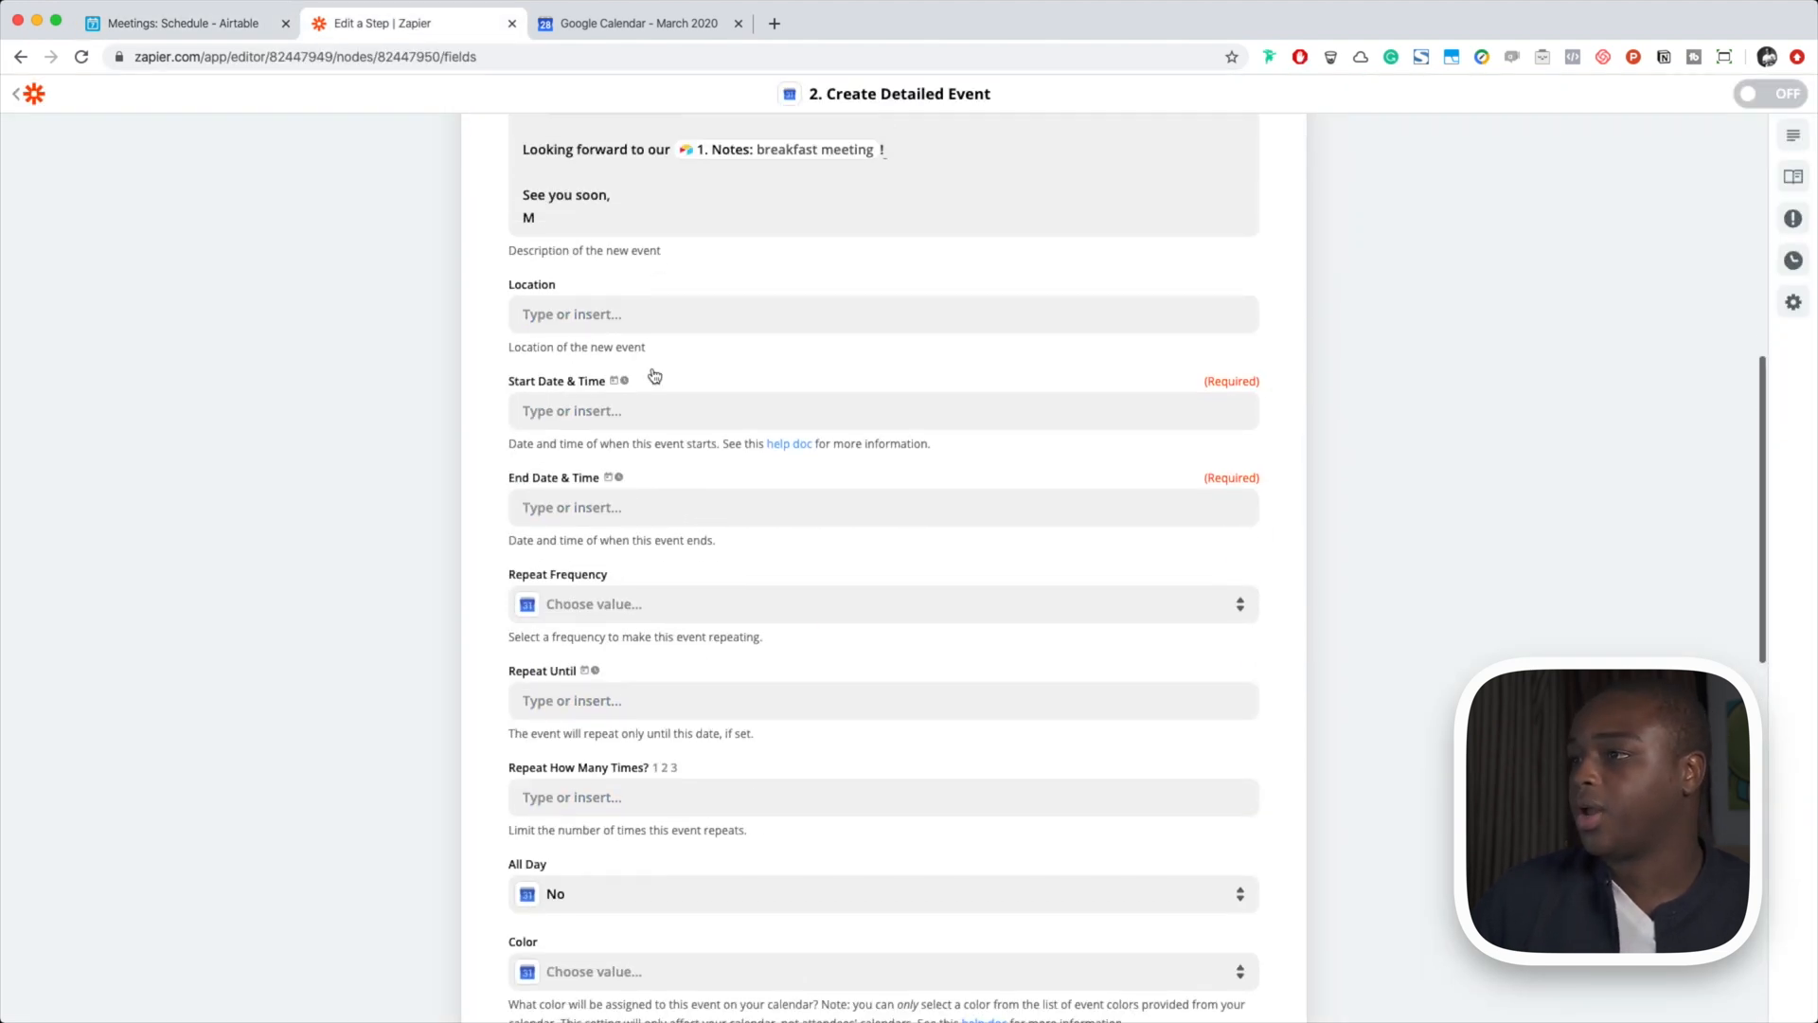
{"action": "scroll", "scroll_direction": "down", "scroll_amount": 3}
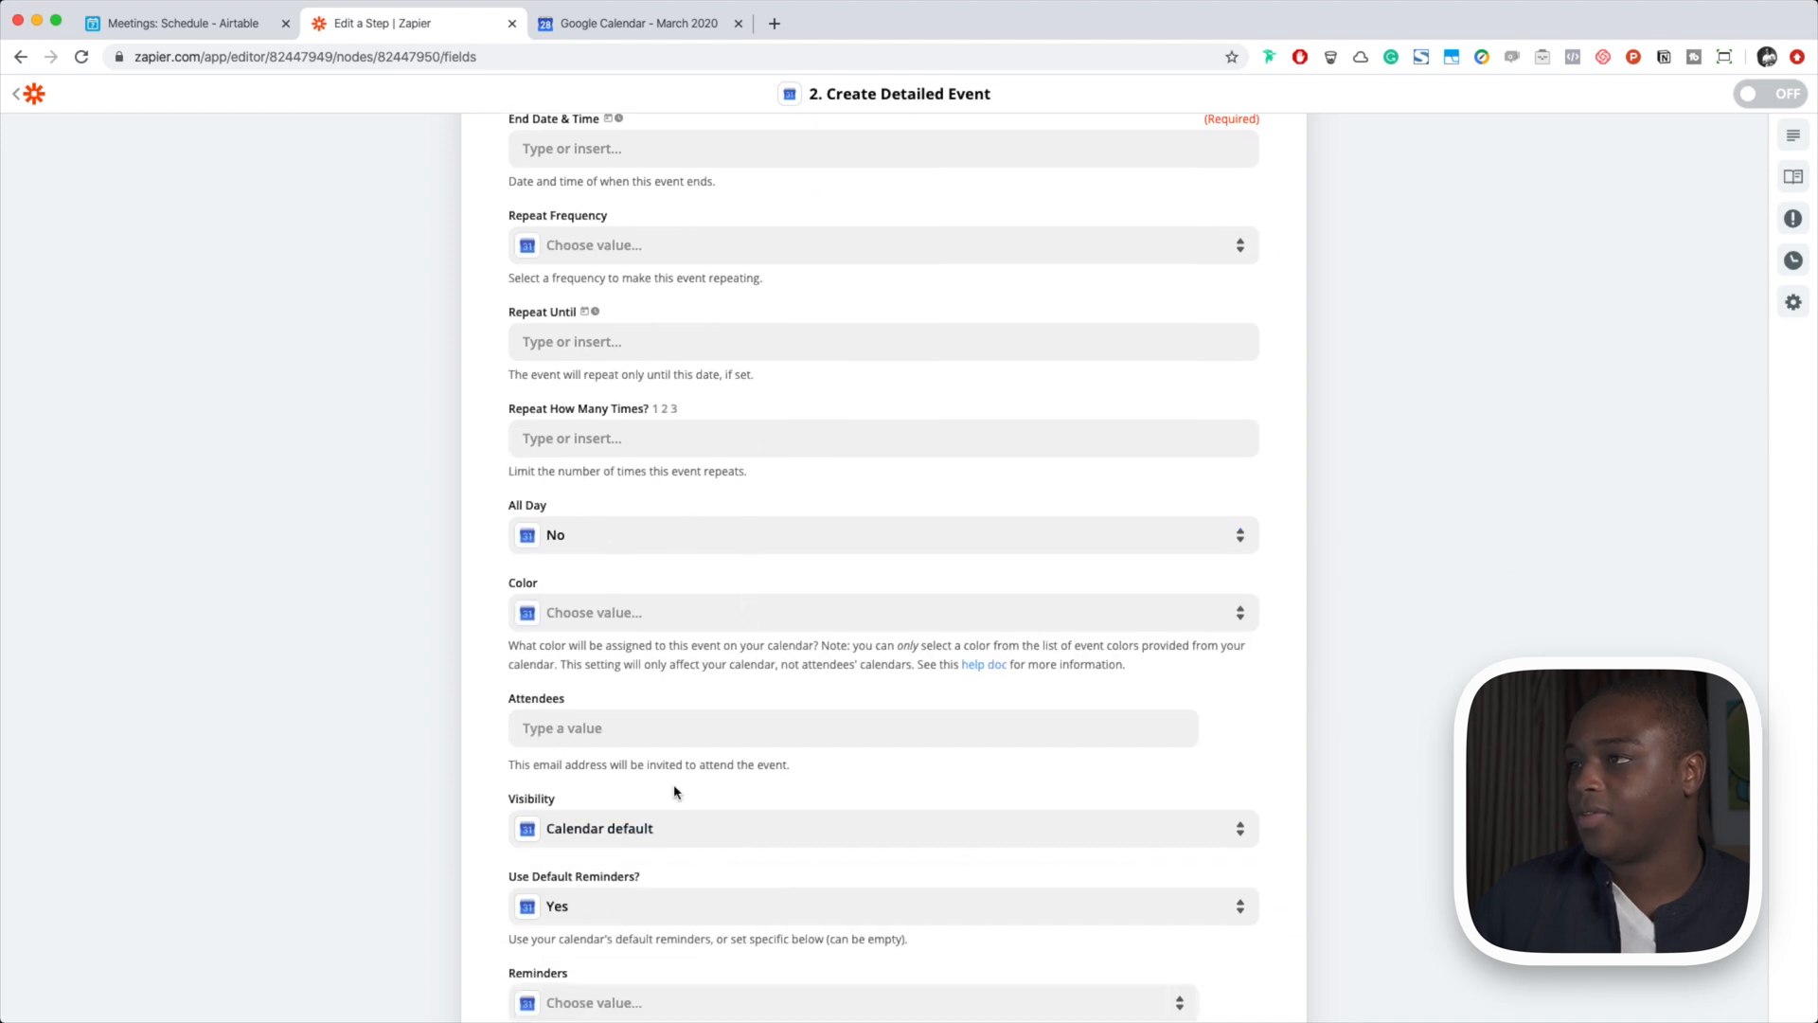
{"action": "scroll", "scroll_direction": "up", "scroll_amount": 3}
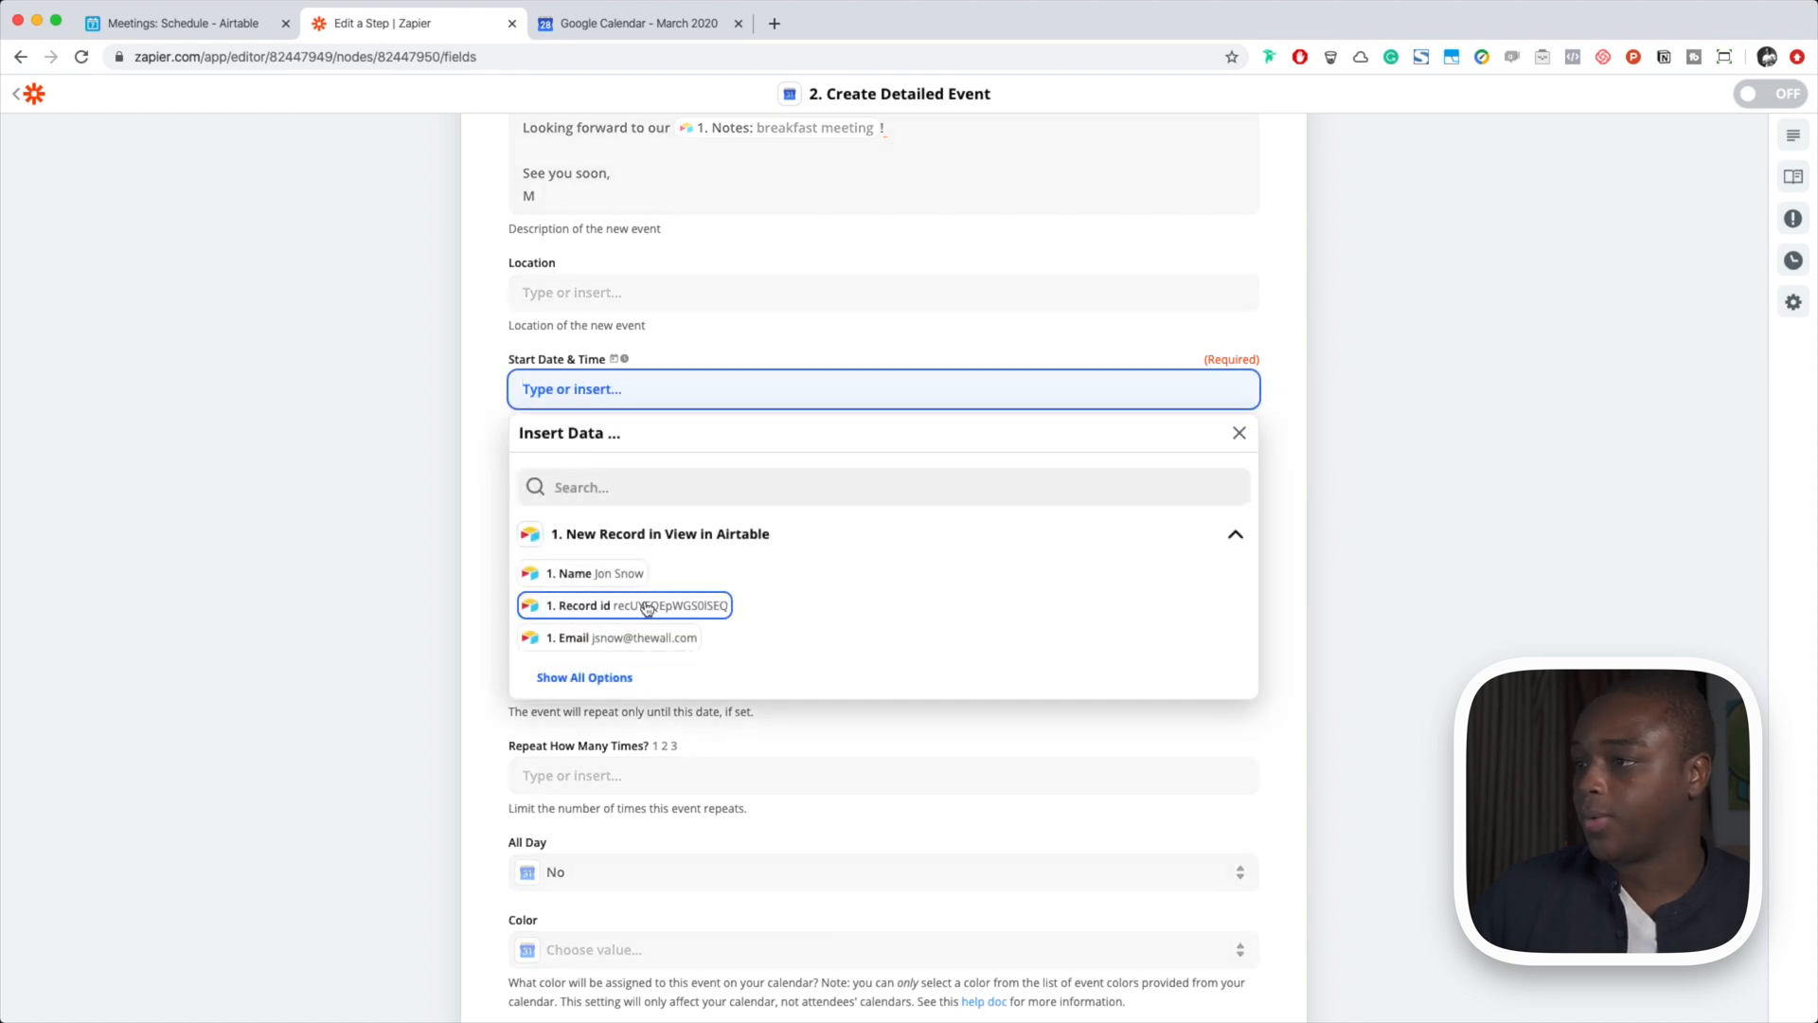
Set the event start to the record's Start Time with a -8h offset
{"action": "left_click", "coordinate": [584, 677]}
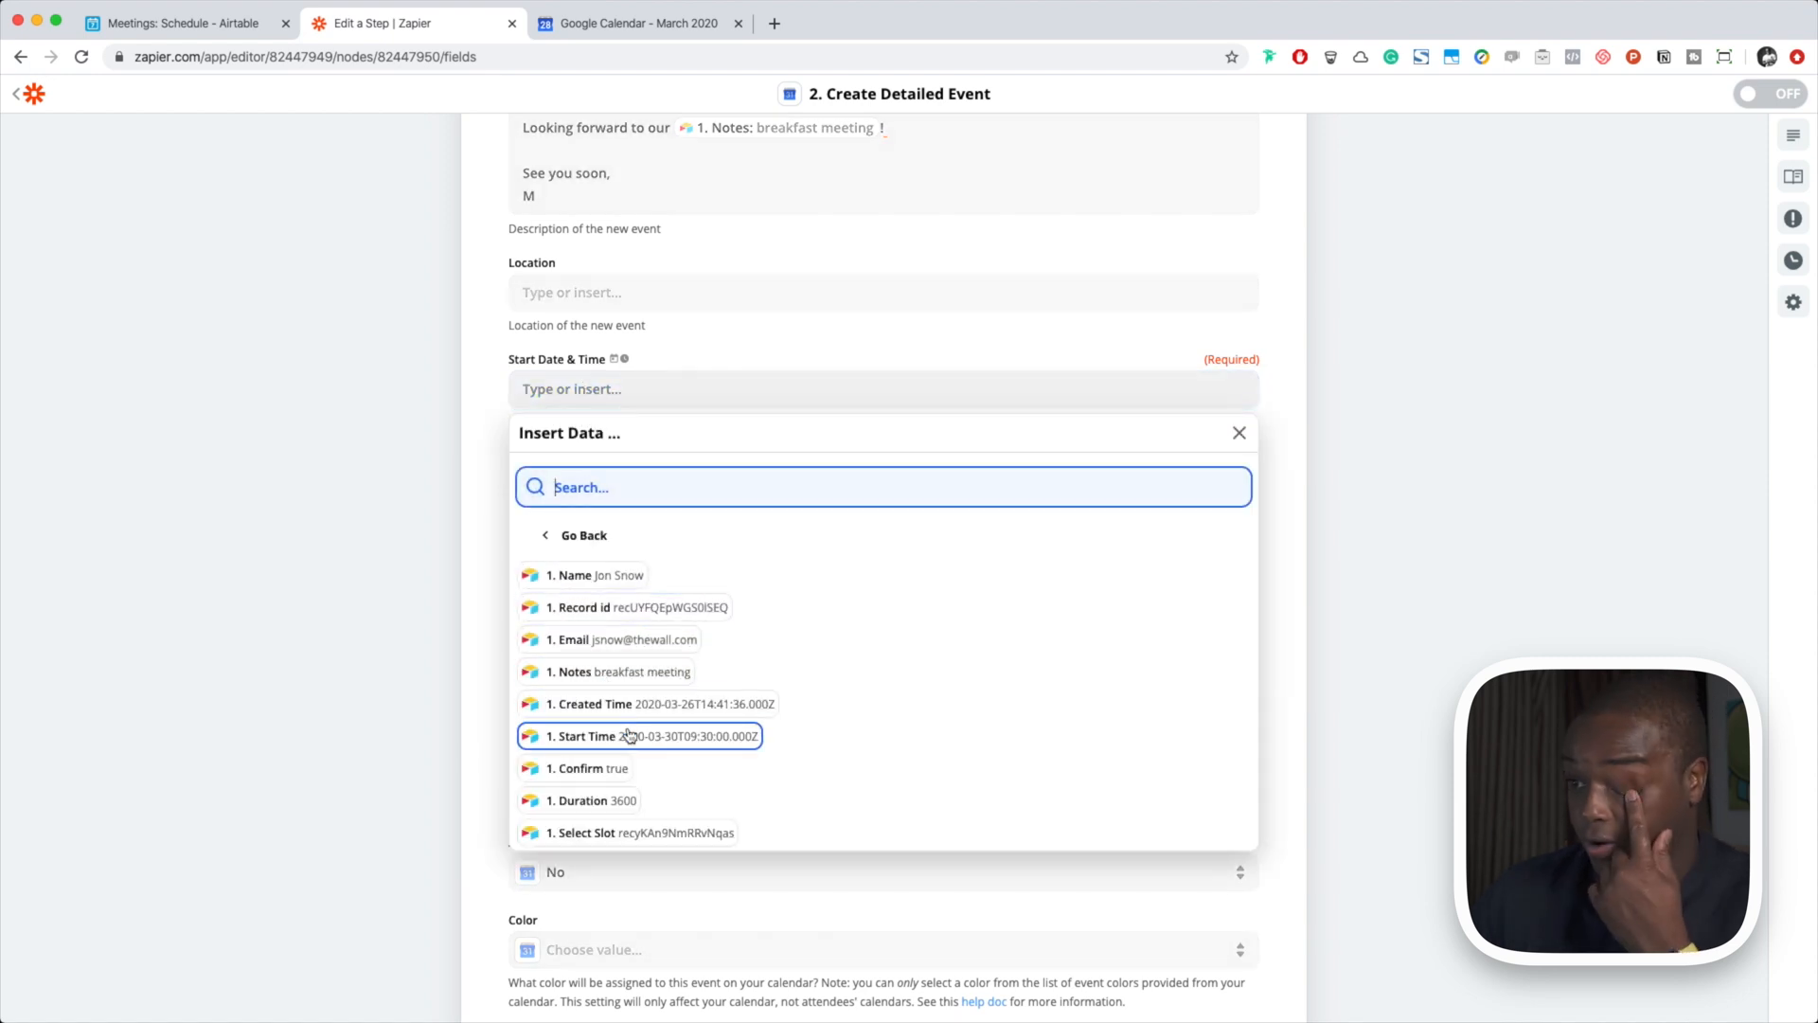
{"action": "left_click", "coordinate": [603, 736]}
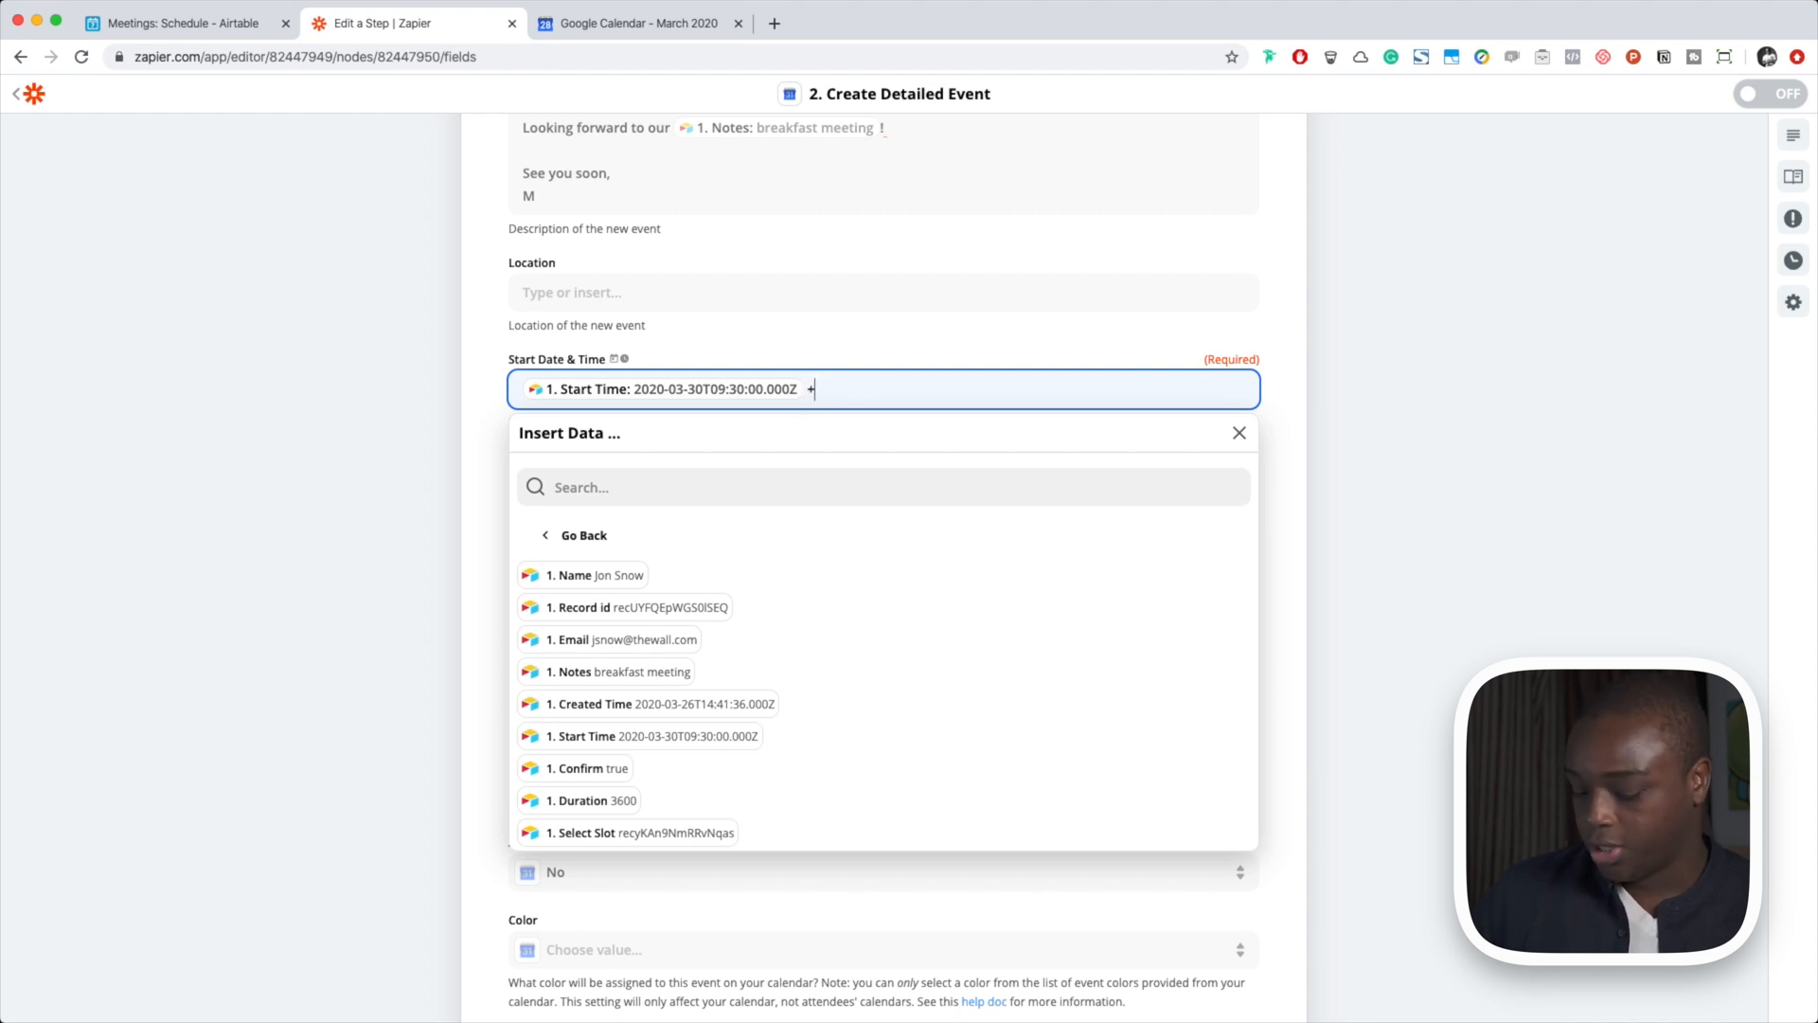
{"action": "type", "text": "8h"}
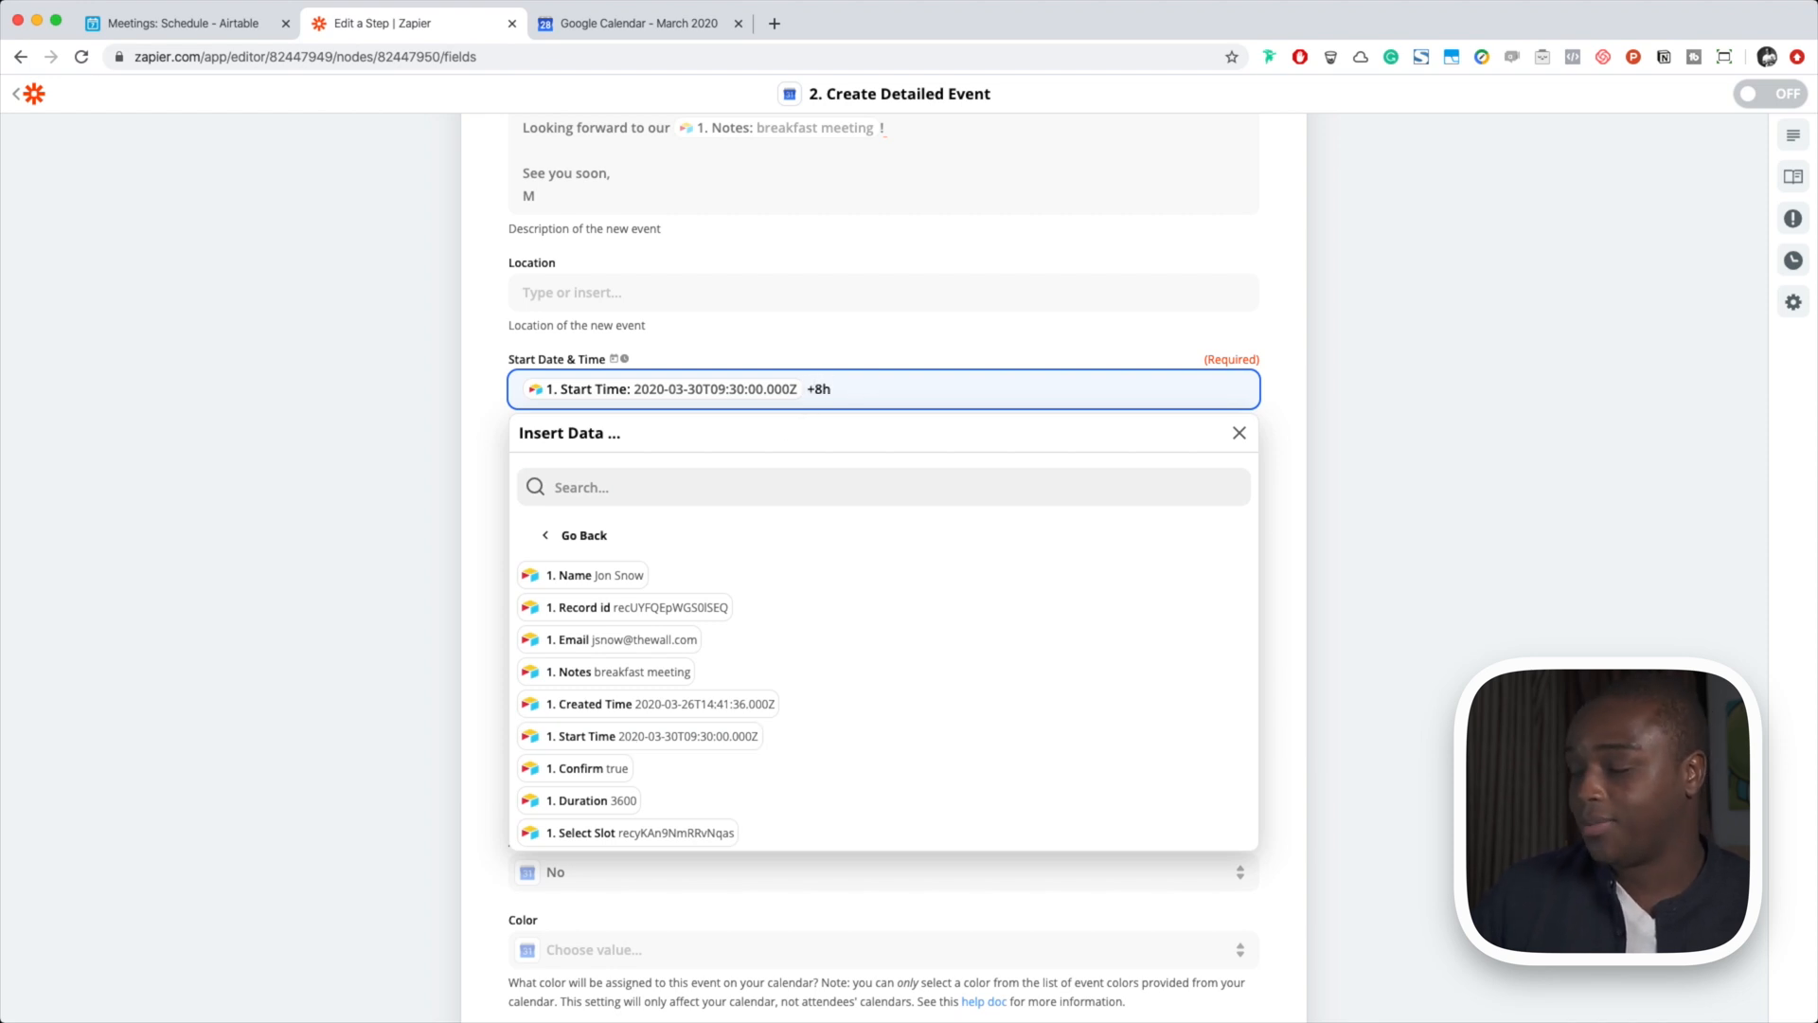
{"action": "left_click", "coordinate": [1239, 432]}
{"action": "type", "text": "-"}
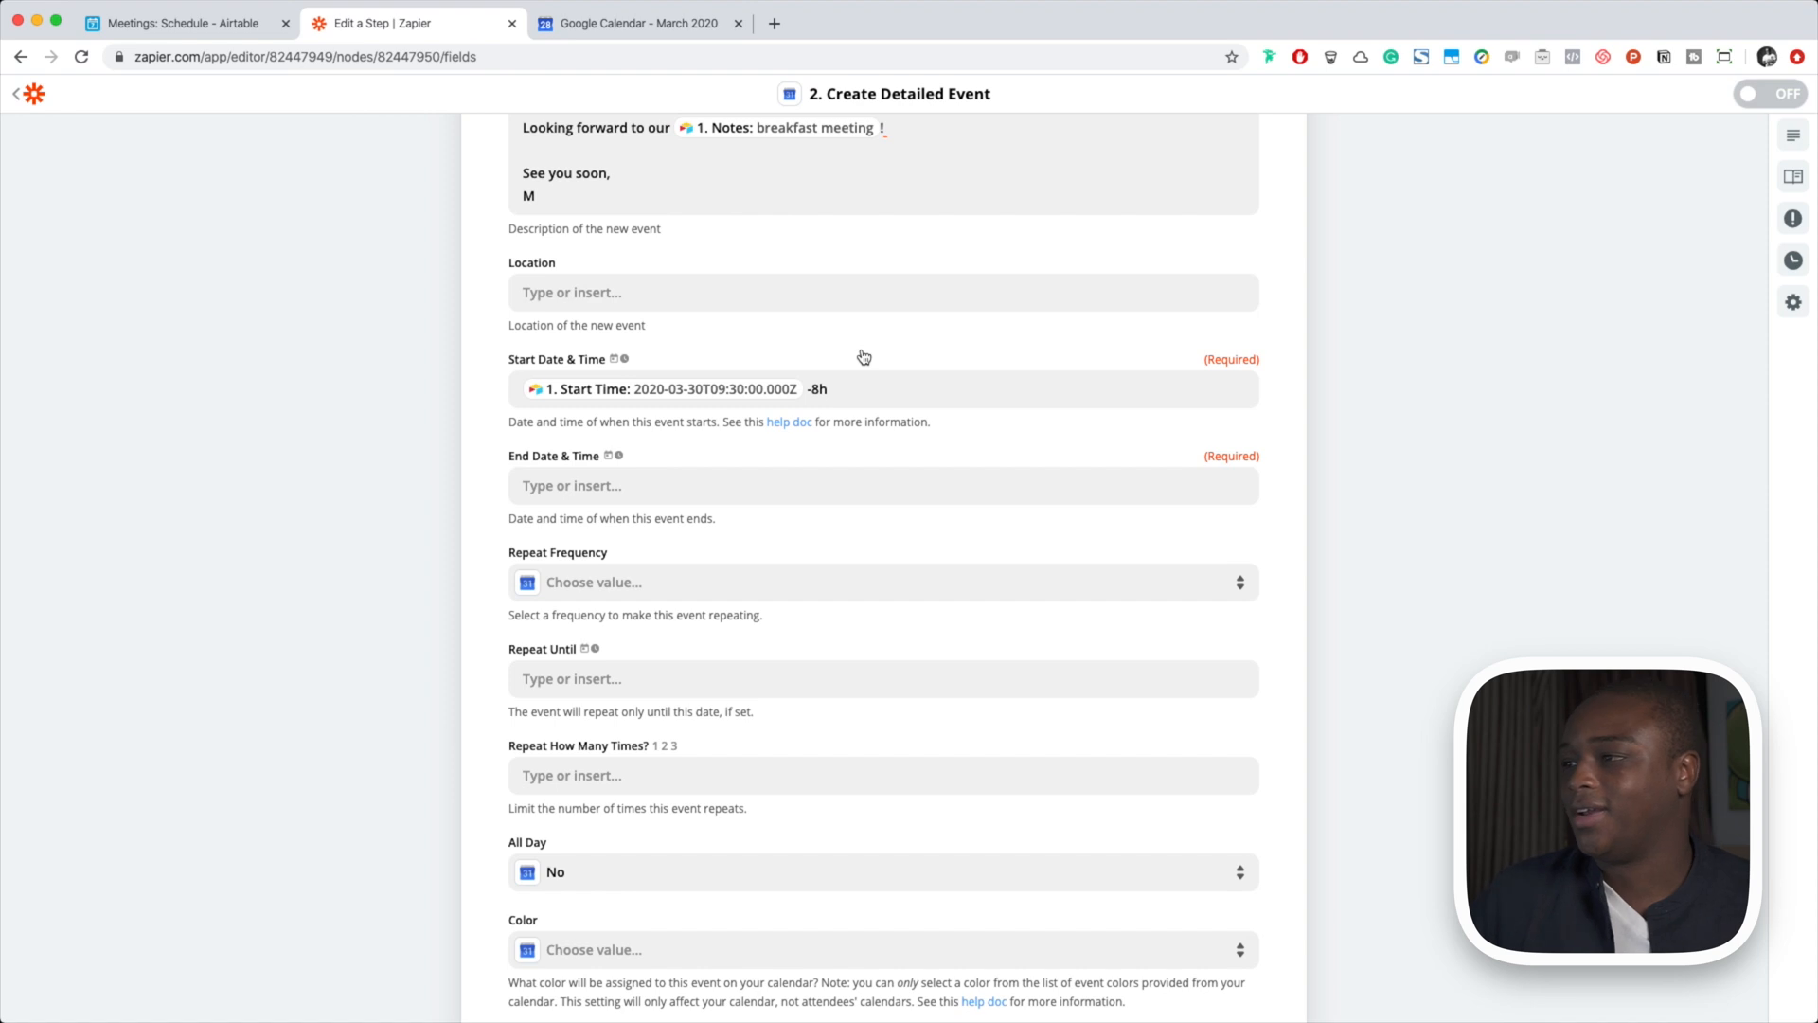
{"action": "left_click", "coordinate": [794, 486]}
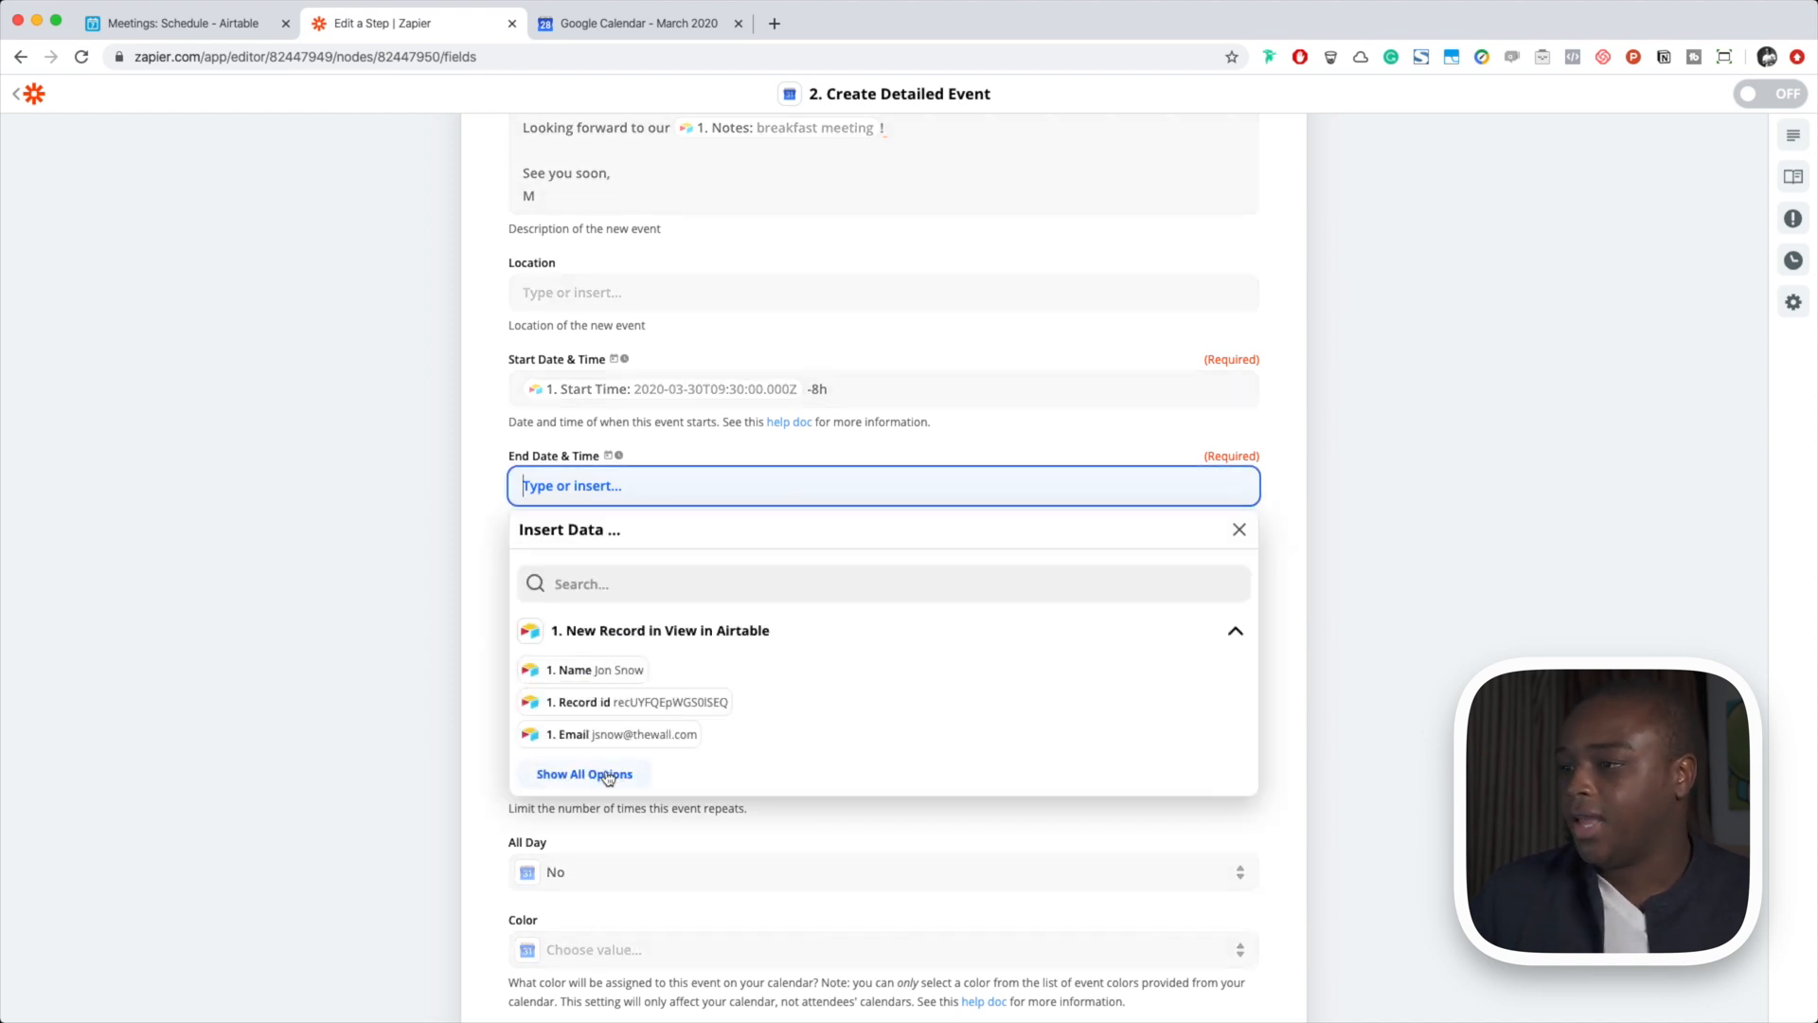
Set the event end to Start Time + Duration seconds, offset by -8h
{"action": "left_click", "coordinate": [584, 773]}
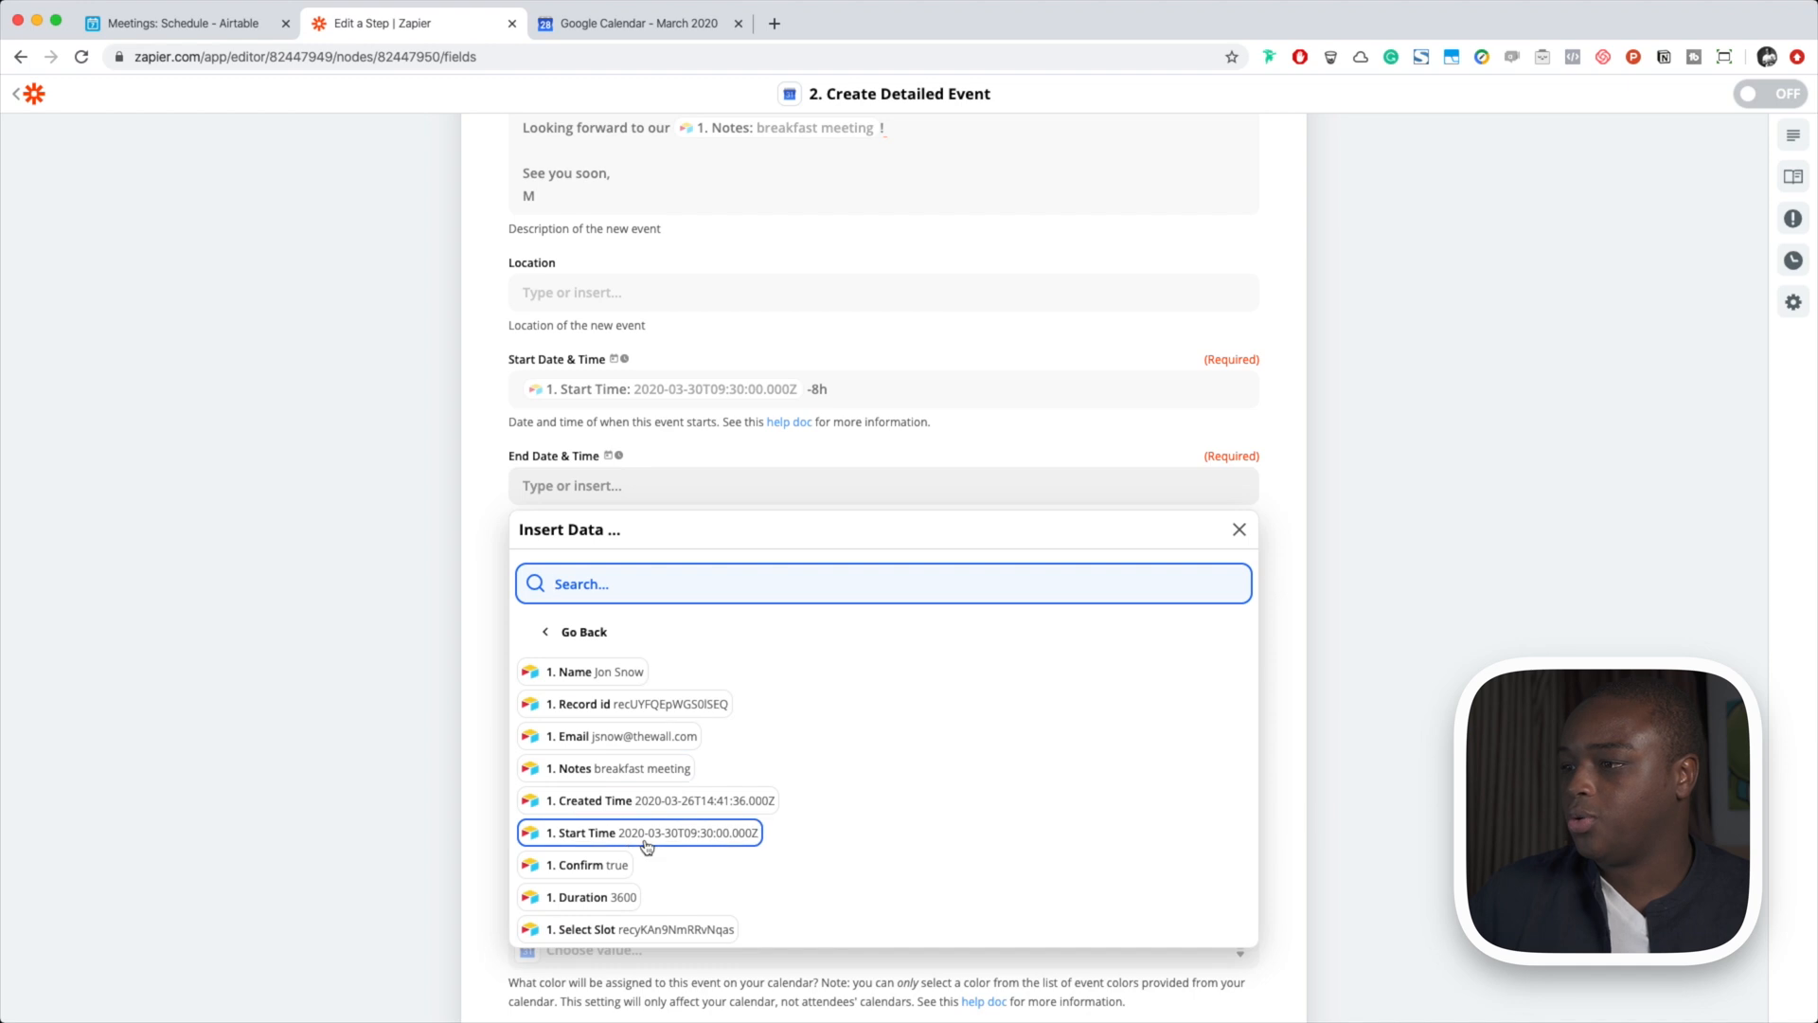
{"action": "left_click", "coordinate": [641, 834]}
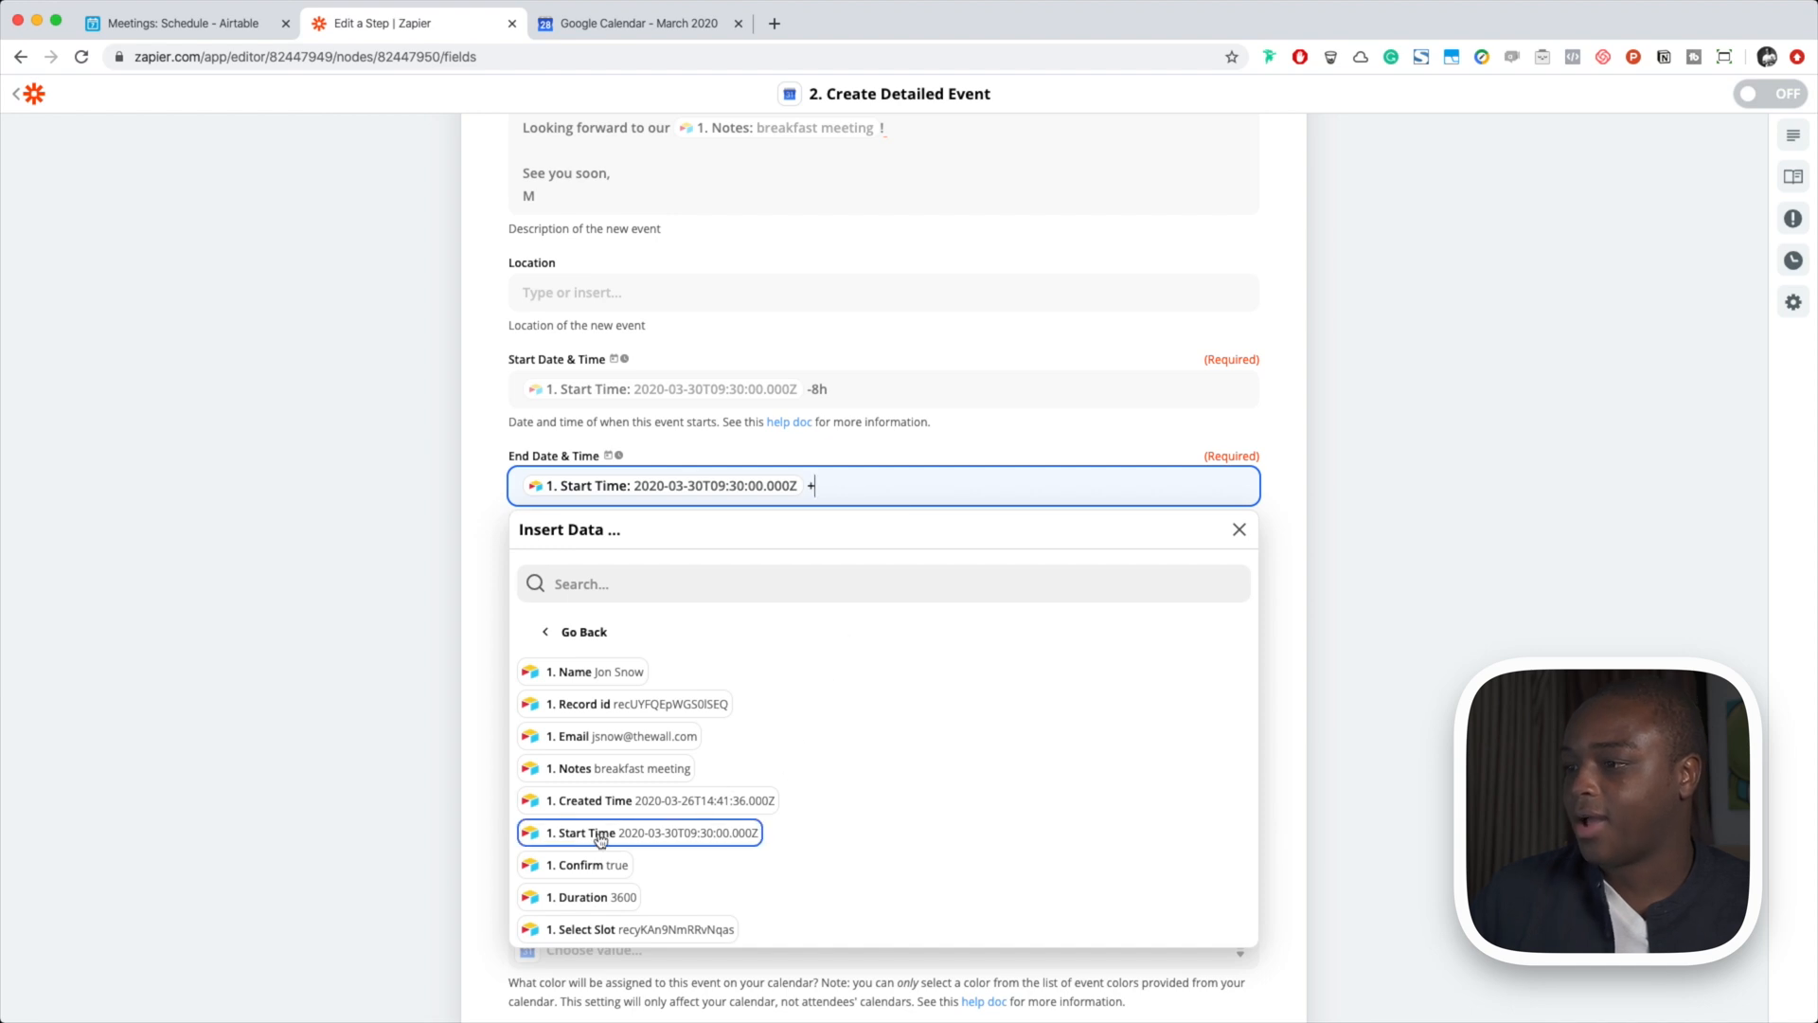
{"action": "left_click", "coordinate": [586, 897]}
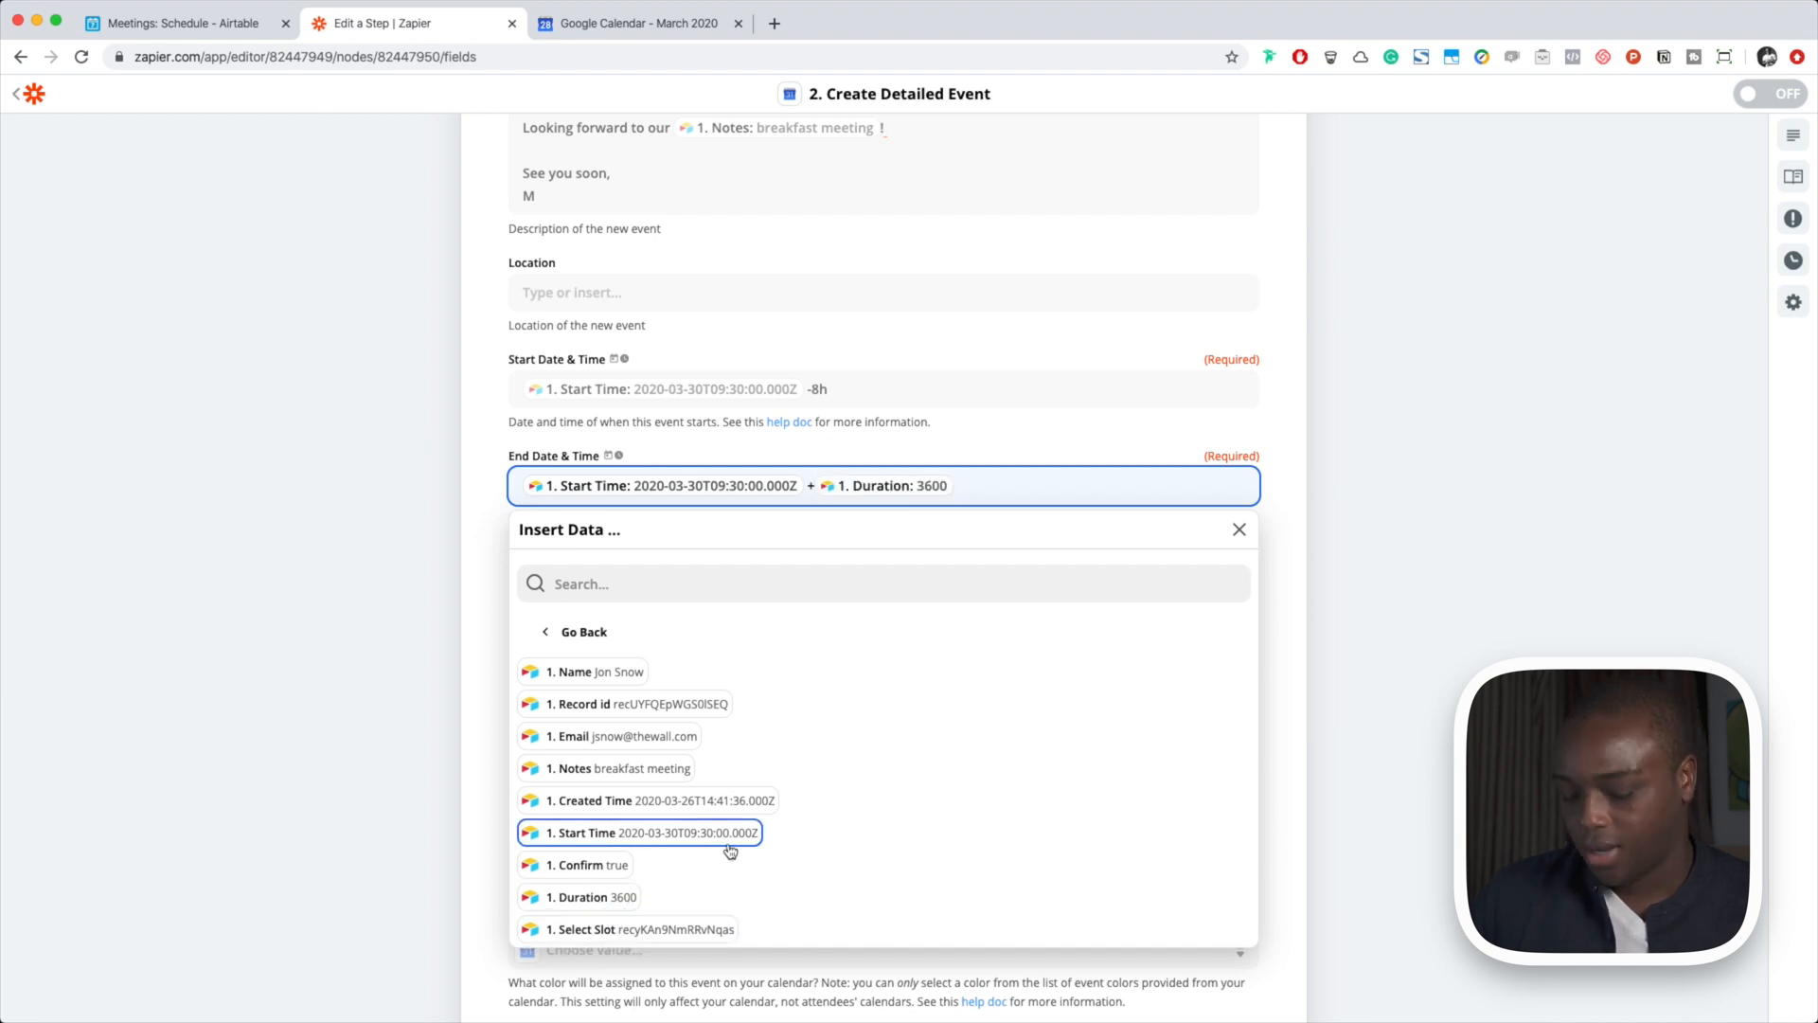
{"action": "type", "text": "s"}
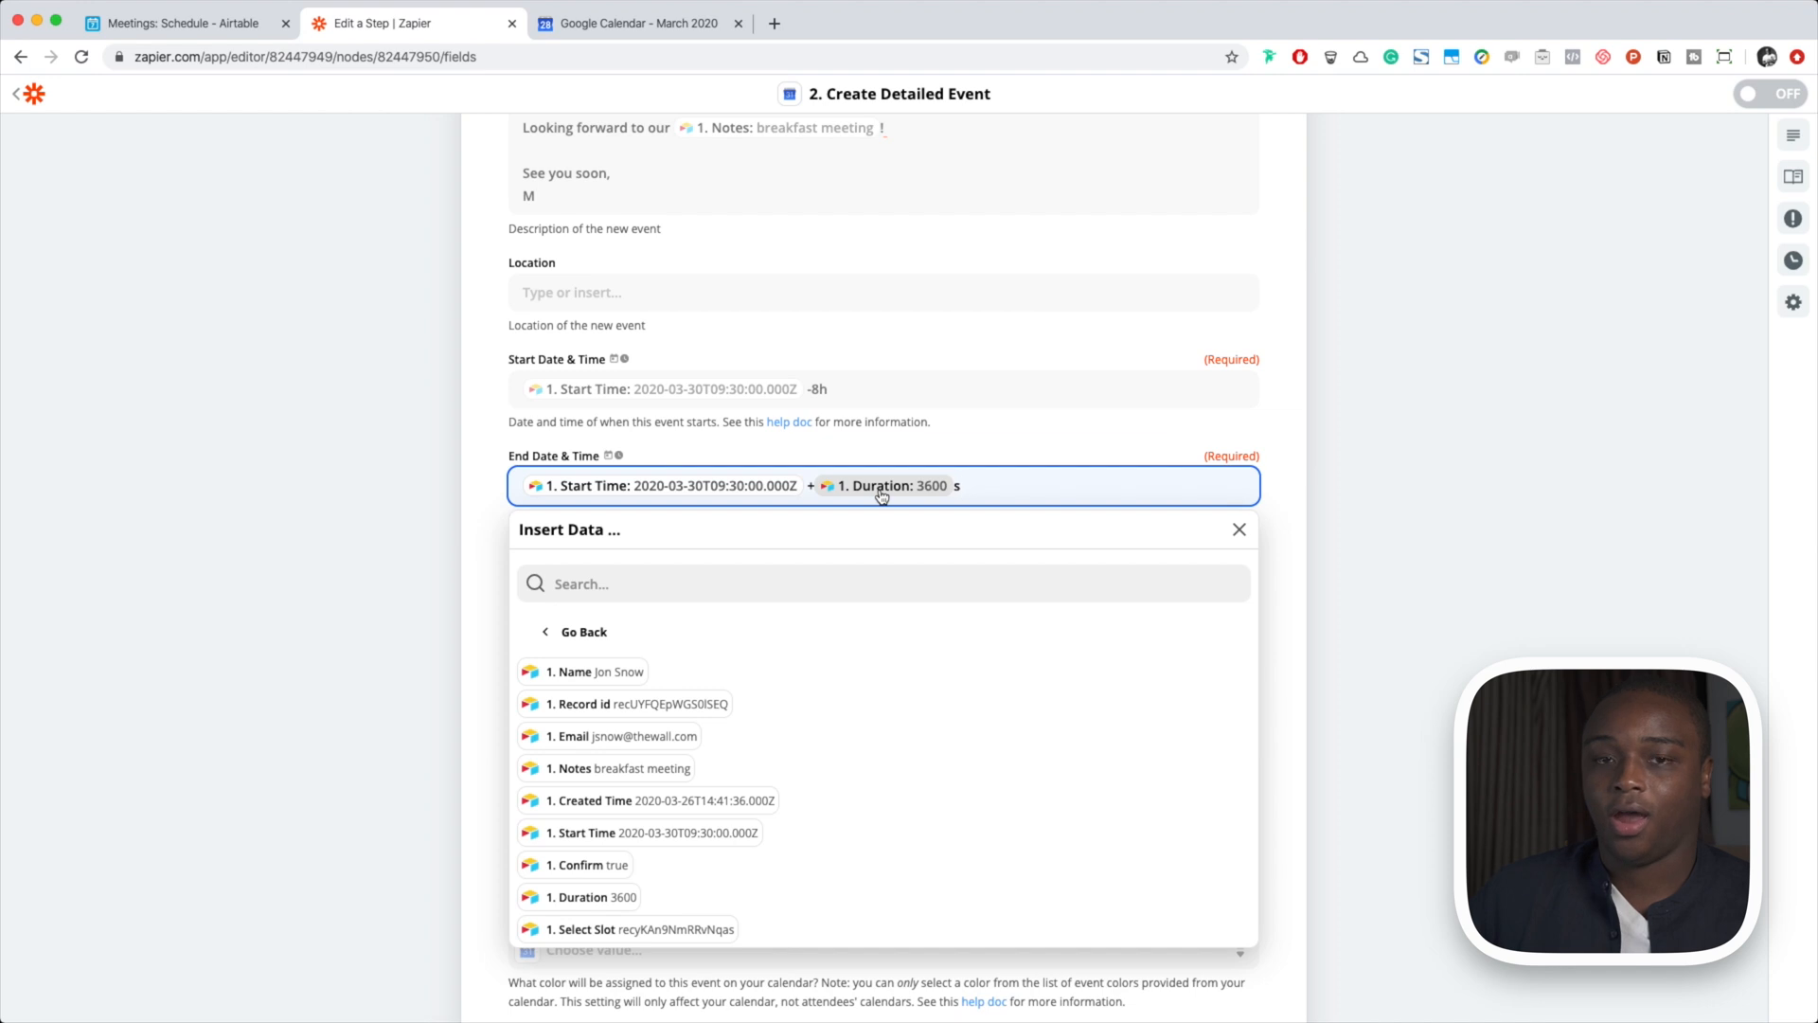
{"action": "mouse_move", "coordinate": [951, 515]}
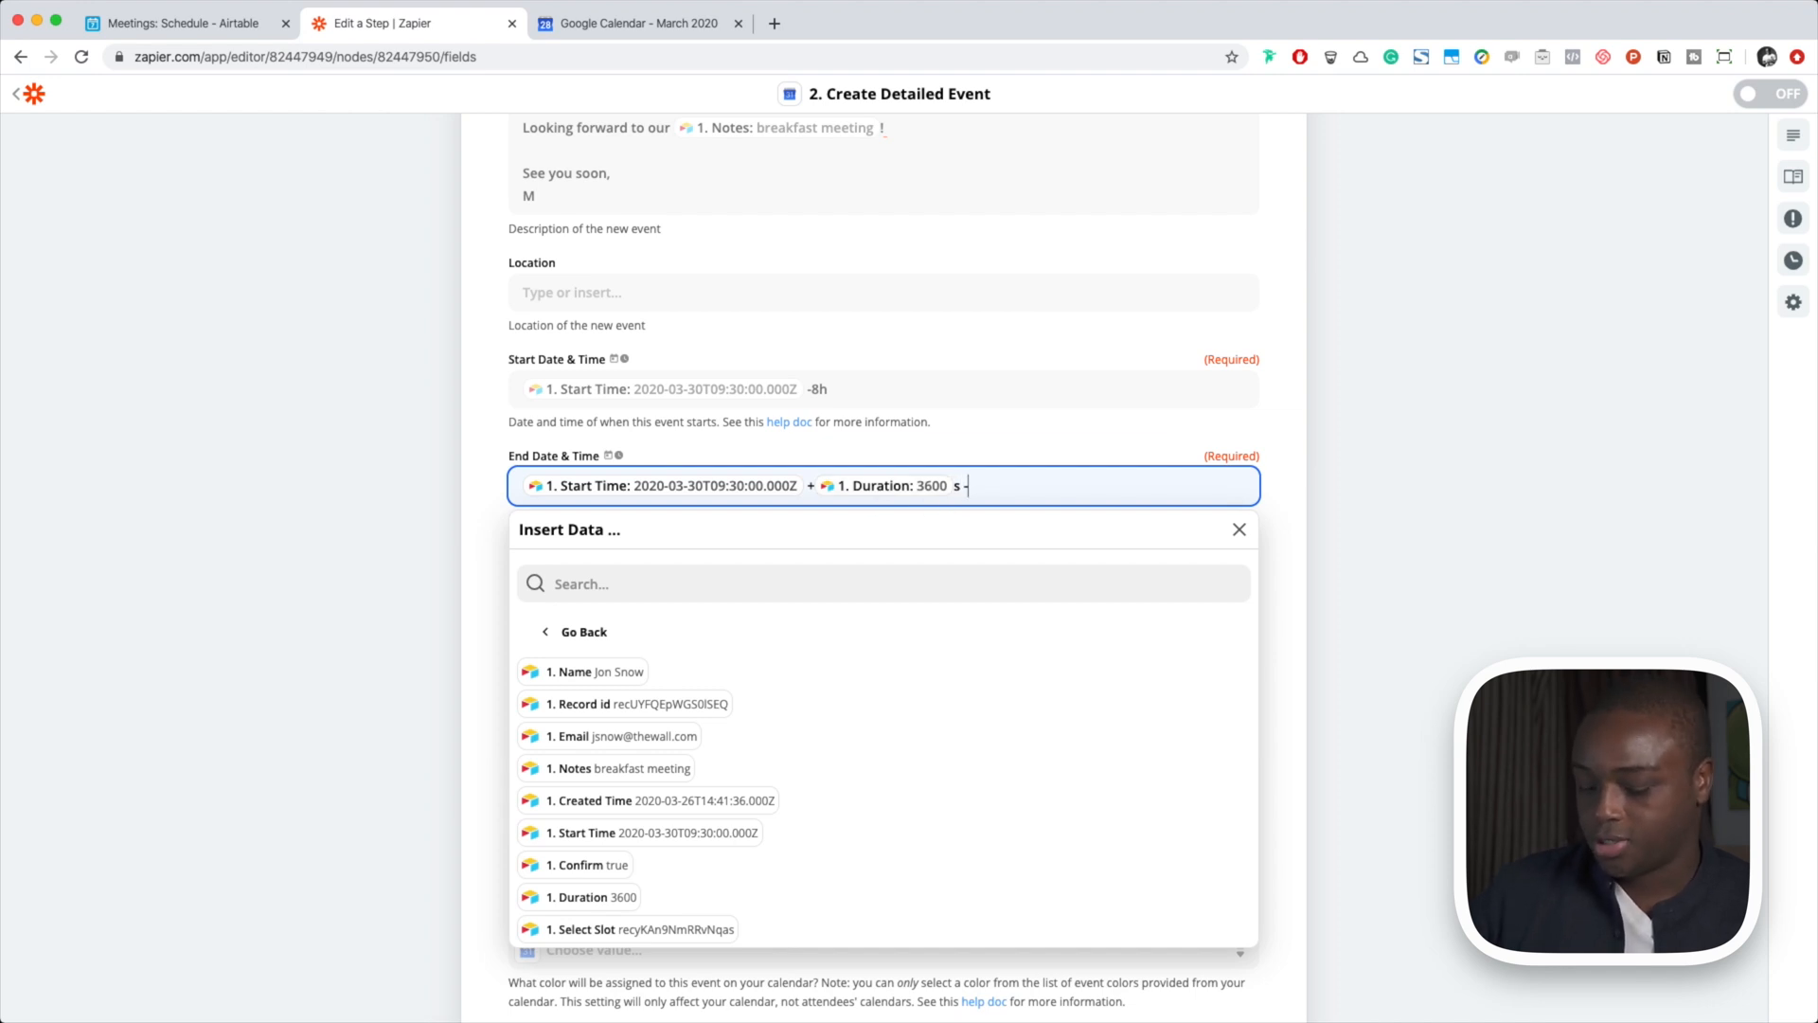
{"action": "type", "text": "8h"}
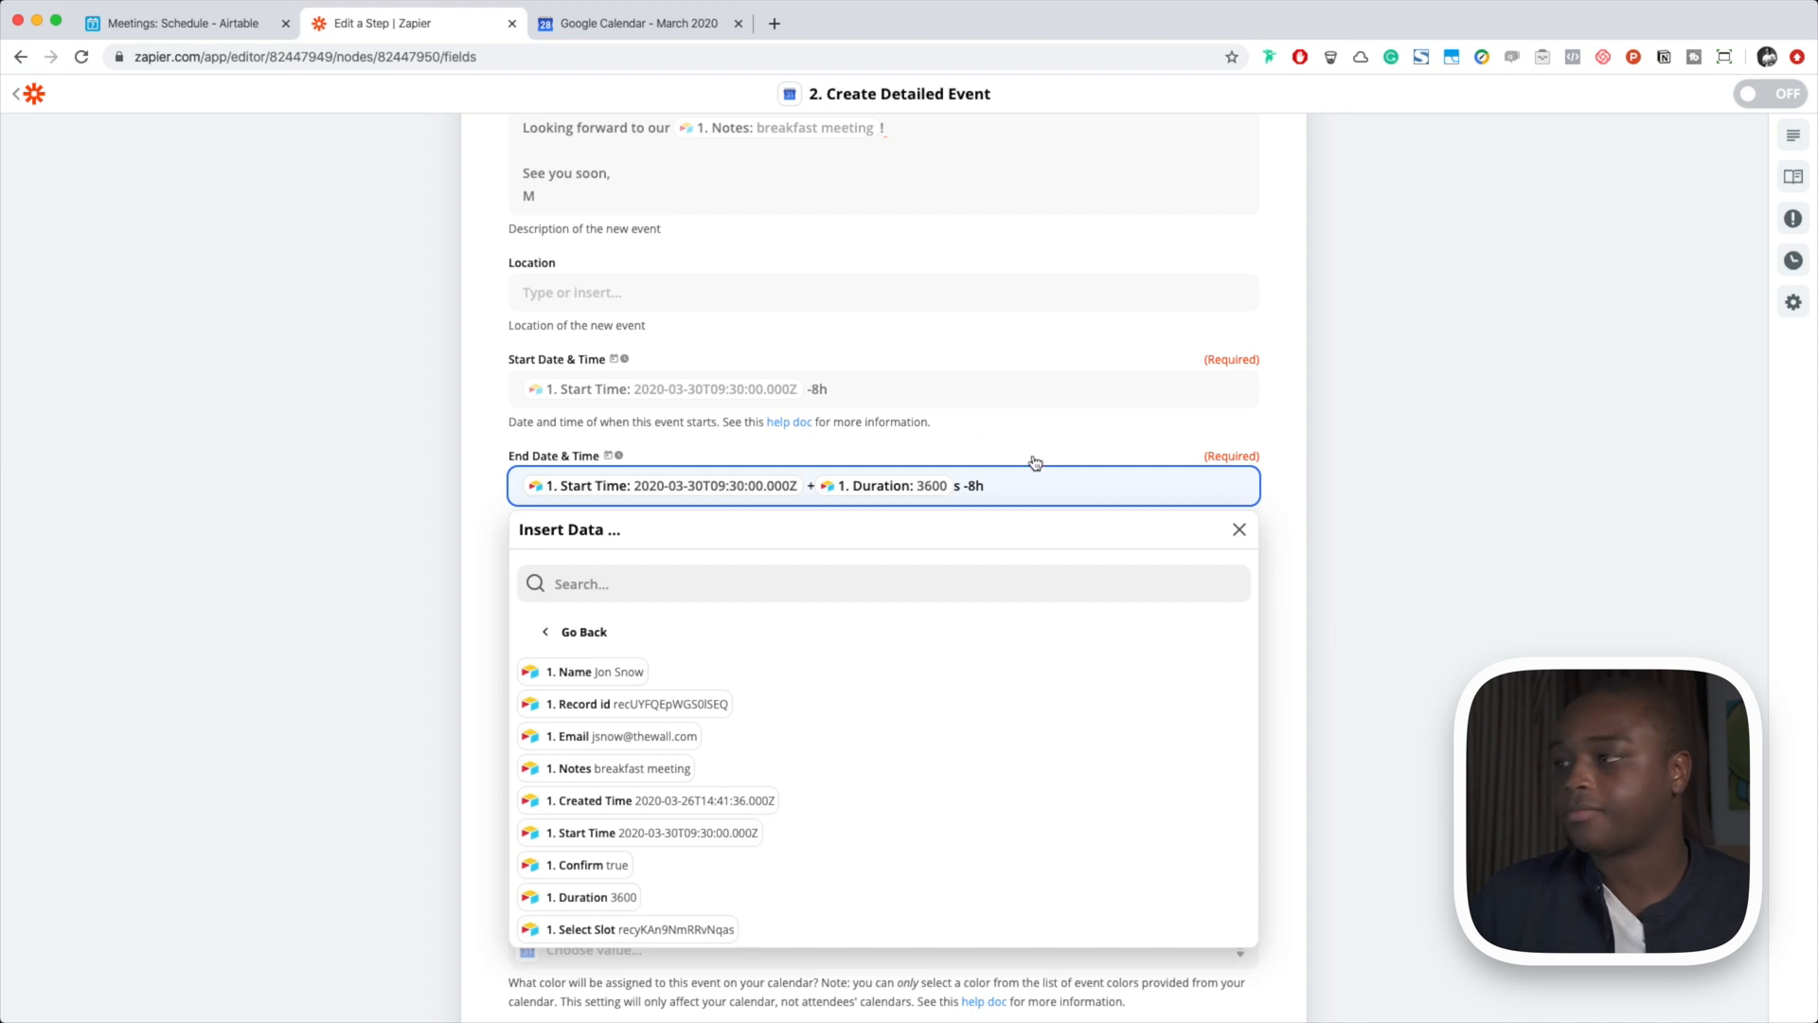
{"action": "mouse_move", "coordinate": [1305, 563]}
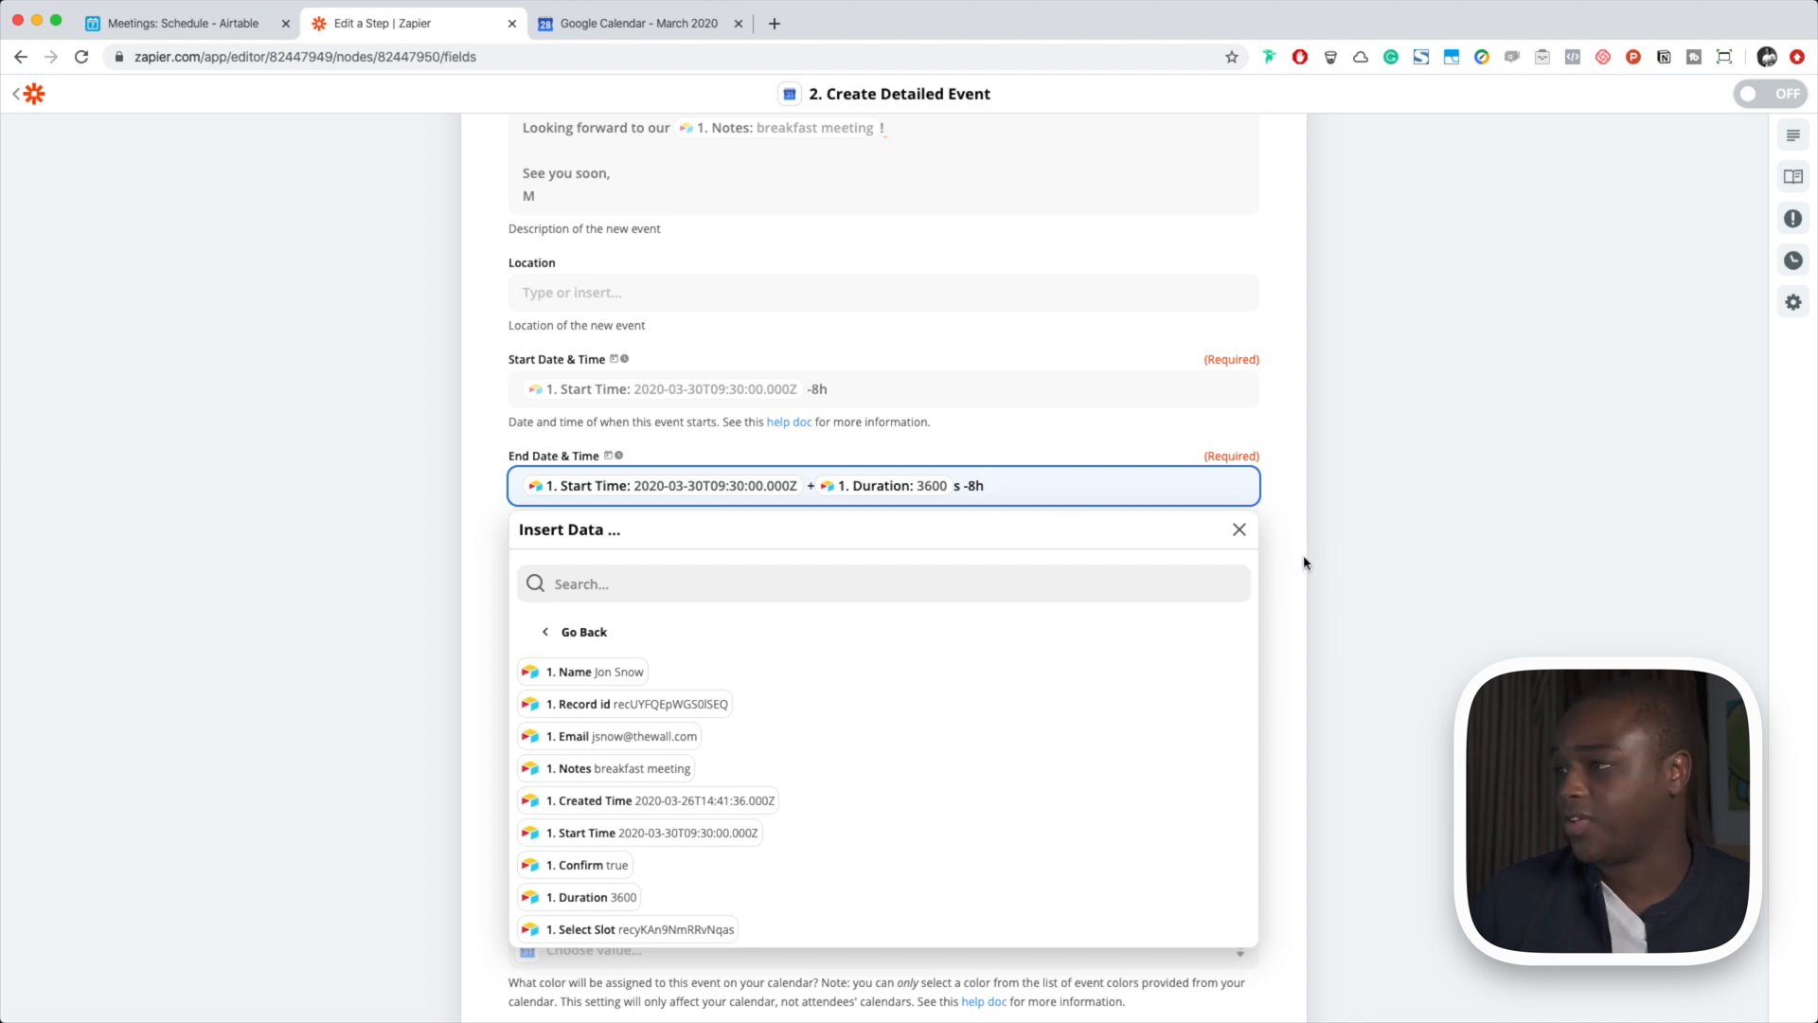
{"action": "left_click", "coordinate": [1240, 528]}
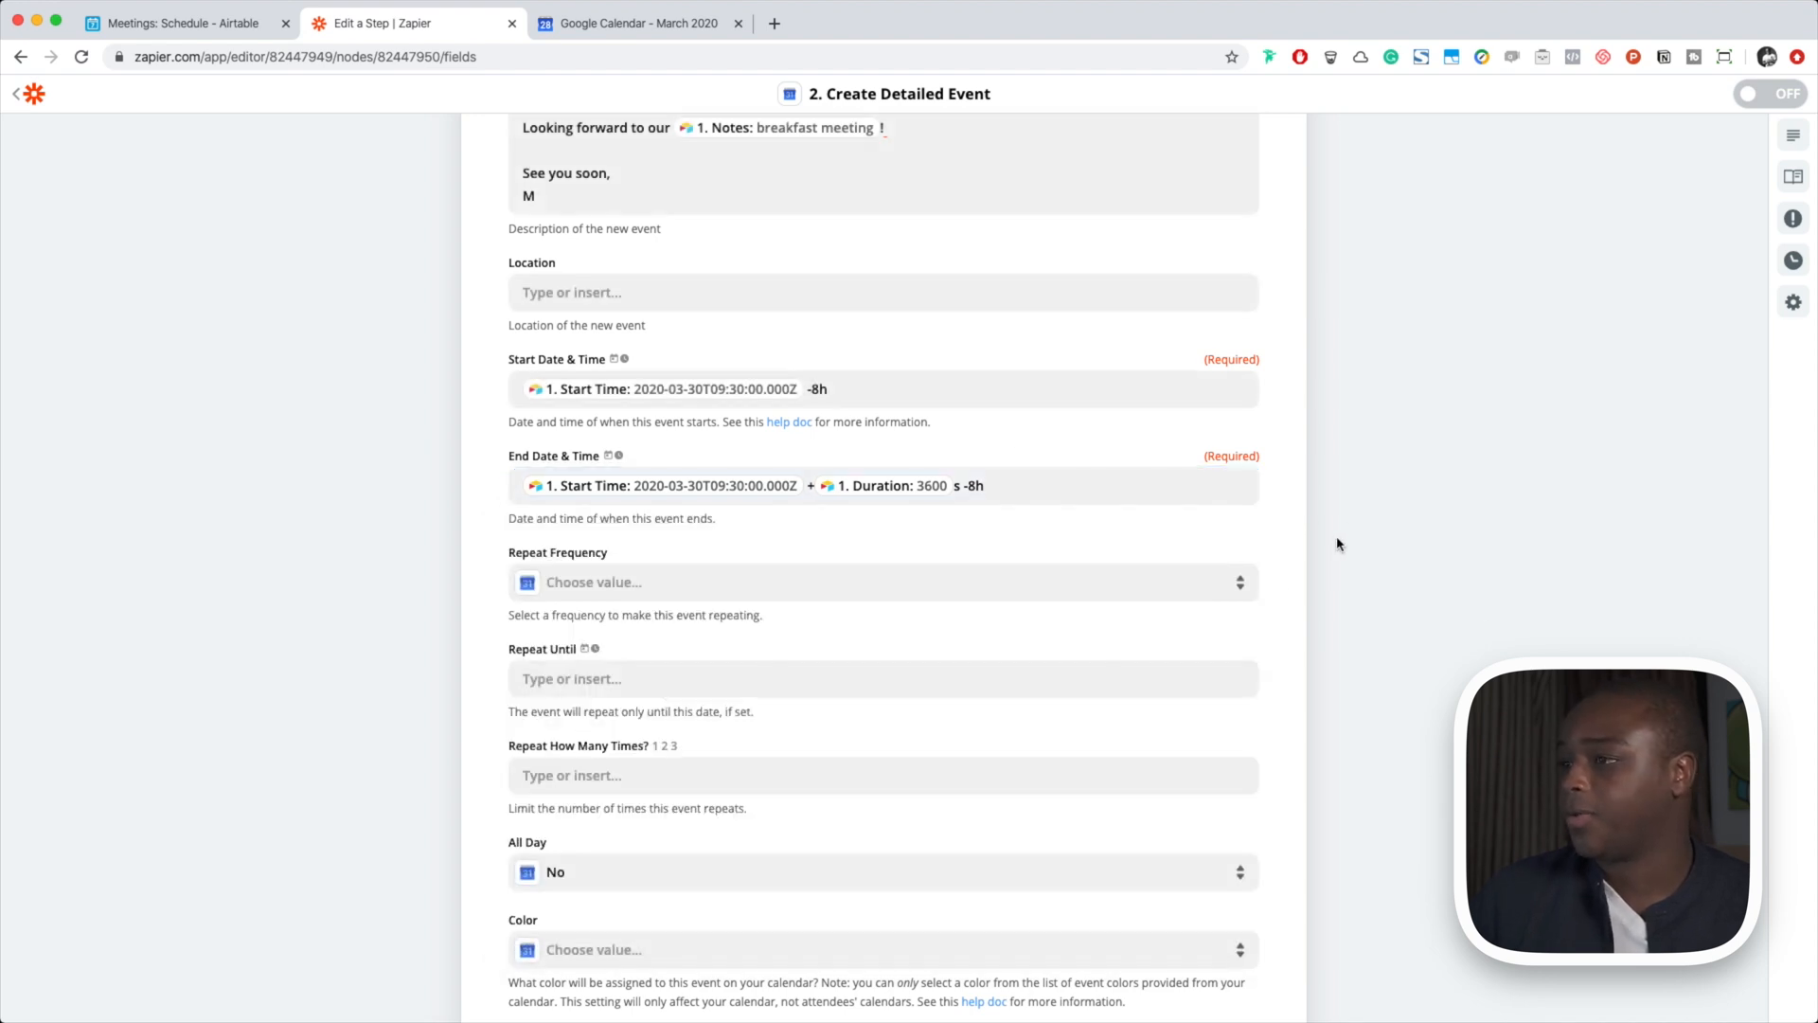
{"action": "scroll", "scroll_direction": "down", "scroll_amount": 3}
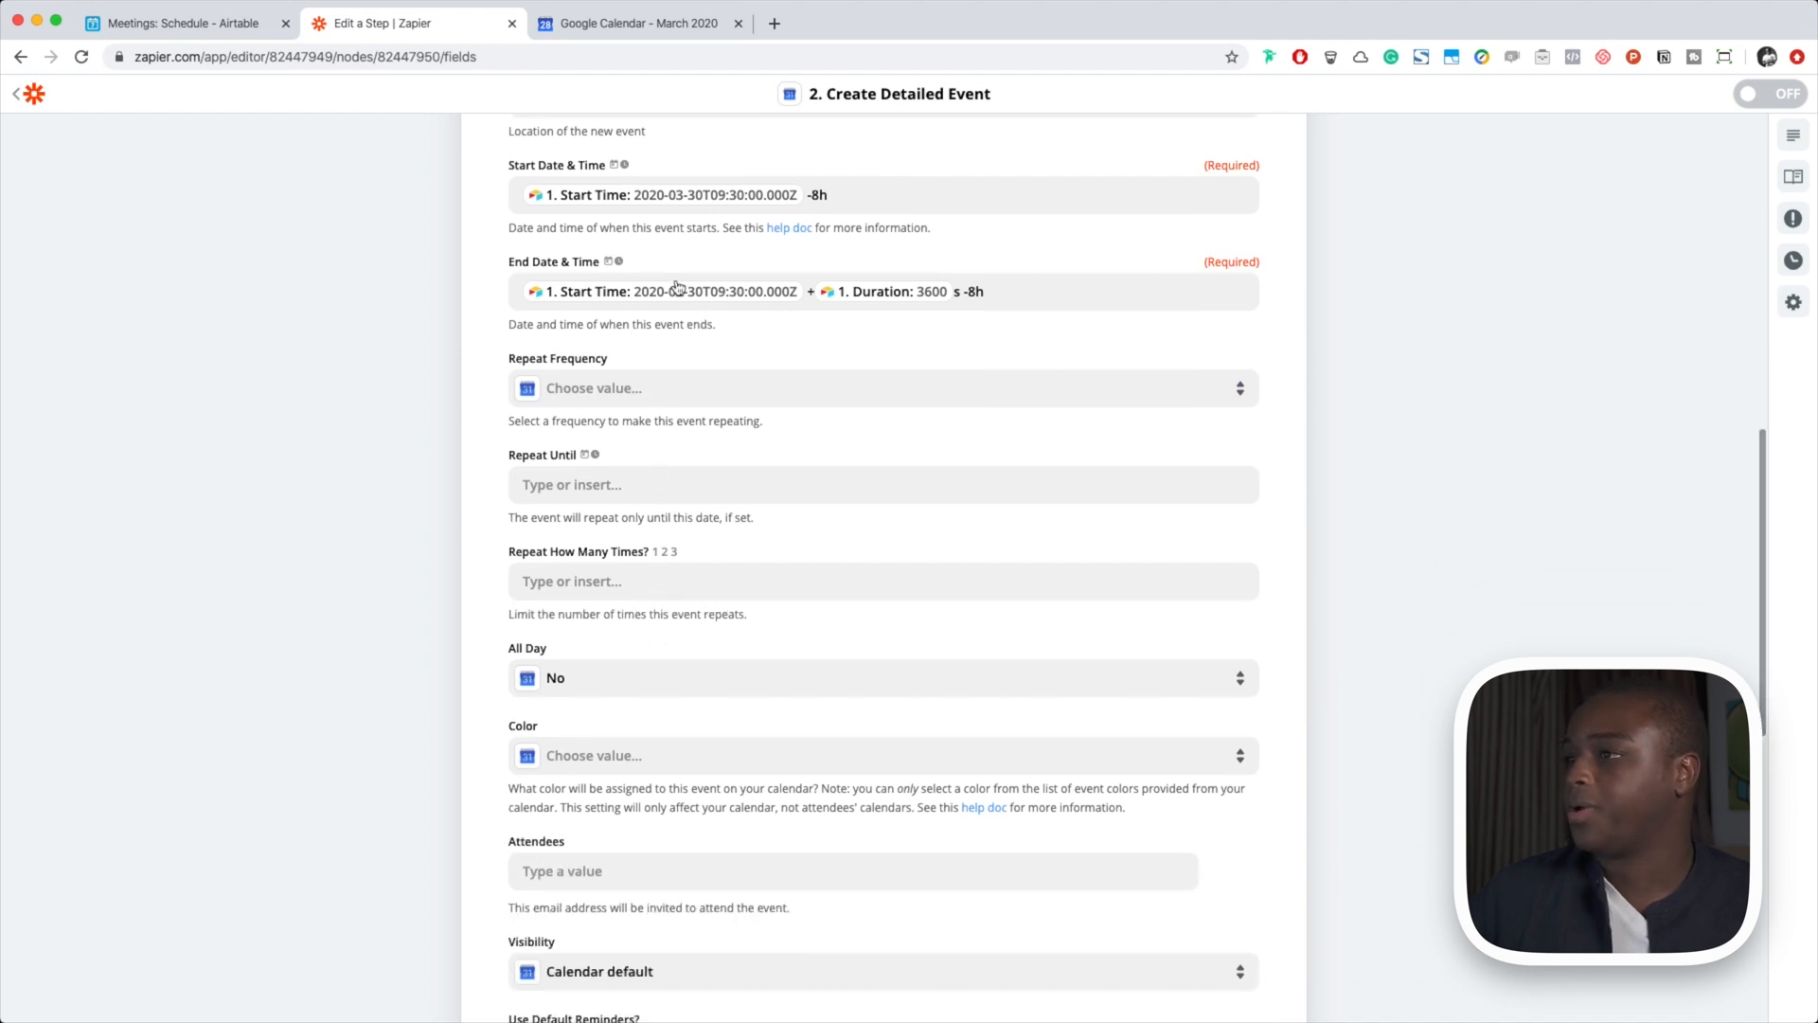
{"action": "scroll", "scroll_direction": "down", "scroll_amount": 3}
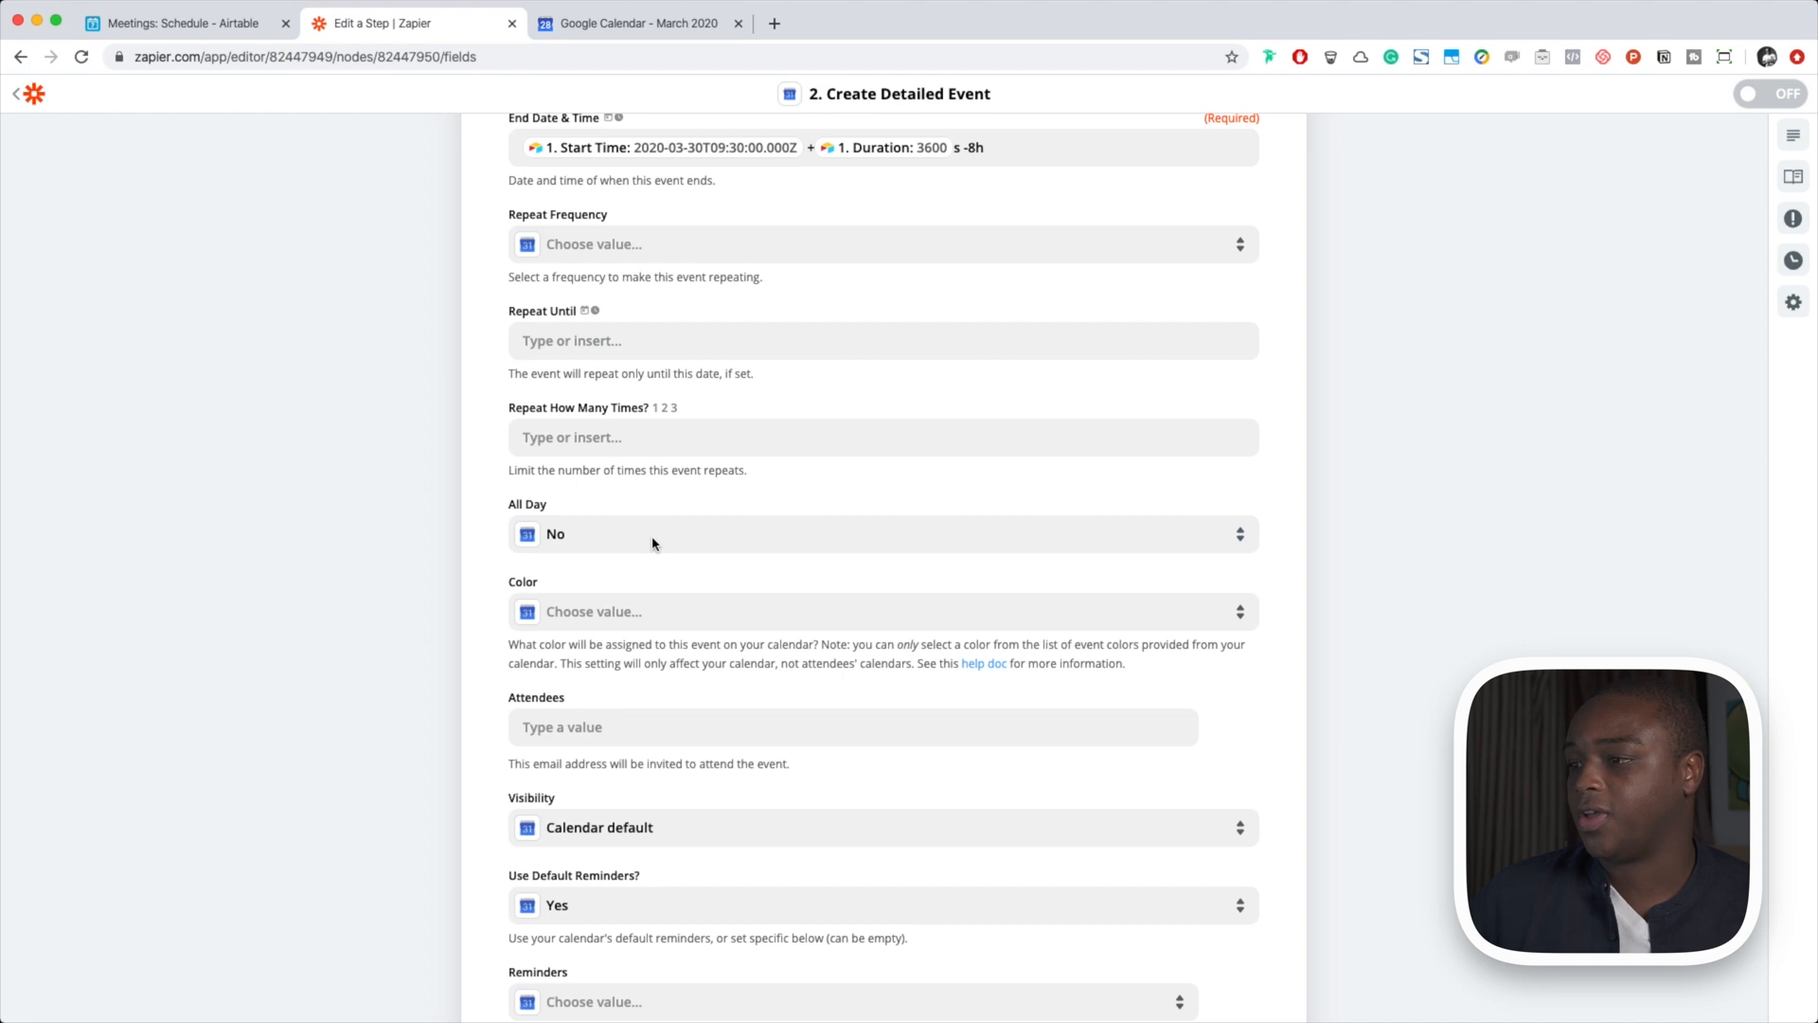
{"action": "scroll", "scroll_direction": "down", "scroll_amount": 3}
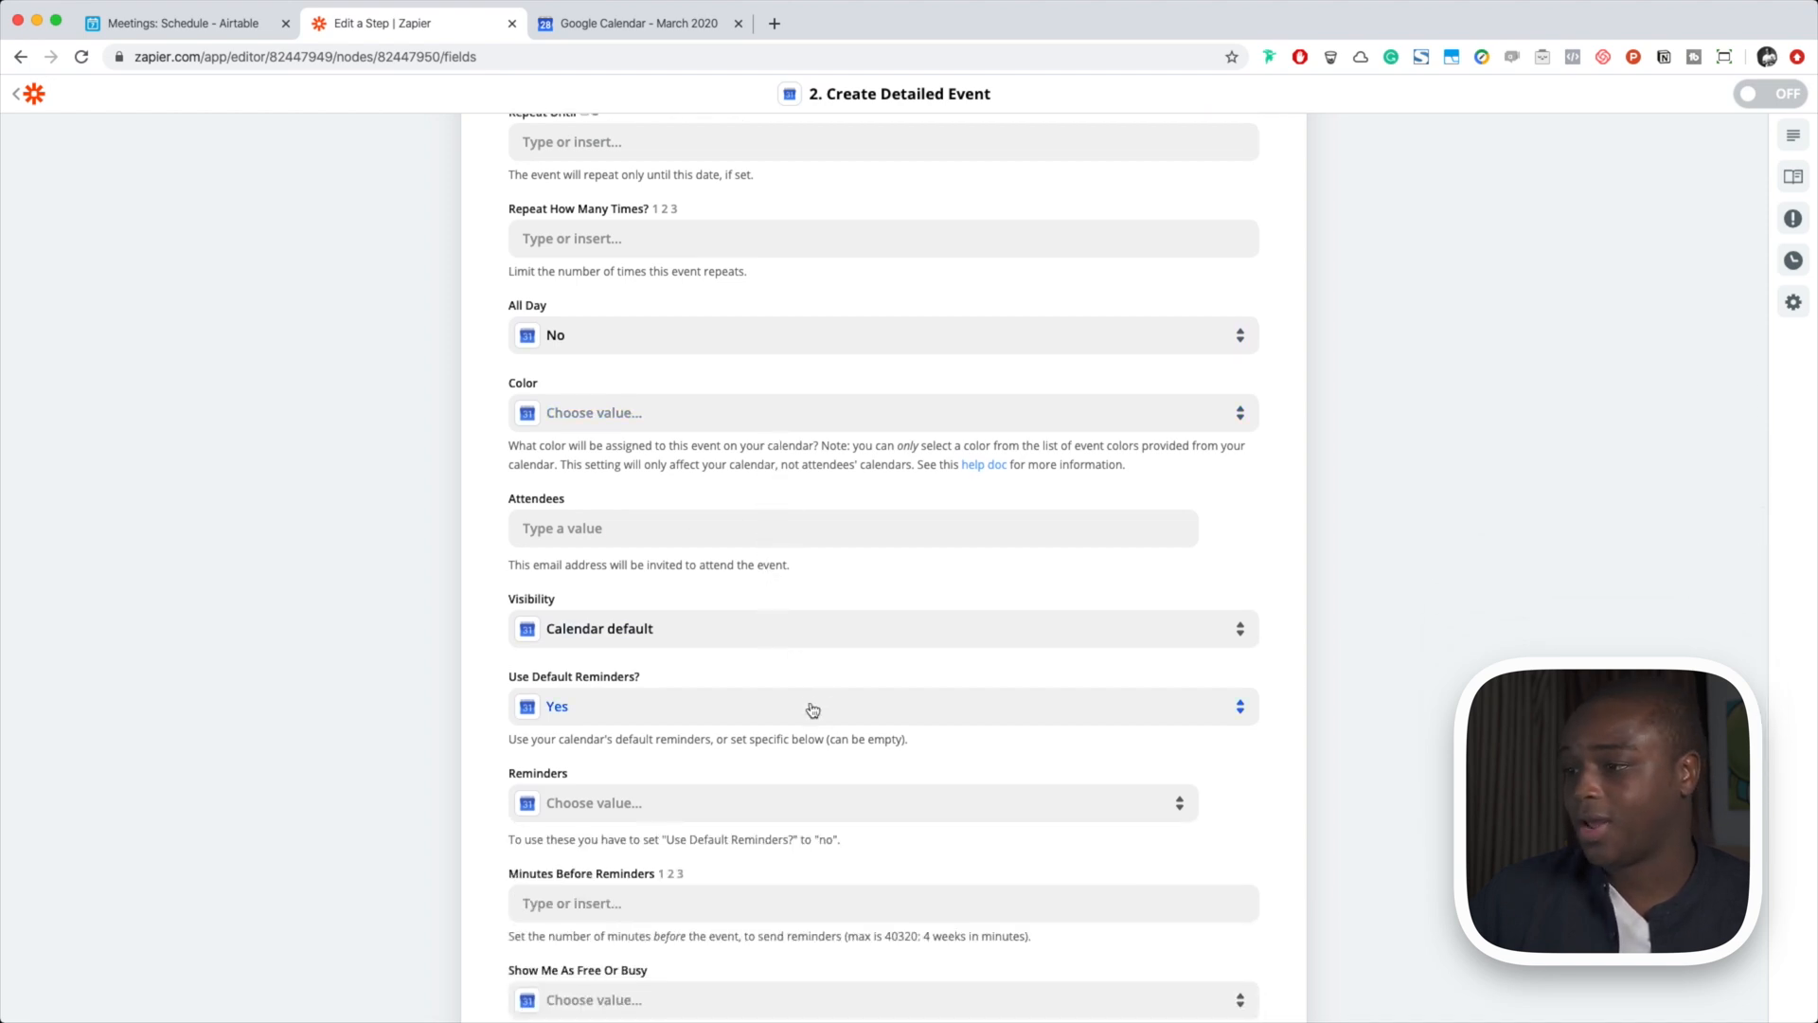
{"action": "scroll", "scroll_direction": "down", "scroll_amount": 3}
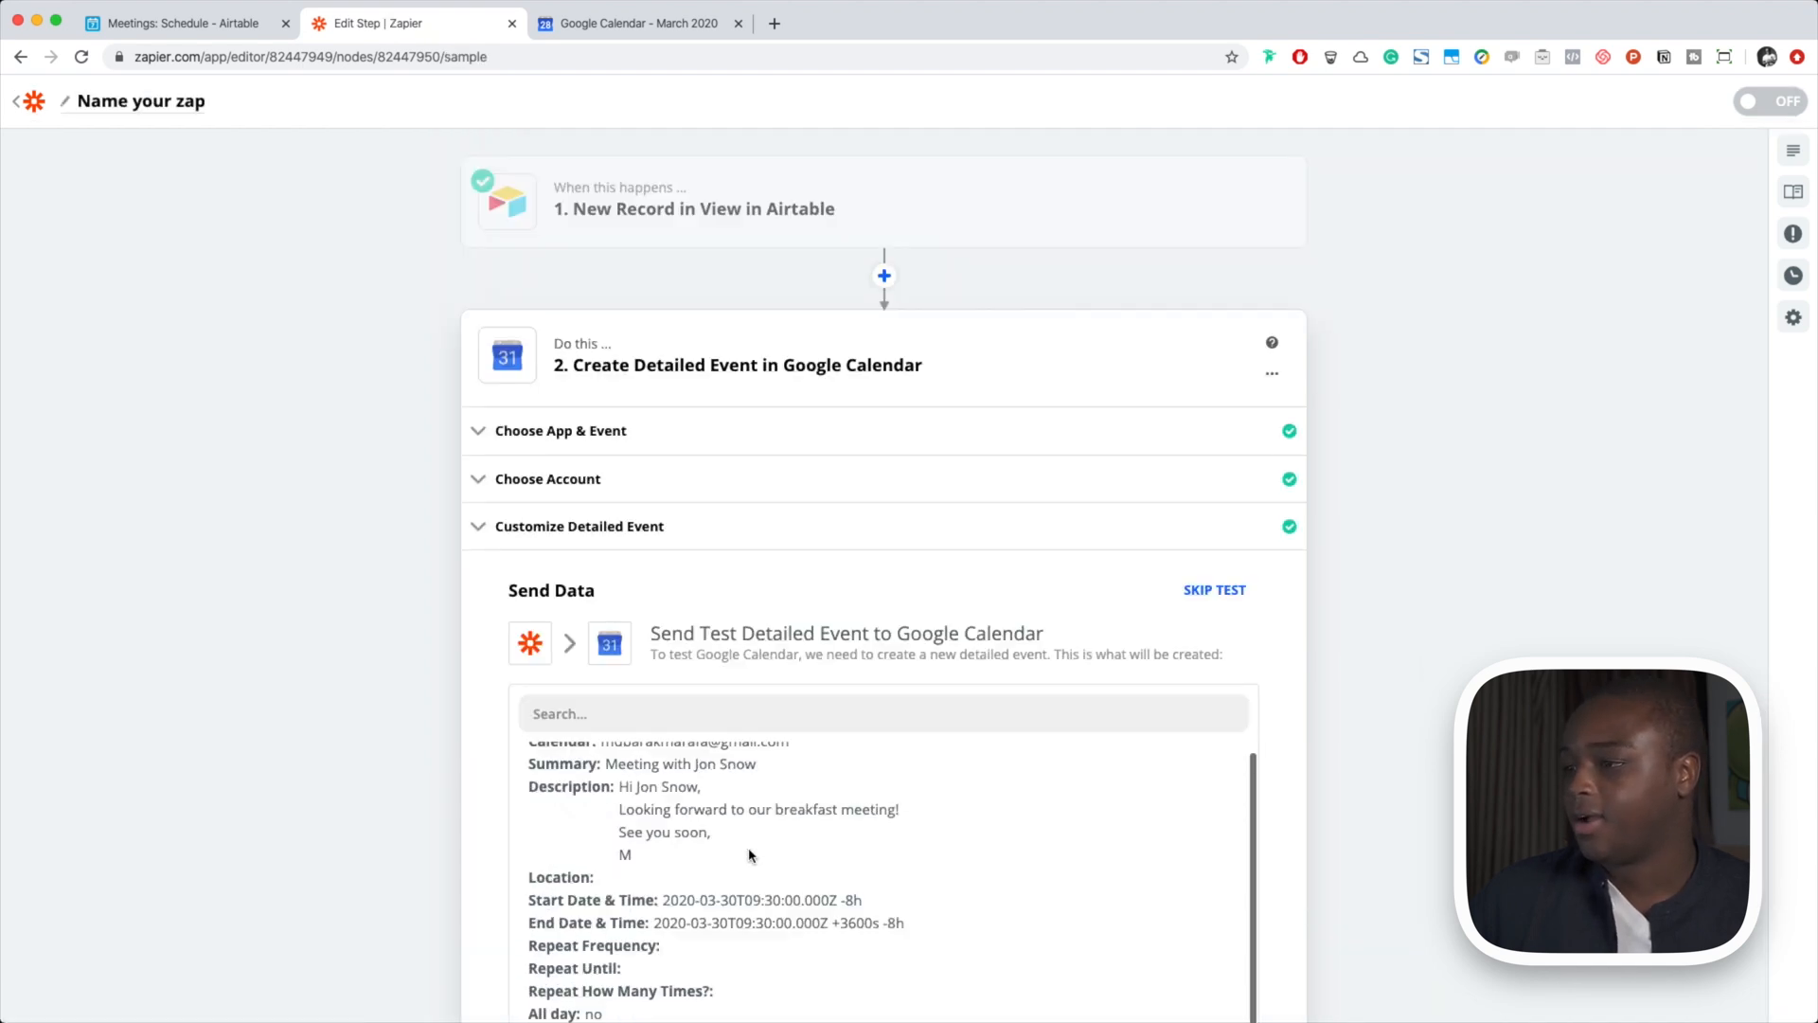
Review the Send Data preview and send the test event to Google Calendar
{"action": "scroll", "scroll_direction": "down", "scroll_amount": 3}
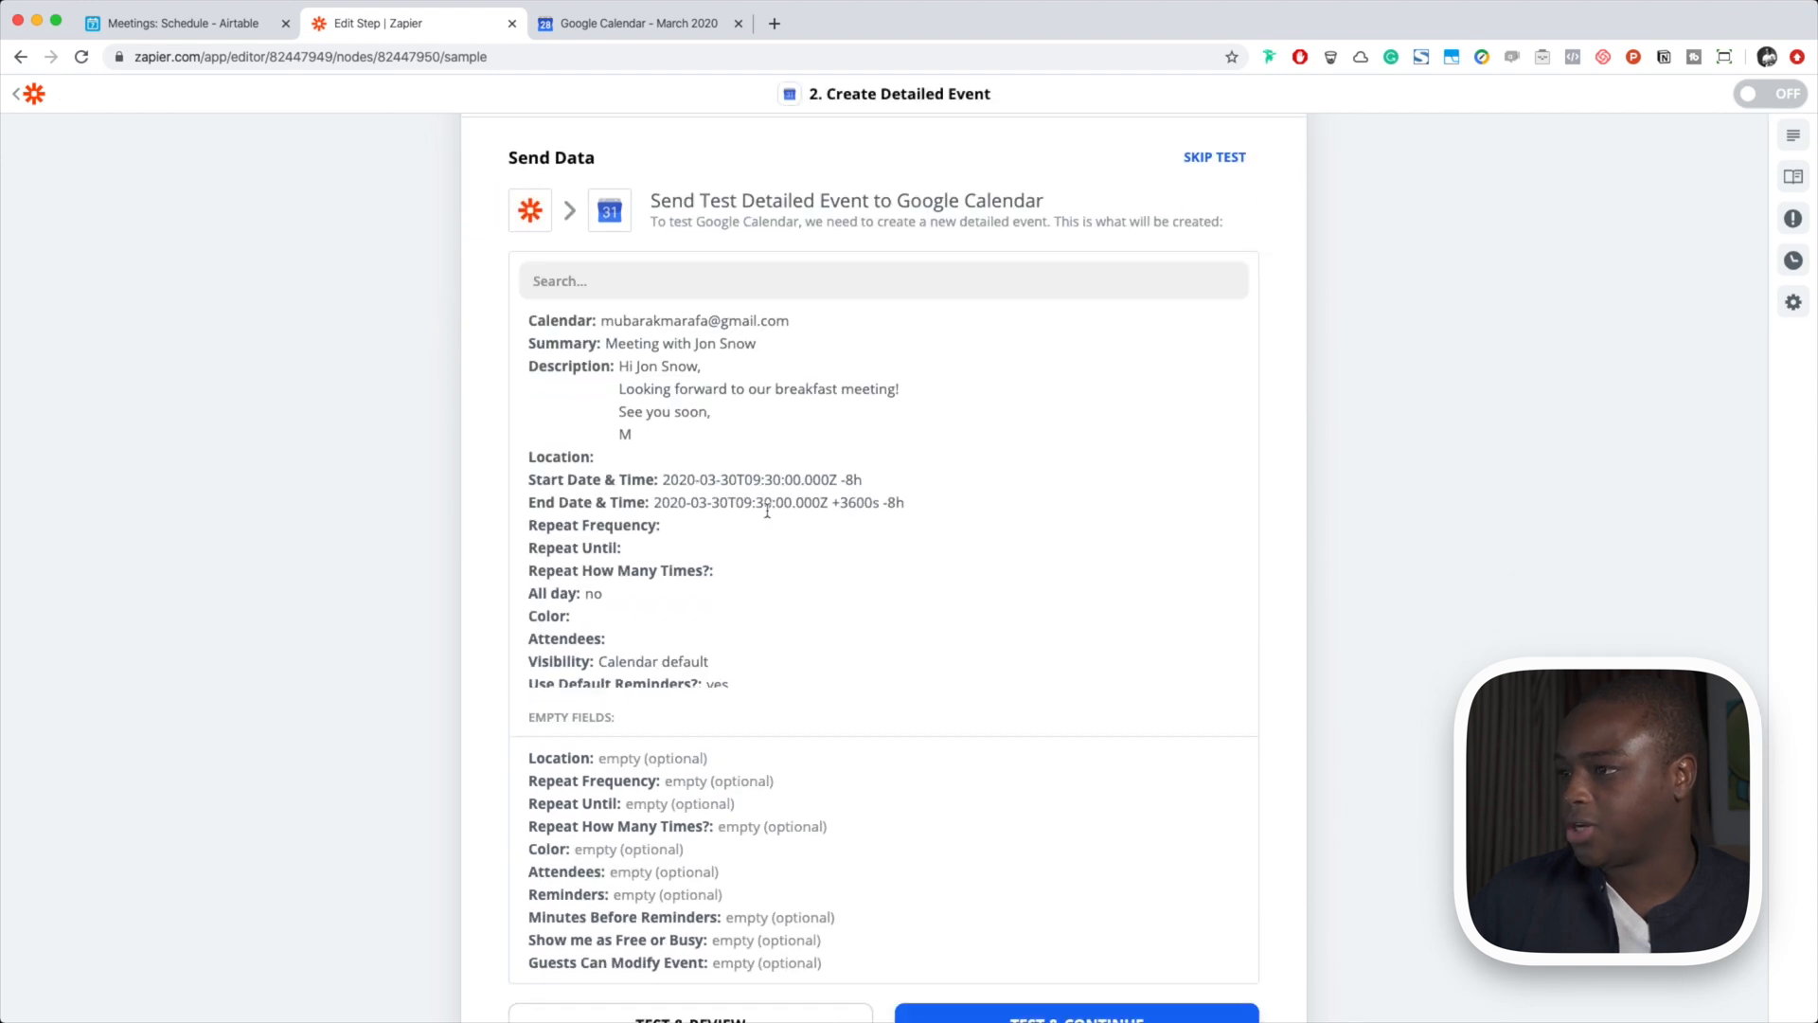
{"action": "scroll", "scroll_direction": "up", "scroll_amount": 3}
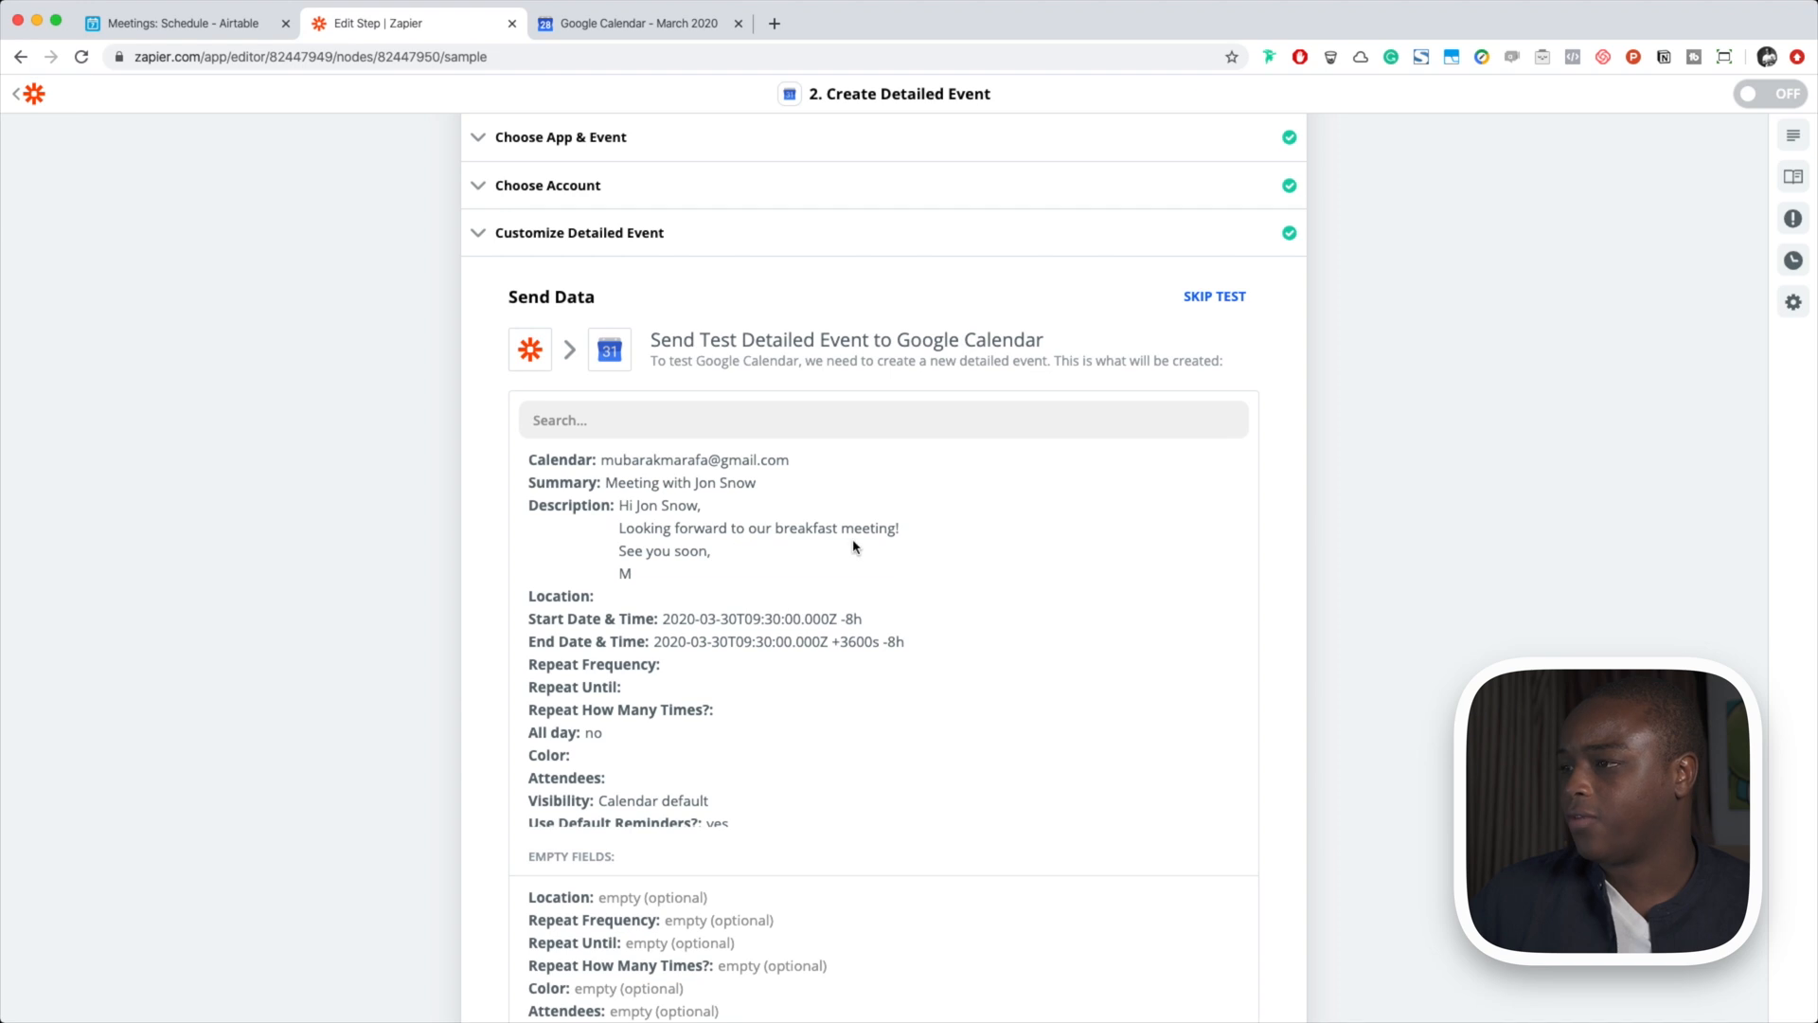
{"action": "mouse_move", "coordinate": [1062, 738]}
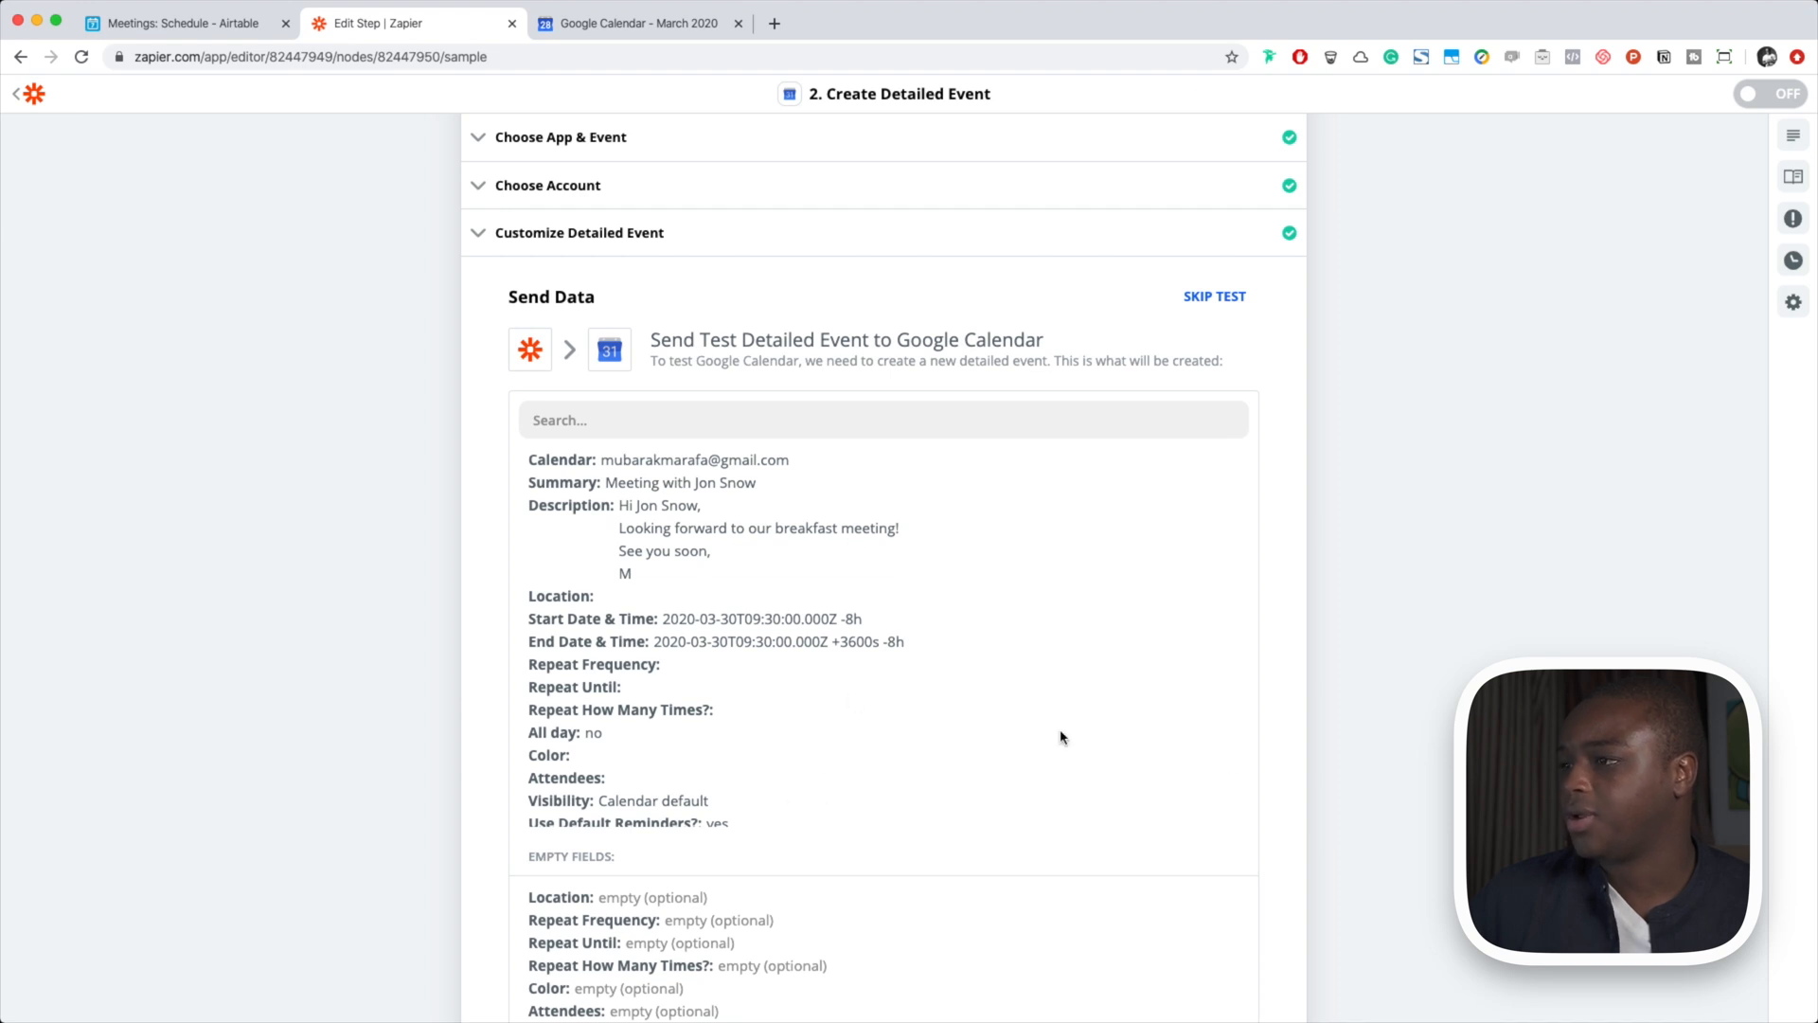
{"action": "scroll", "scroll_direction": "down", "scroll_amount": 3}
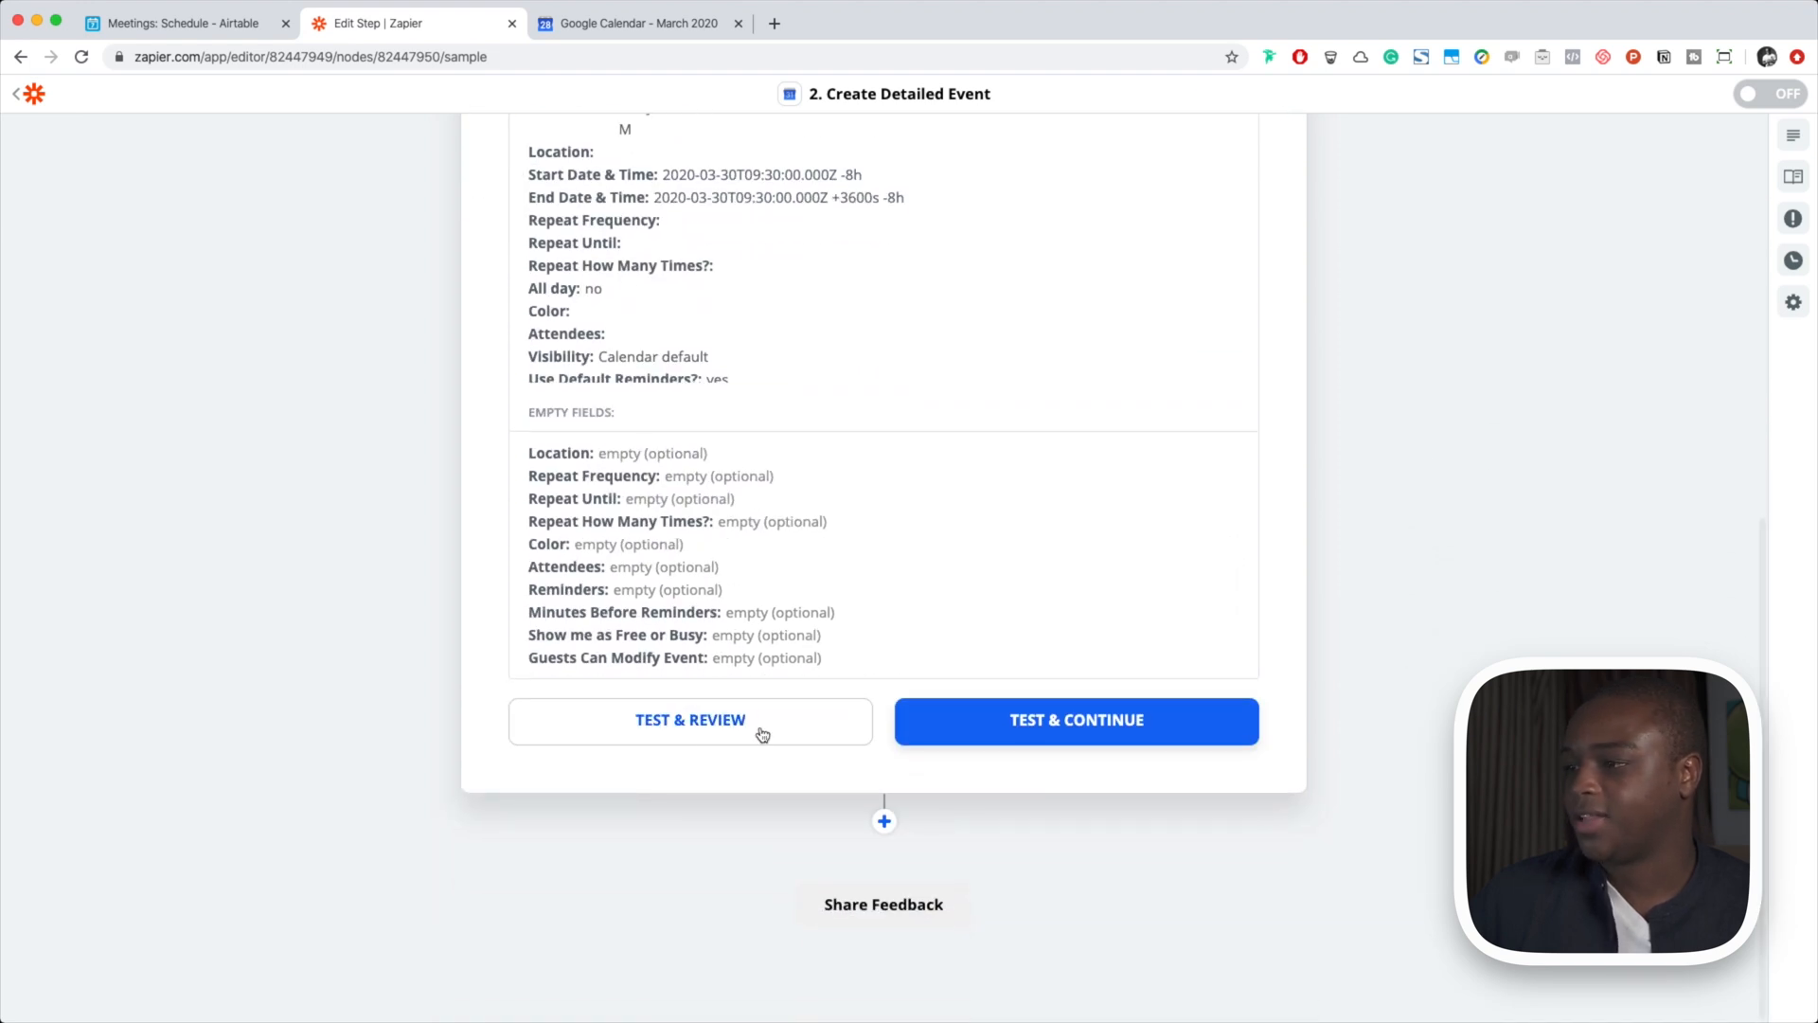
{"action": "left_click", "coordinate": [691, 721]}
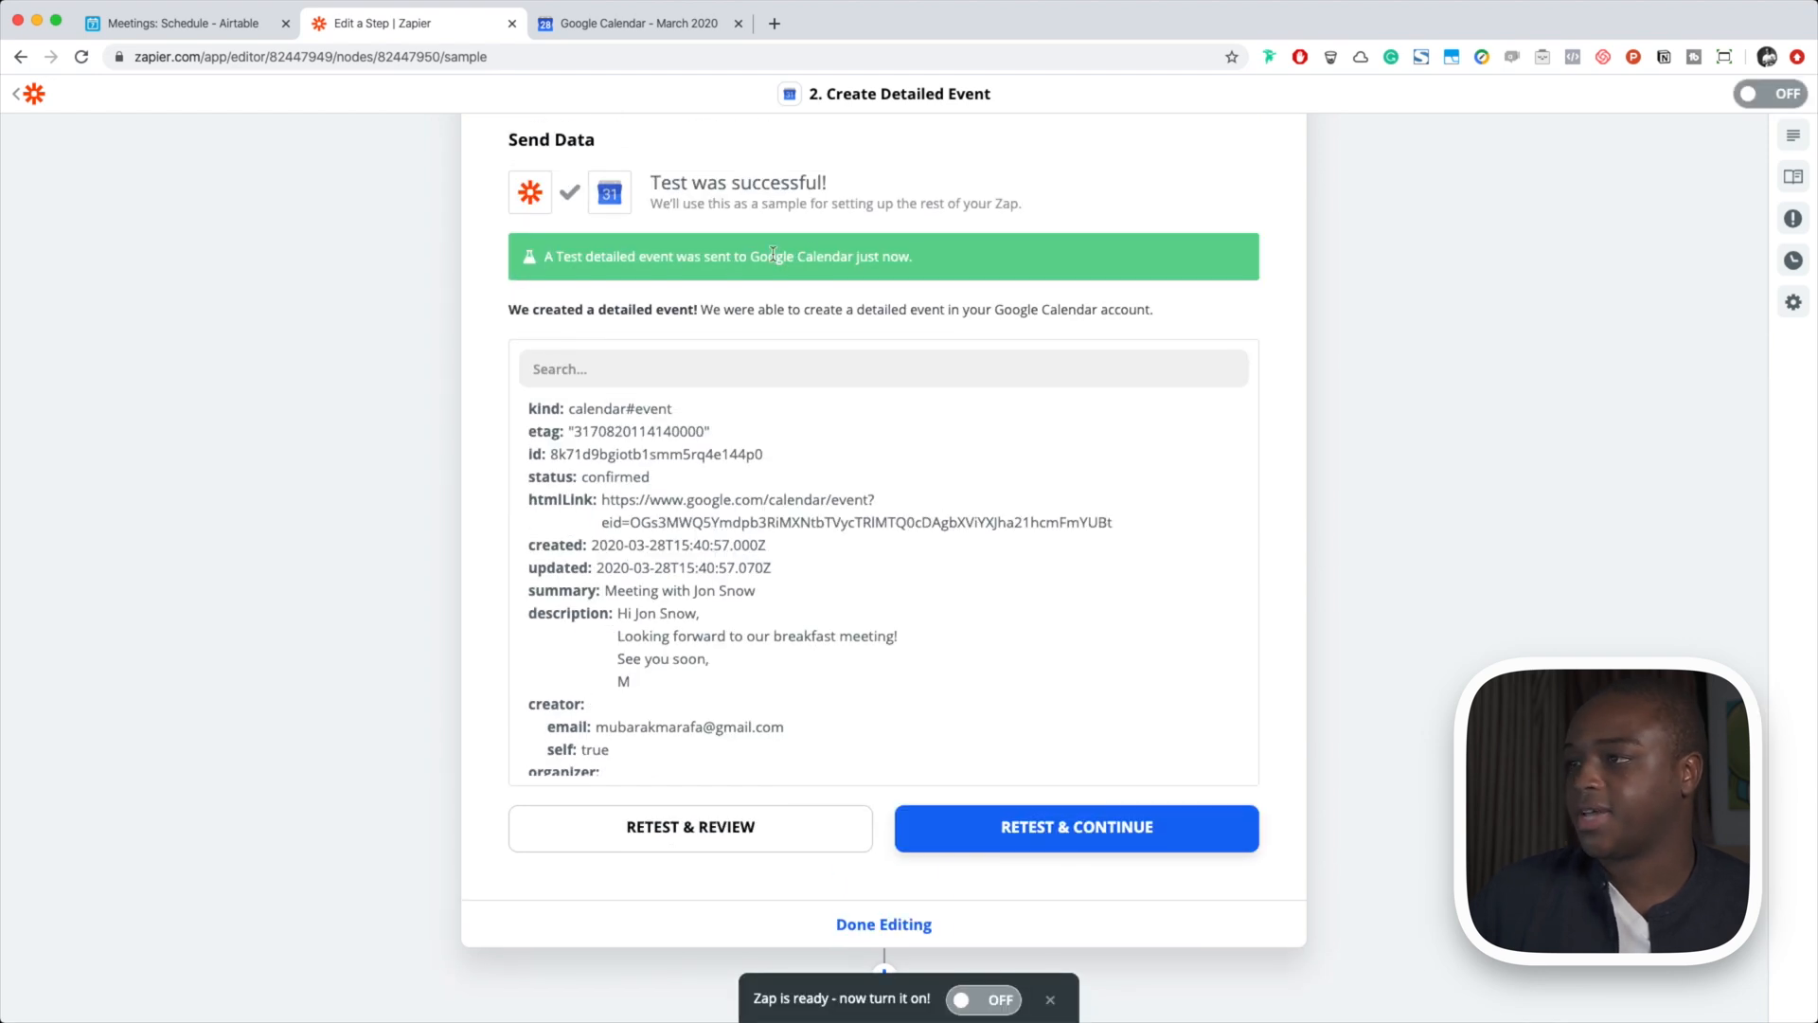
{"action": "mouse_move", "coordinate": [979, 294]}
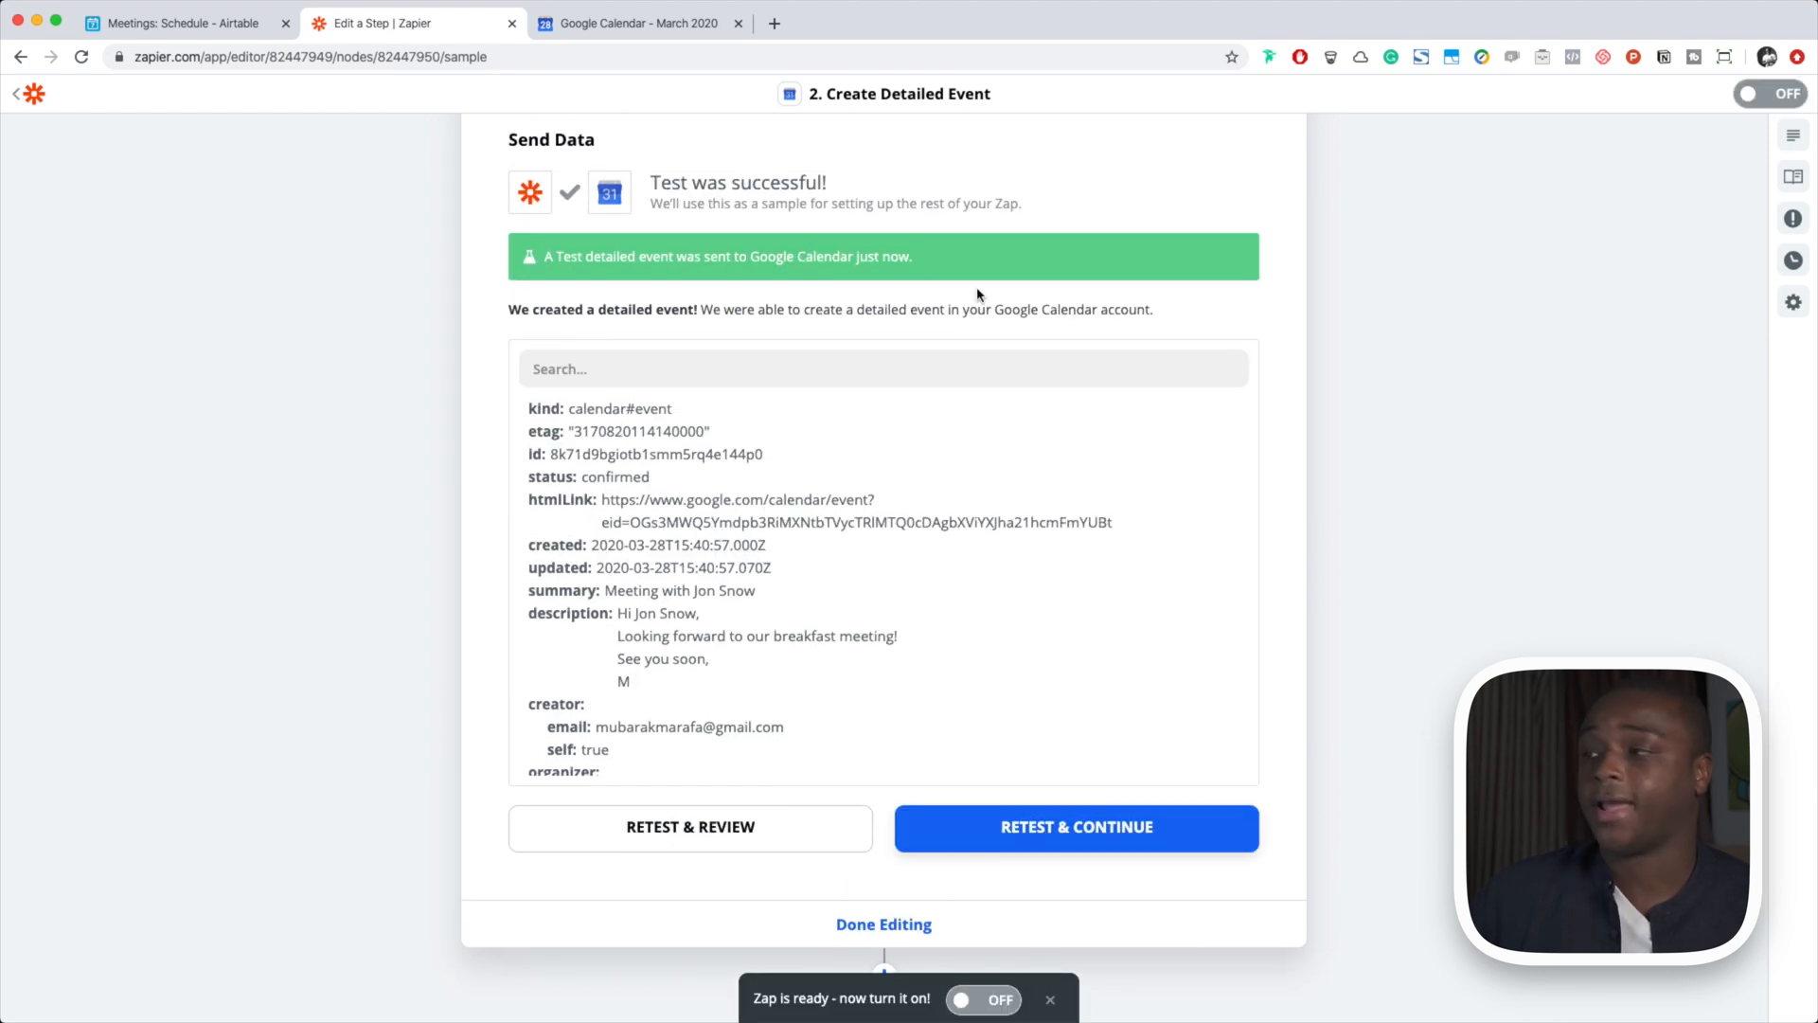
Open the 30 March test event to verify its 9:30–10:30 time and greeting description
{"action": "left_click", "coordinate": [645, 22]}
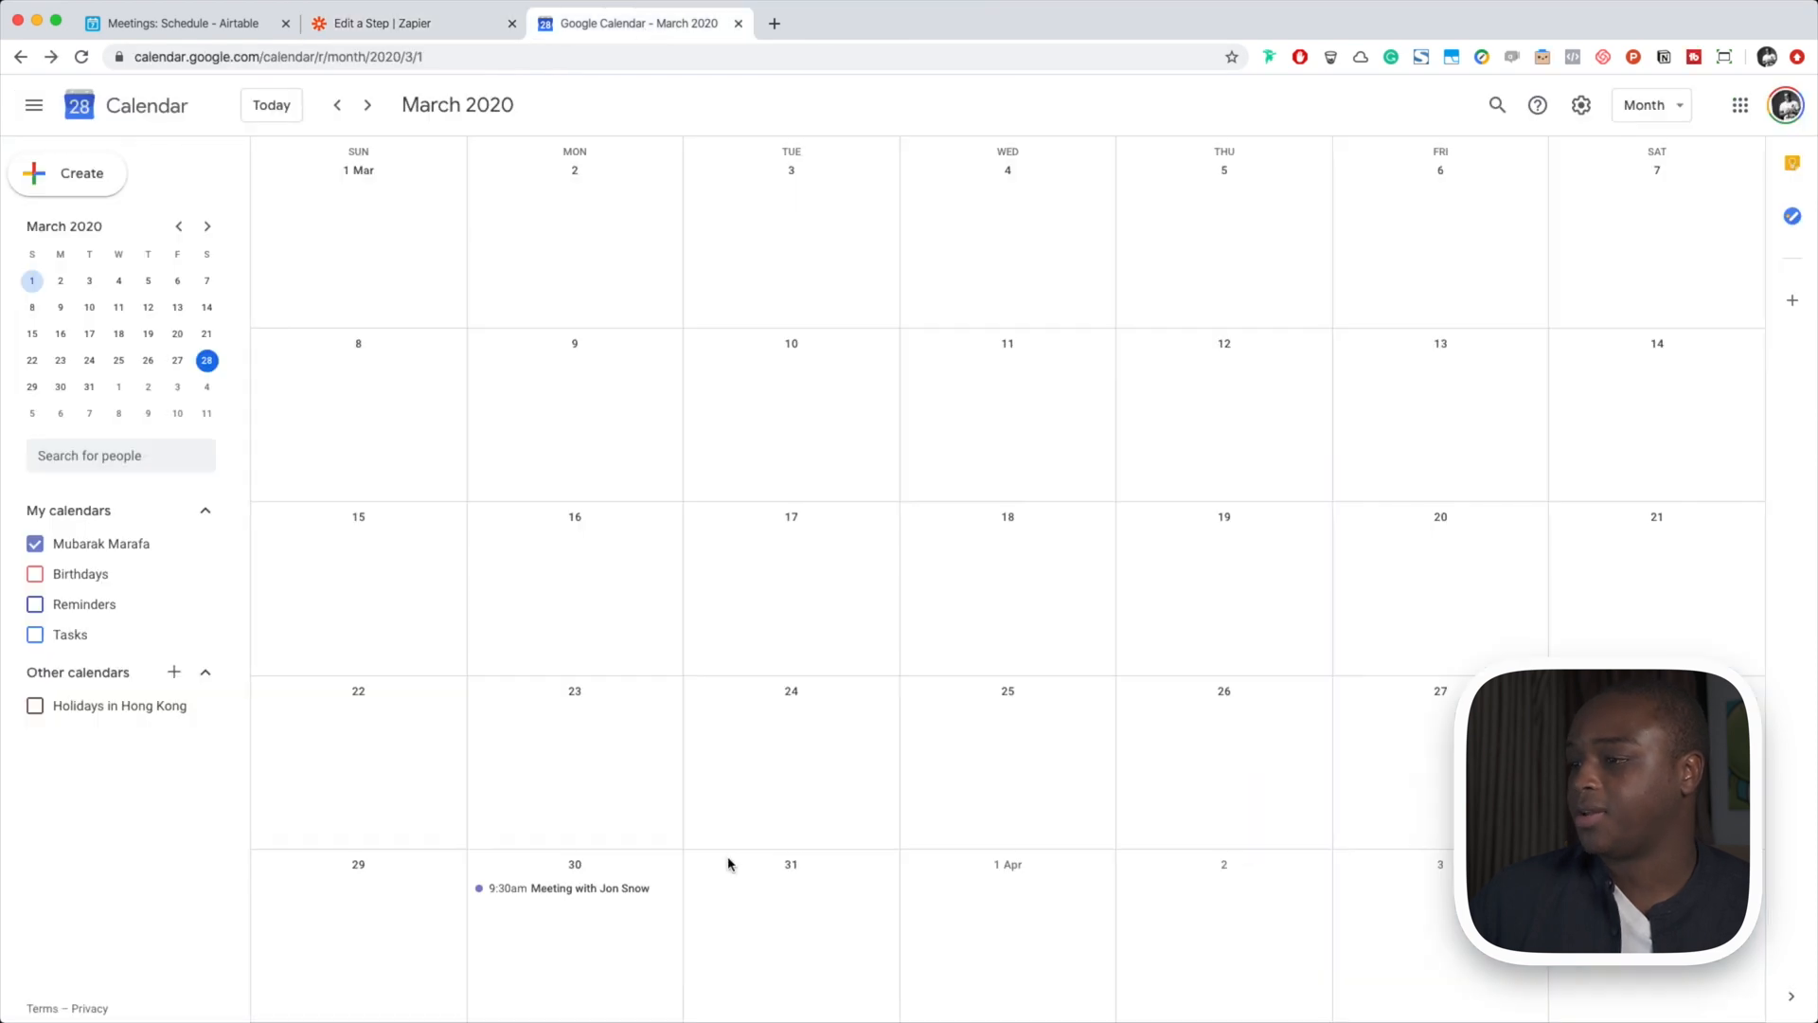
{"action": "mouse_move", "coordinate": [559, 893]}
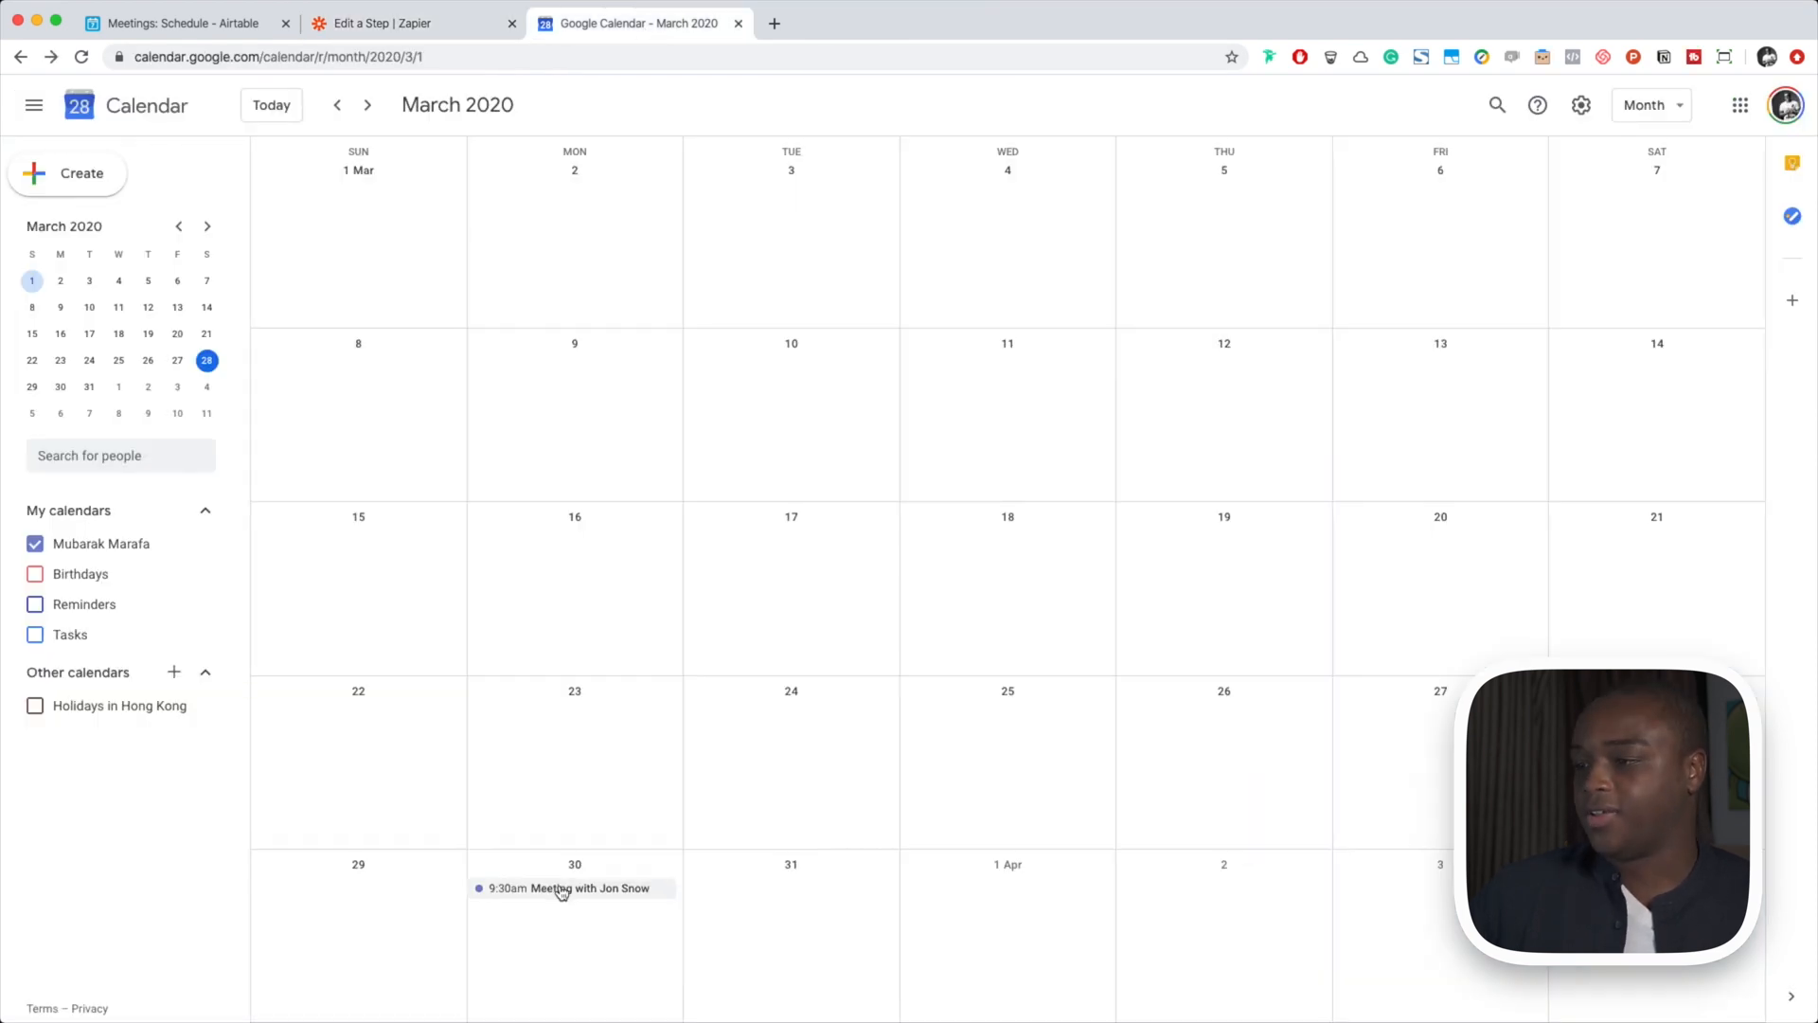
{"action": "left_click", "coordinate": [566, 887]}
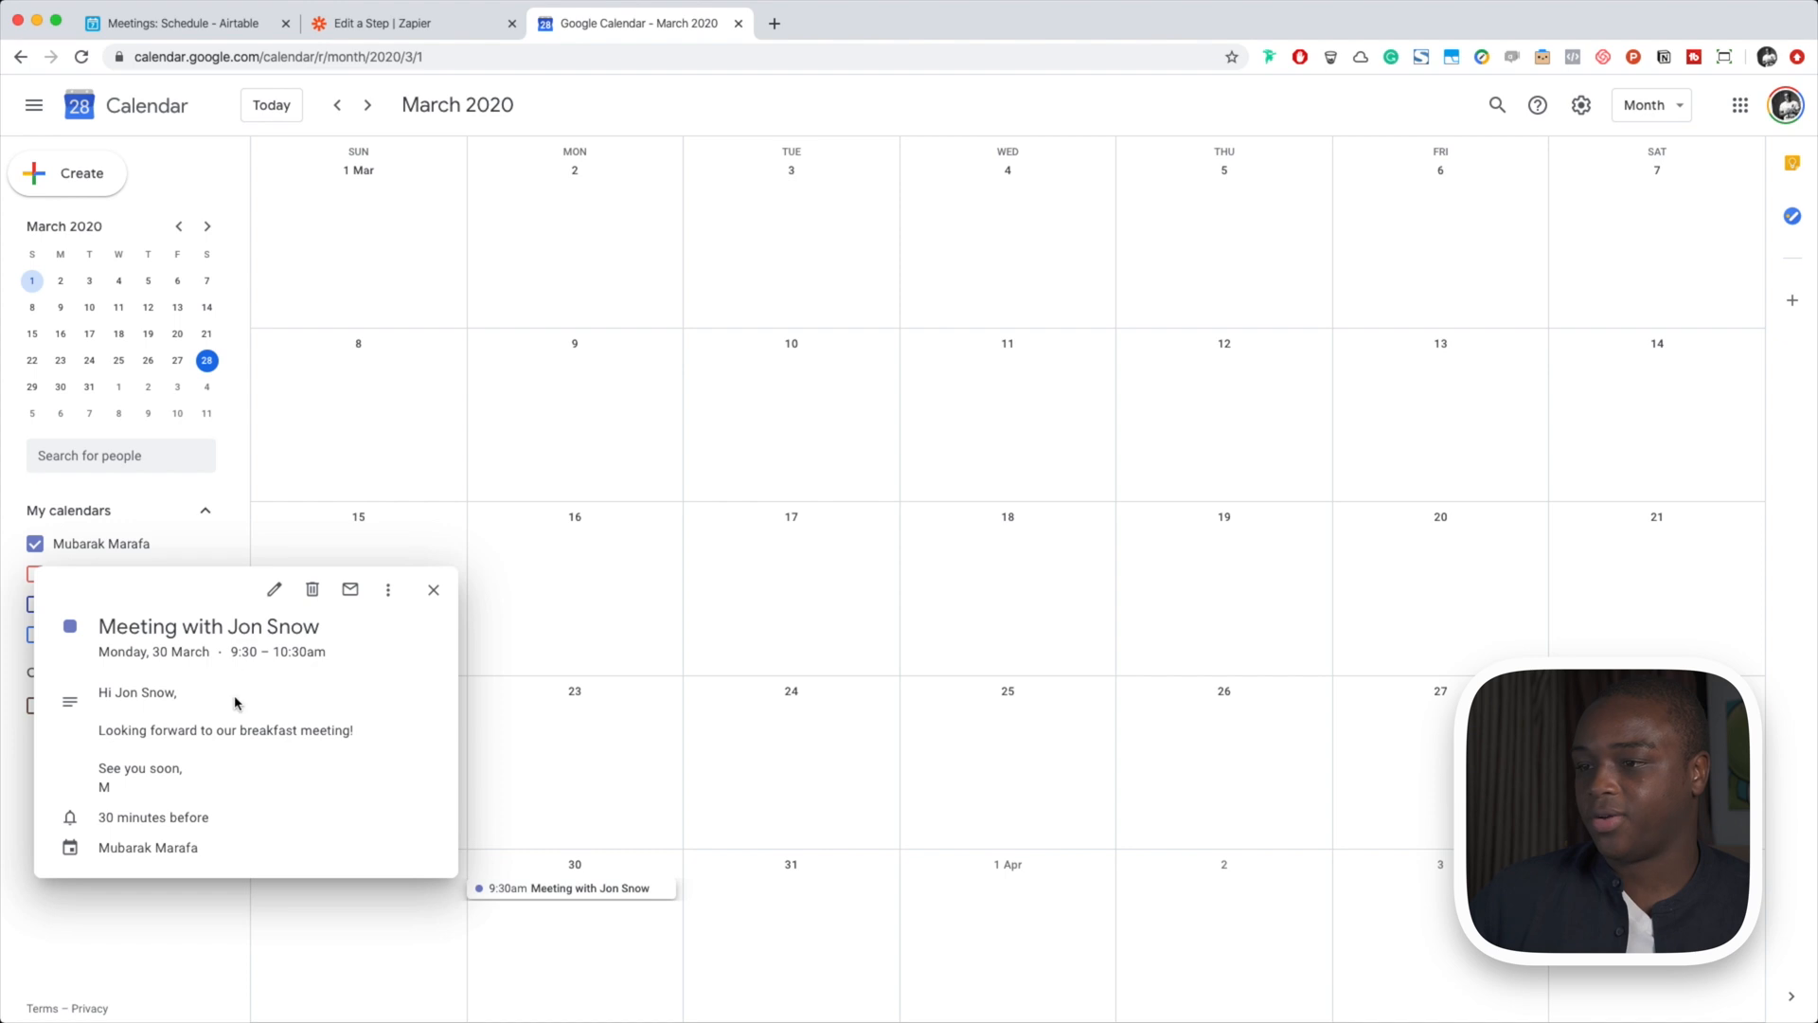
{"action": "mouse_move", "coordinate": [343, 695]}
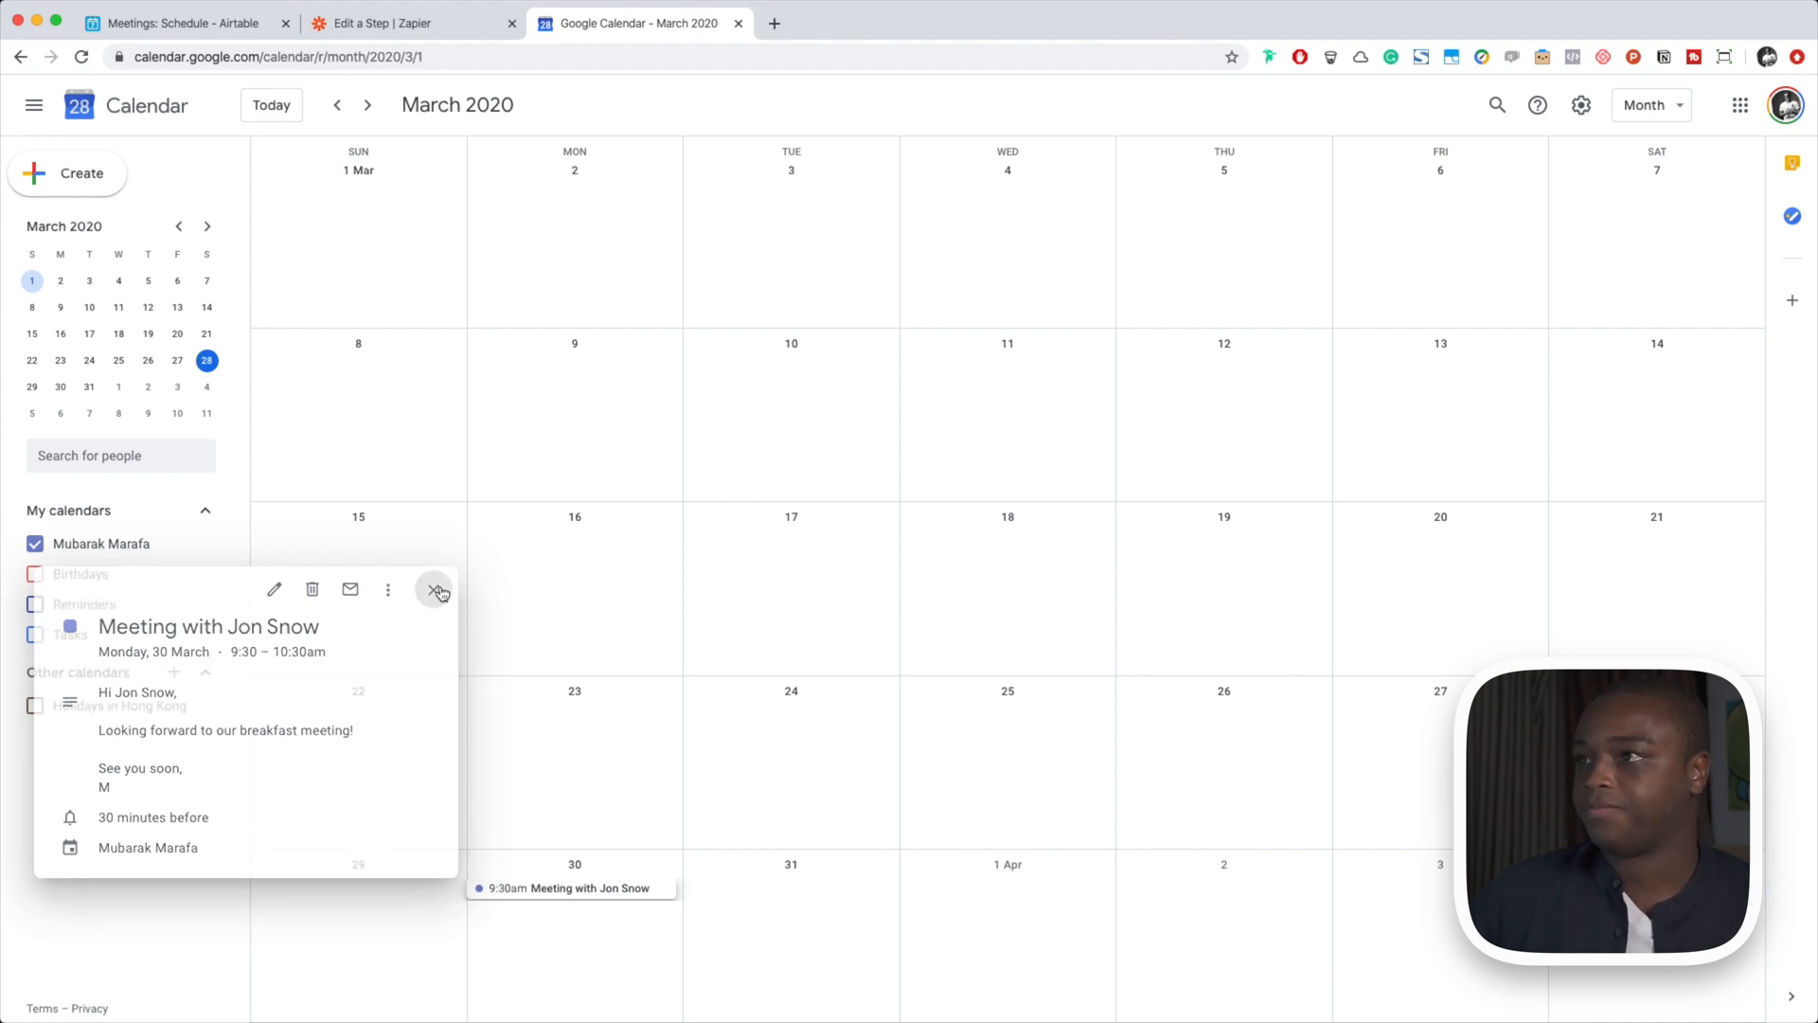
{"action": "left_click", "coordinate": [380, 23]}
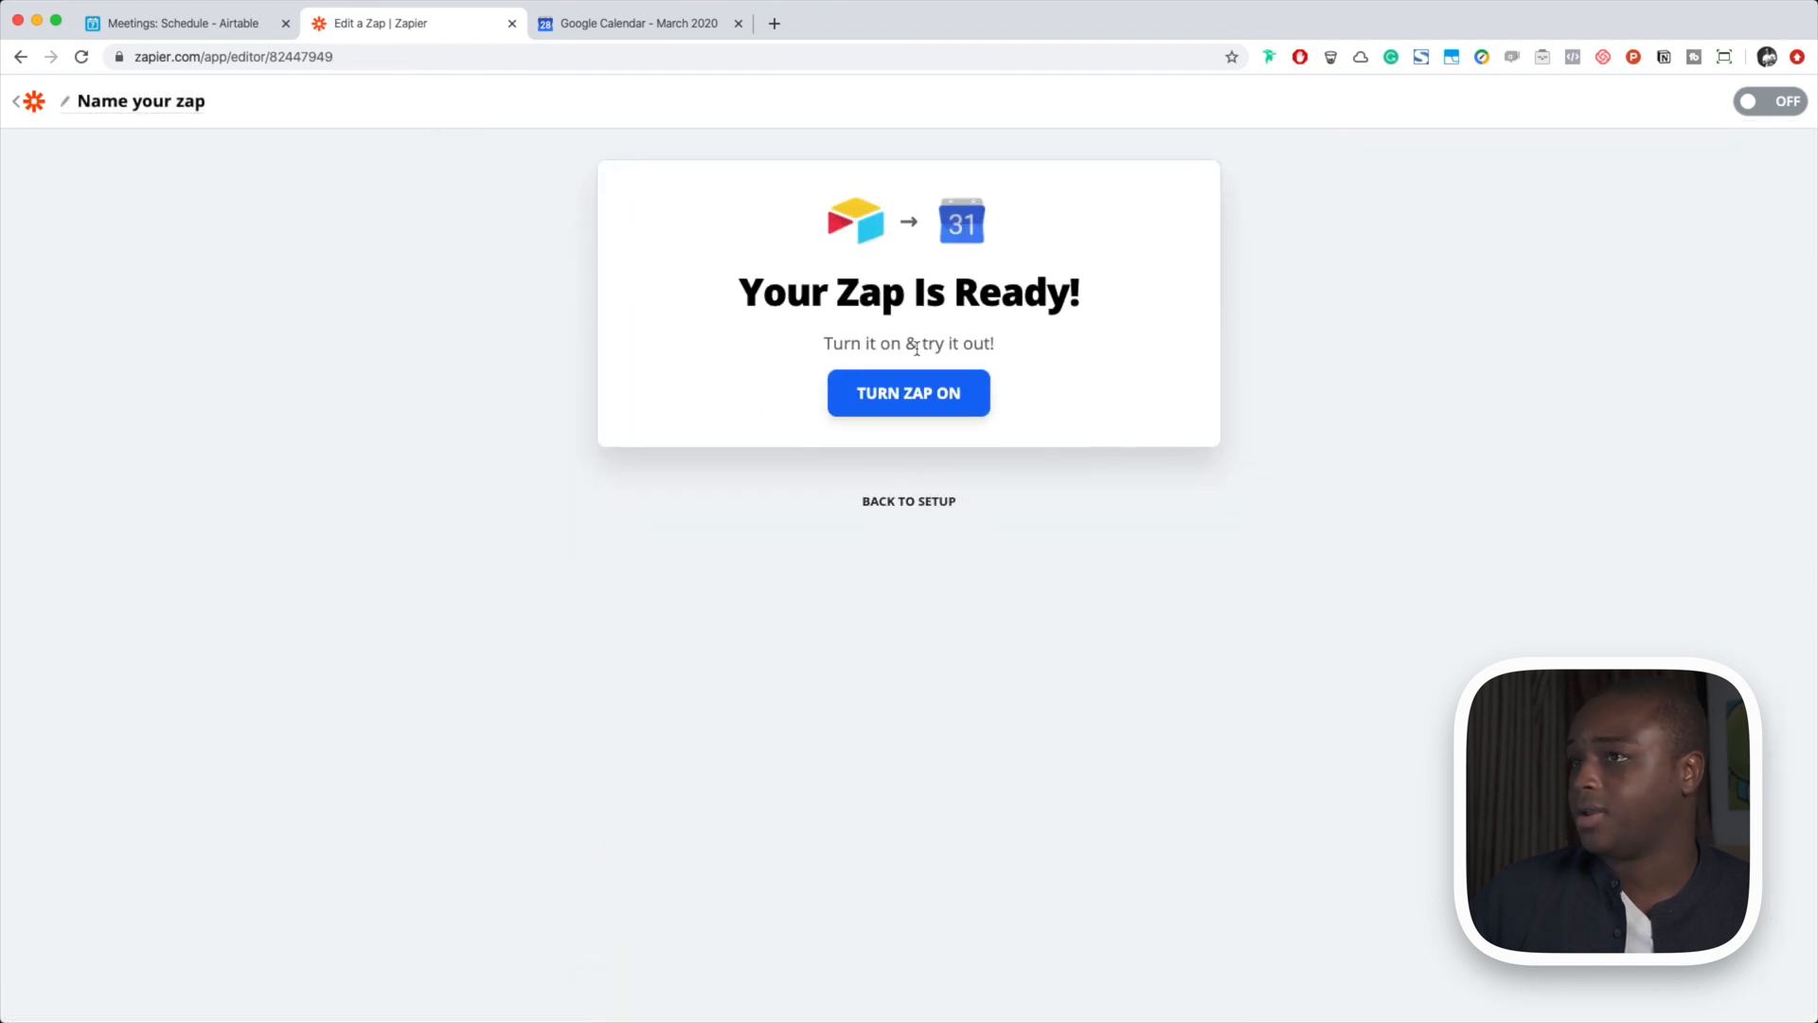
Rename the zap 'Event Invitation', turn it on, and return to My Zaps
{"action": "left_click", "coordinate": [132, 102]}
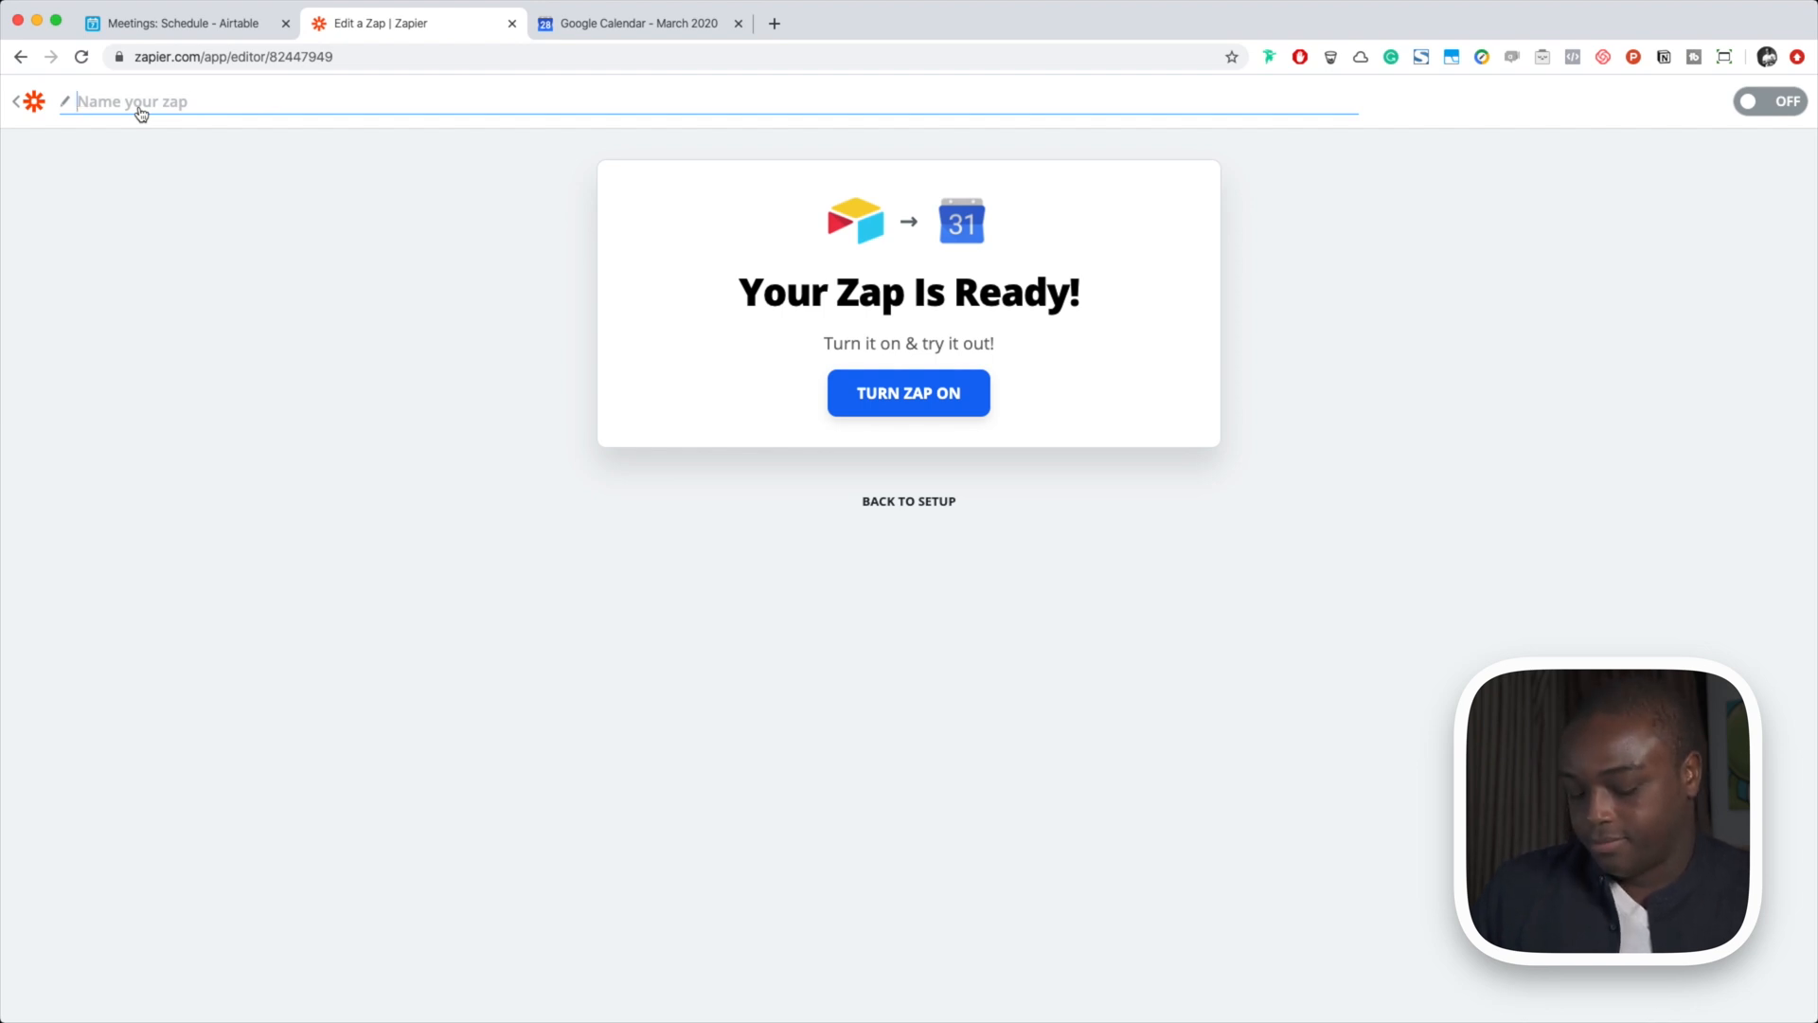
{"action": "type", "text": "Event"}
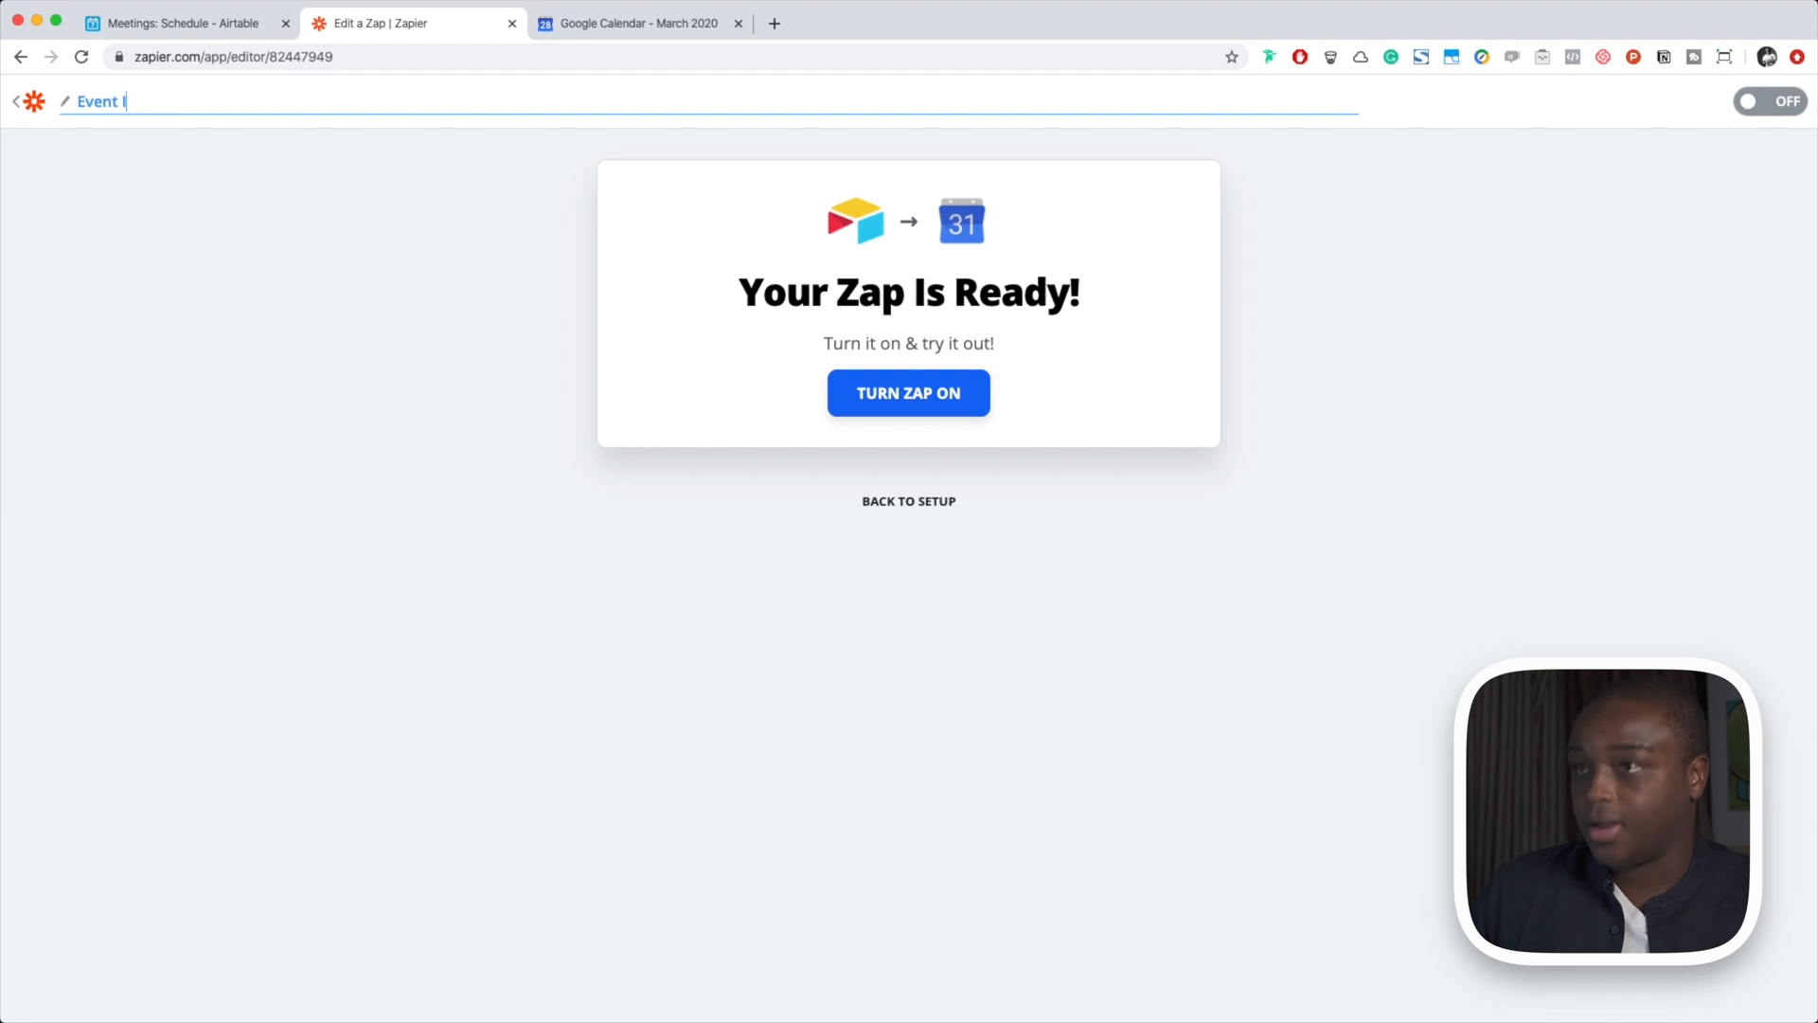
{"action": "type", "text": "Invita"}
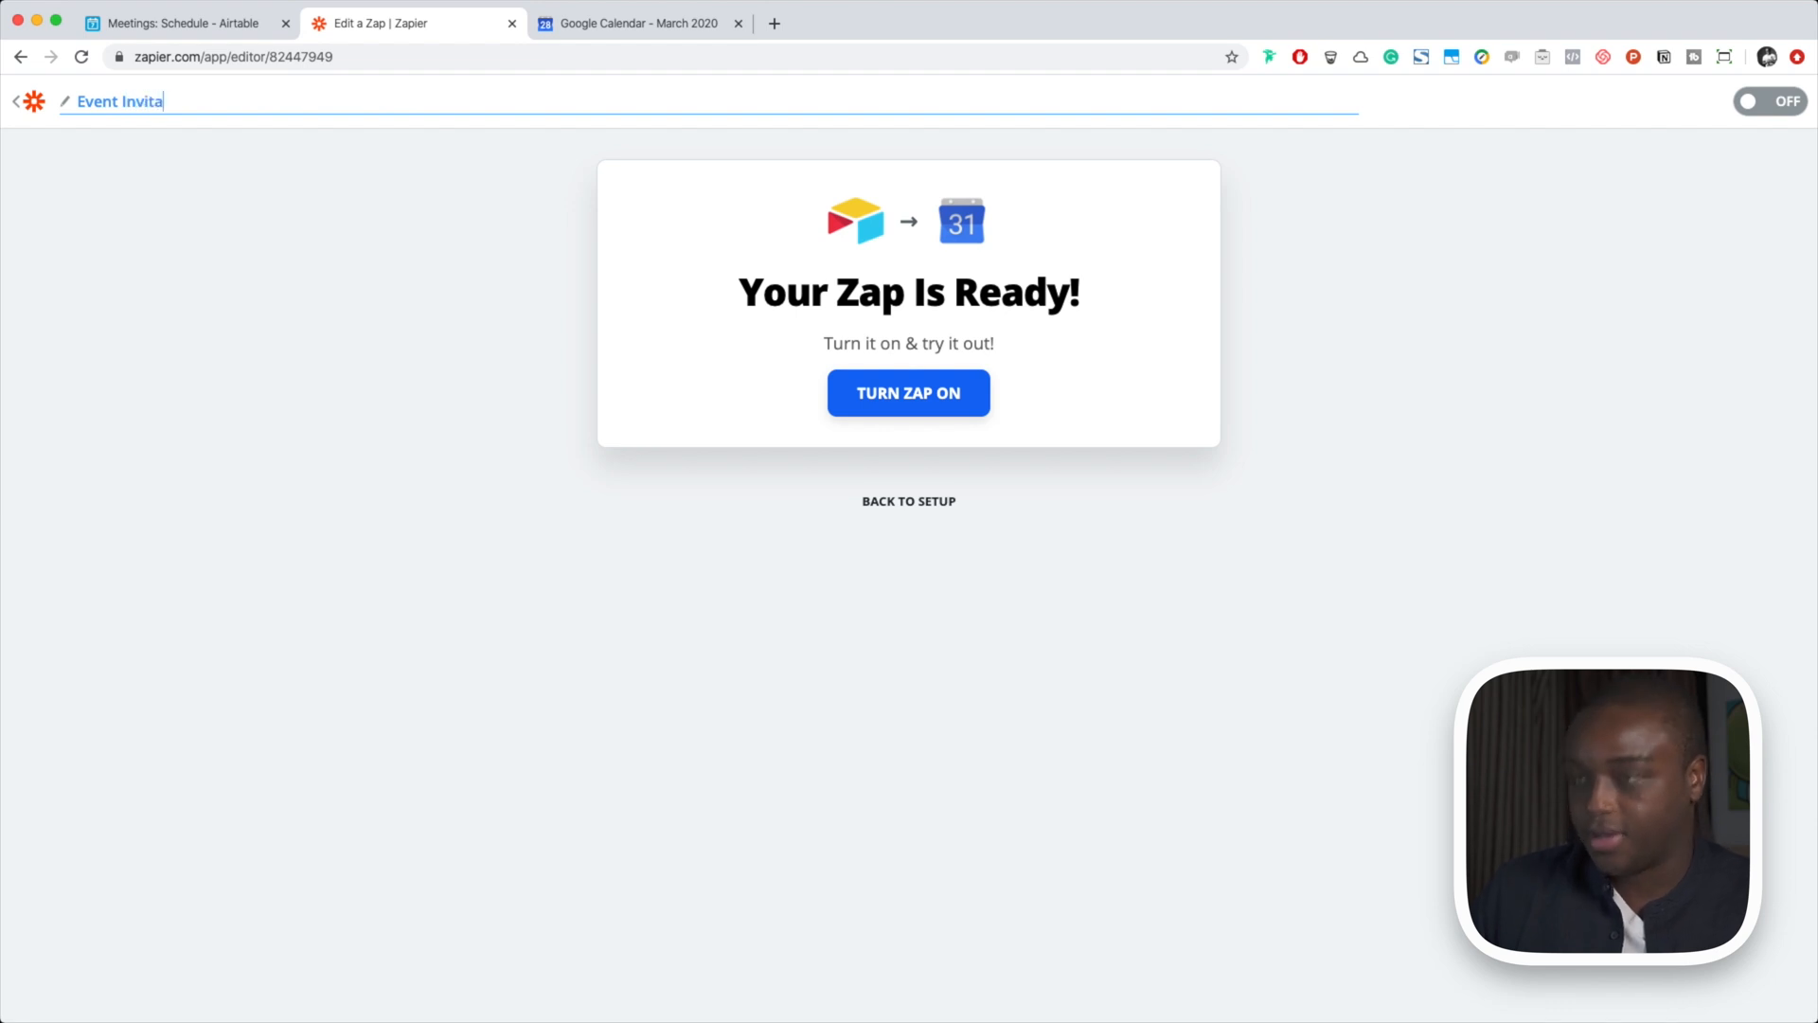
{"action": "left_click", "coordinate": [908, 393]}
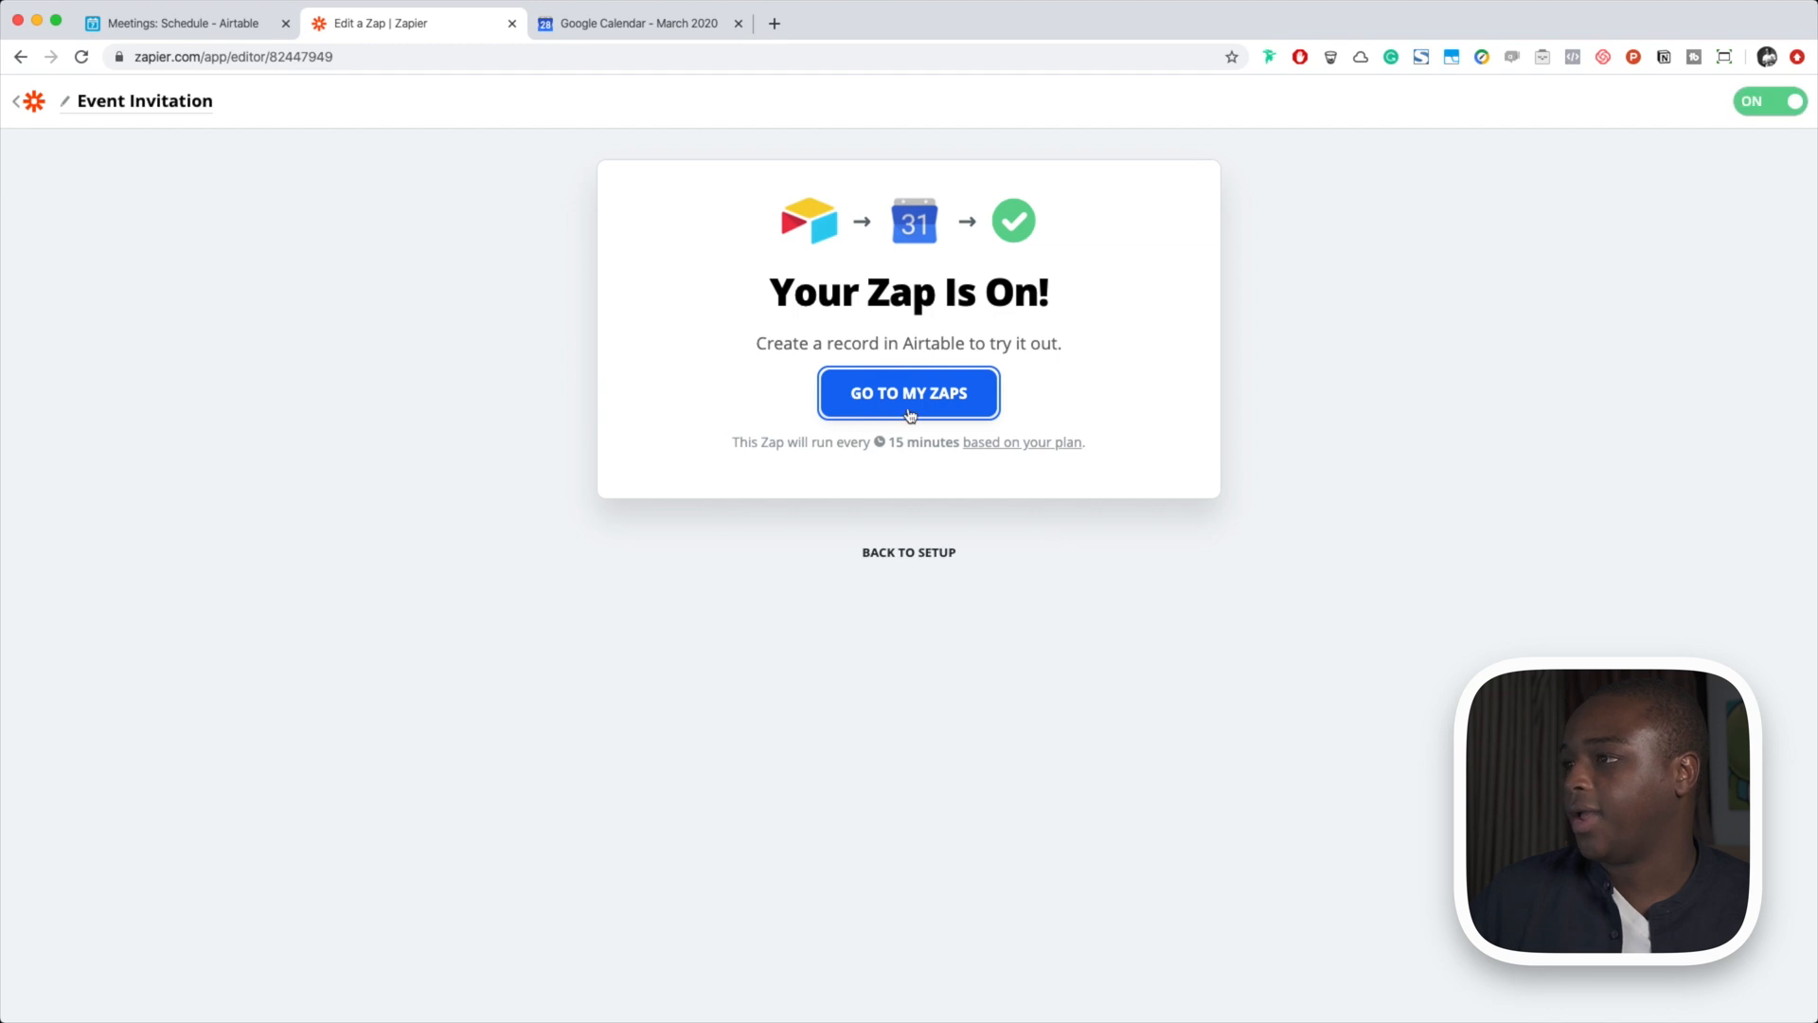
{"action": "left_click", "coordinate": [909, 393]}
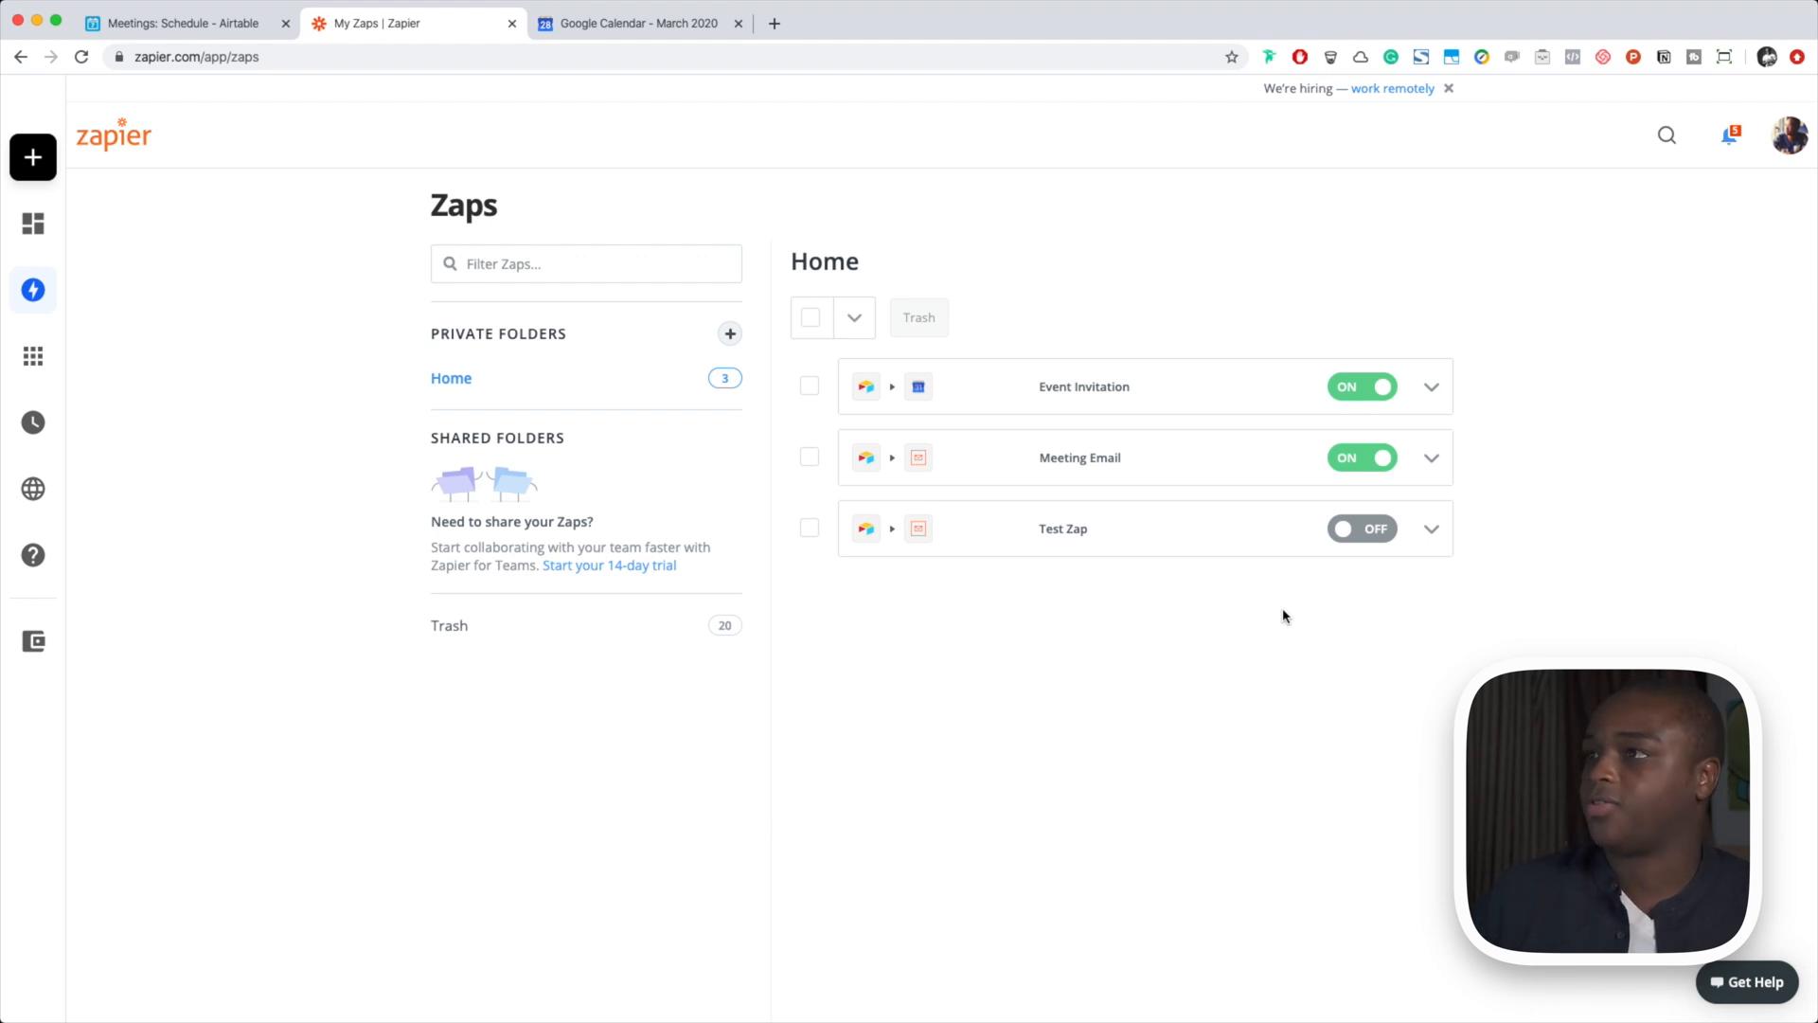
{"action": "mouse_move", "coordinate": [1134, 578]}
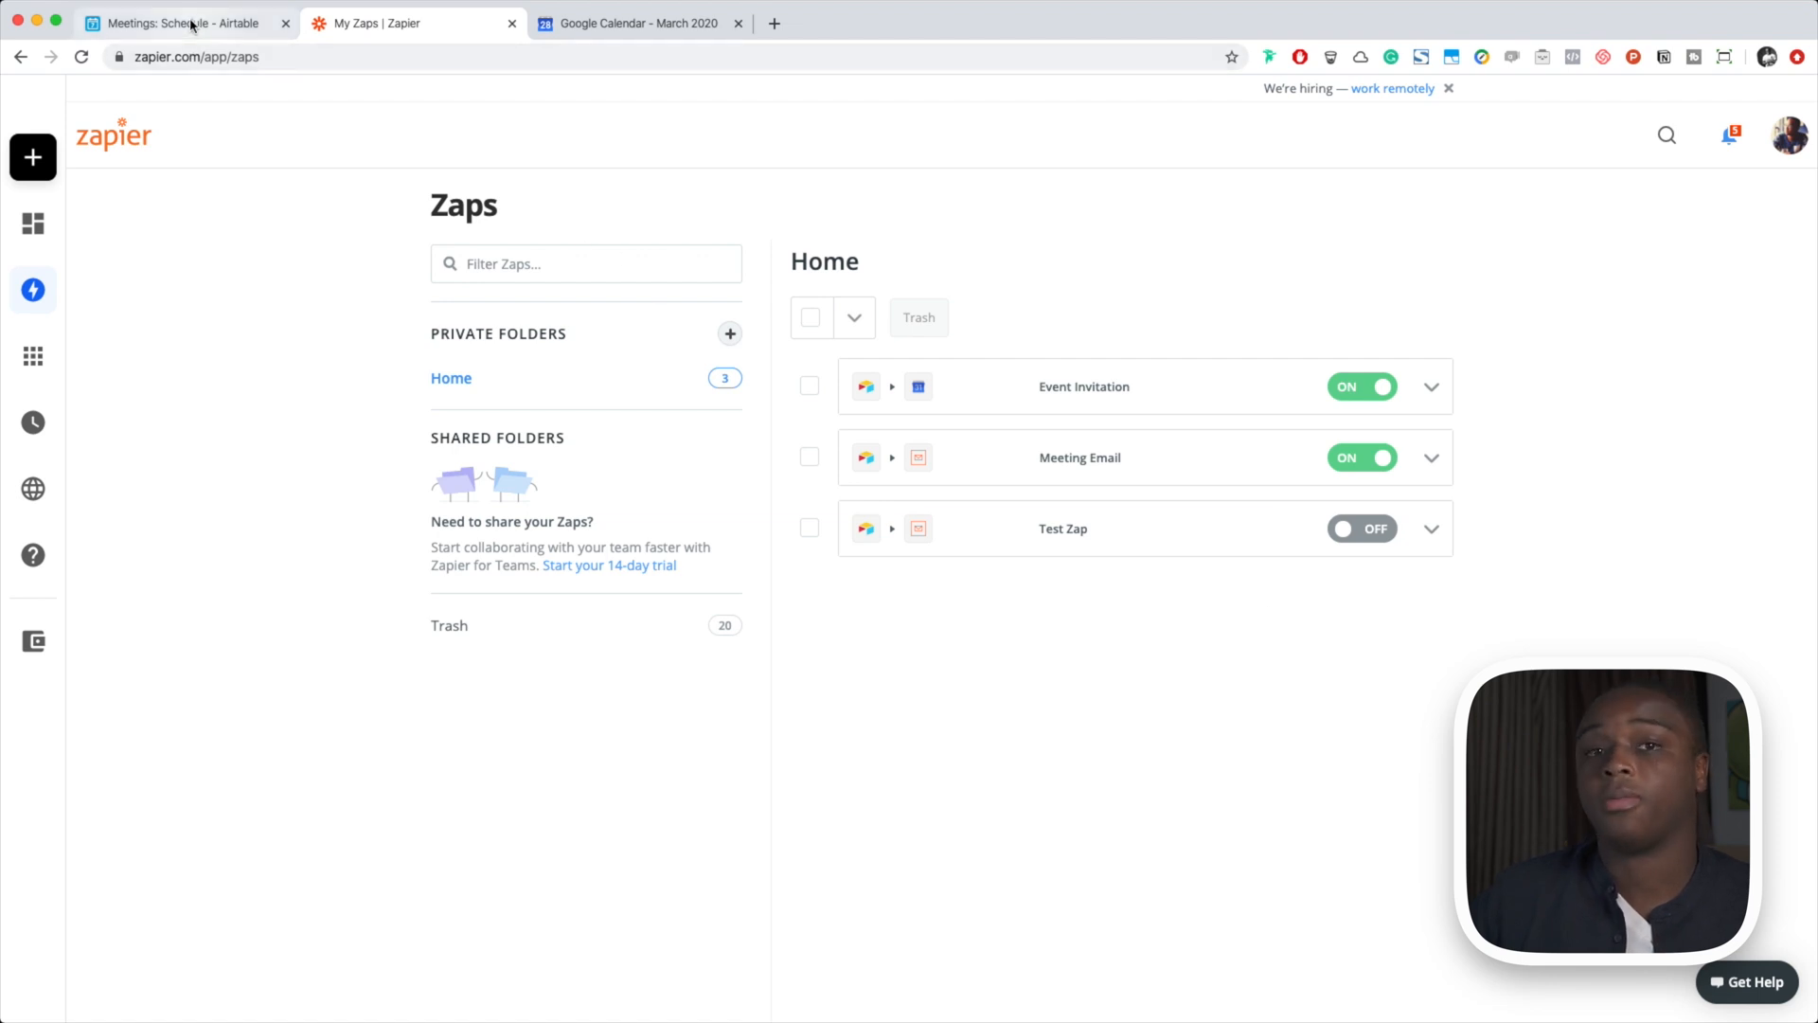
{"action": "mouse_move", "coordinate": [191, 24]}
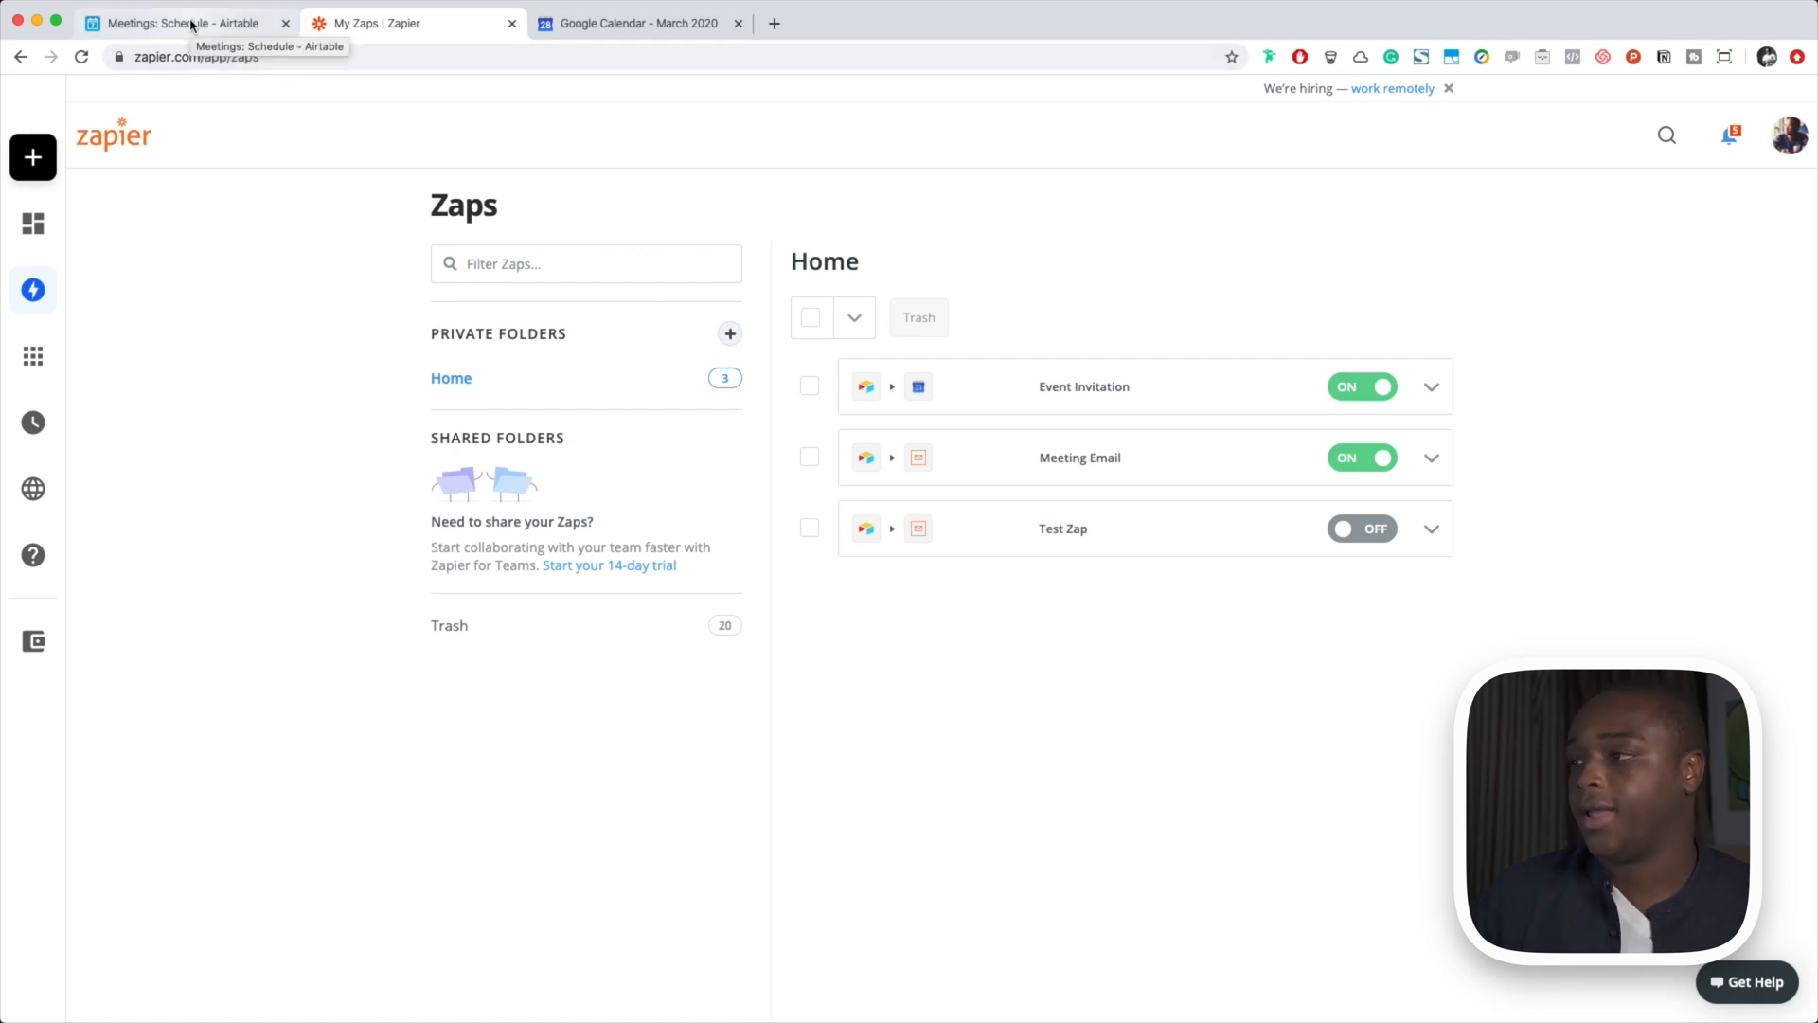
Confirm Arya Stark's meeting in the Schedule table and switch to the Confirmed view
{"action": "left_click", "coordinate": [190, 22]}
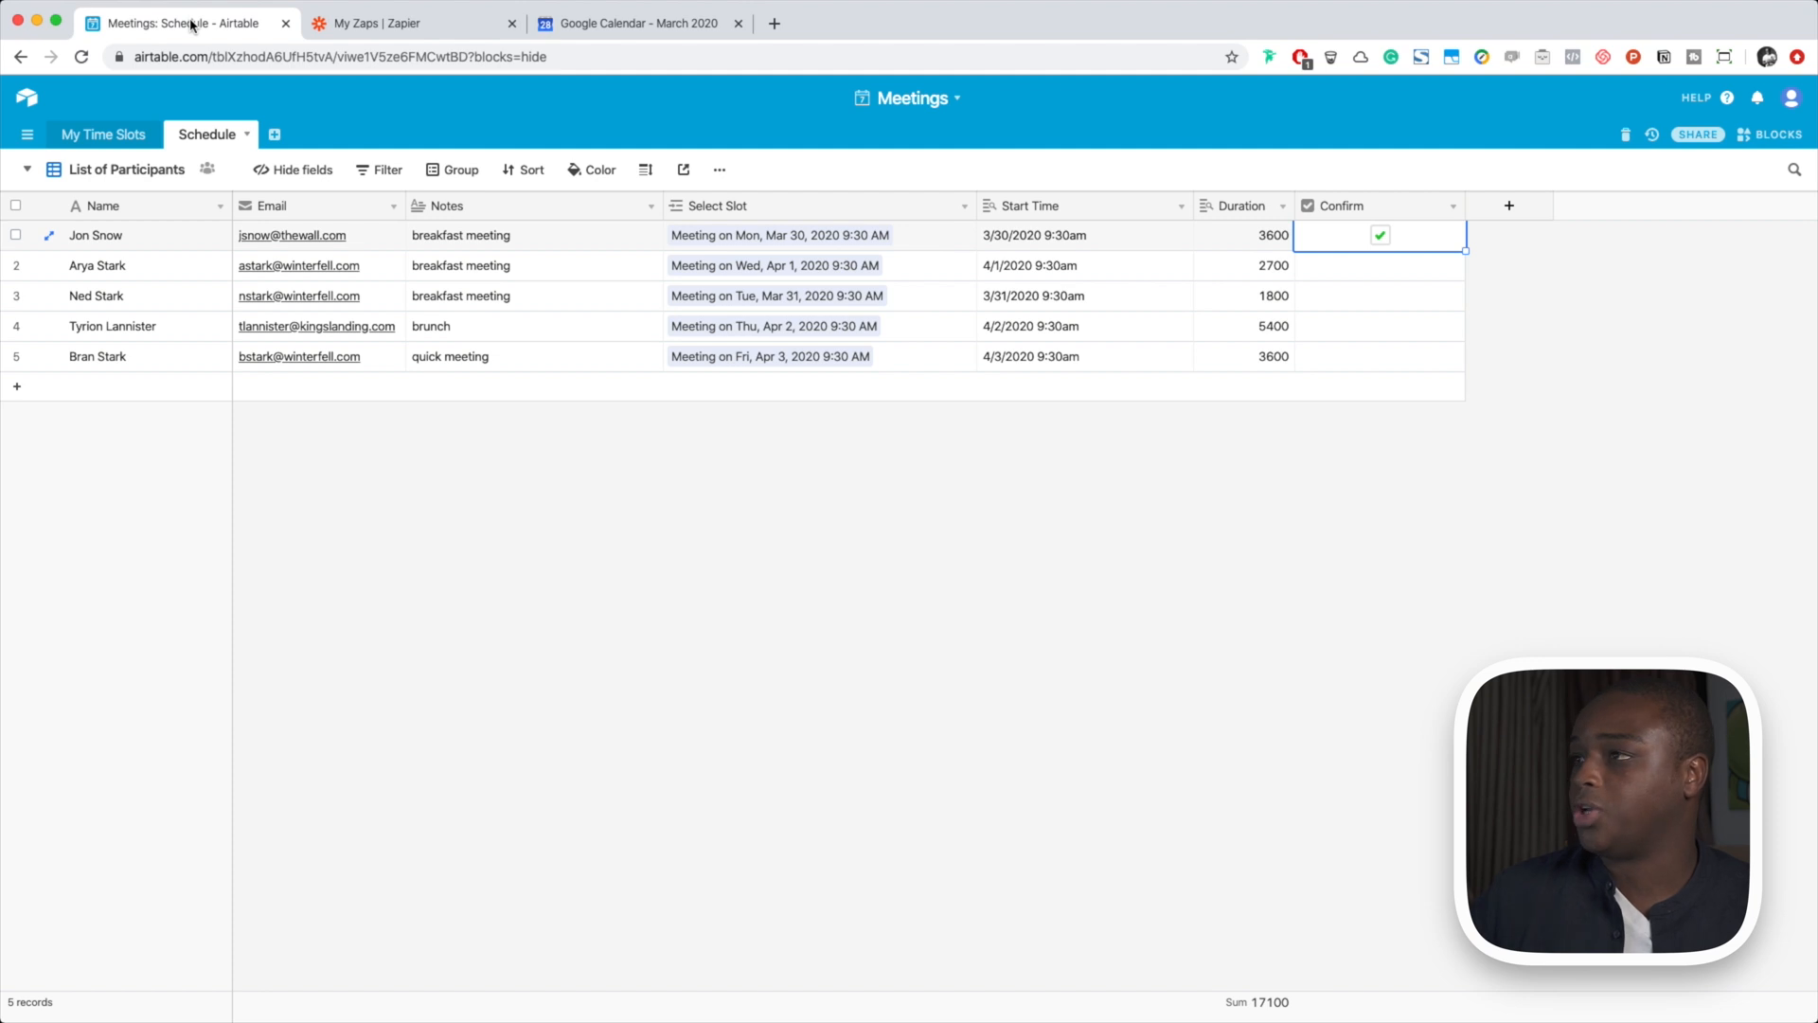
{"action": "mouse_move", "coordinate": [920, 396]}
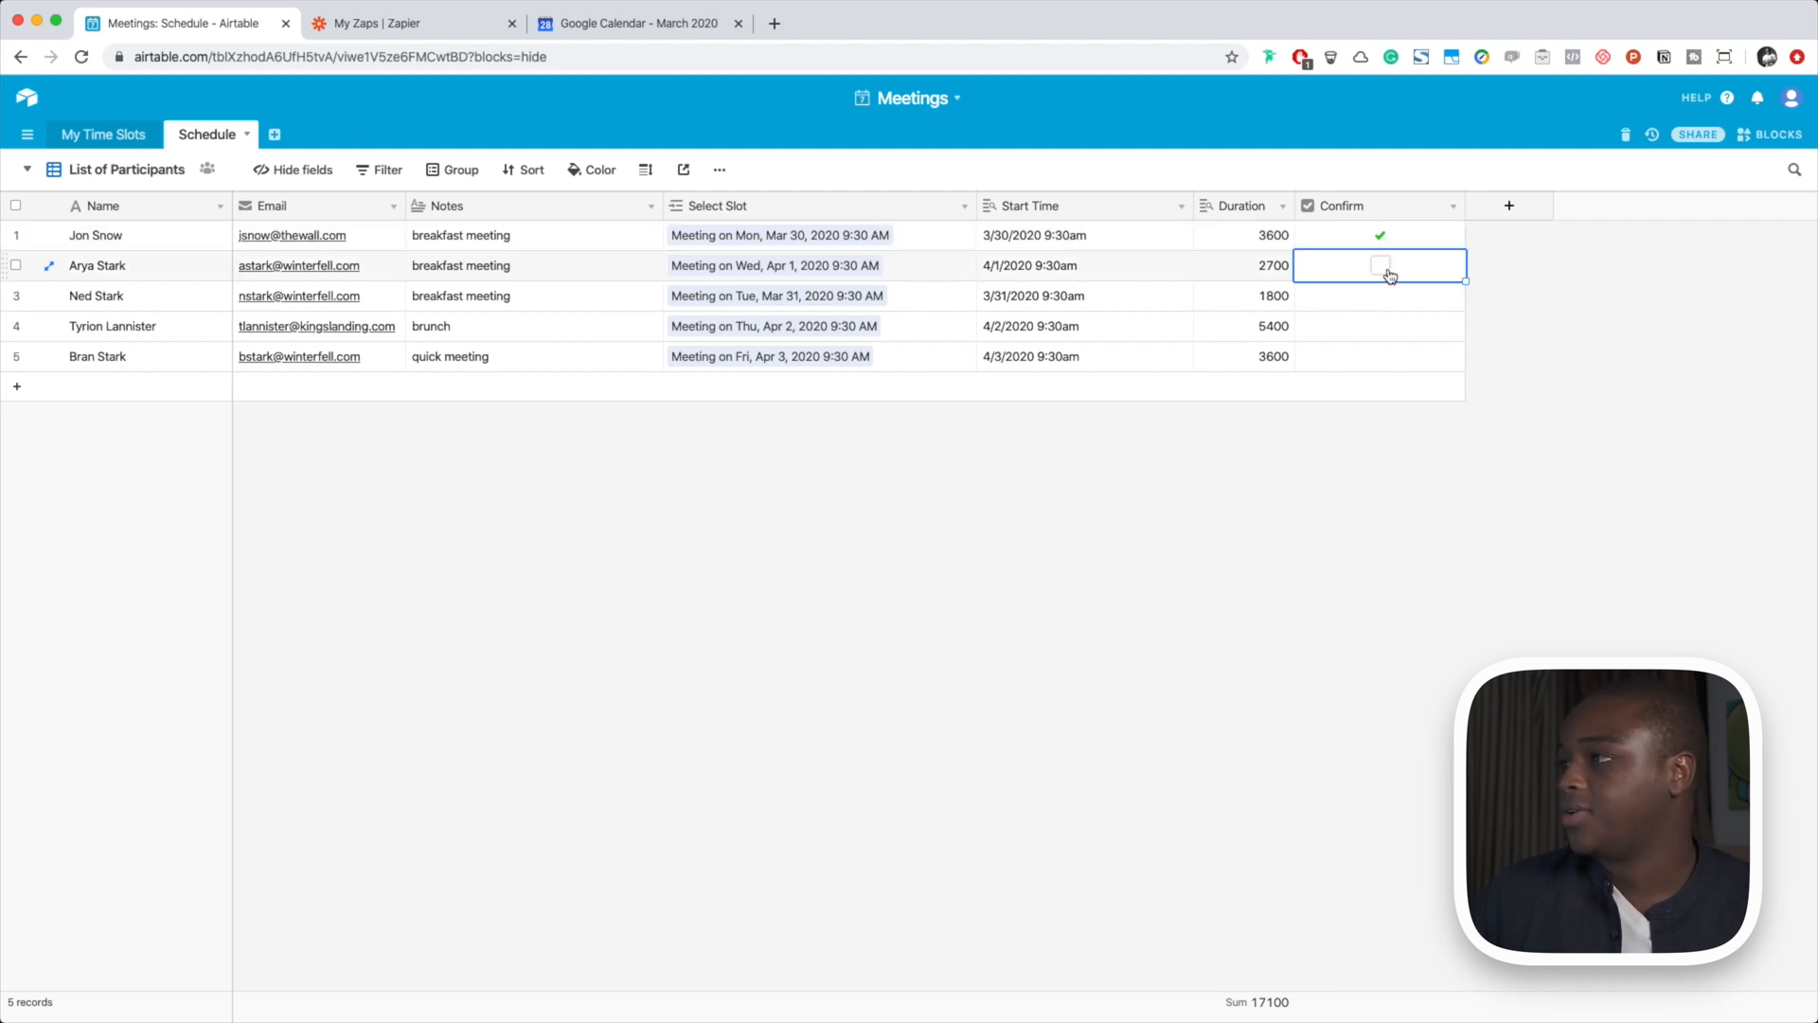
{"action": "left_click", "coordinate": [1380, 265]}
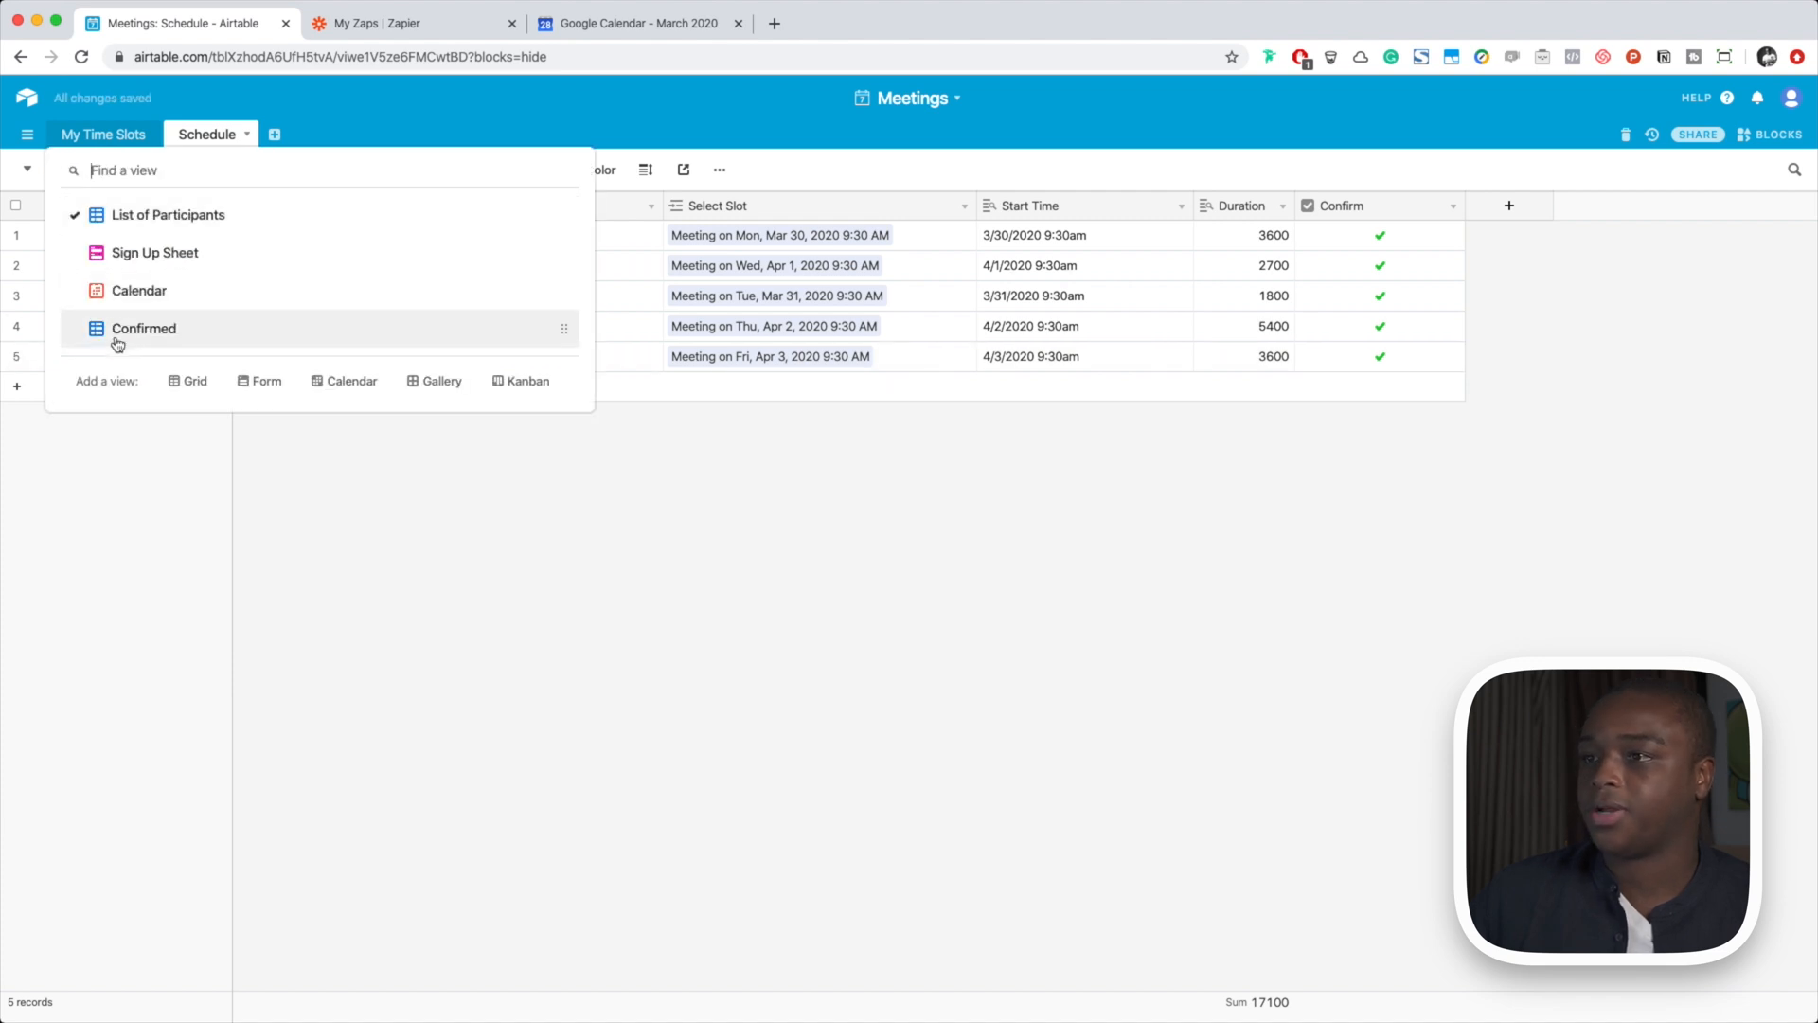
{"action": "left_click", "coordinate": [143, 329]}
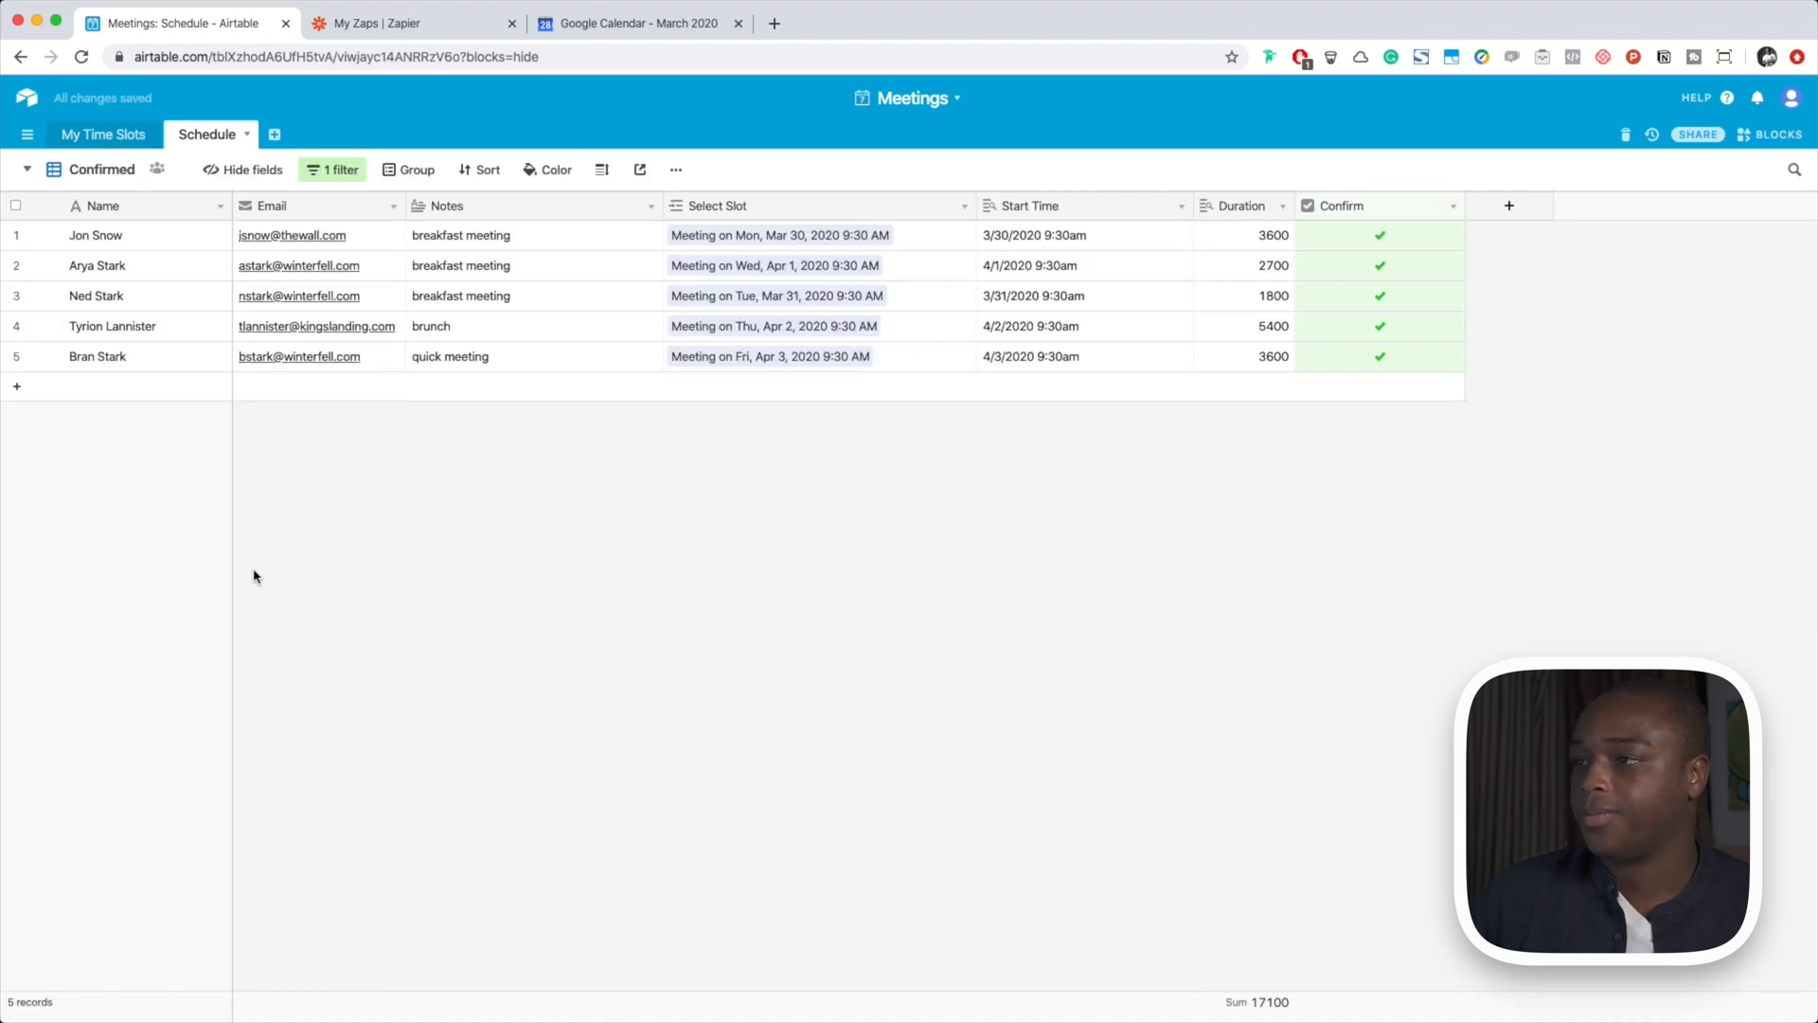
{"action": "mouse_move", "coordinate": [561, 746]}
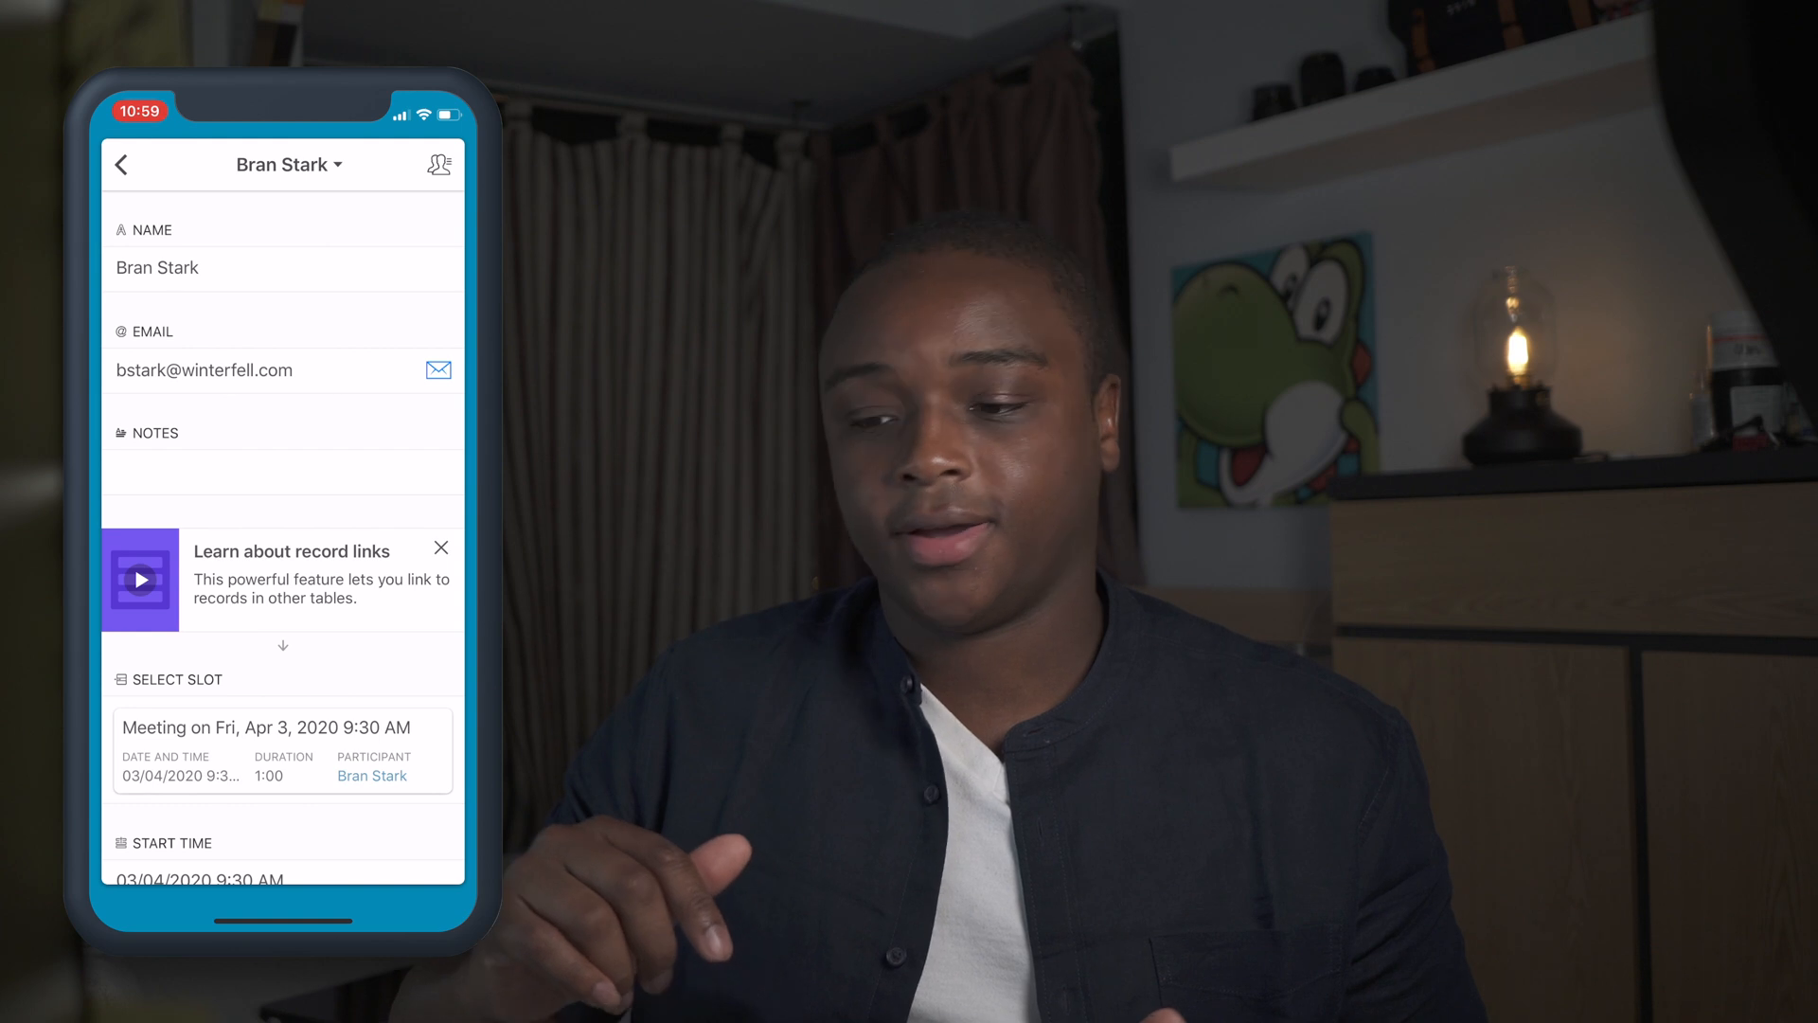
Enter 'quick meeting' as Bran Stark's notes and scroll to the Confirm toggle
{"action": "left_click", "coordinate": [237, 472]}
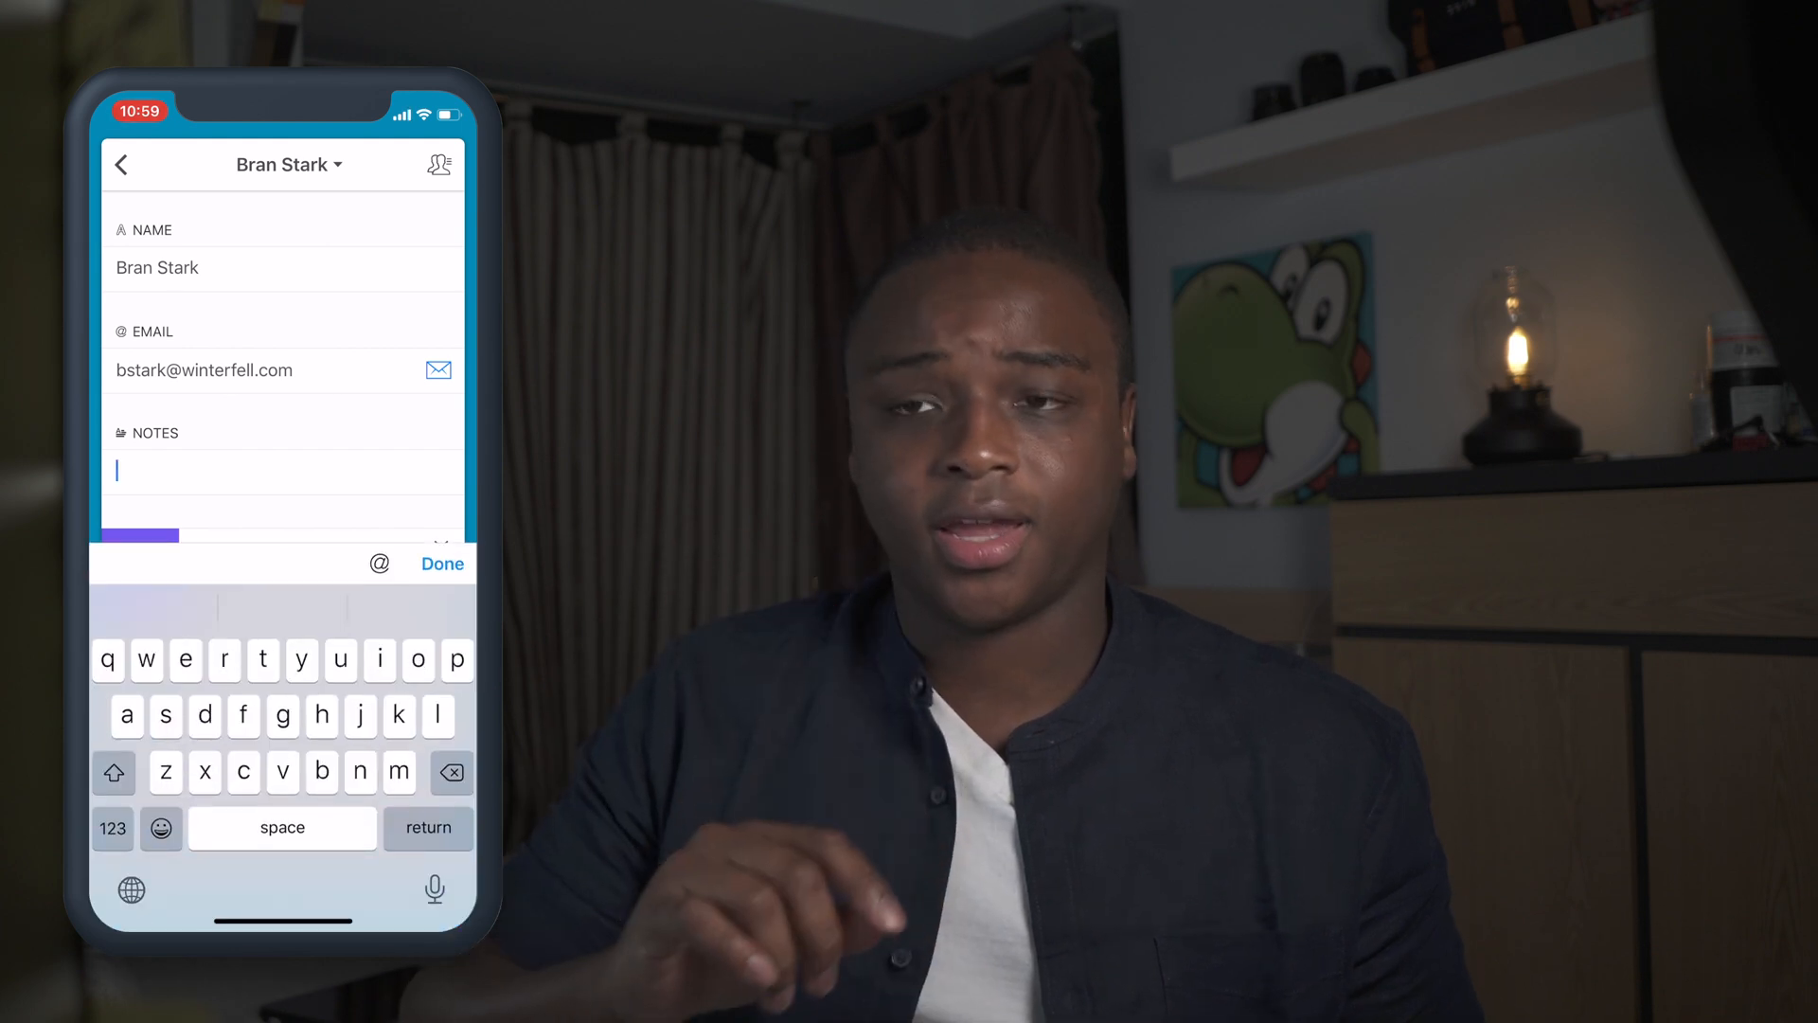
{"action": "type", "text": "quick meetin"}
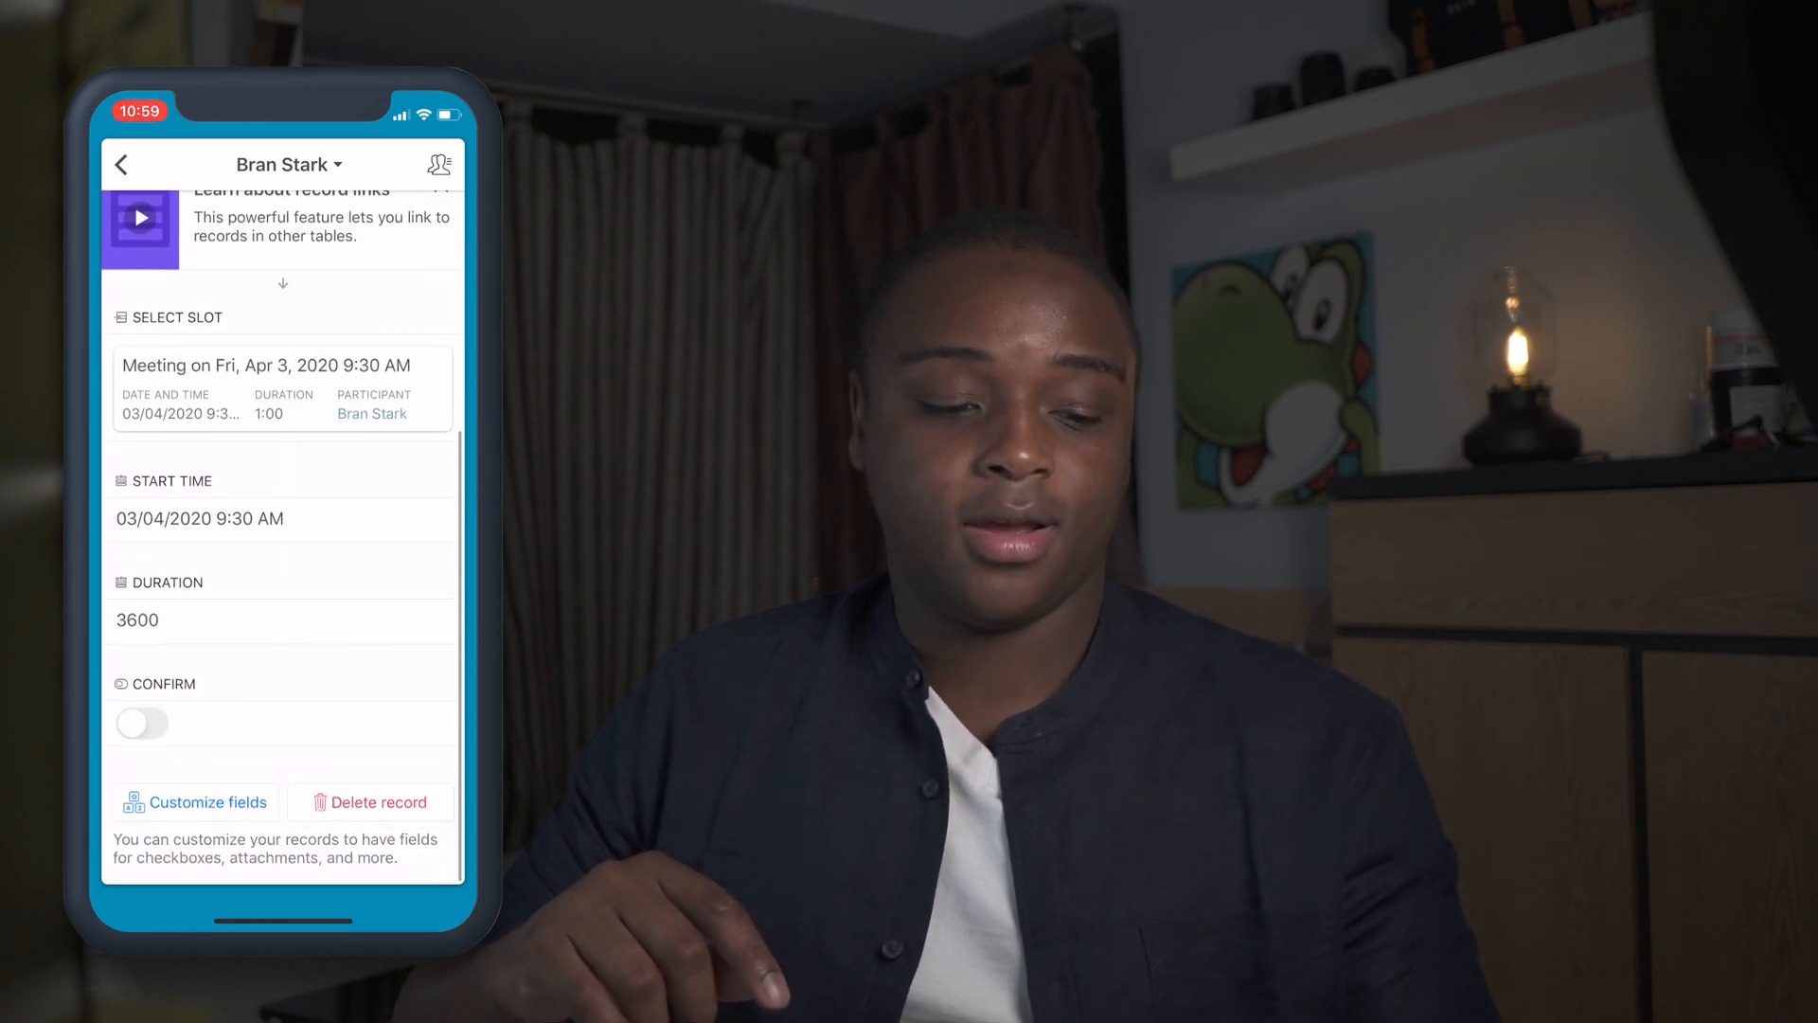
{"action": "left_click", "coordinate": [140, 724]}
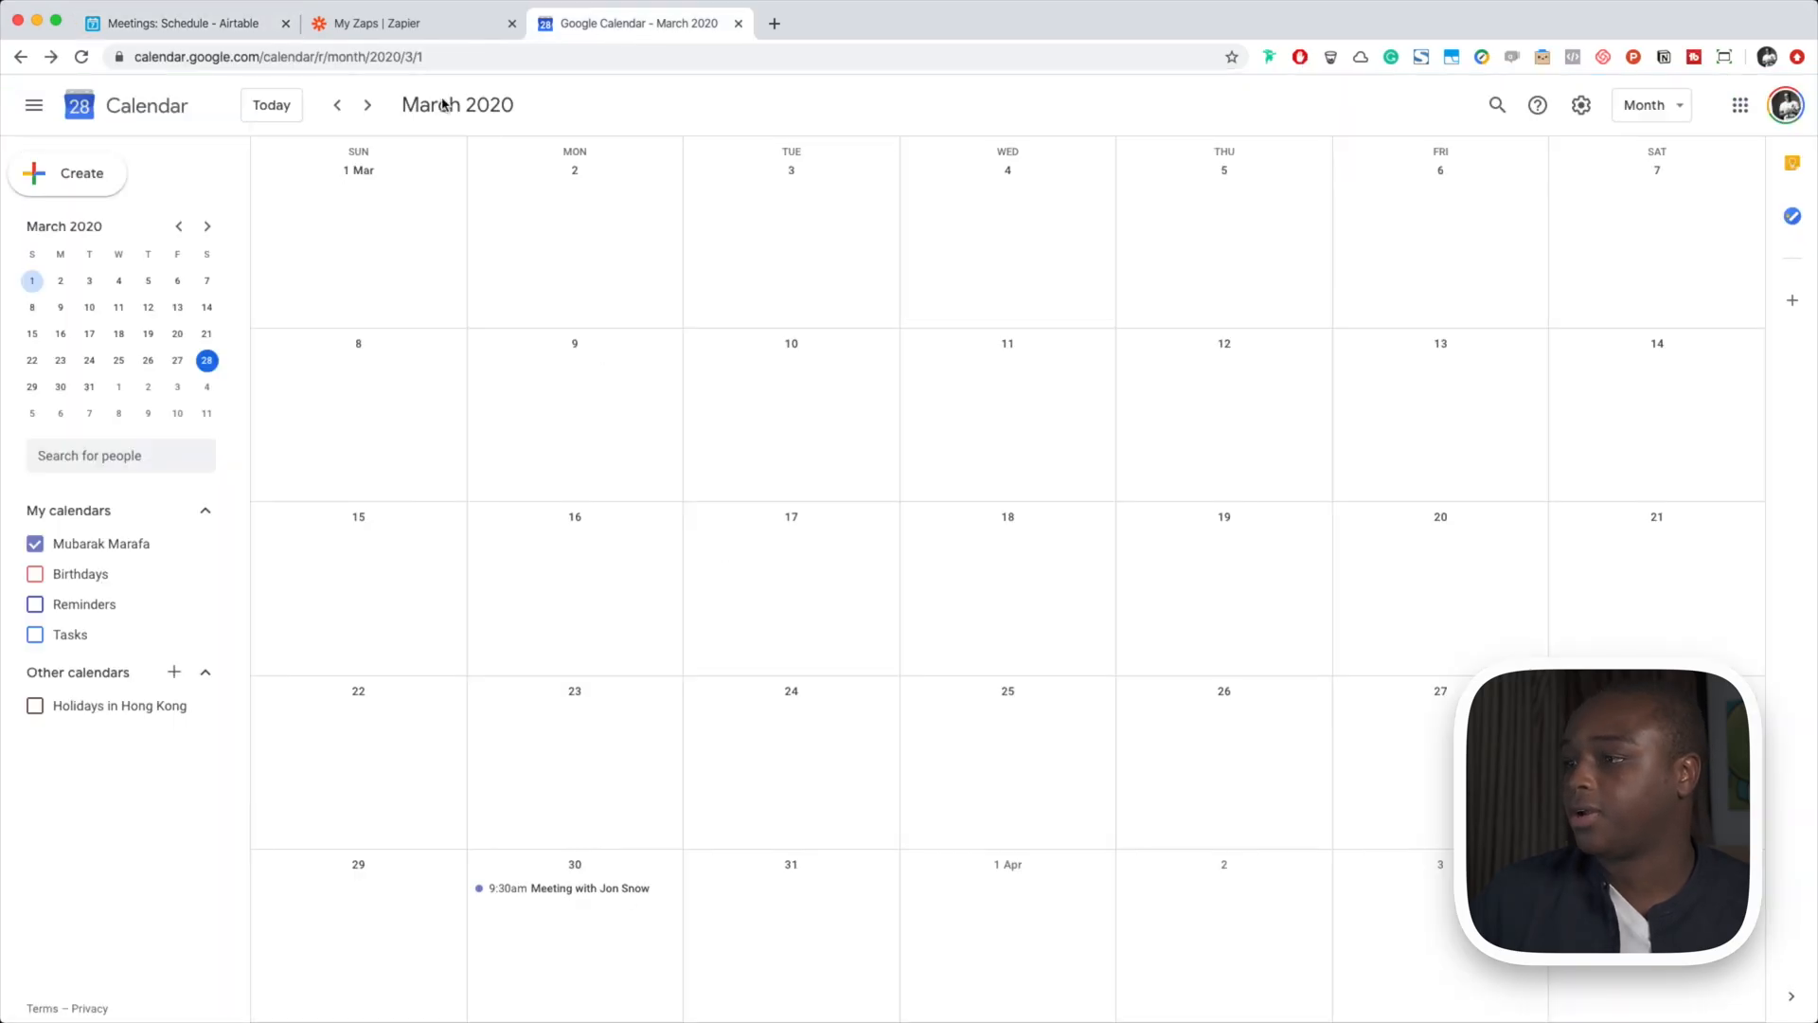
Manually run the Event Invitation zap and dismiss the run status results
{"action": "left_click", "coordinate": [392, 23]}
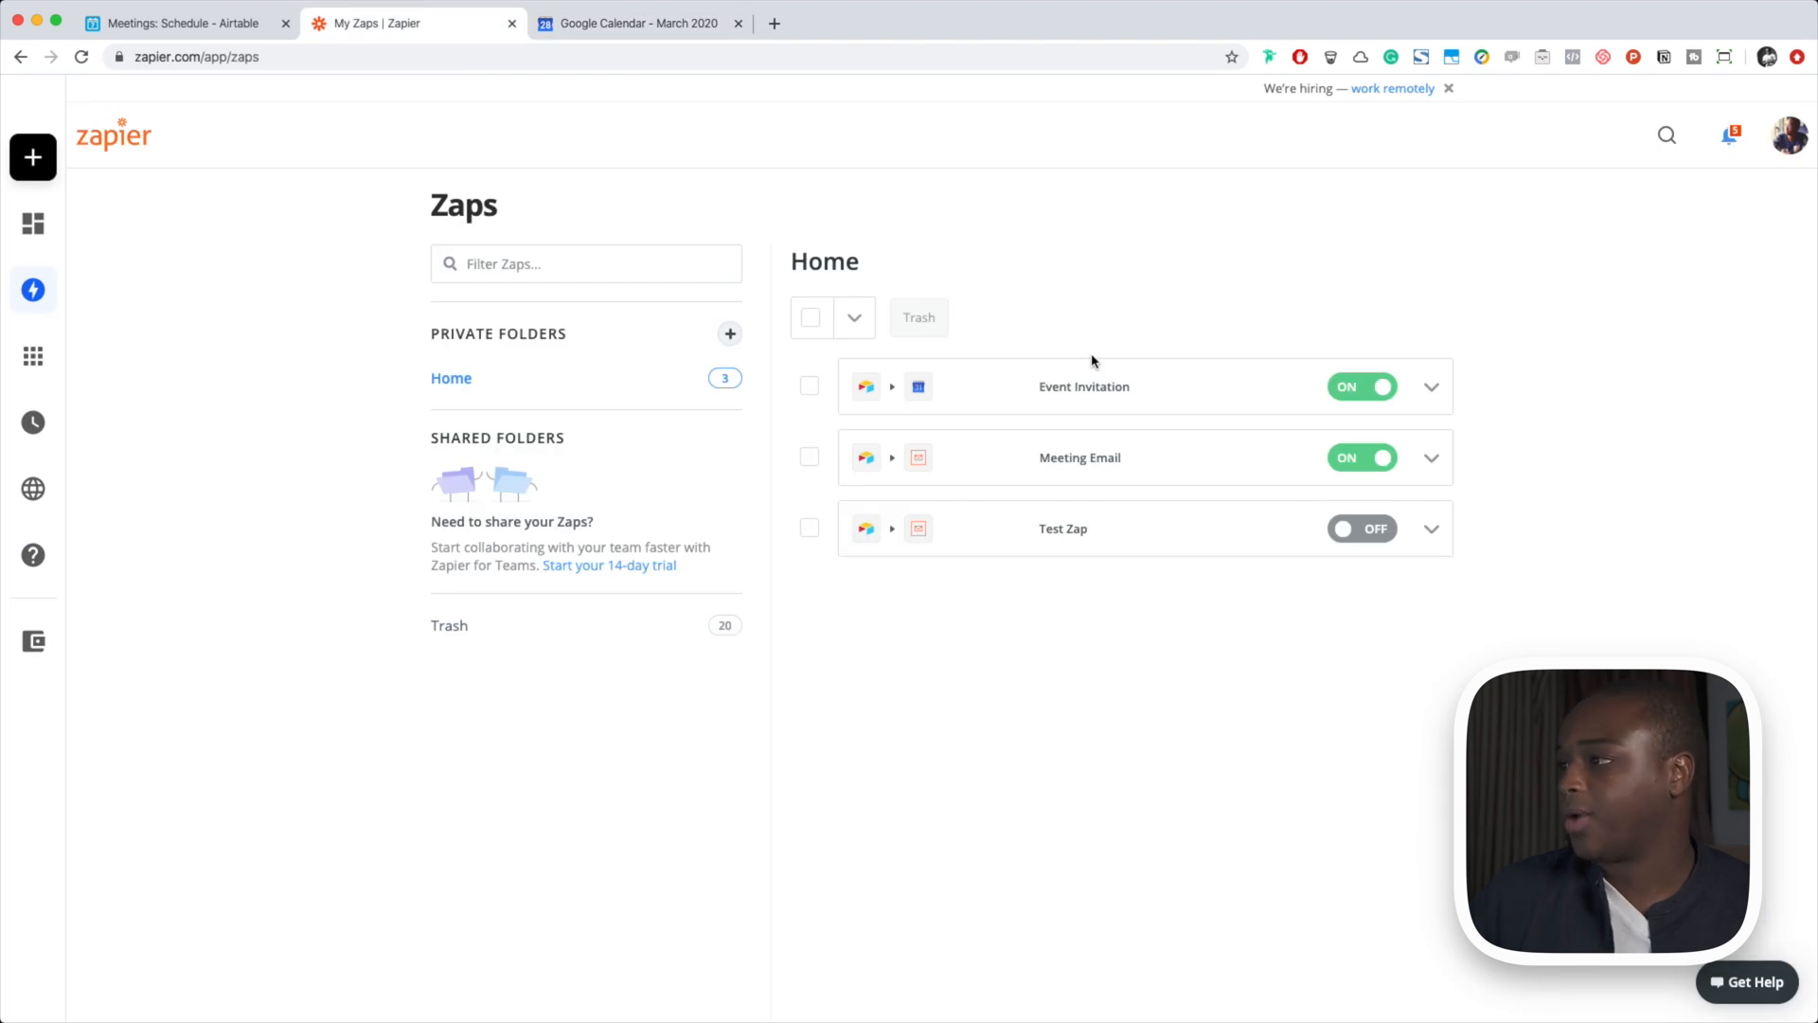
{"action": "left_click", "coordinate": [1431, 386]}
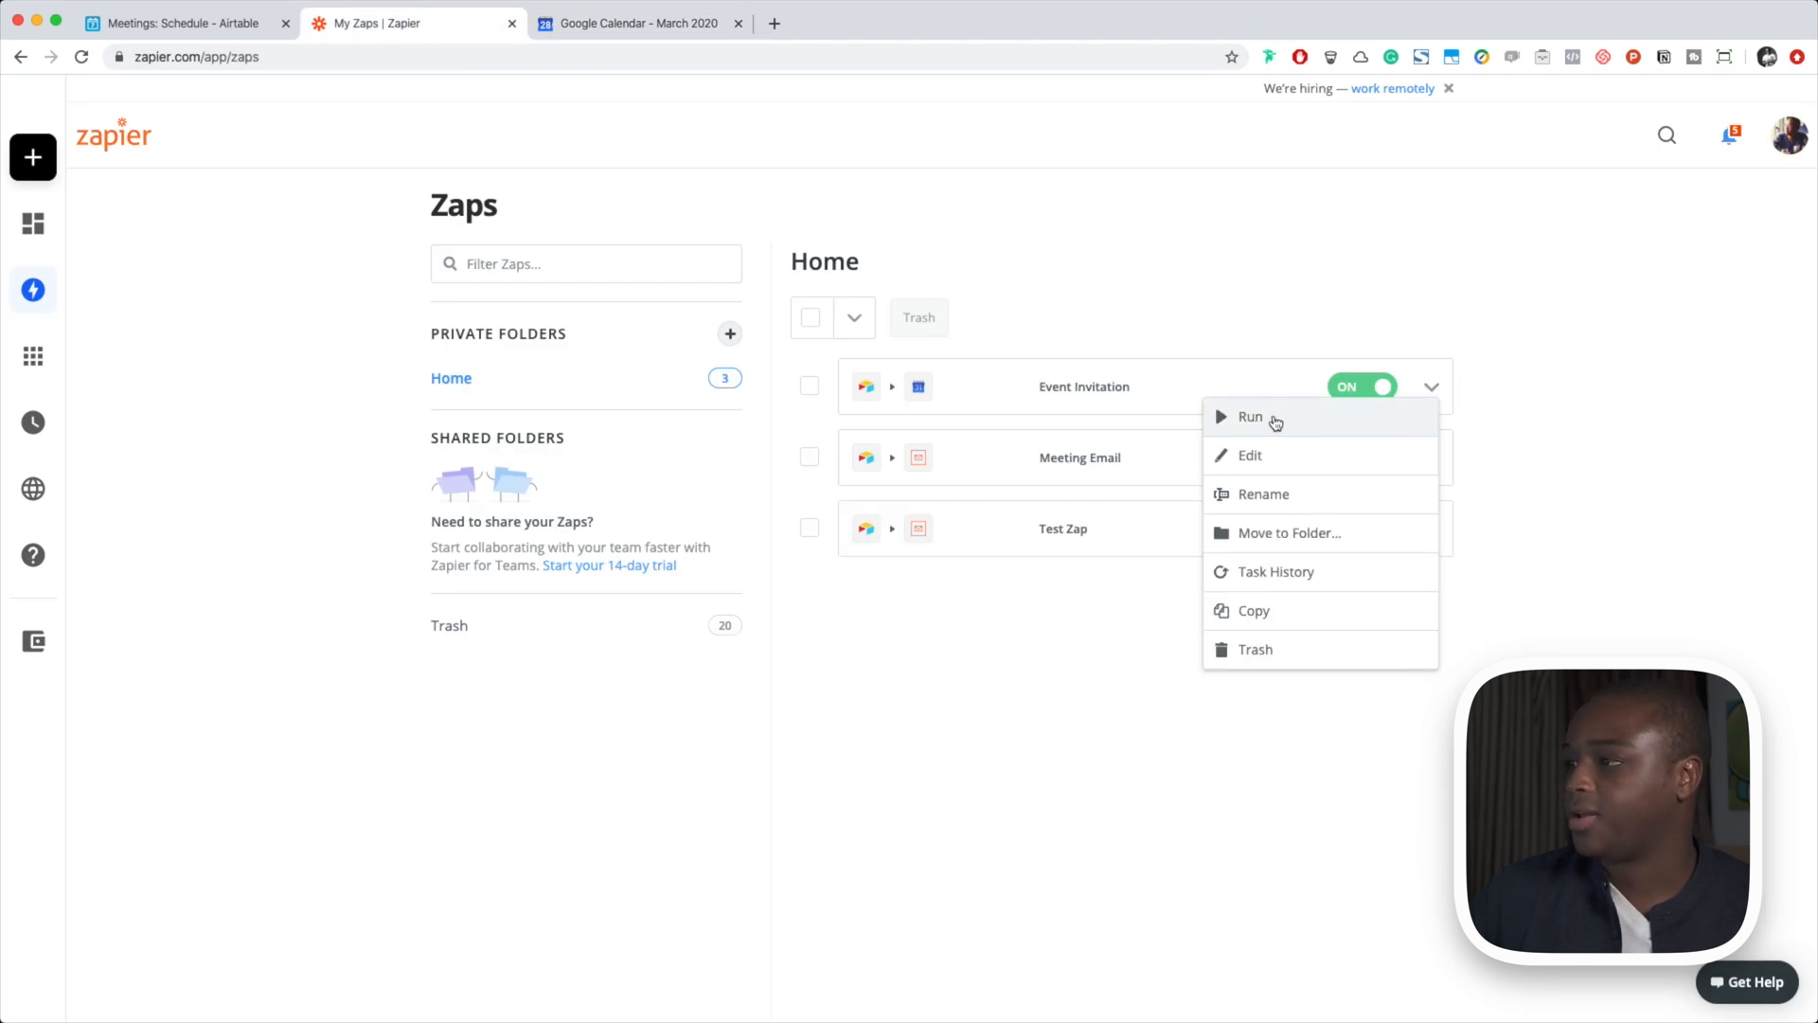
{"action": "left_click", "coordinate": [1250, 417]}
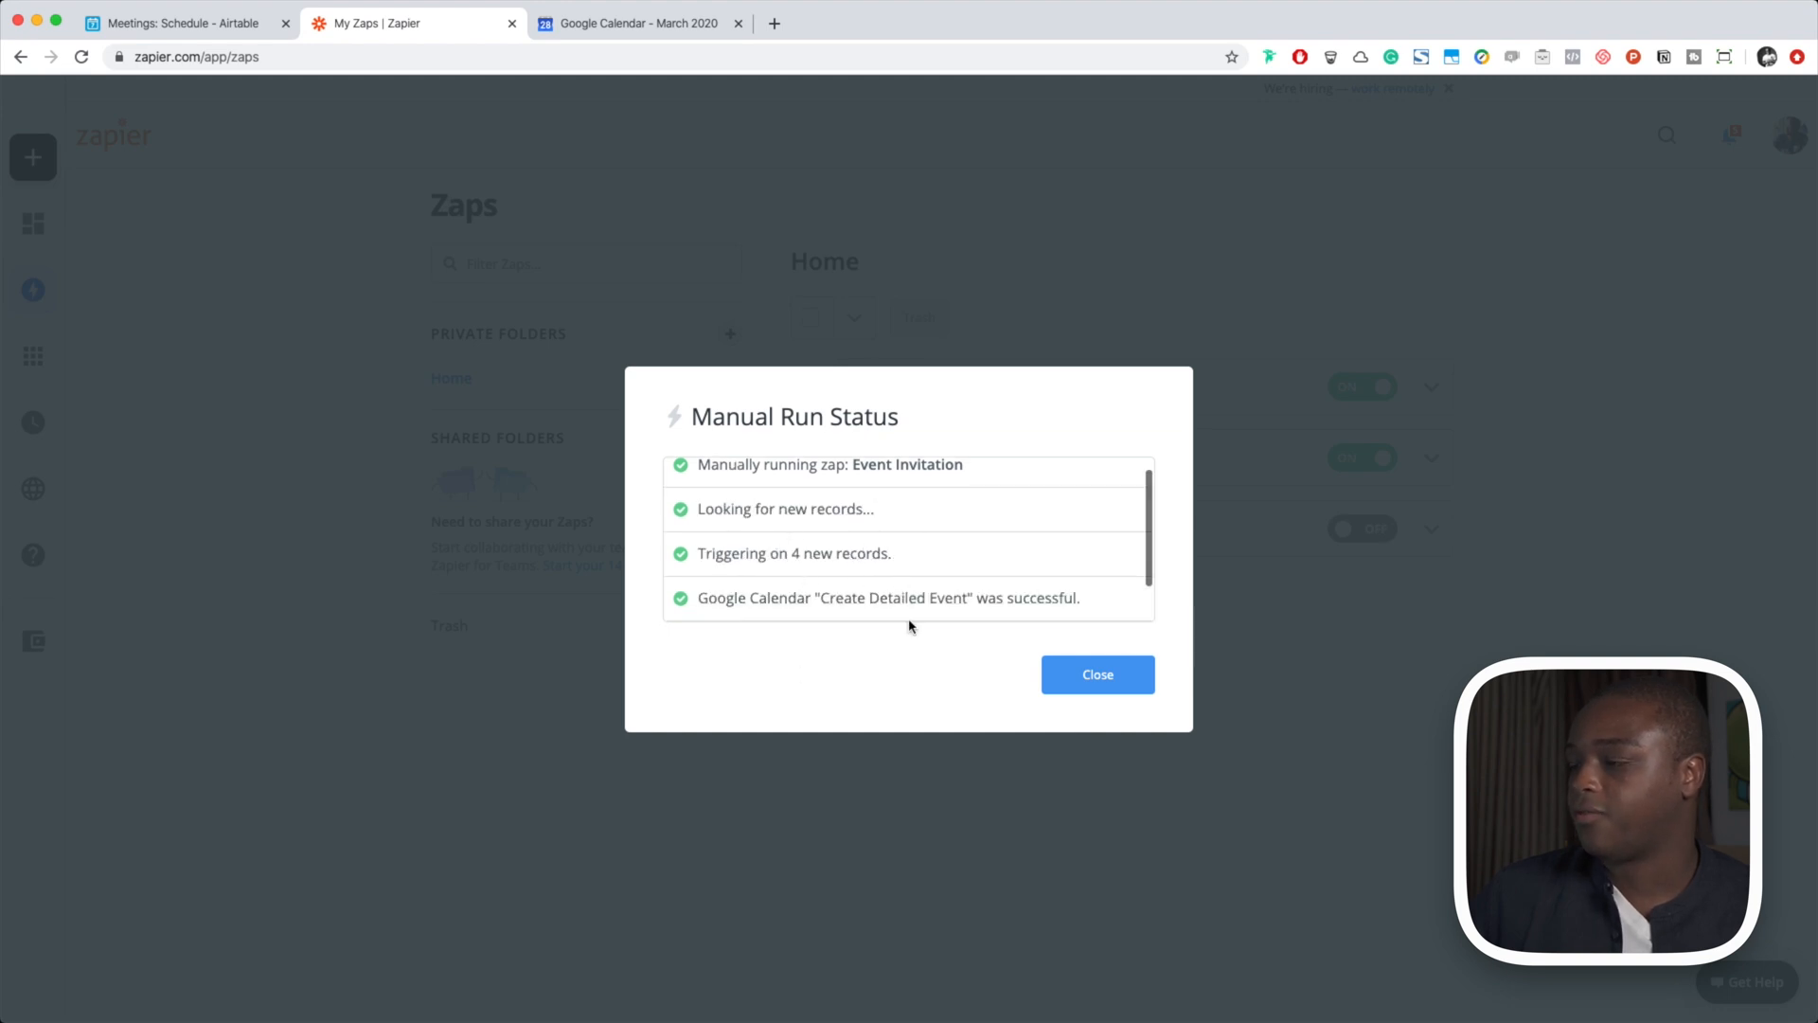
{"action": "left_click", "coordinate": [1098, 675]}
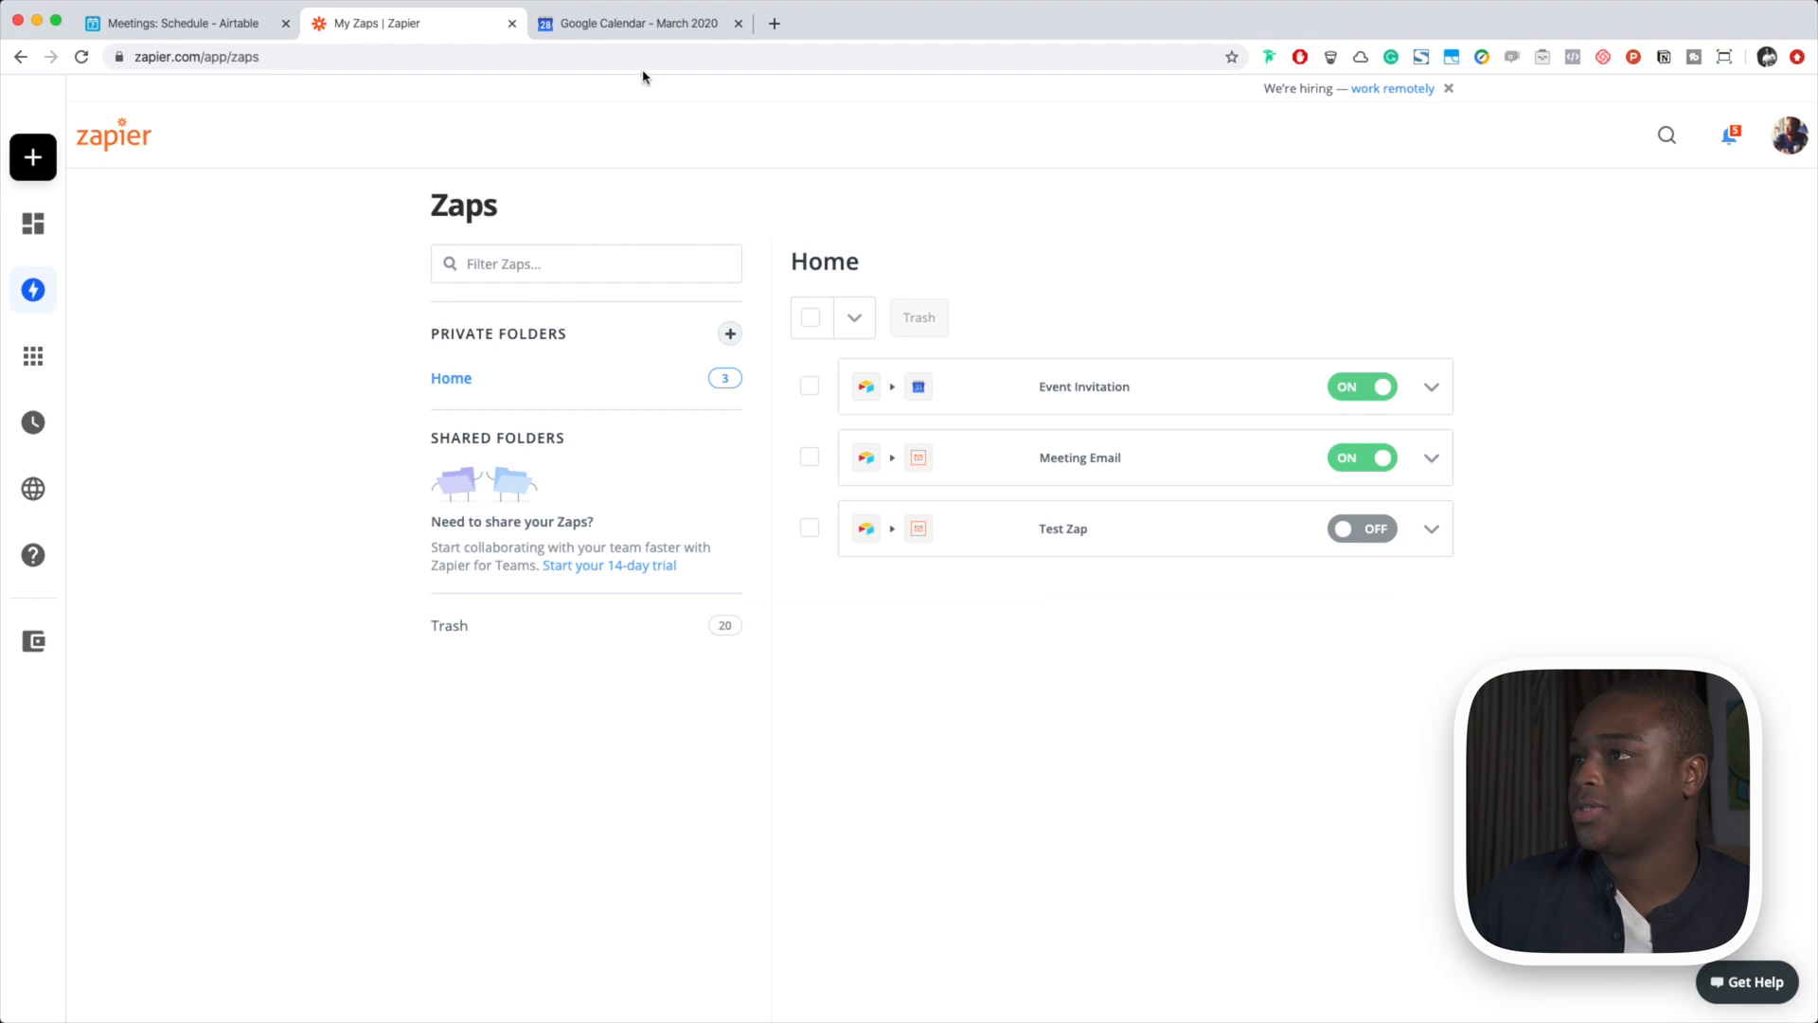
Move Google Calendar to April and open Ned Stark's meeting details
{"action": "left_click", "coordinate": [645, 25]}
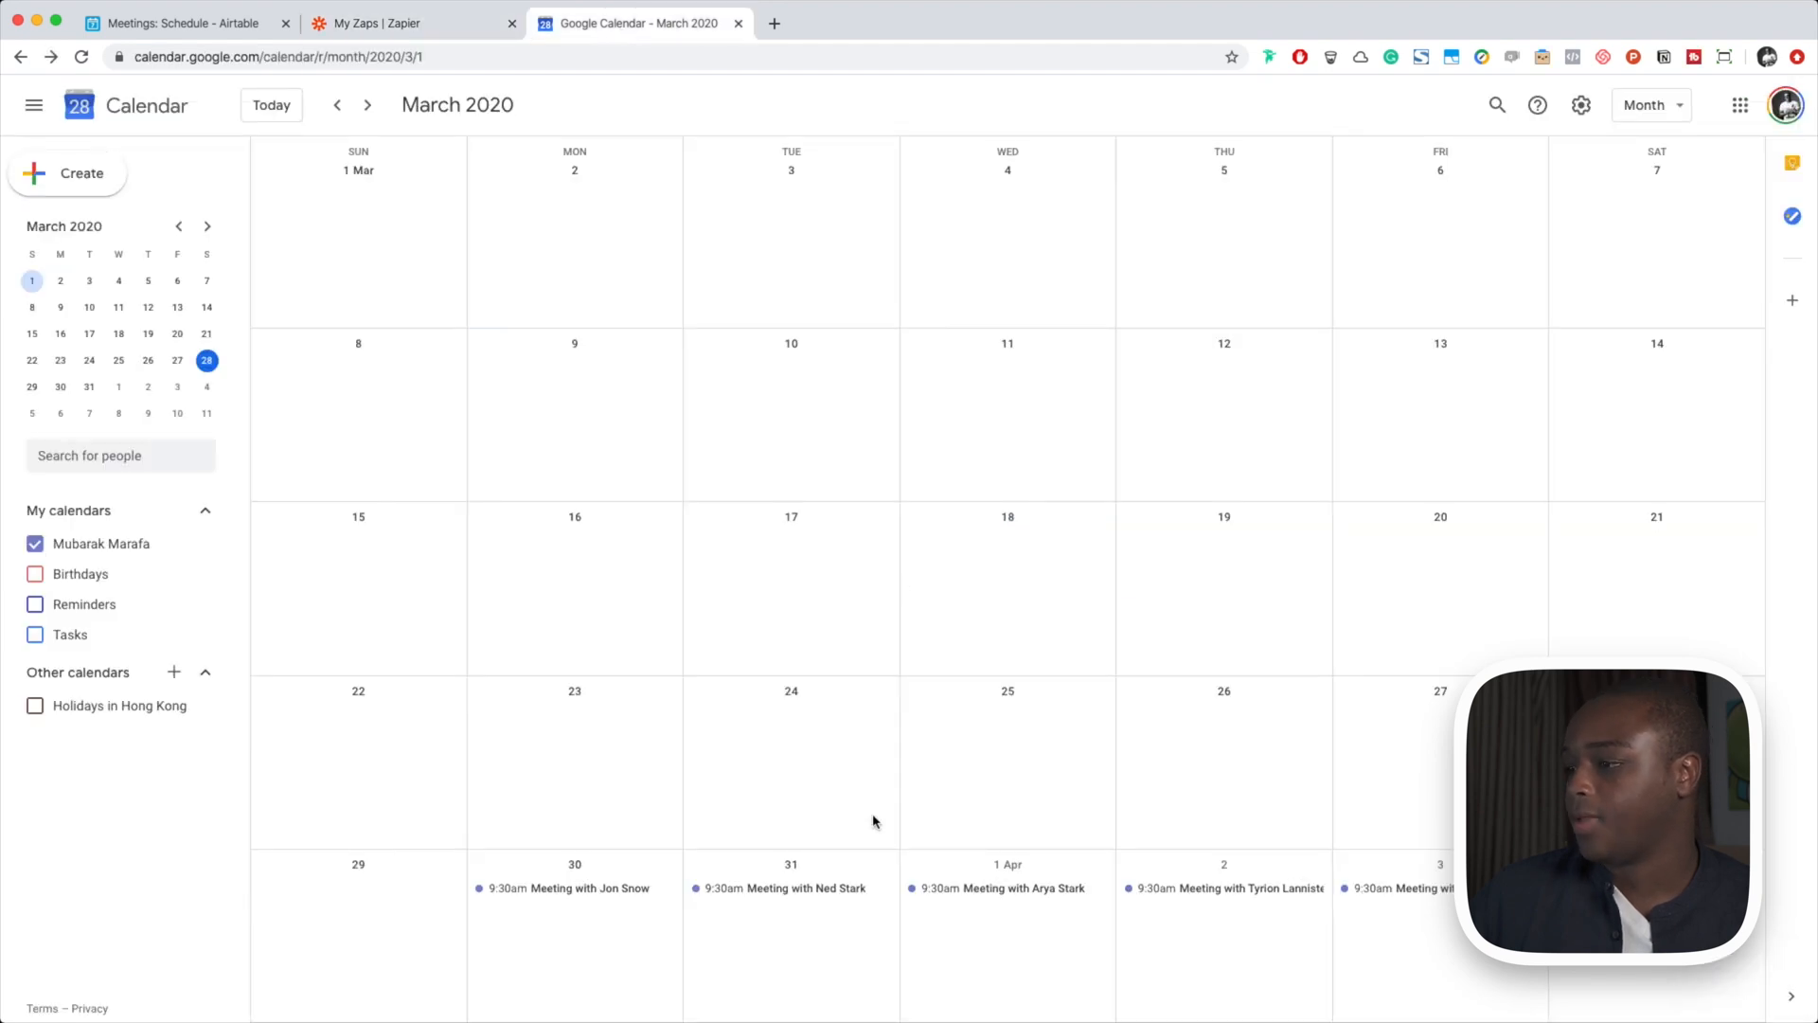
{"action": "left_click", "coordinate": [369, 104]}
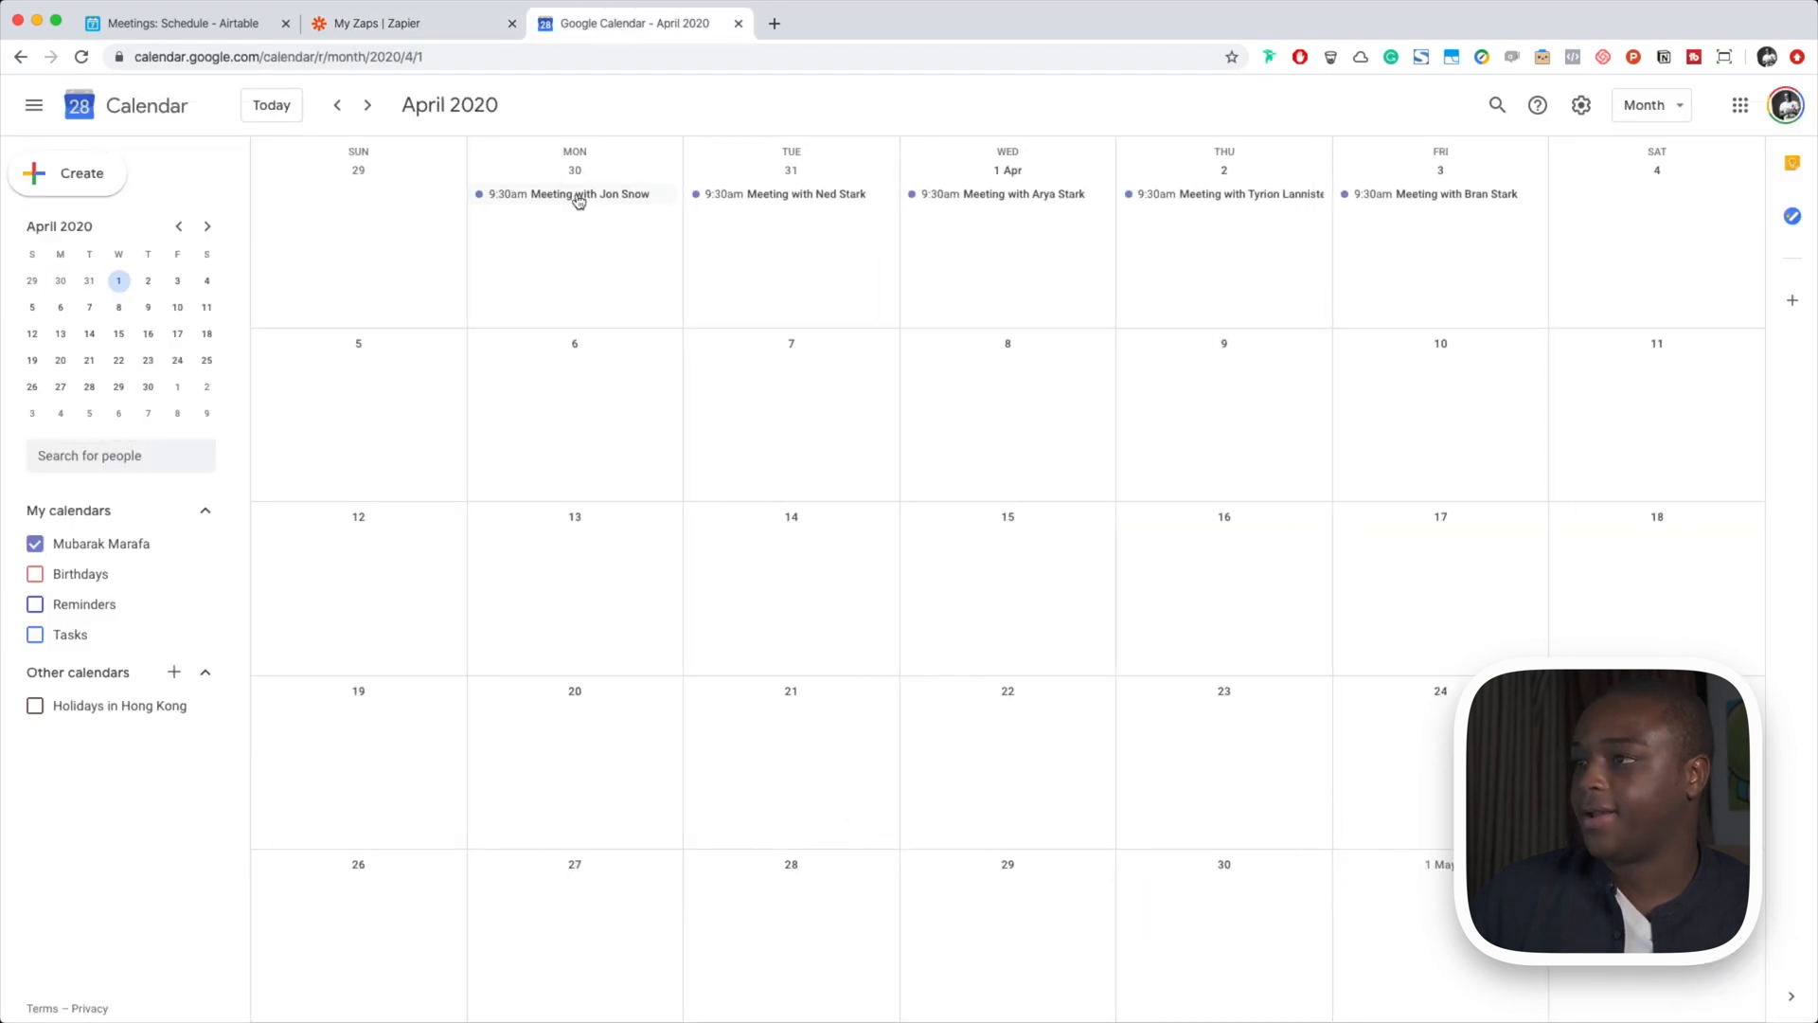
{"action": "left_click", "coordinate": [800, 199]}
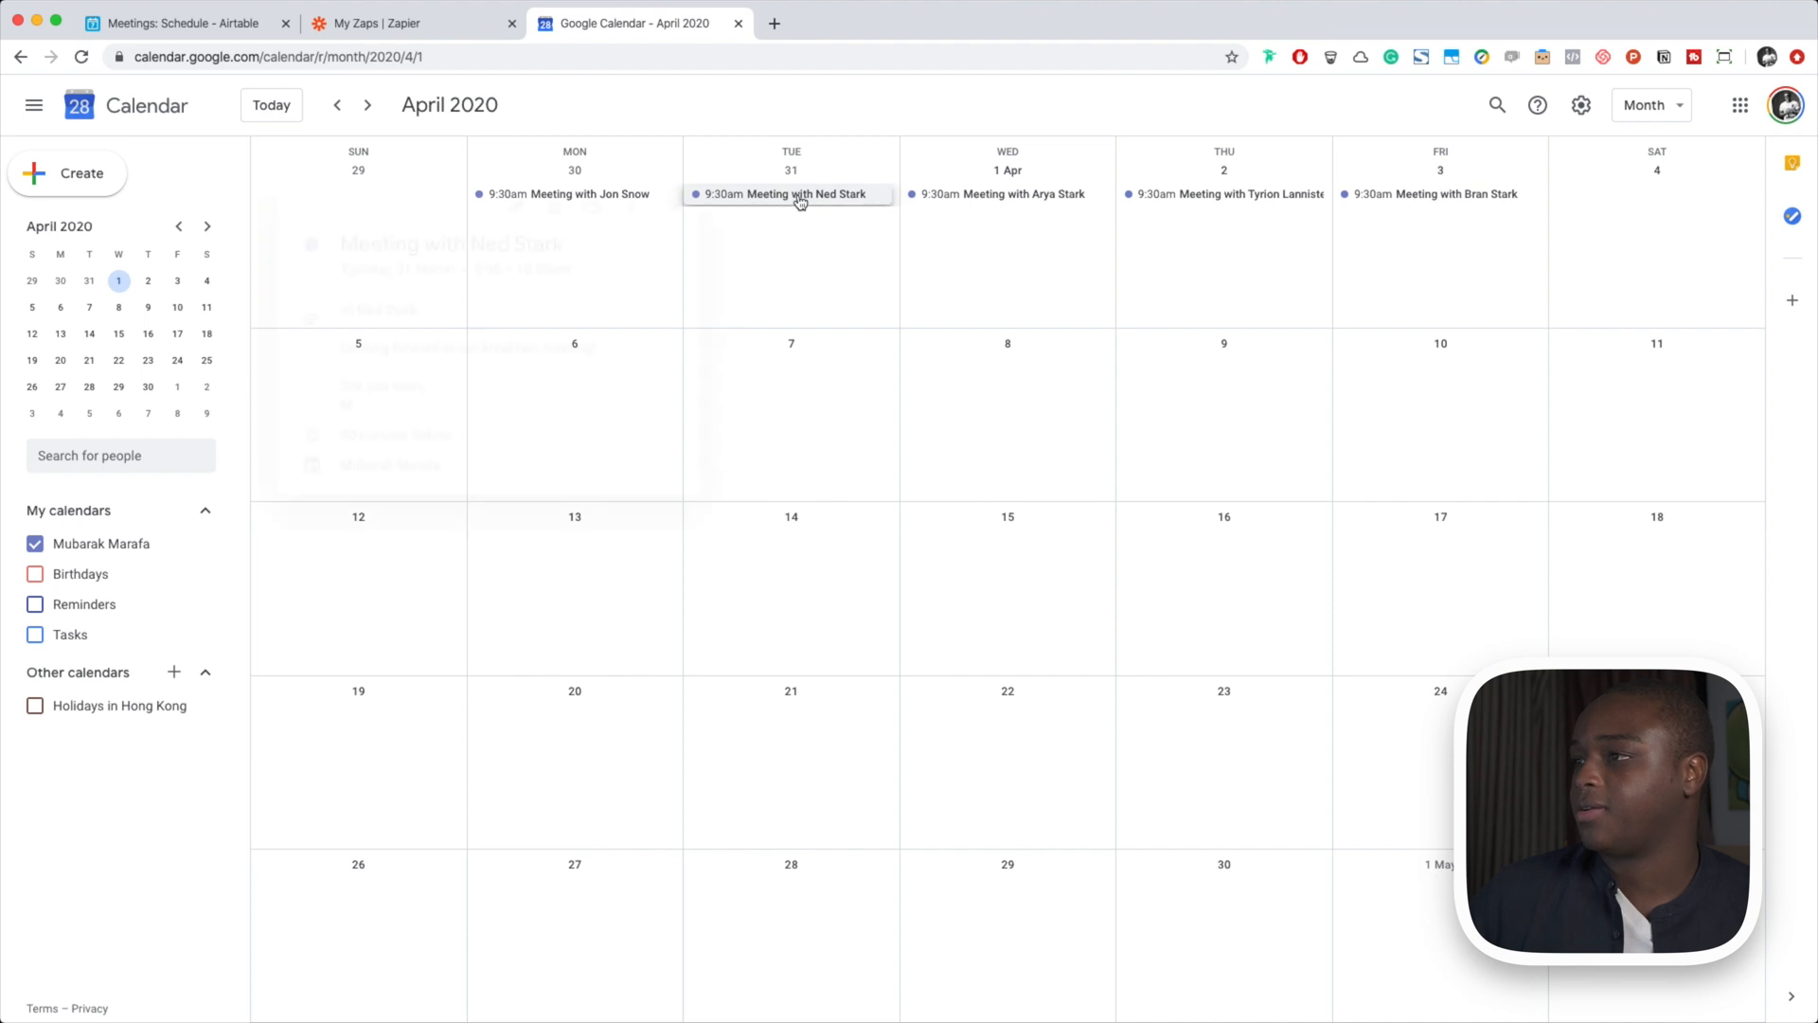
{"action": "left_click", "coordinate": [795, 195]}
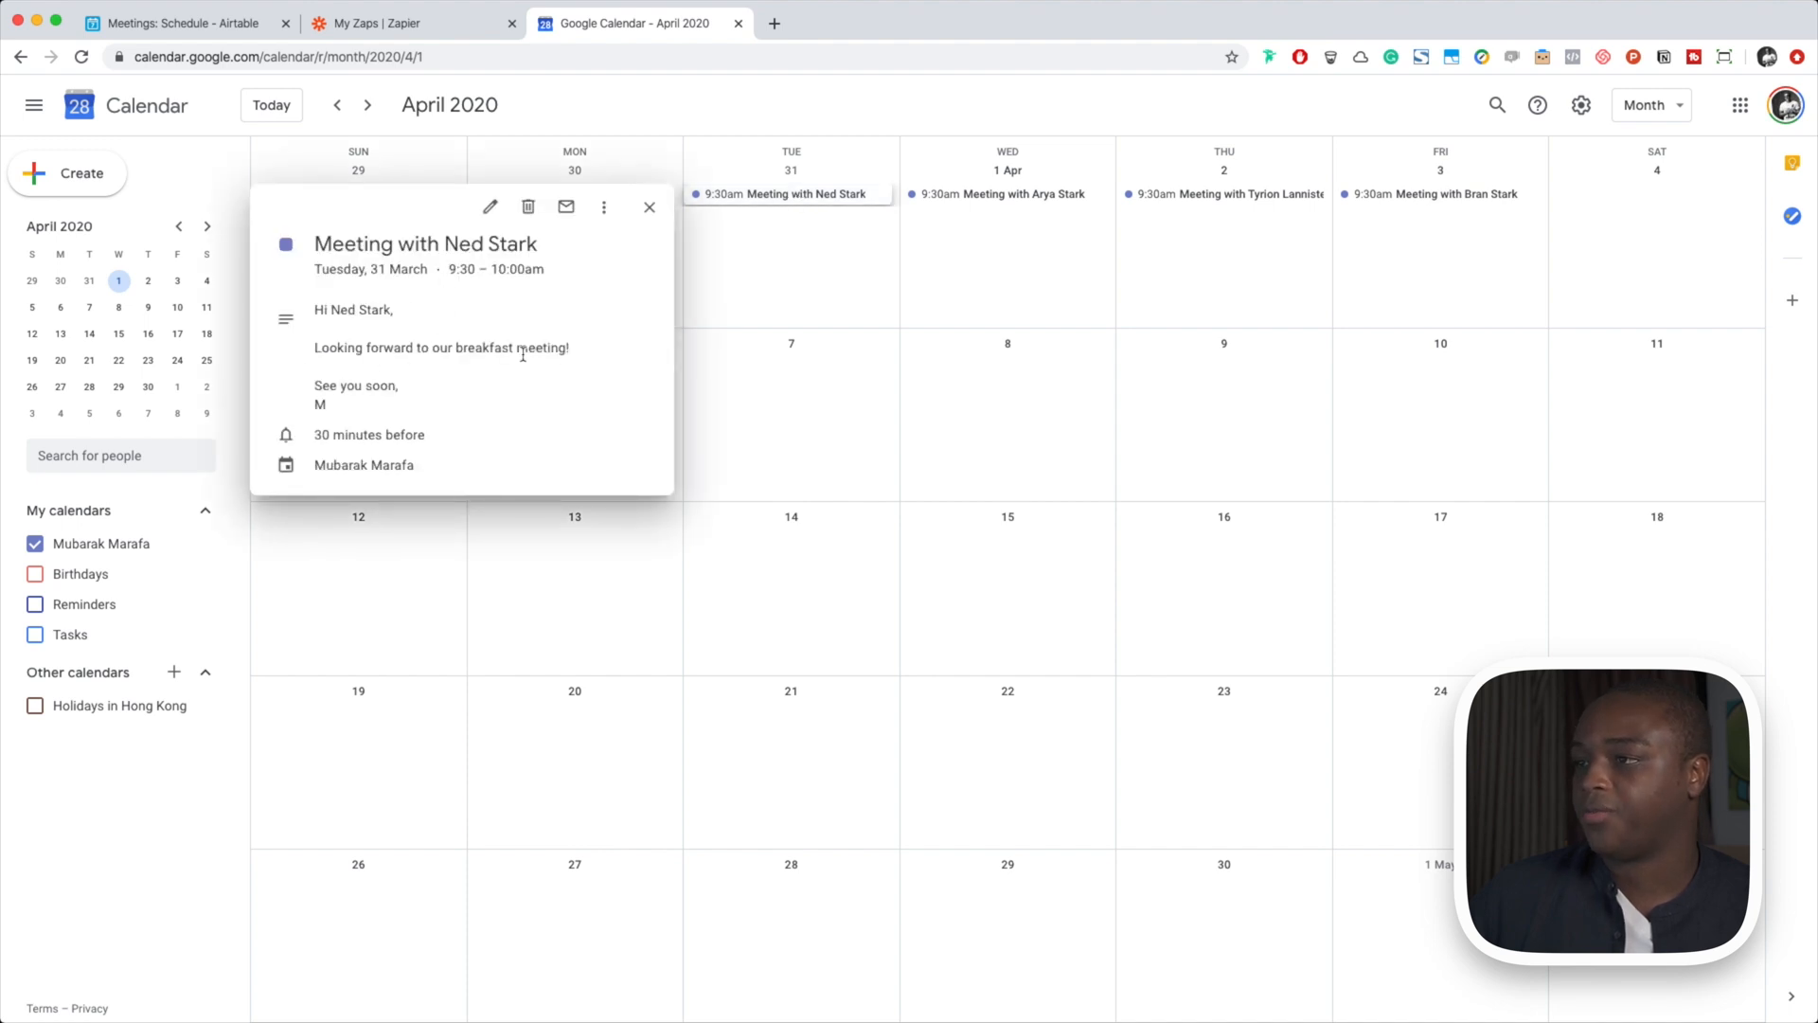
Inspect Arya Stark's and another meeting's descriptions, then close the details popup
{"action": "left_click", "coordinate": [1002, 194]}
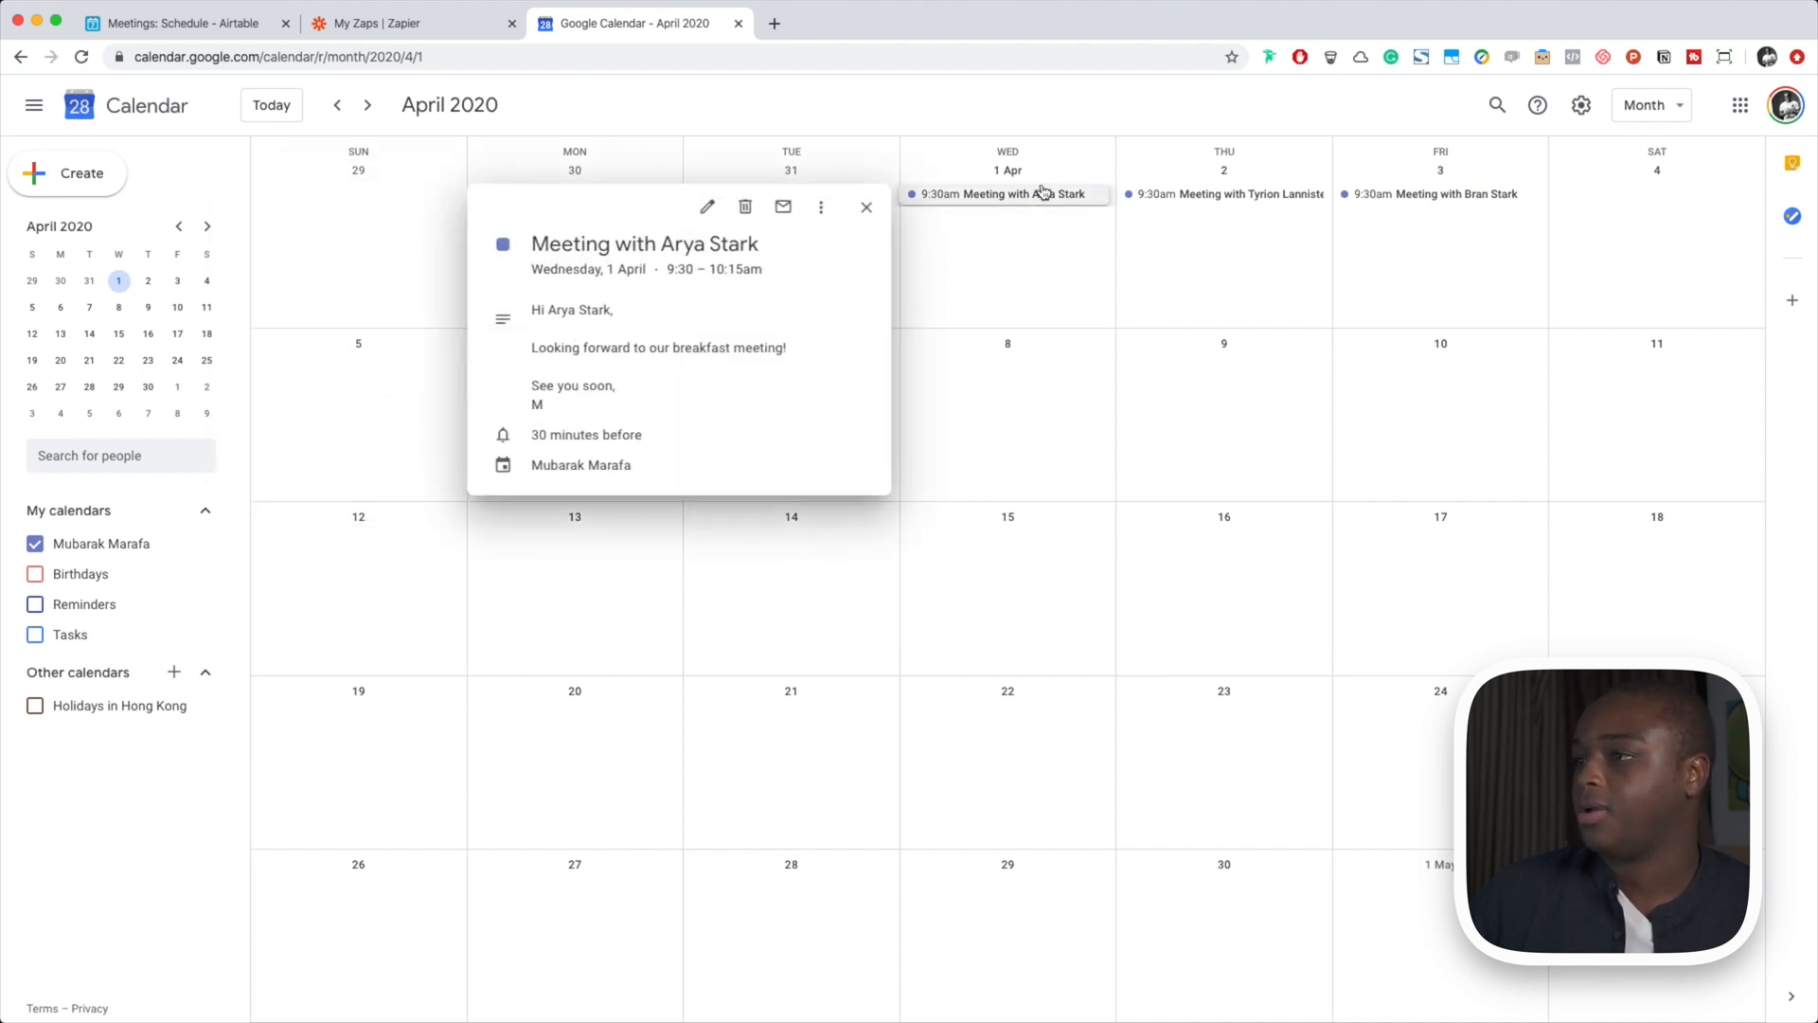
{"action": "left_click", "coordinate": [1240, 194]}
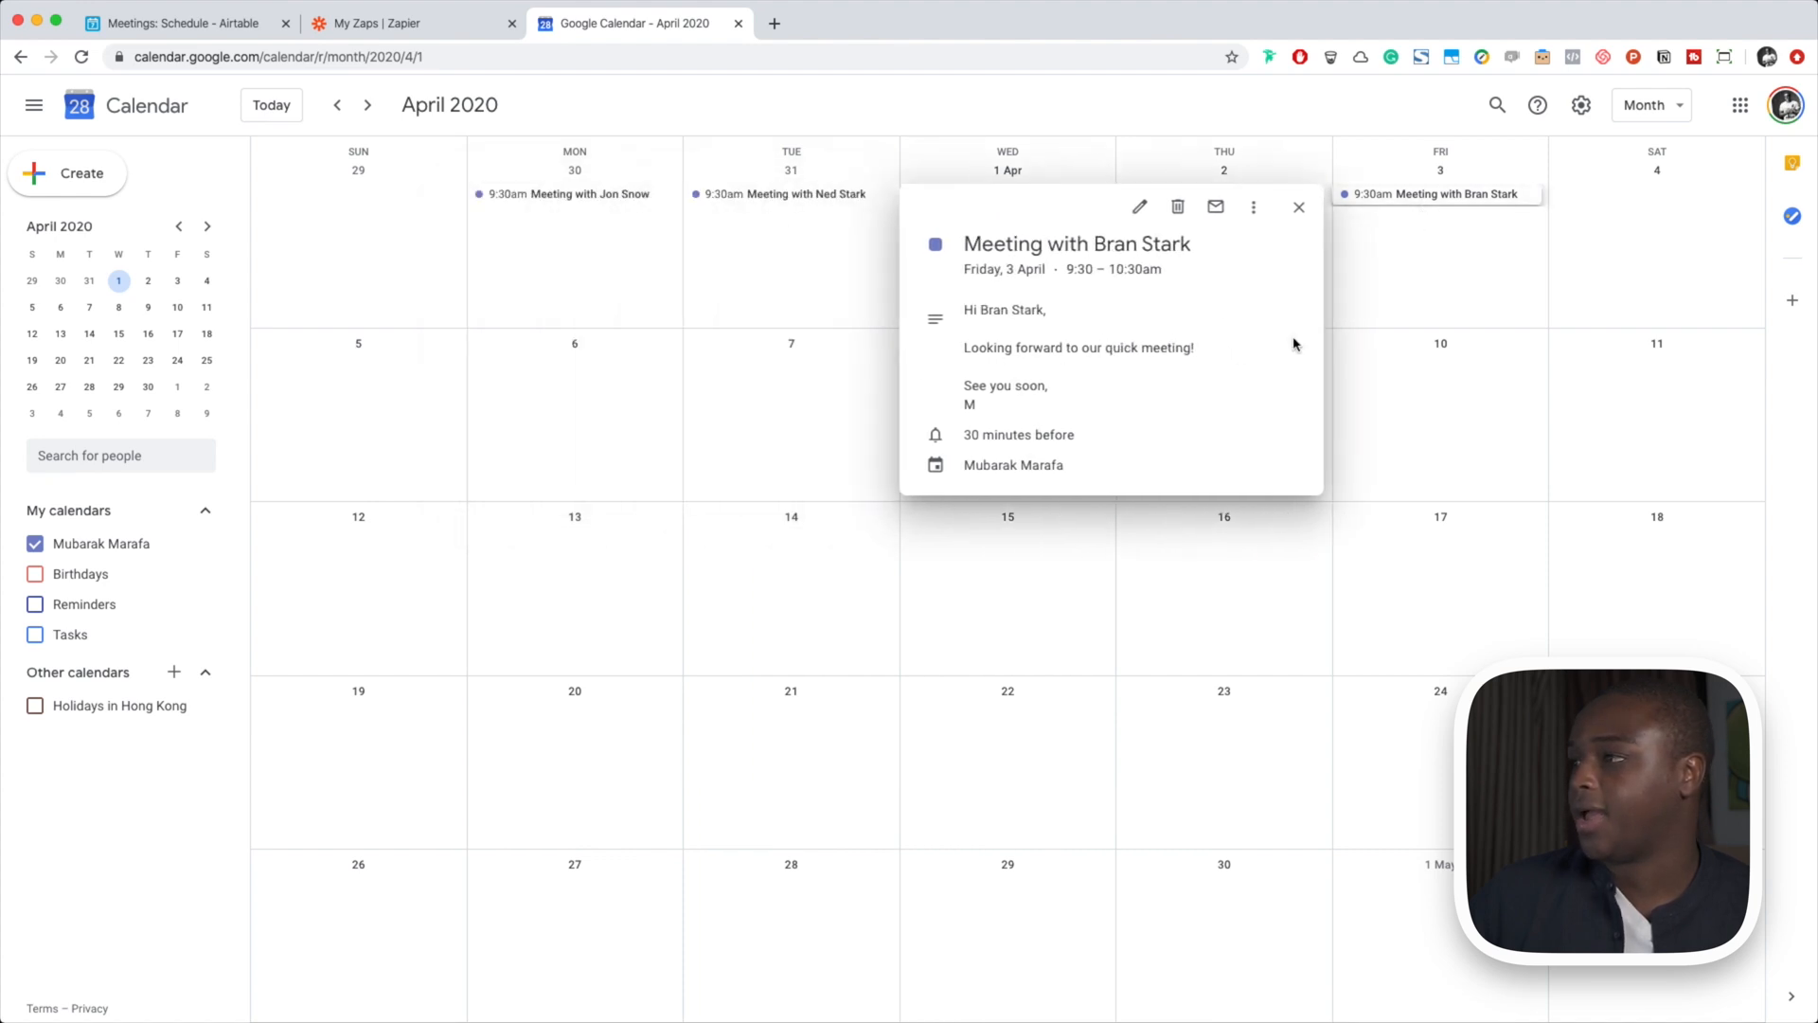
{"action": "mouse_move", "coordinate": [1442, 290]}
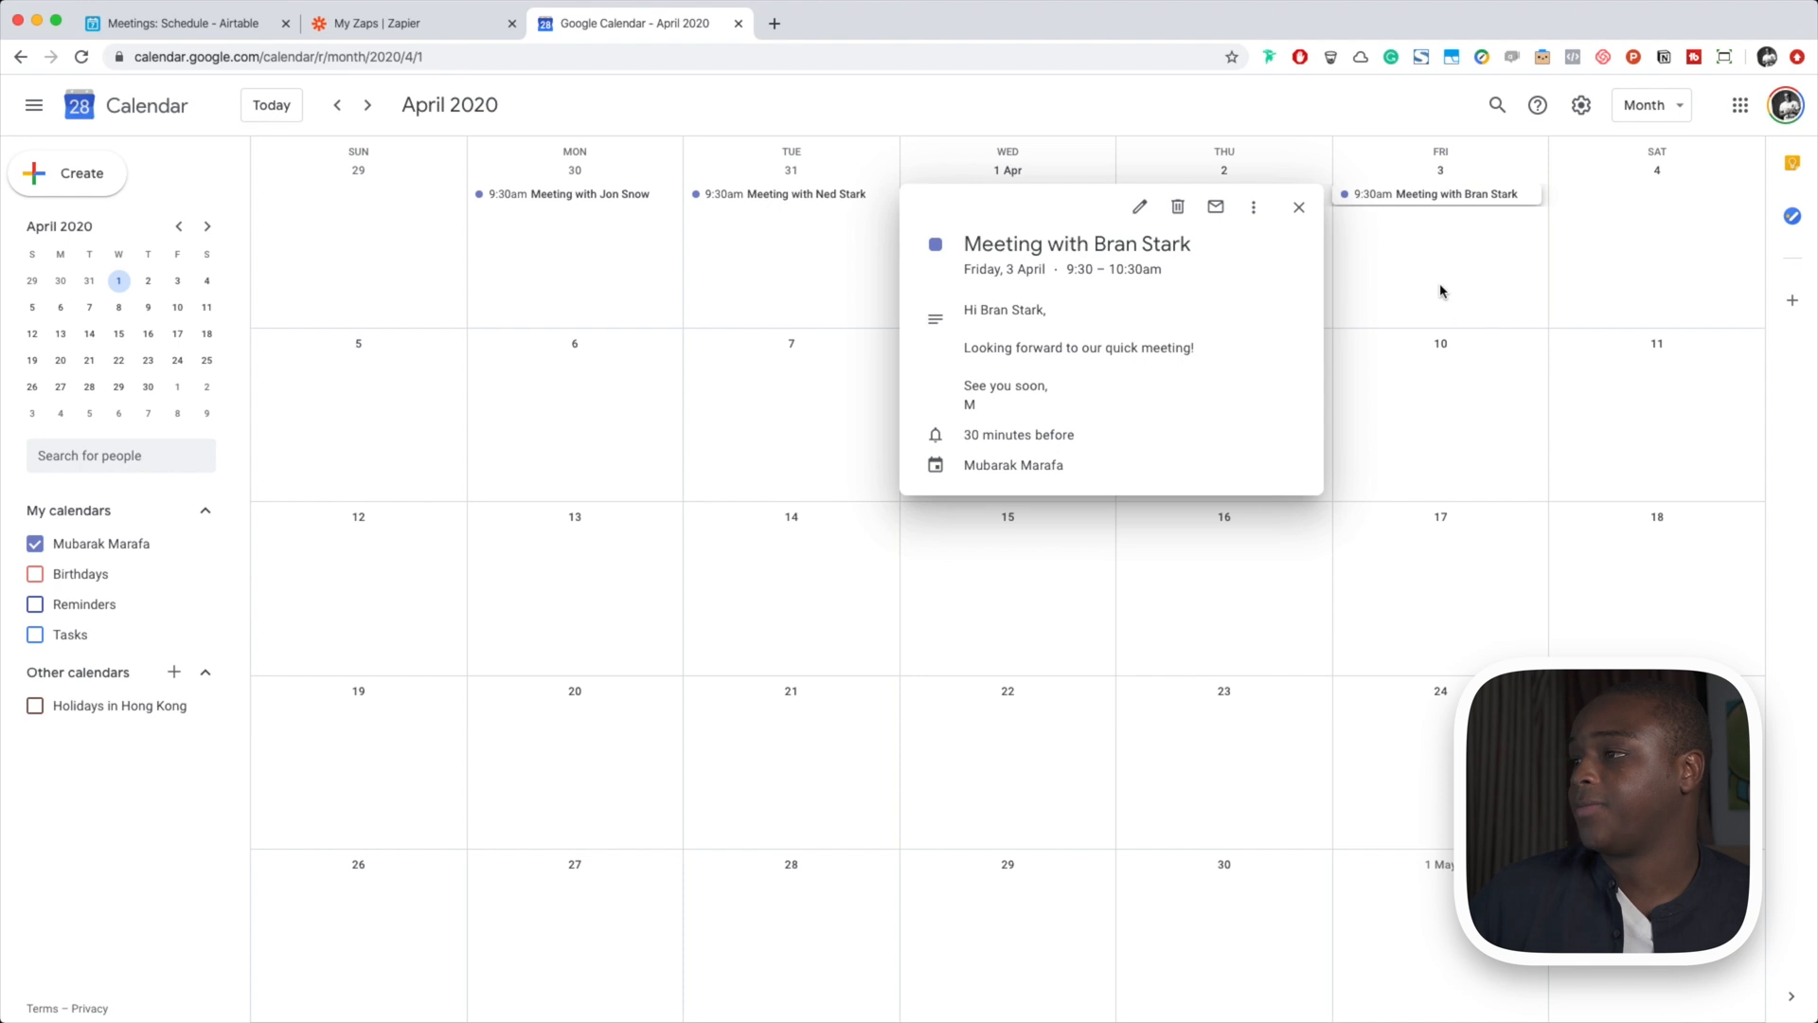
{"action": "mouse_move", "coordinate": [1404, 255]}
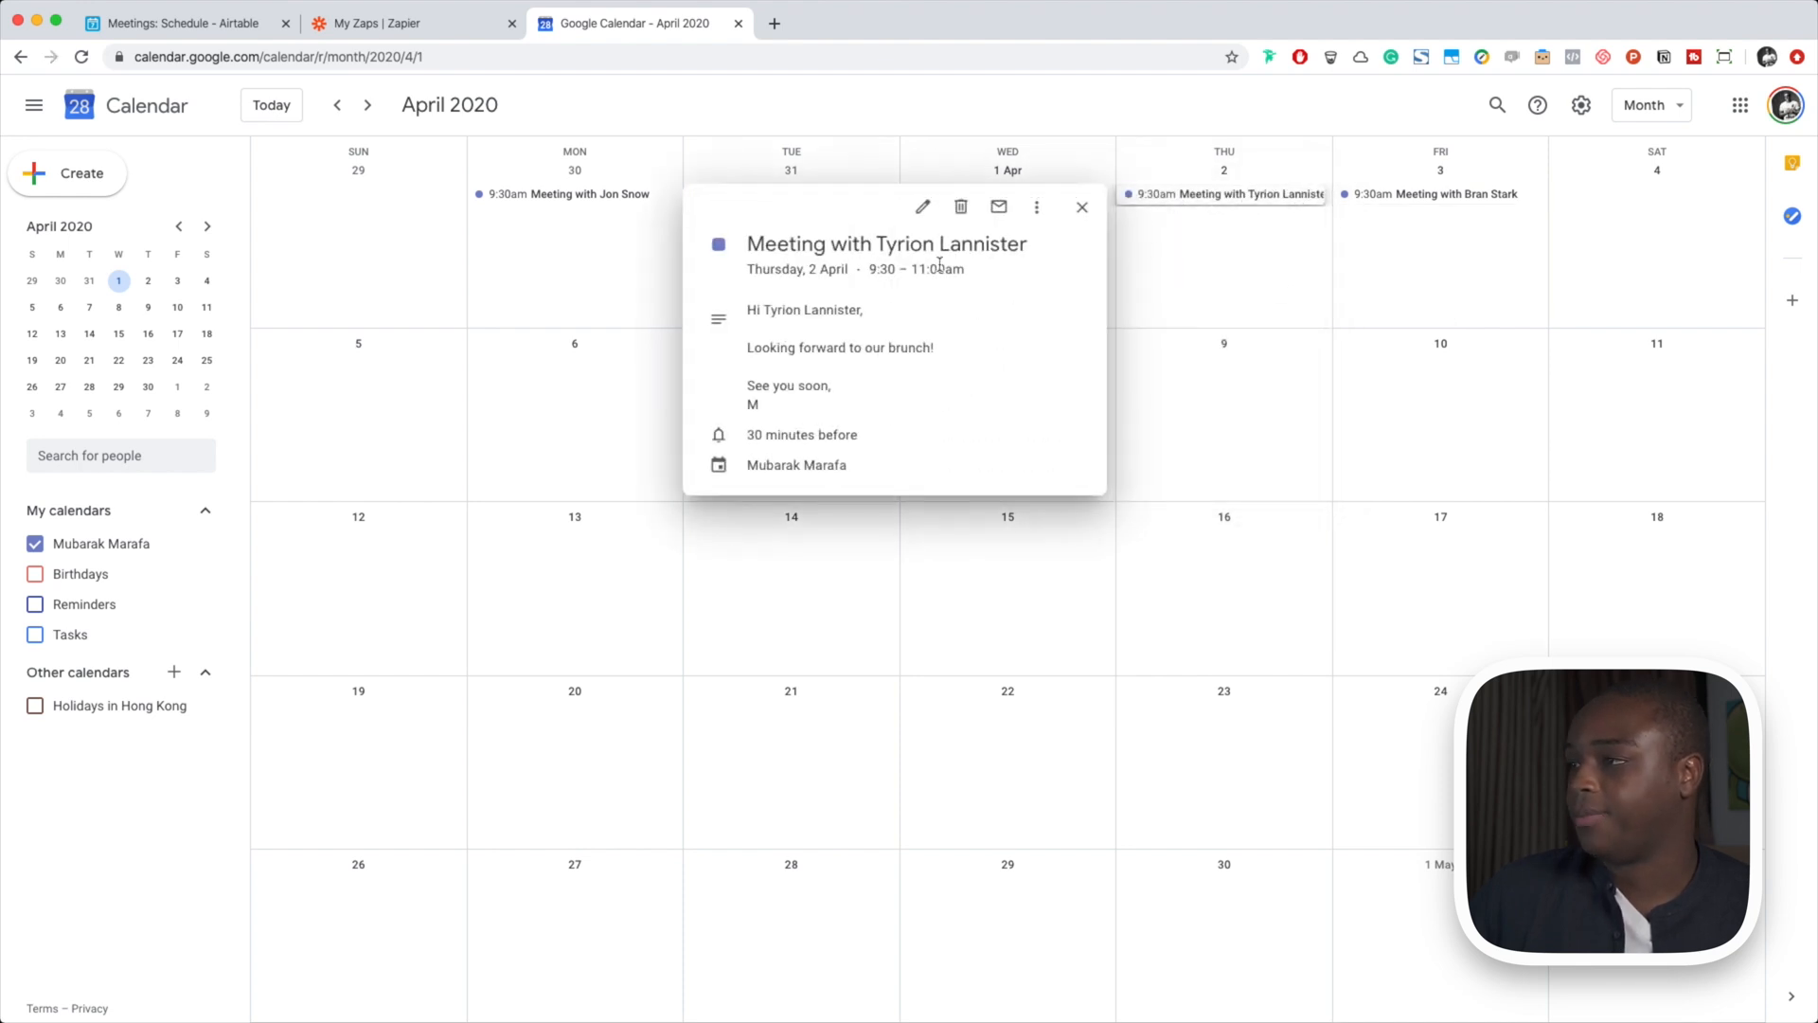
{"action": "left_click", "coordinate": [1003, 194]}
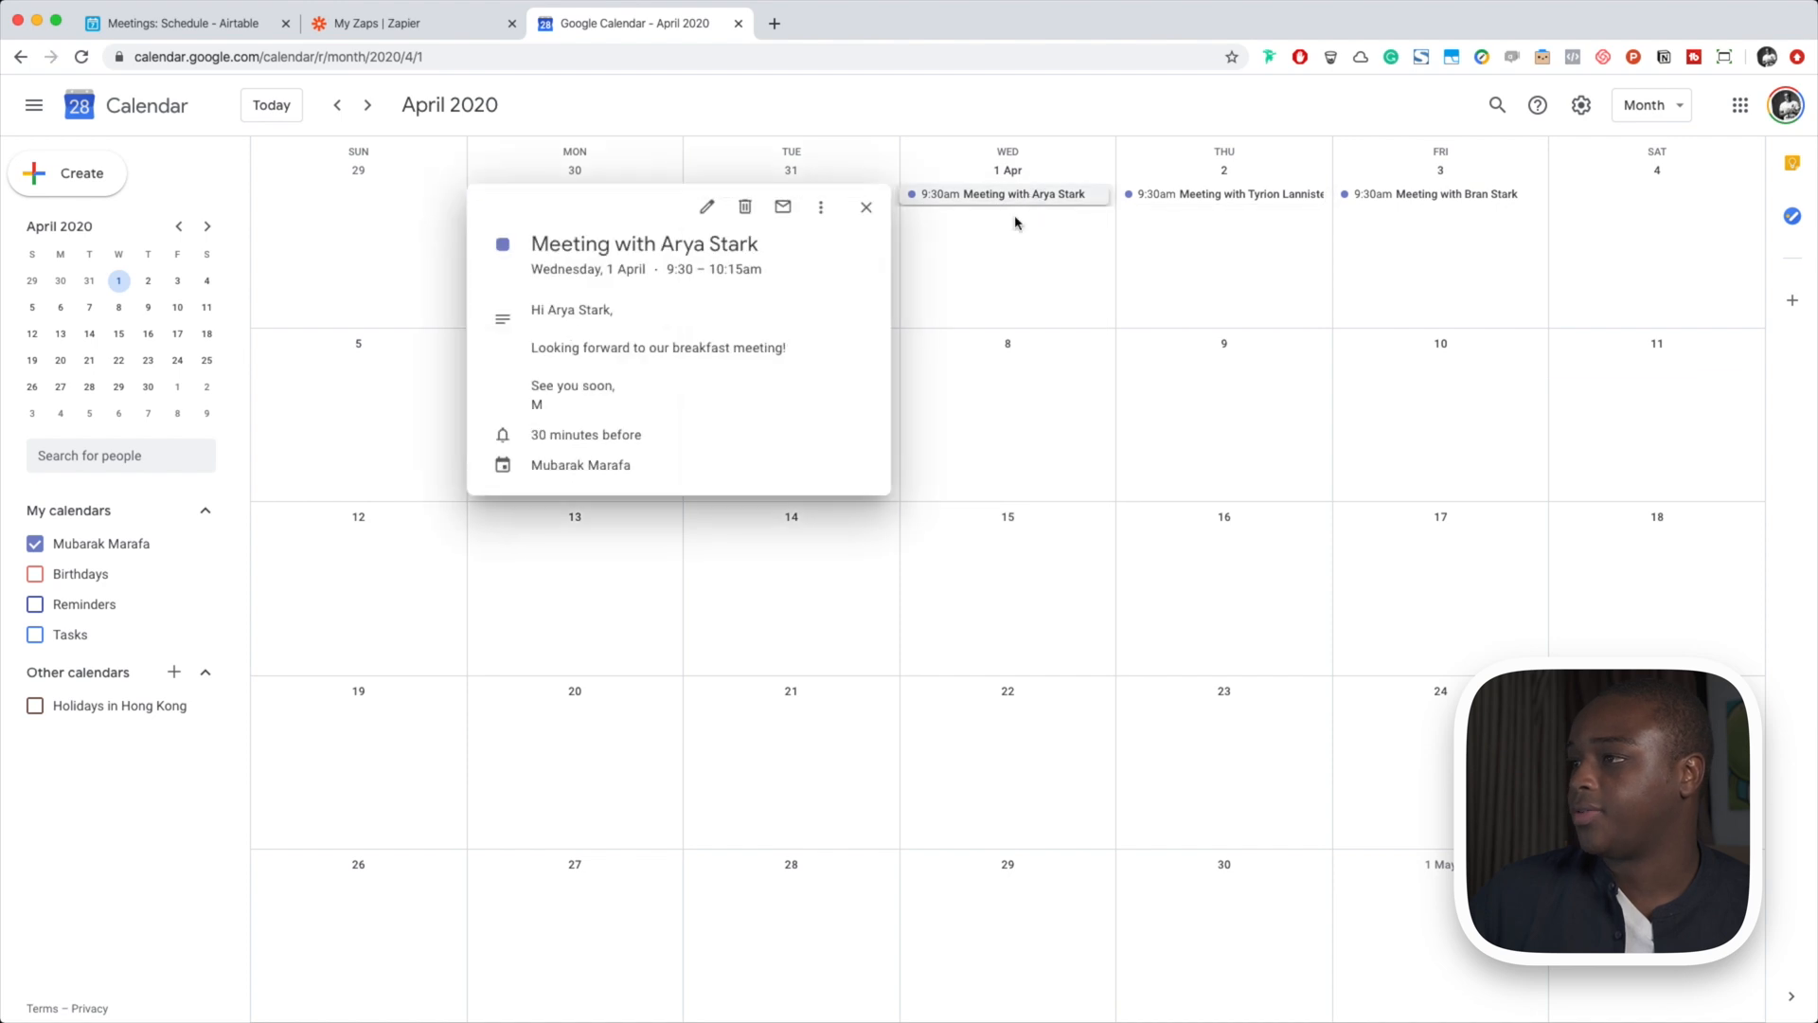
{"action": "left_click", "coordinate": [867, 207]}
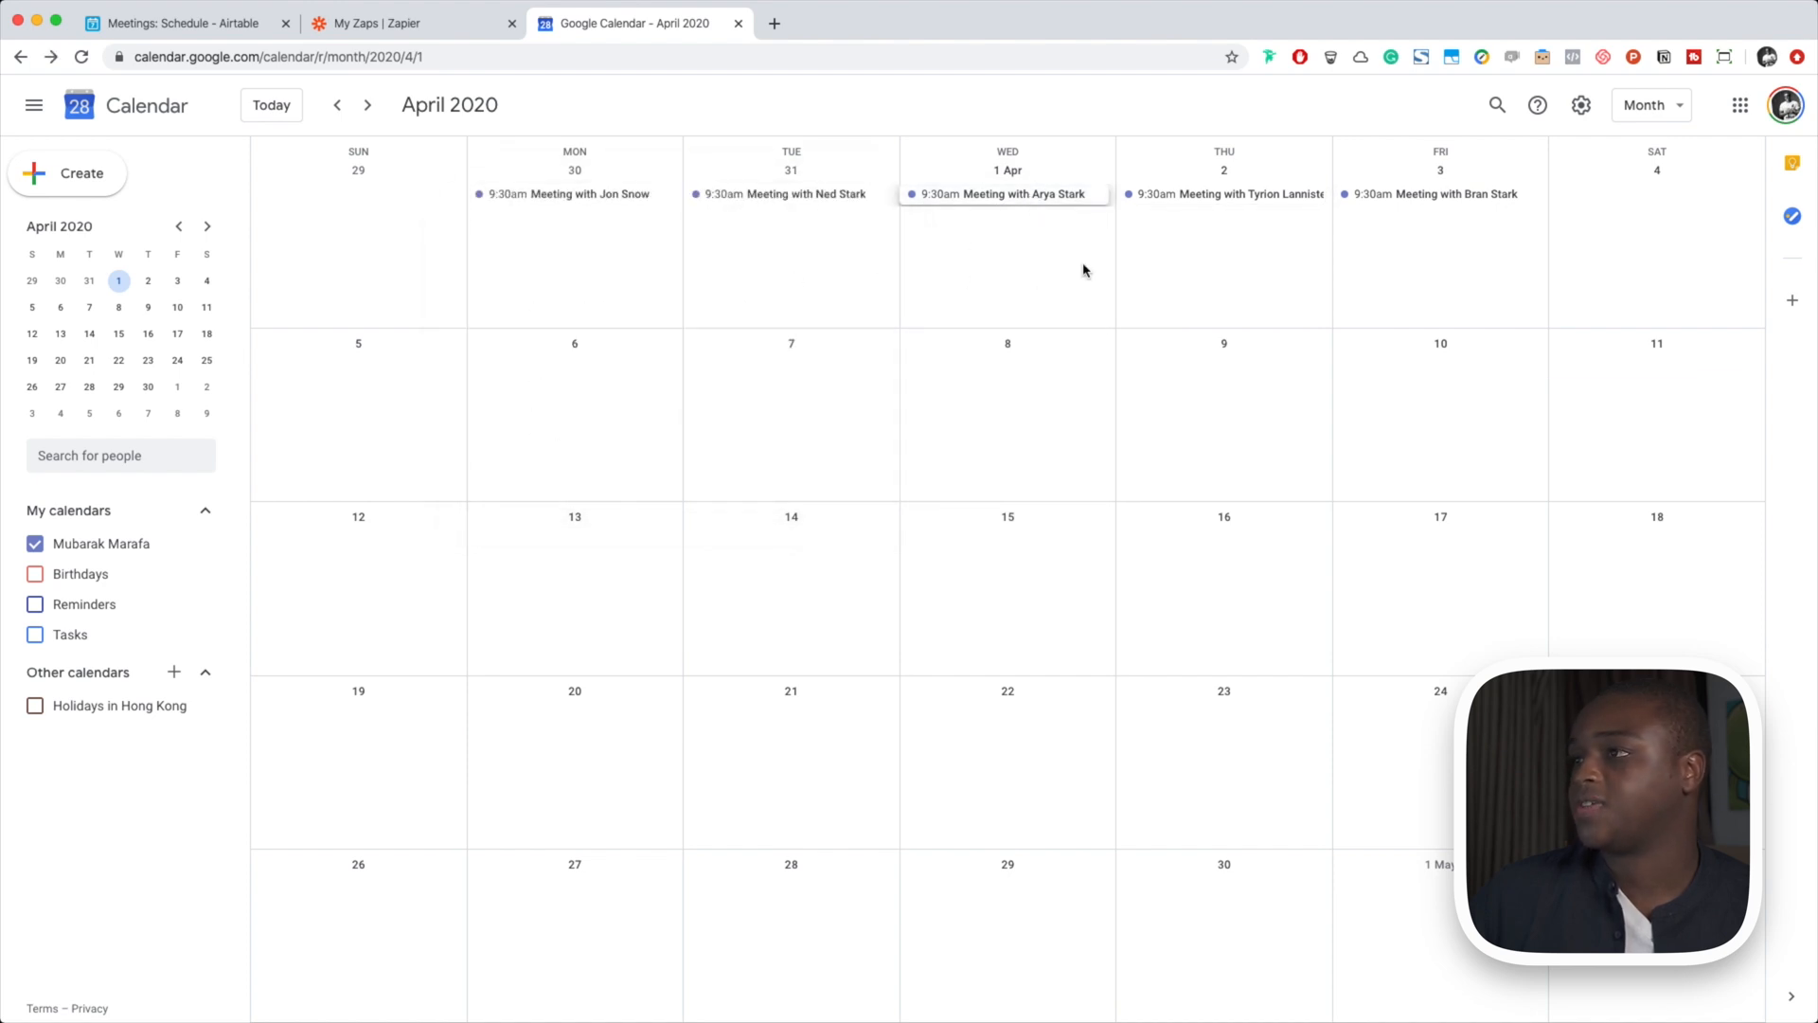